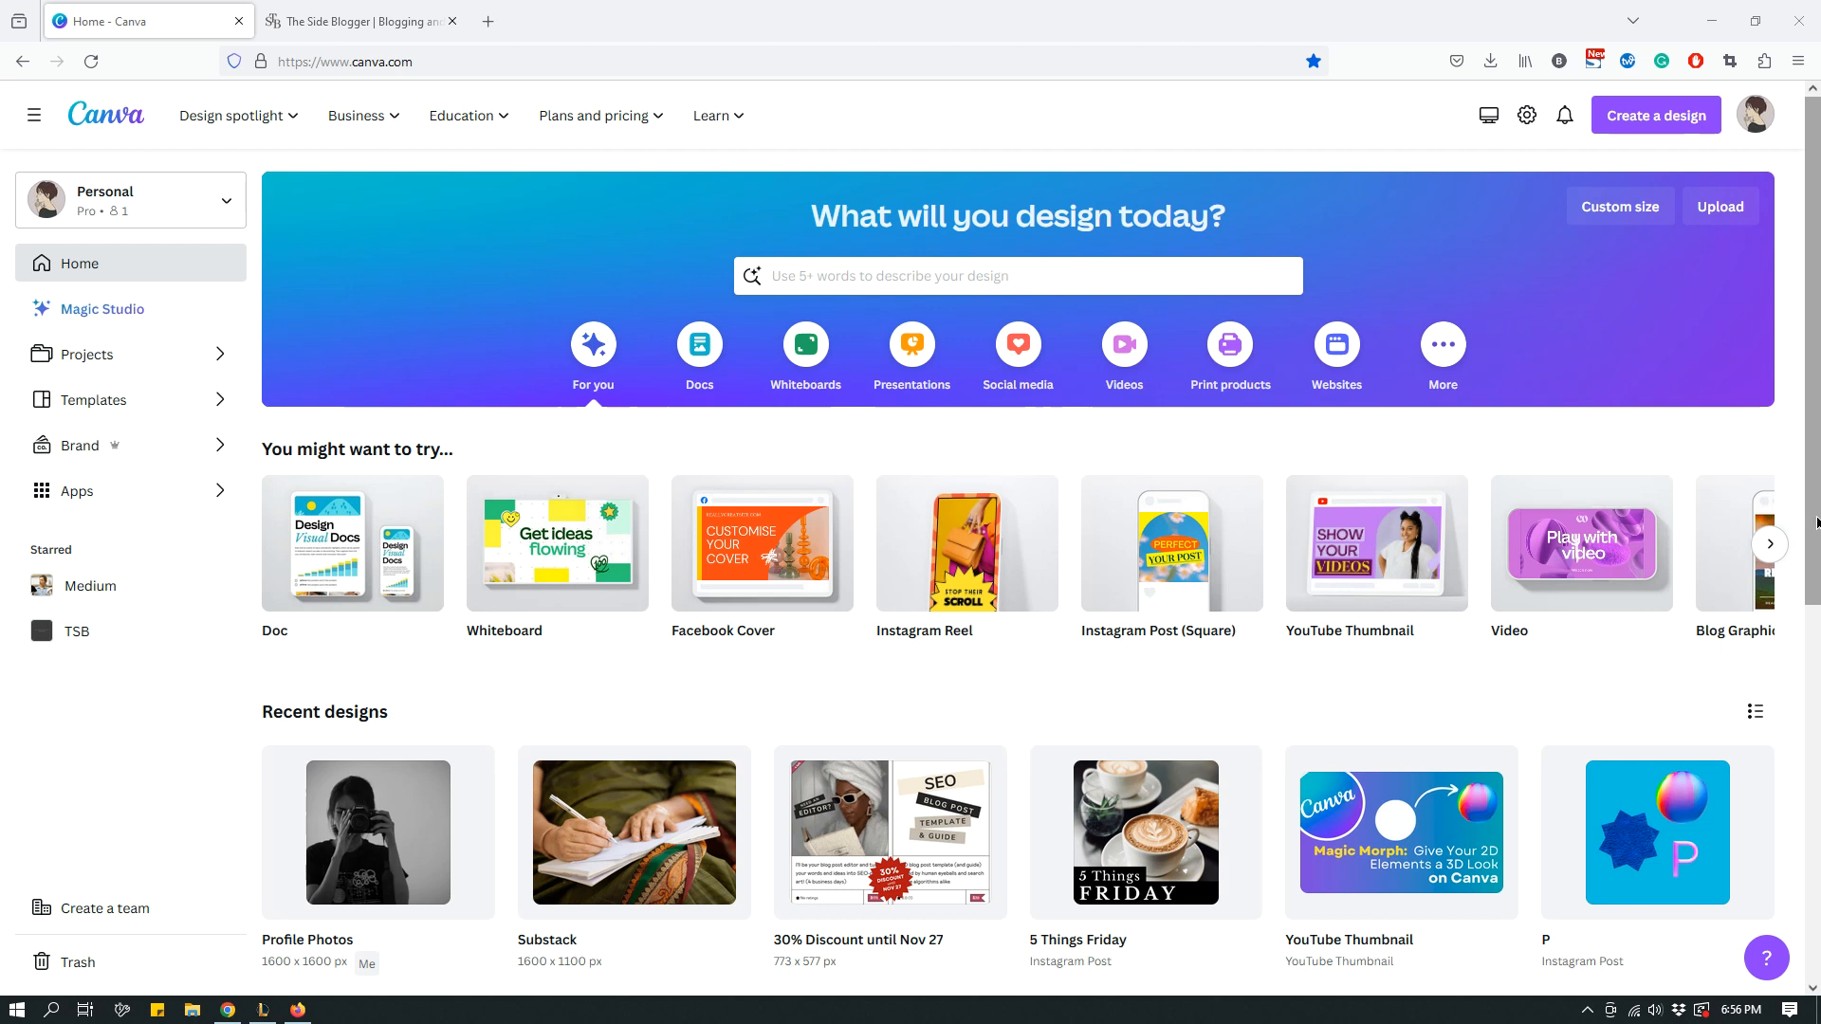
mouse_move(1407, 695)
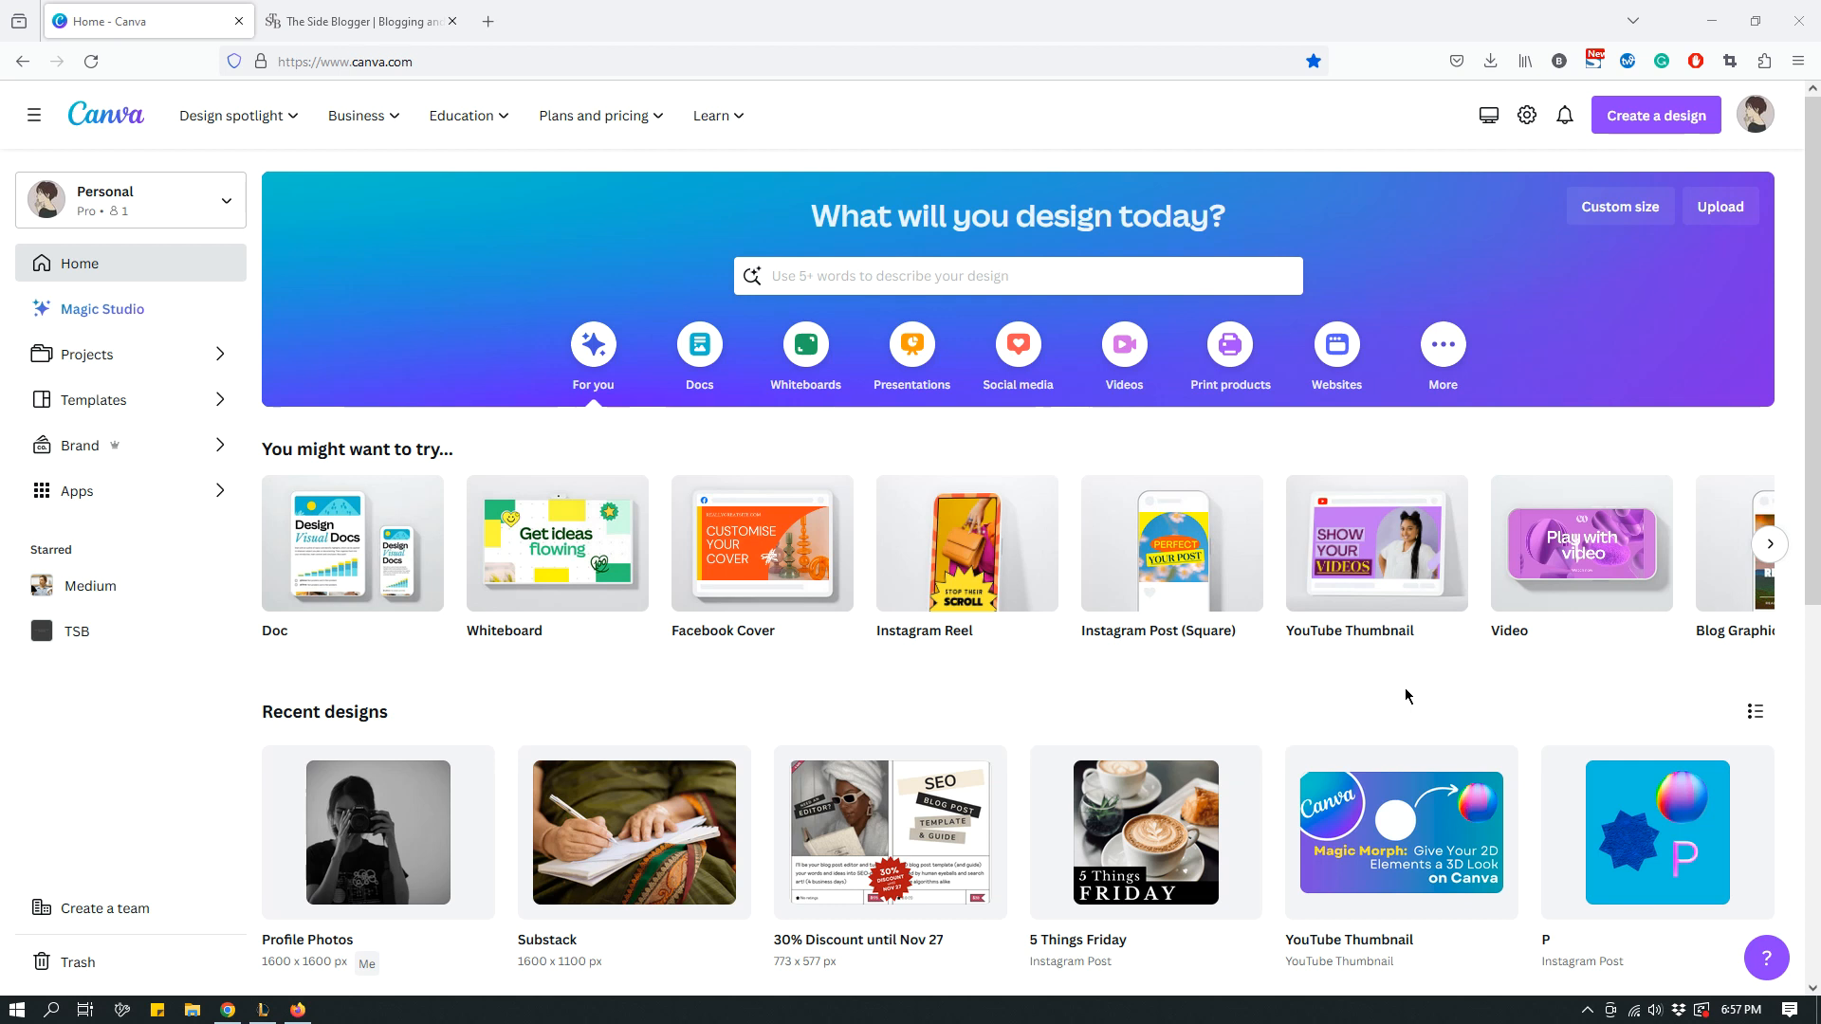
mouse_move(1810, 451)
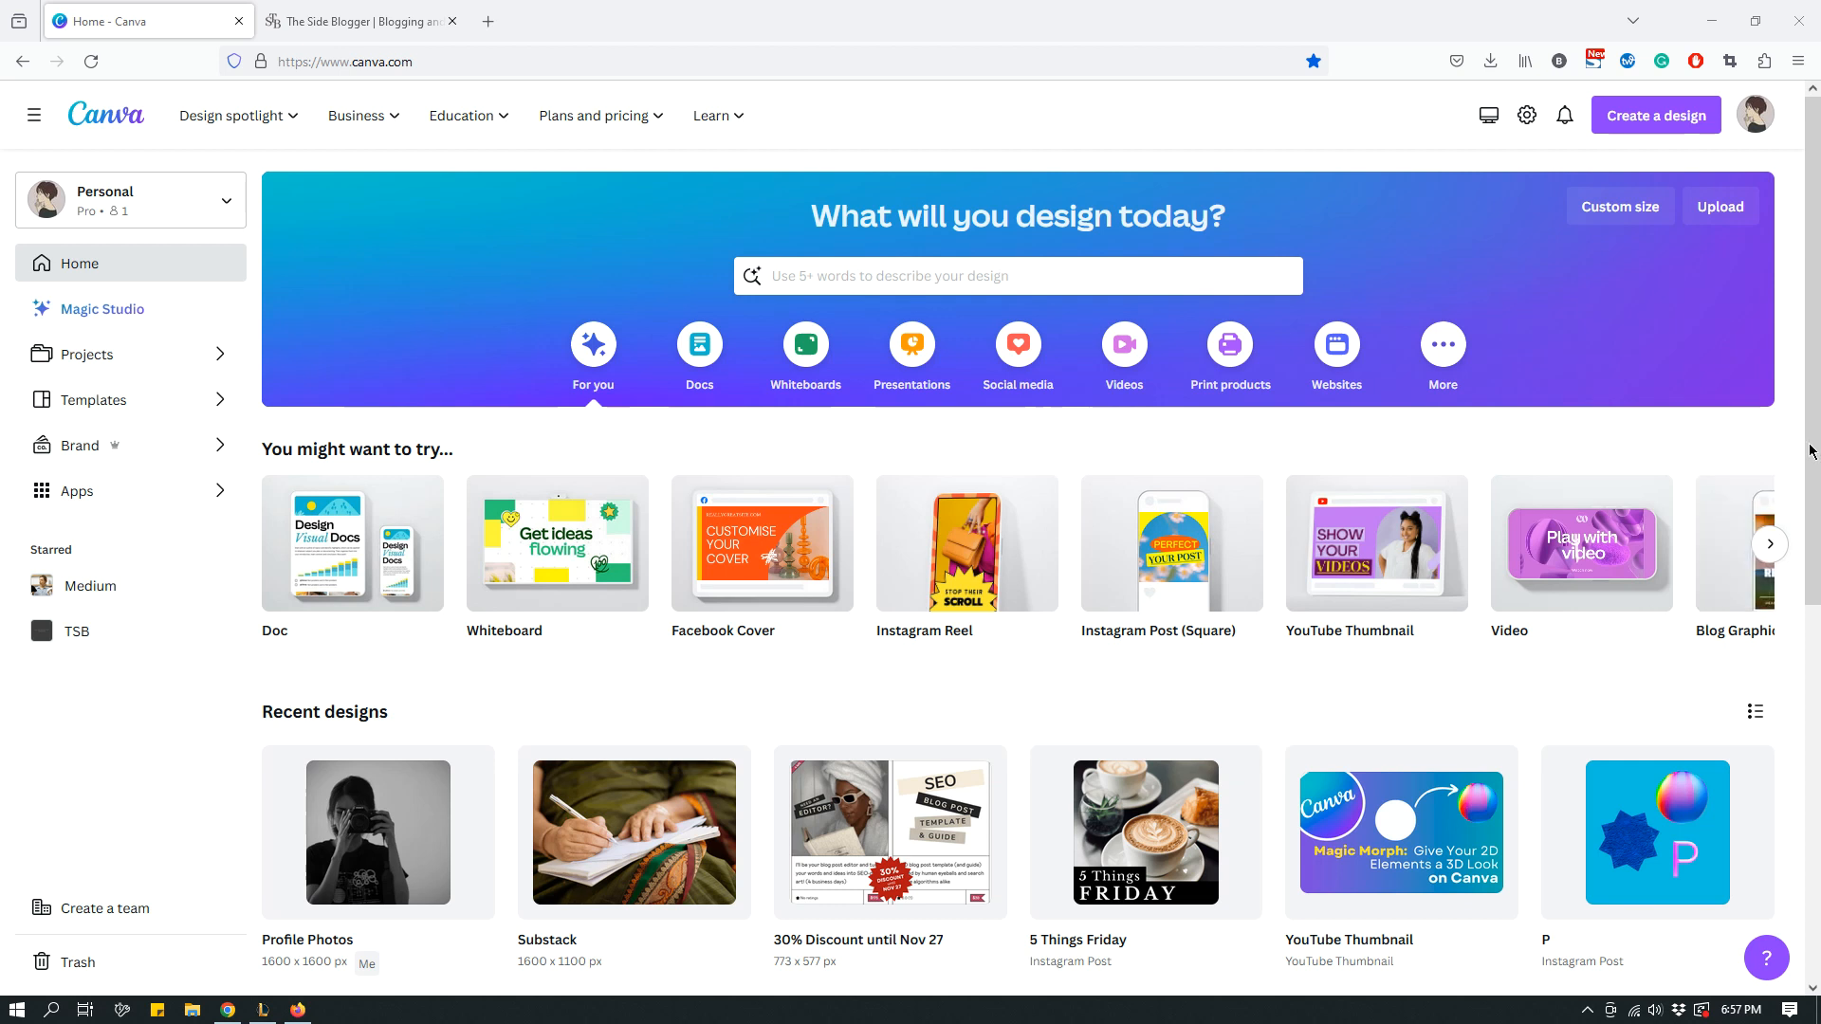
Scroll Recent designs down to the oldest entries, Course WorkBook US Letter and Icy Monthly Planner
scroll(down, 3)
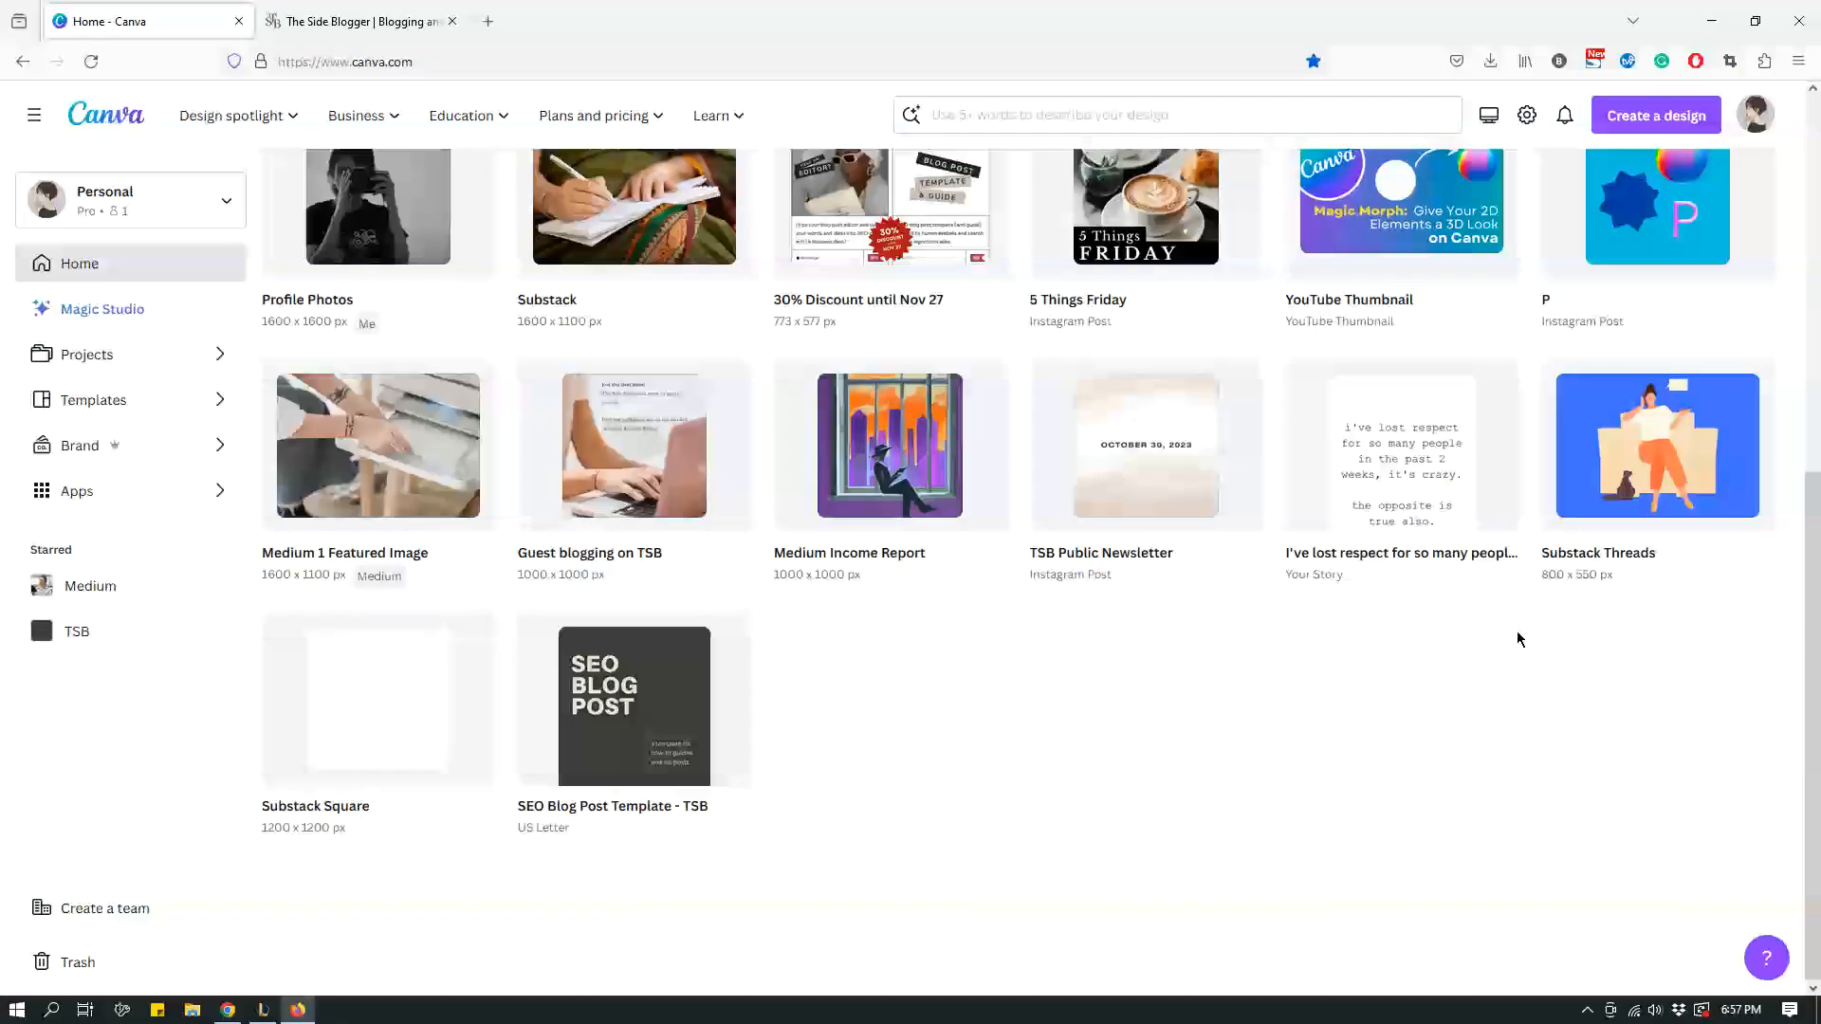
scroll(down, 3)
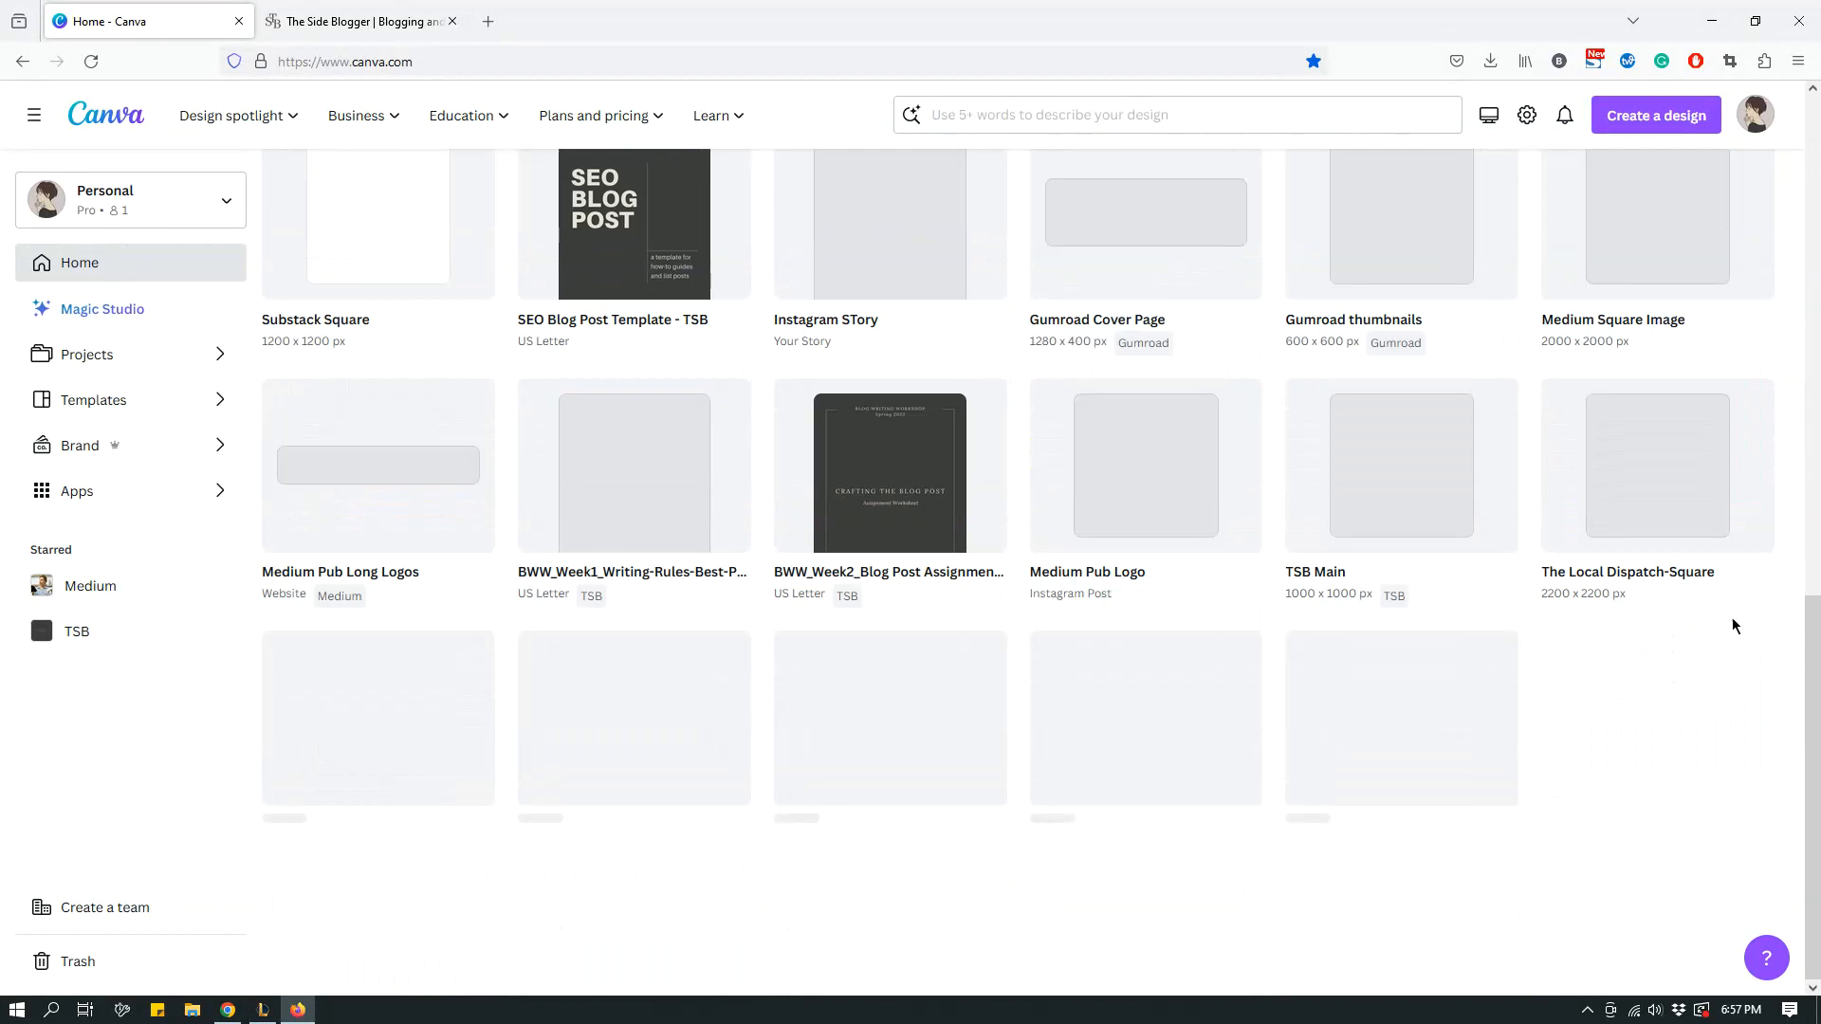
scroll(down, 3)
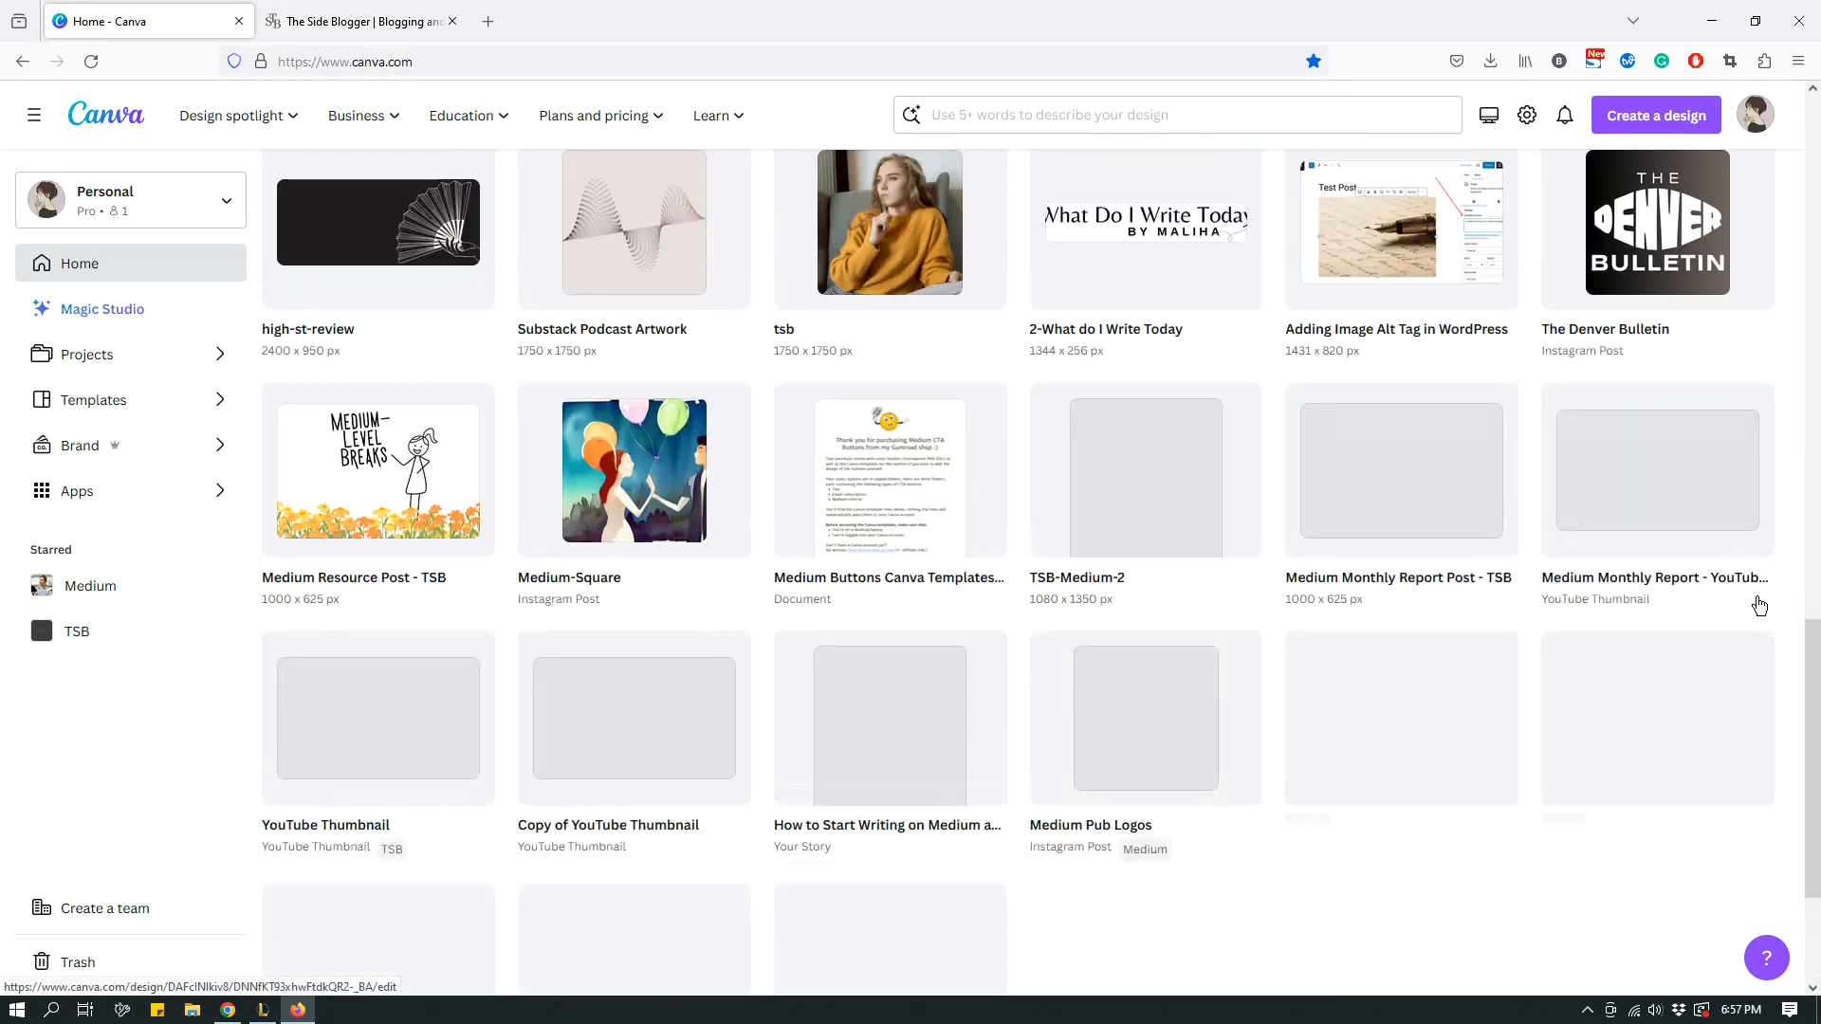
scroll(down, 3)
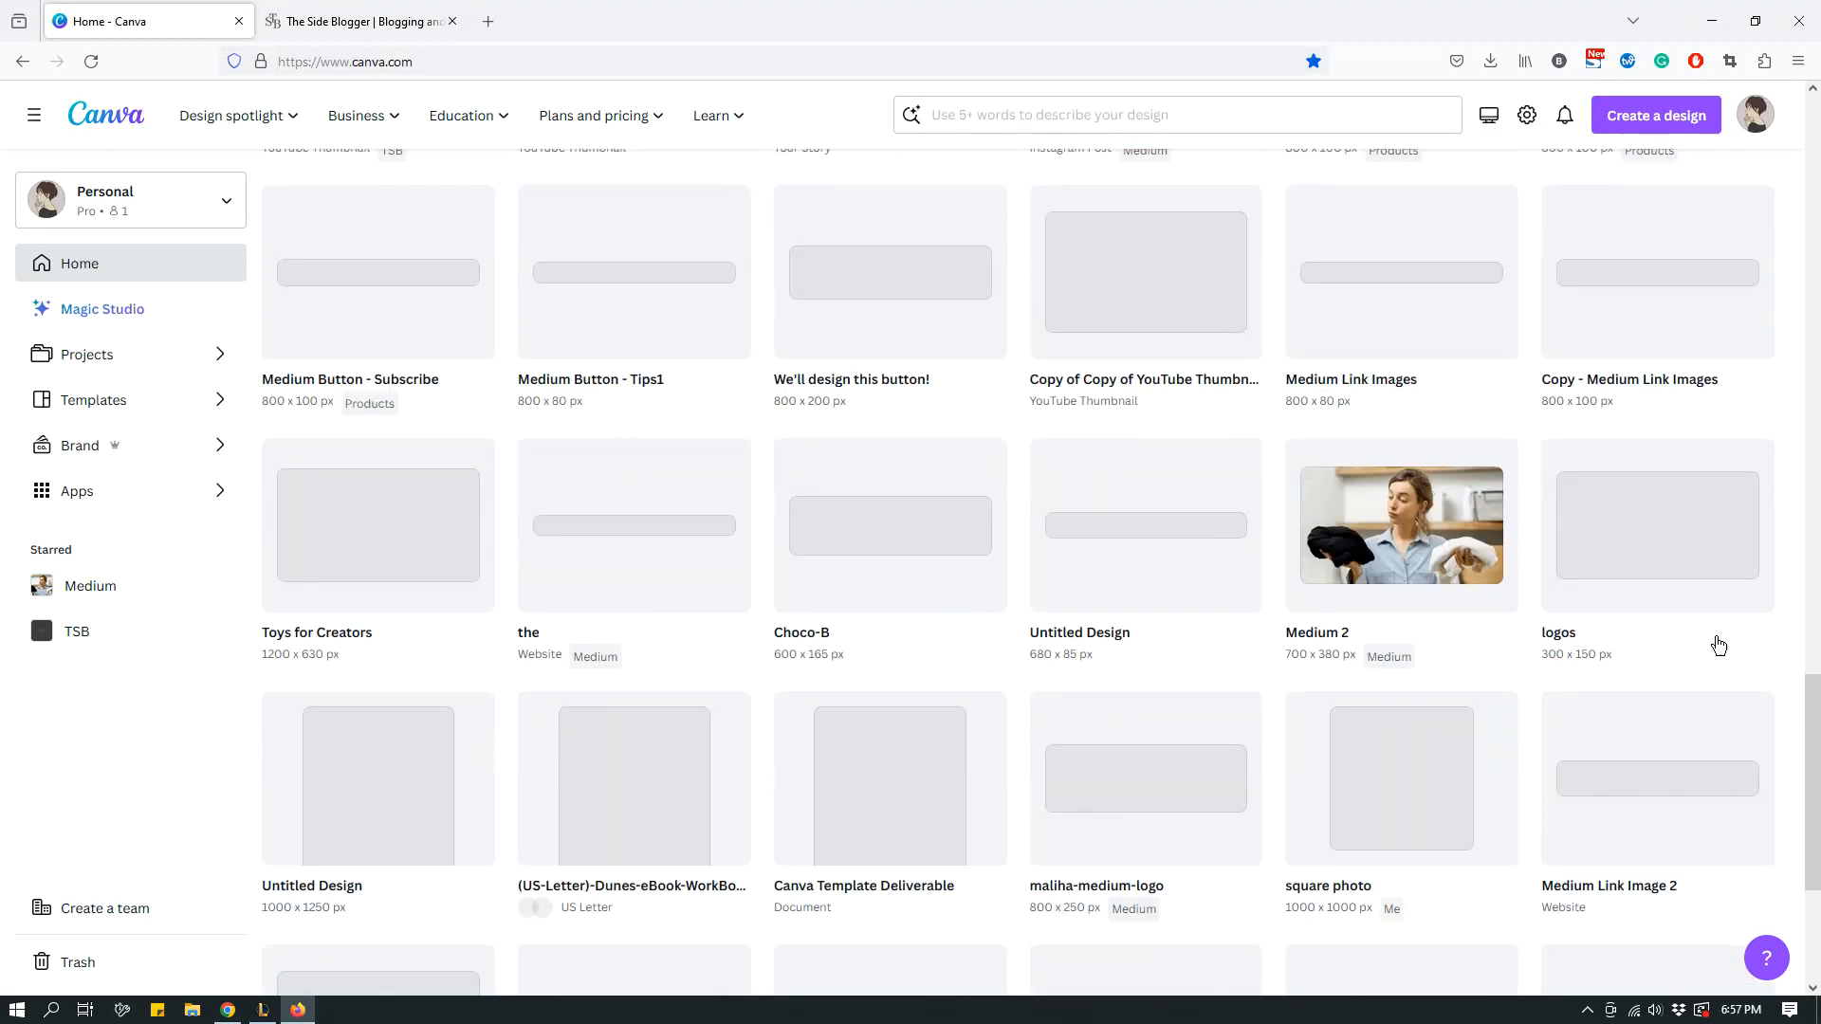
scroll(down, 3)
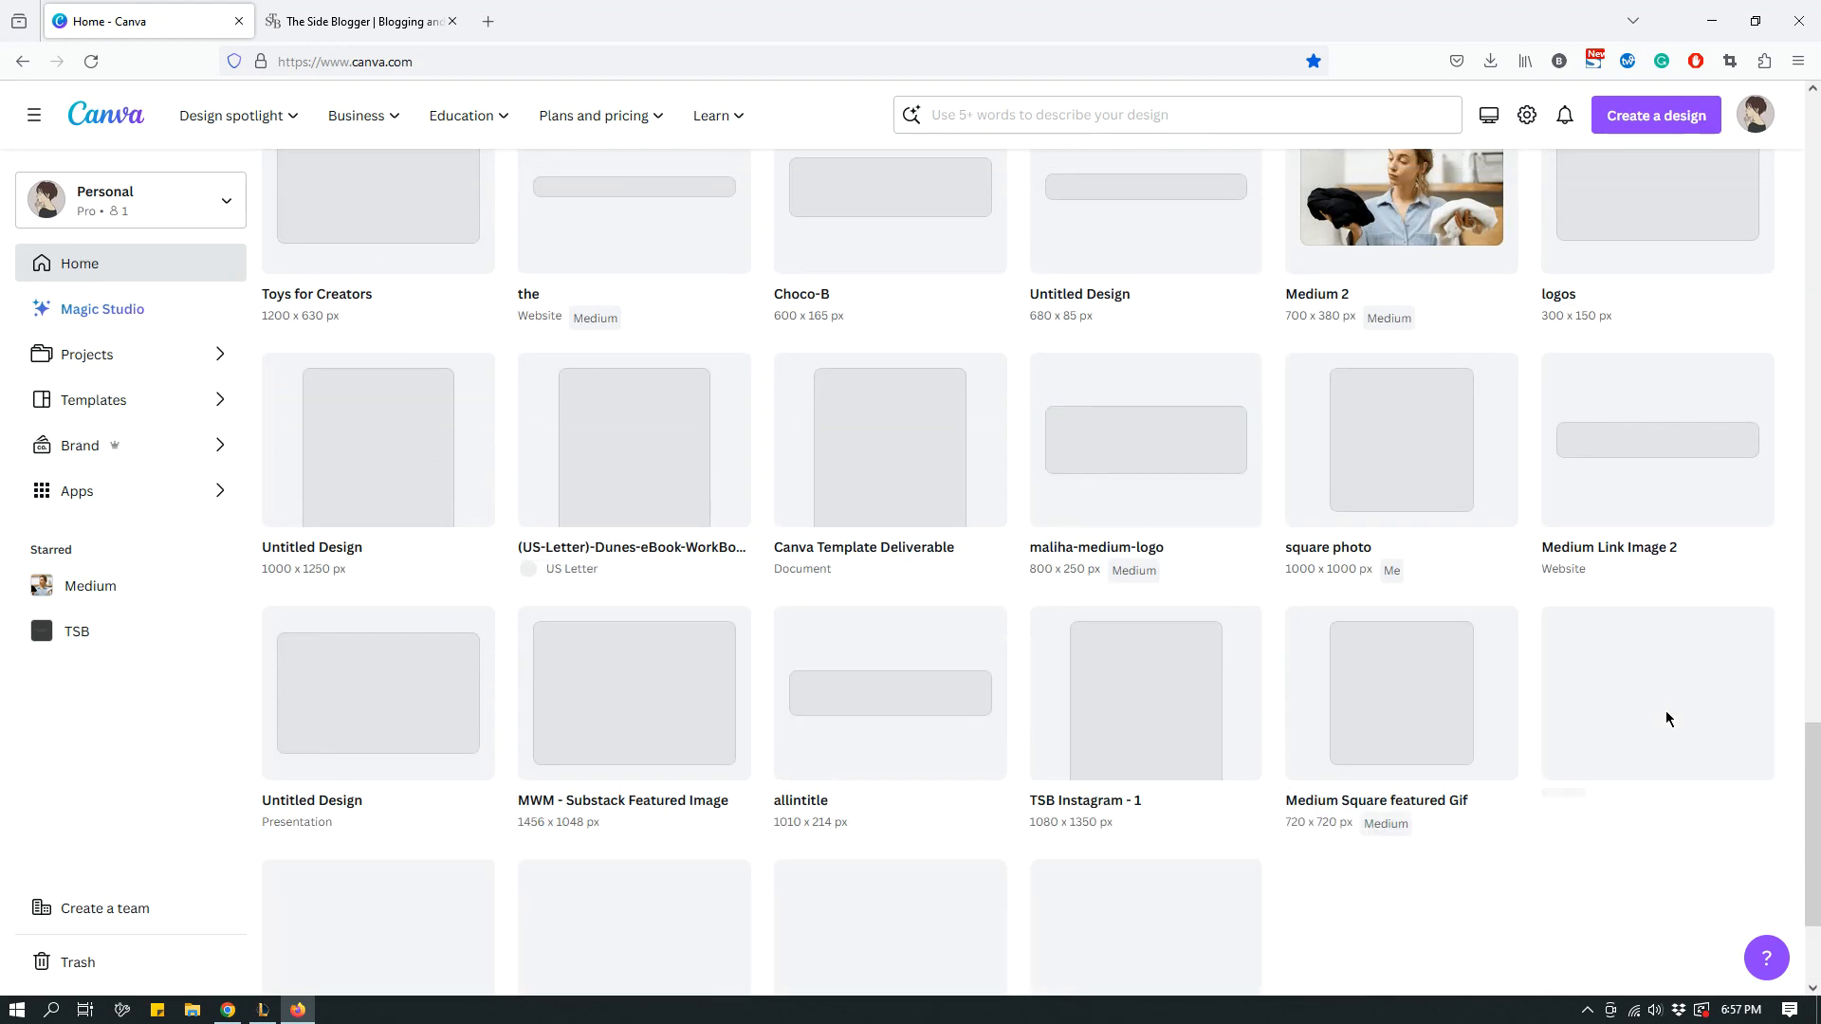
scroll(down, 3)
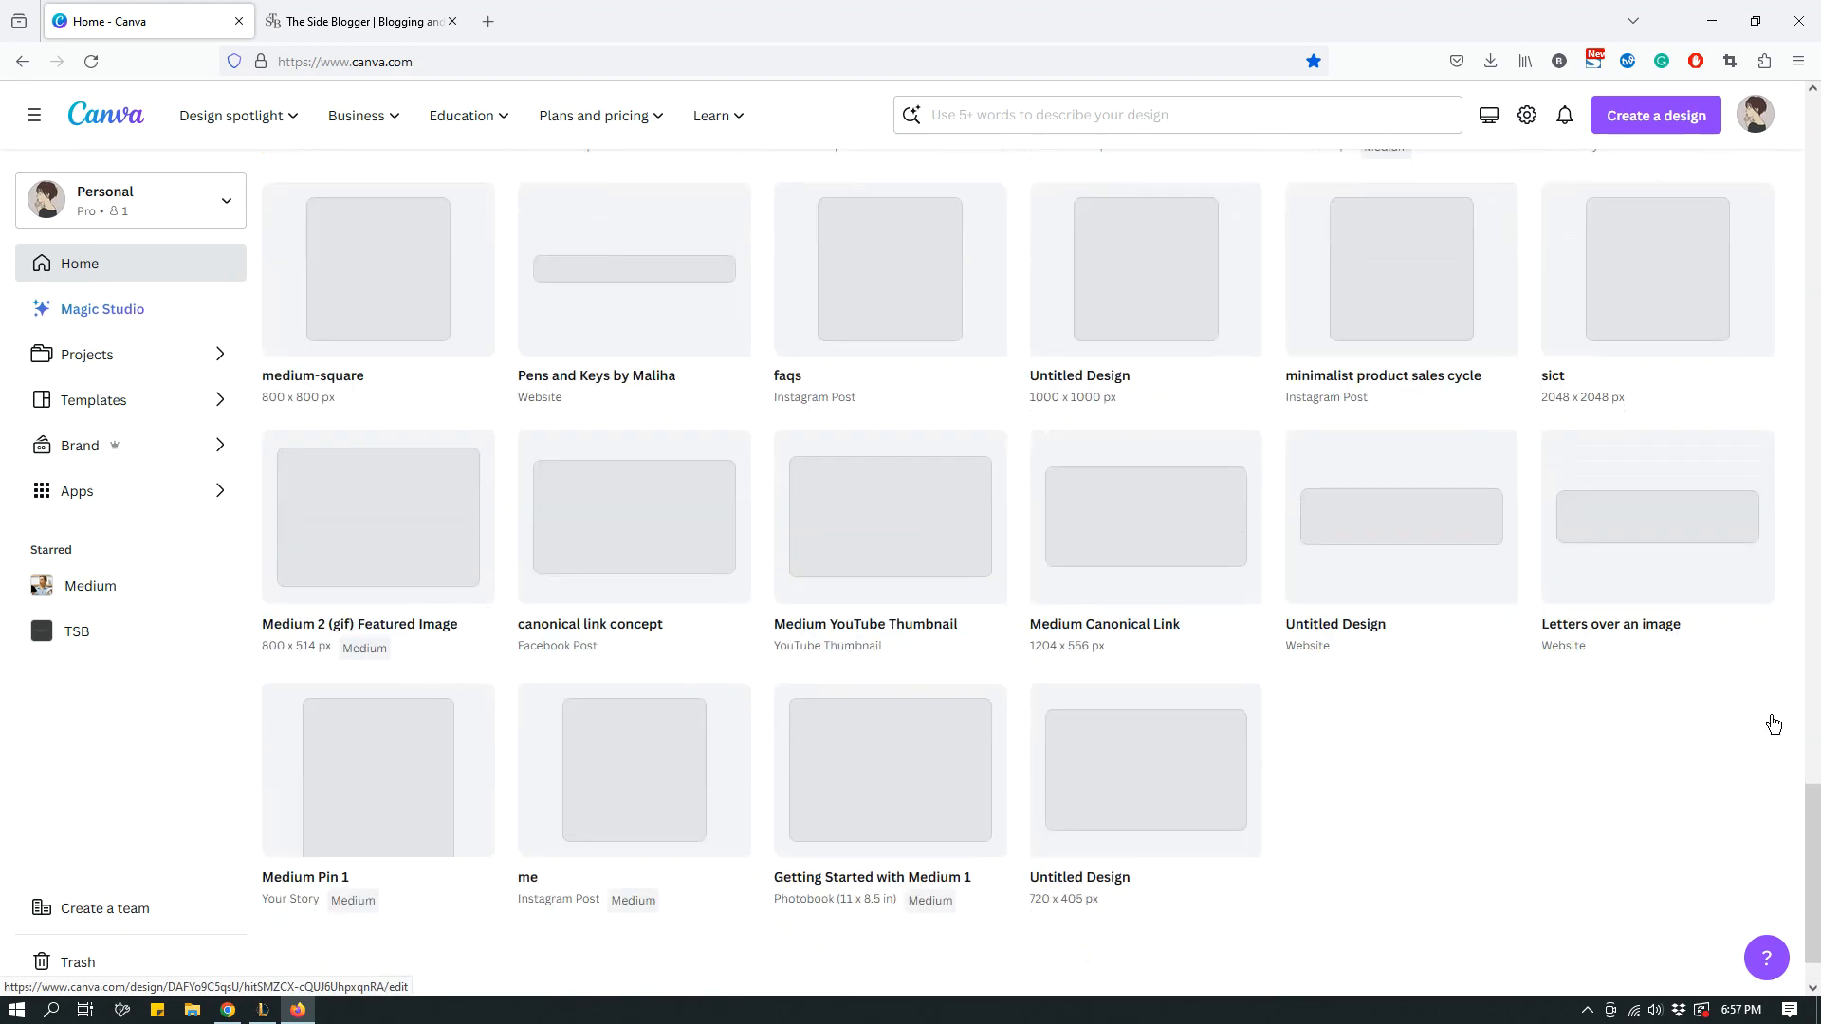
scroll(down, 3)
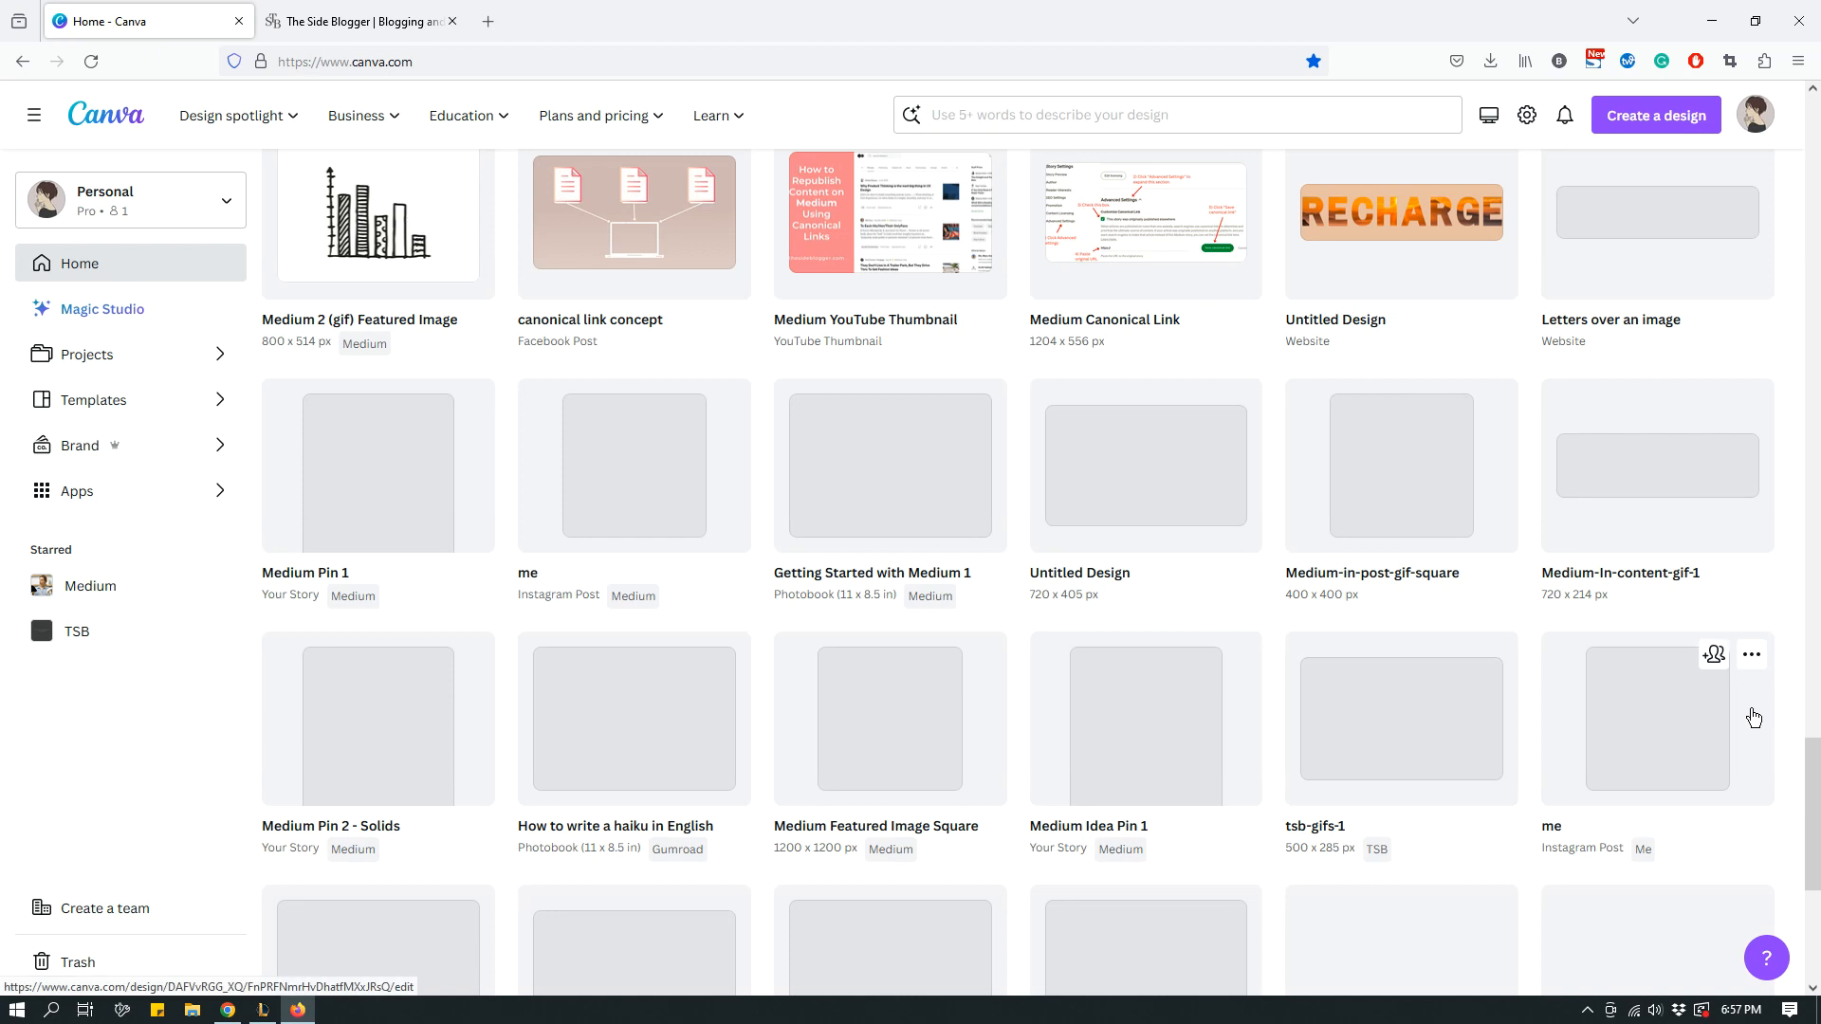
scroll(down, 3)
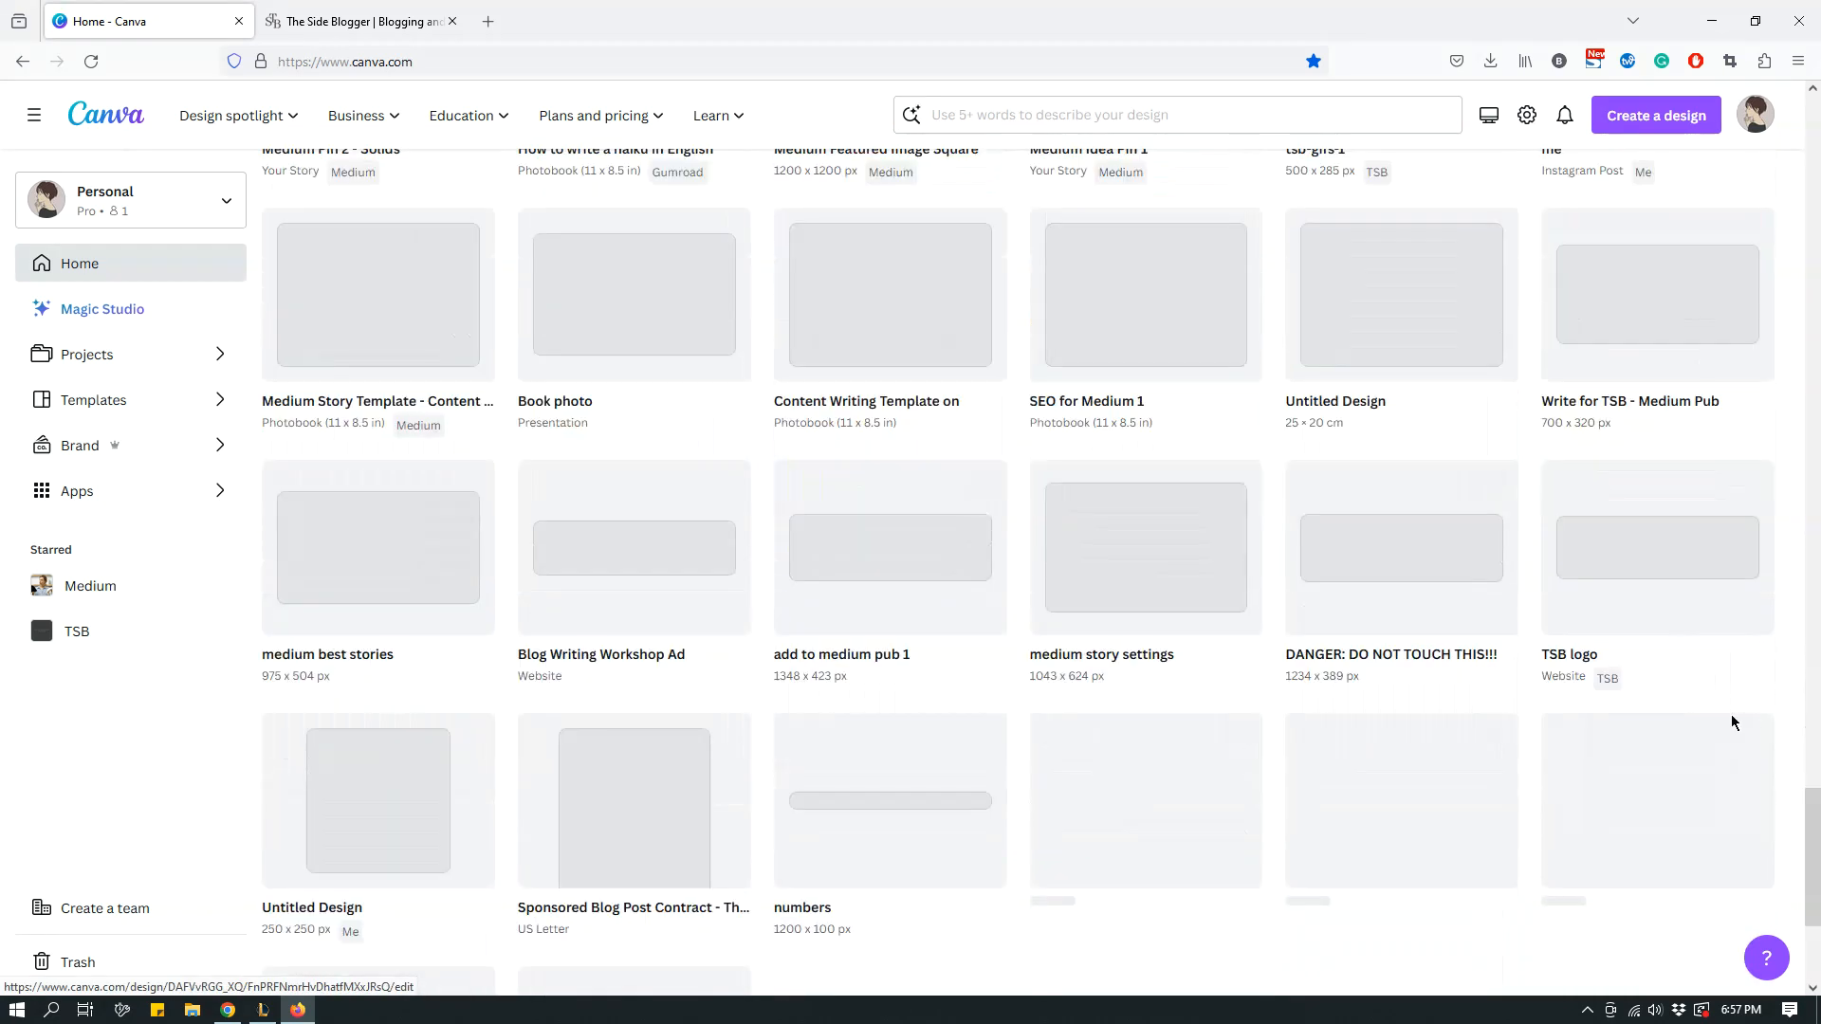
scroll(down, 3)
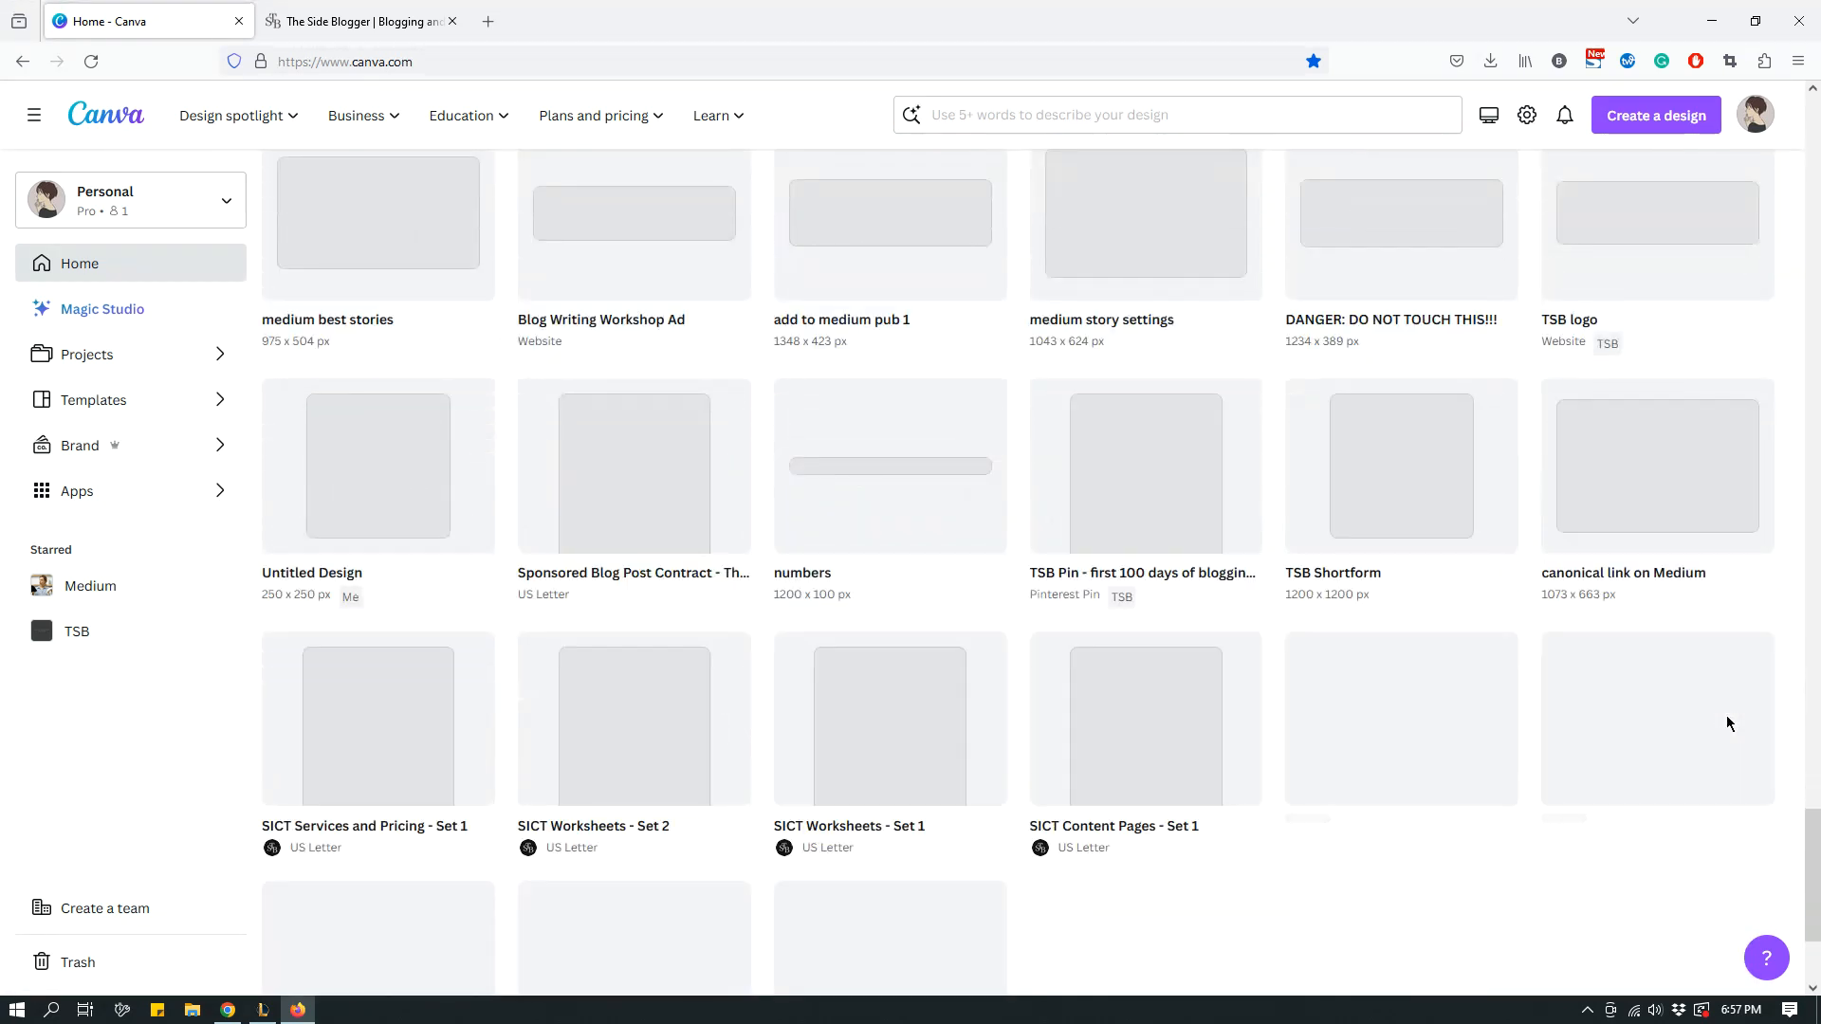
scroll(down, 3)
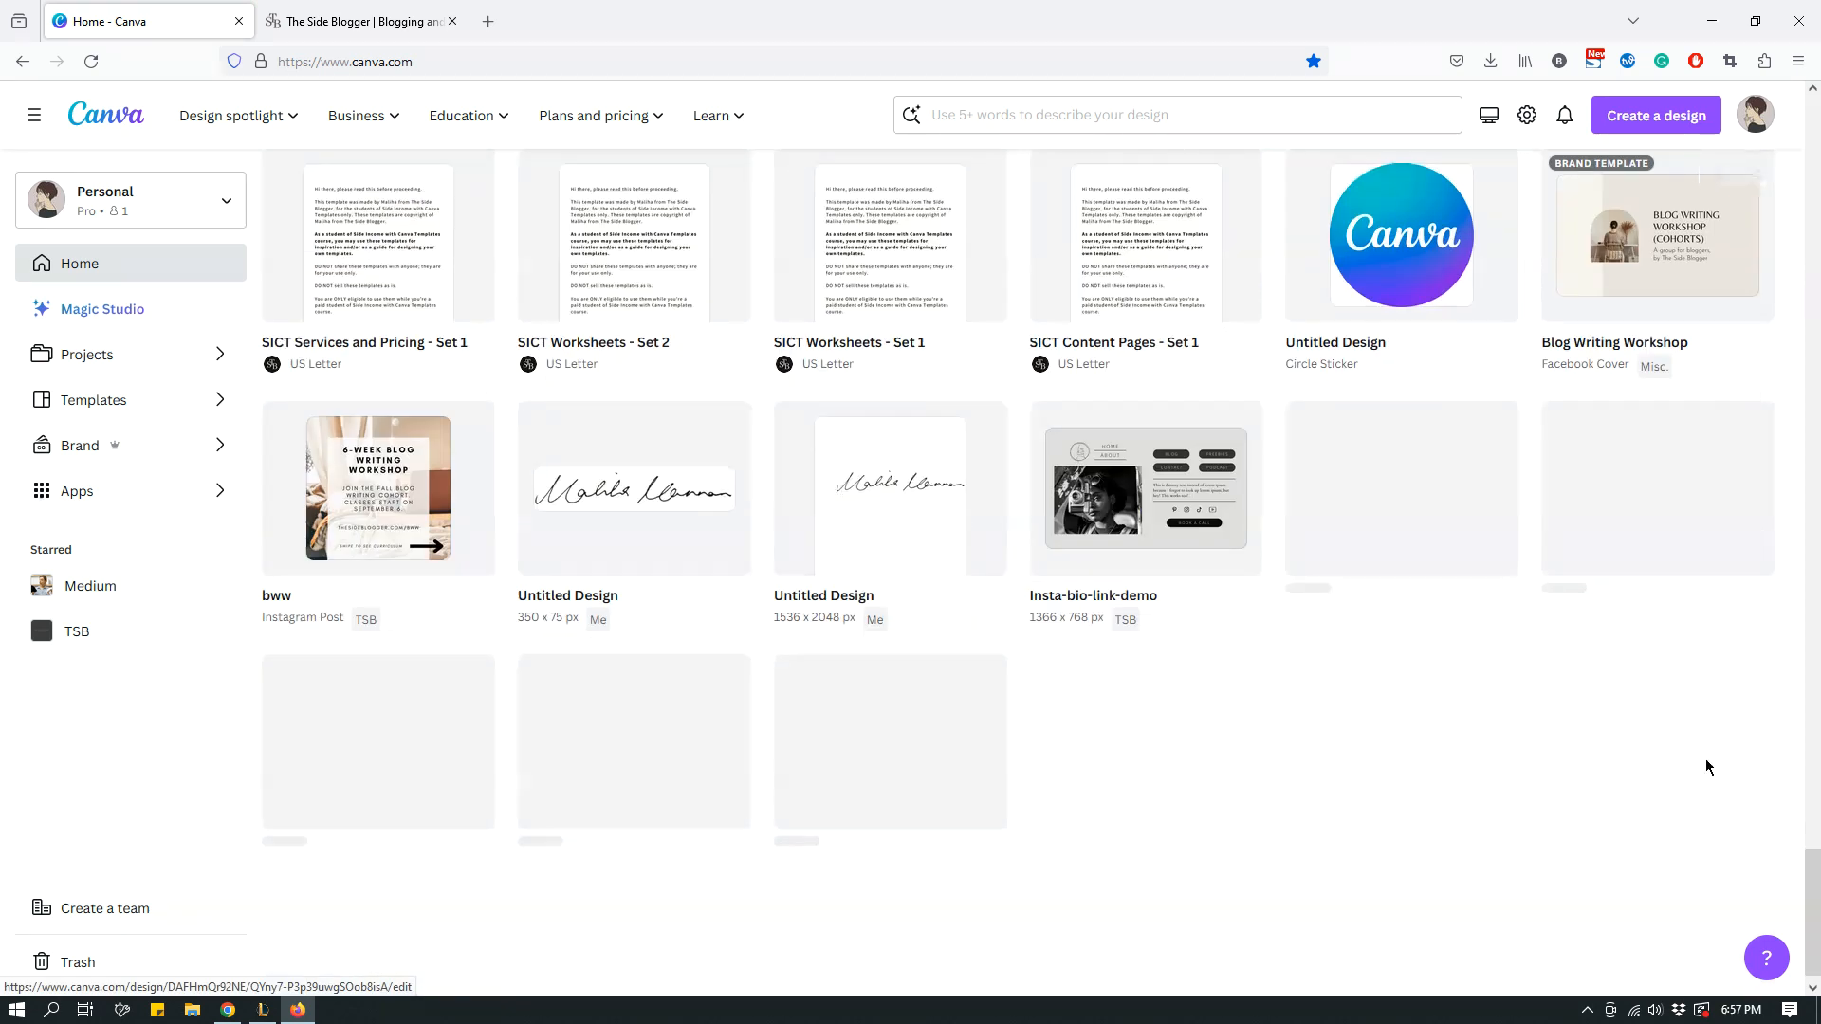
scroll(down, 3)
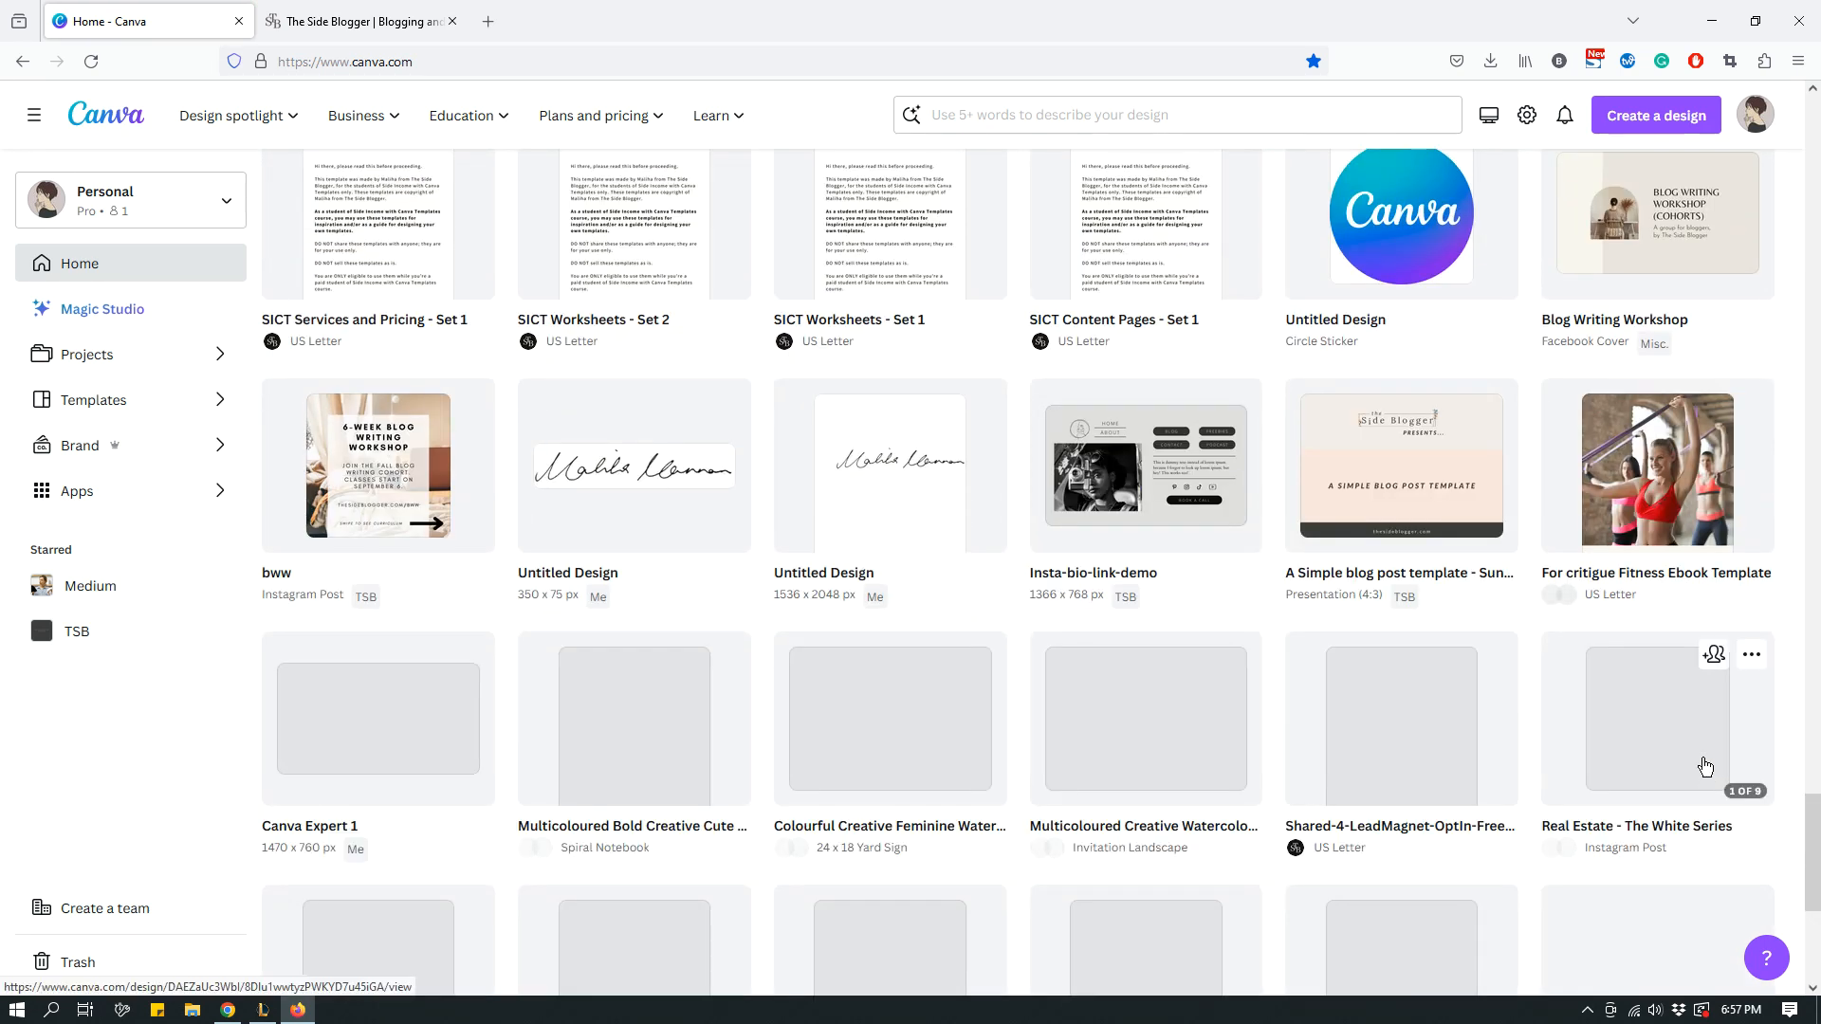
scroll(down, 3)
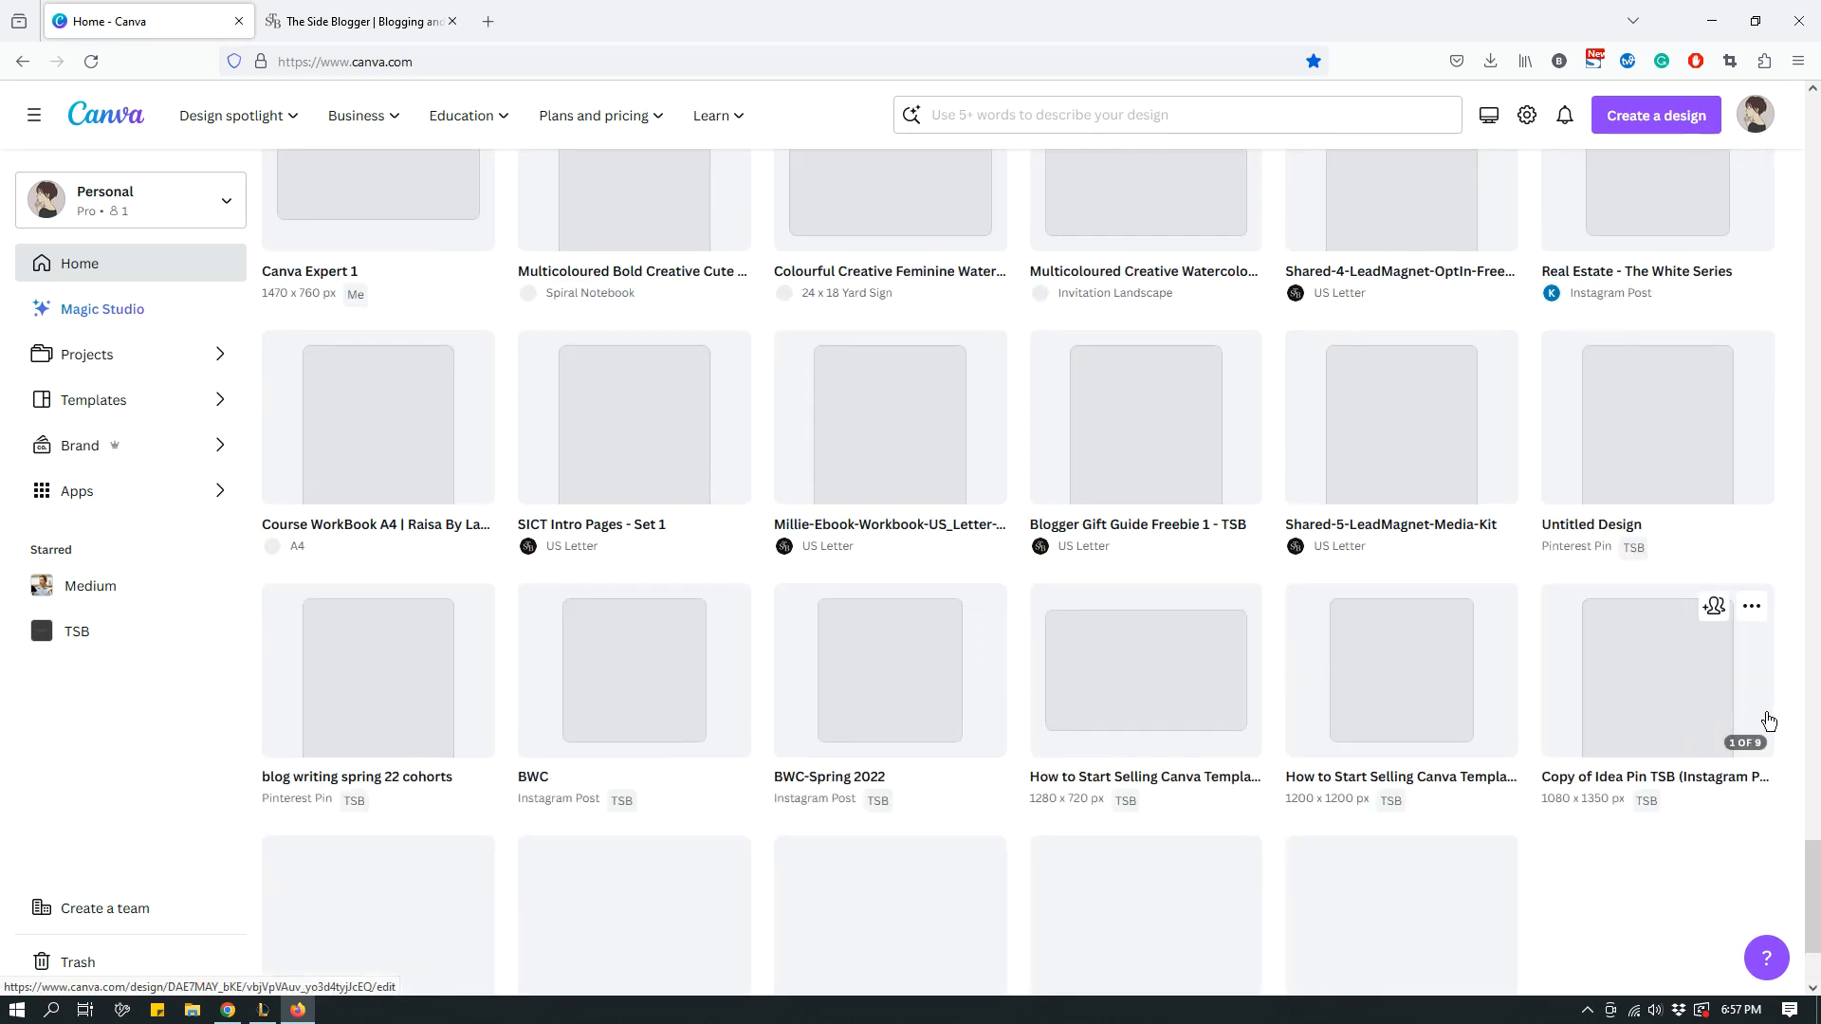
scroll(down, 3)
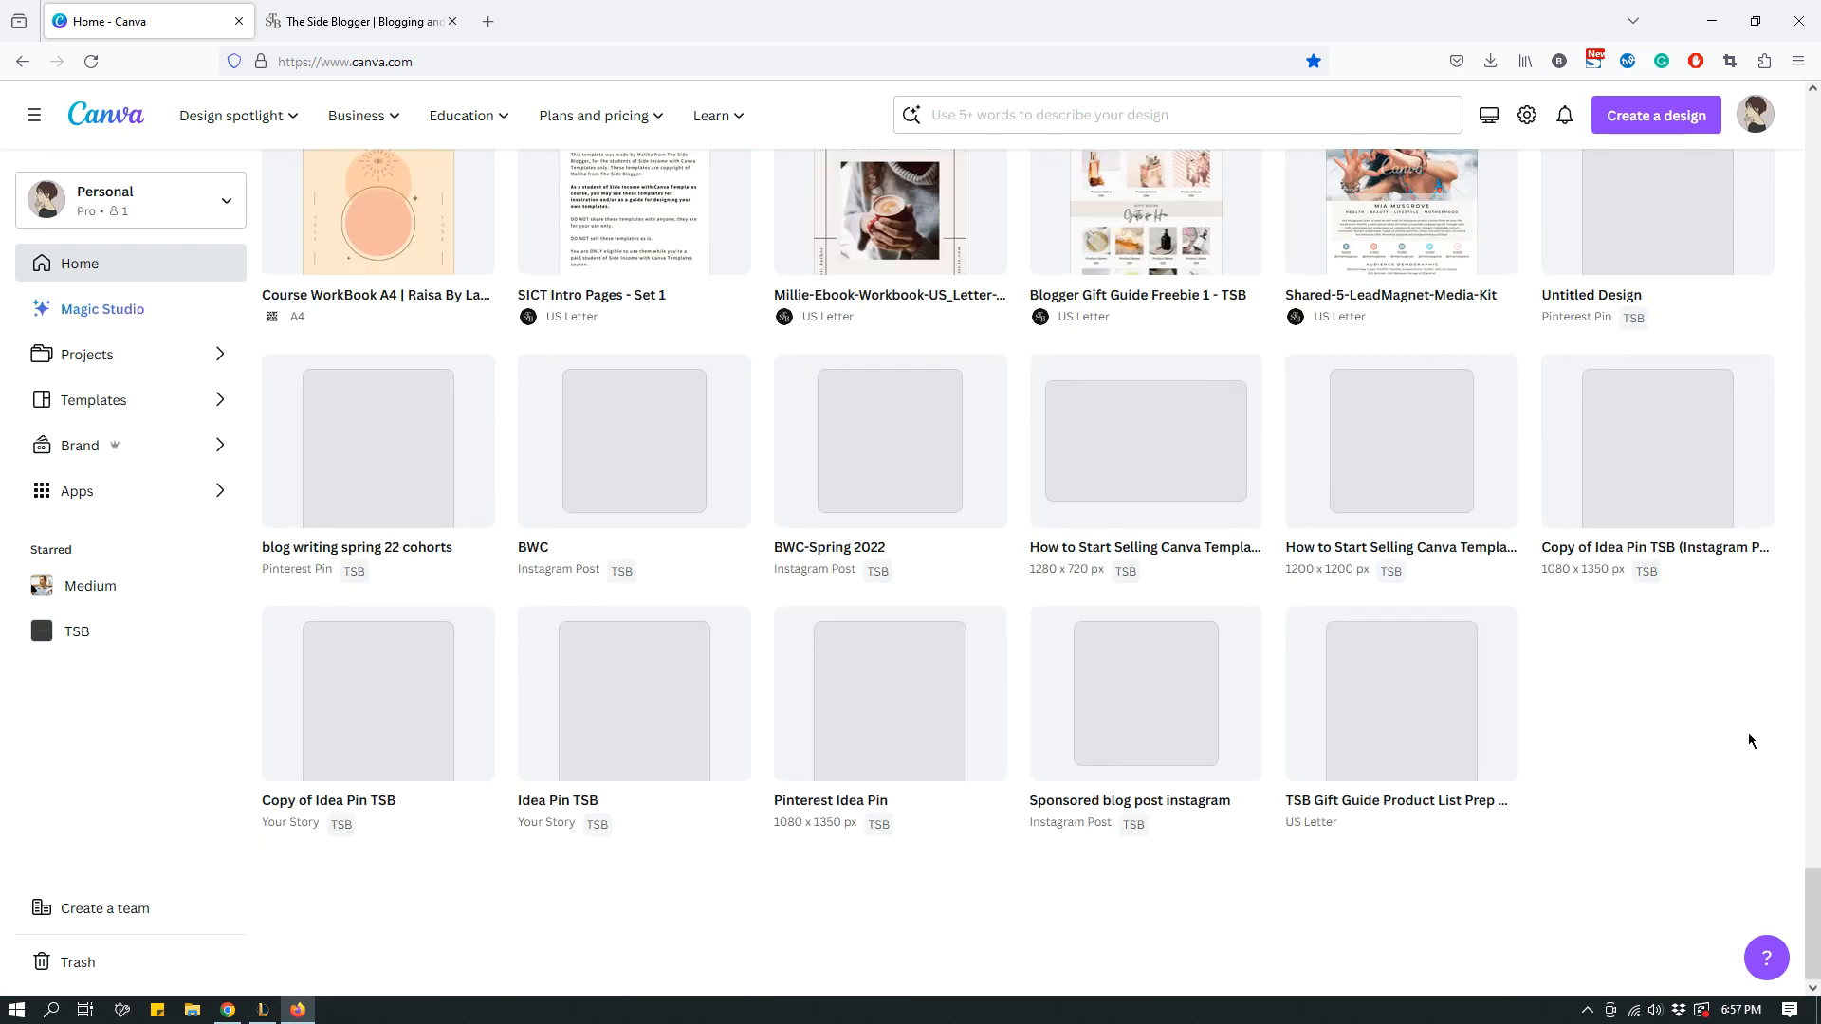
scroll(down, 3)
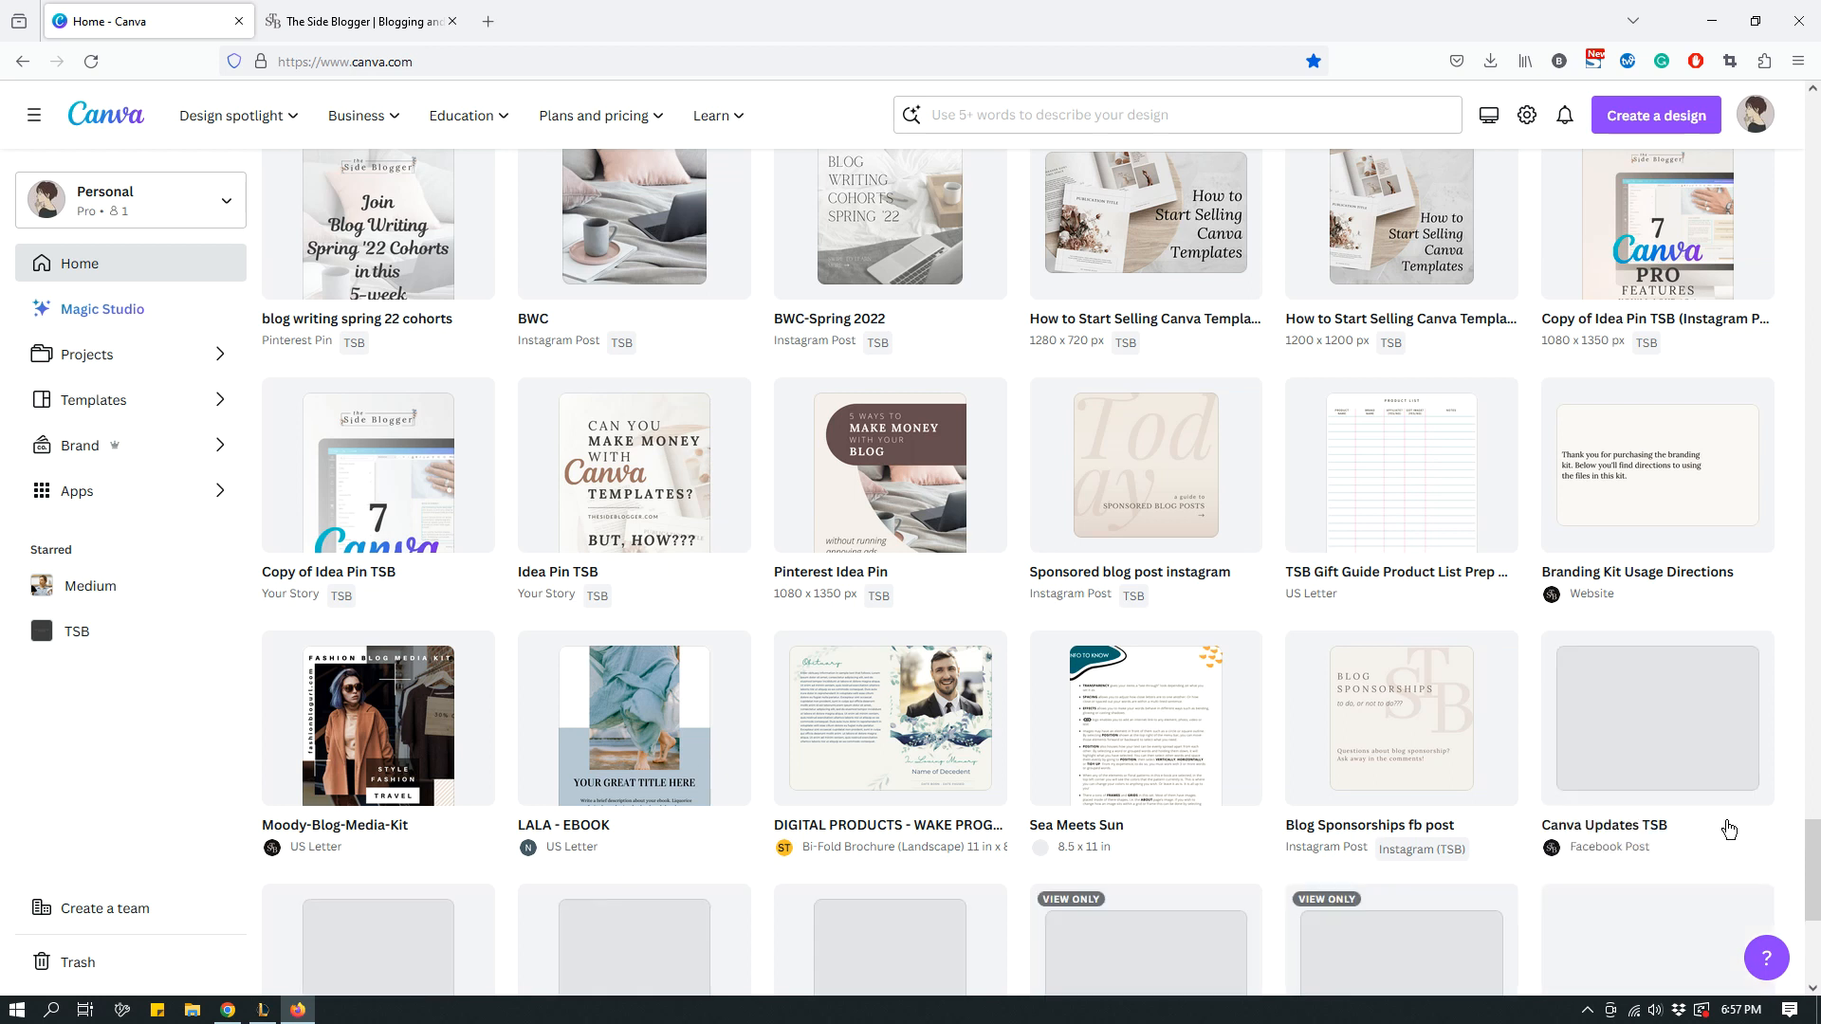
scroll(down, 3)
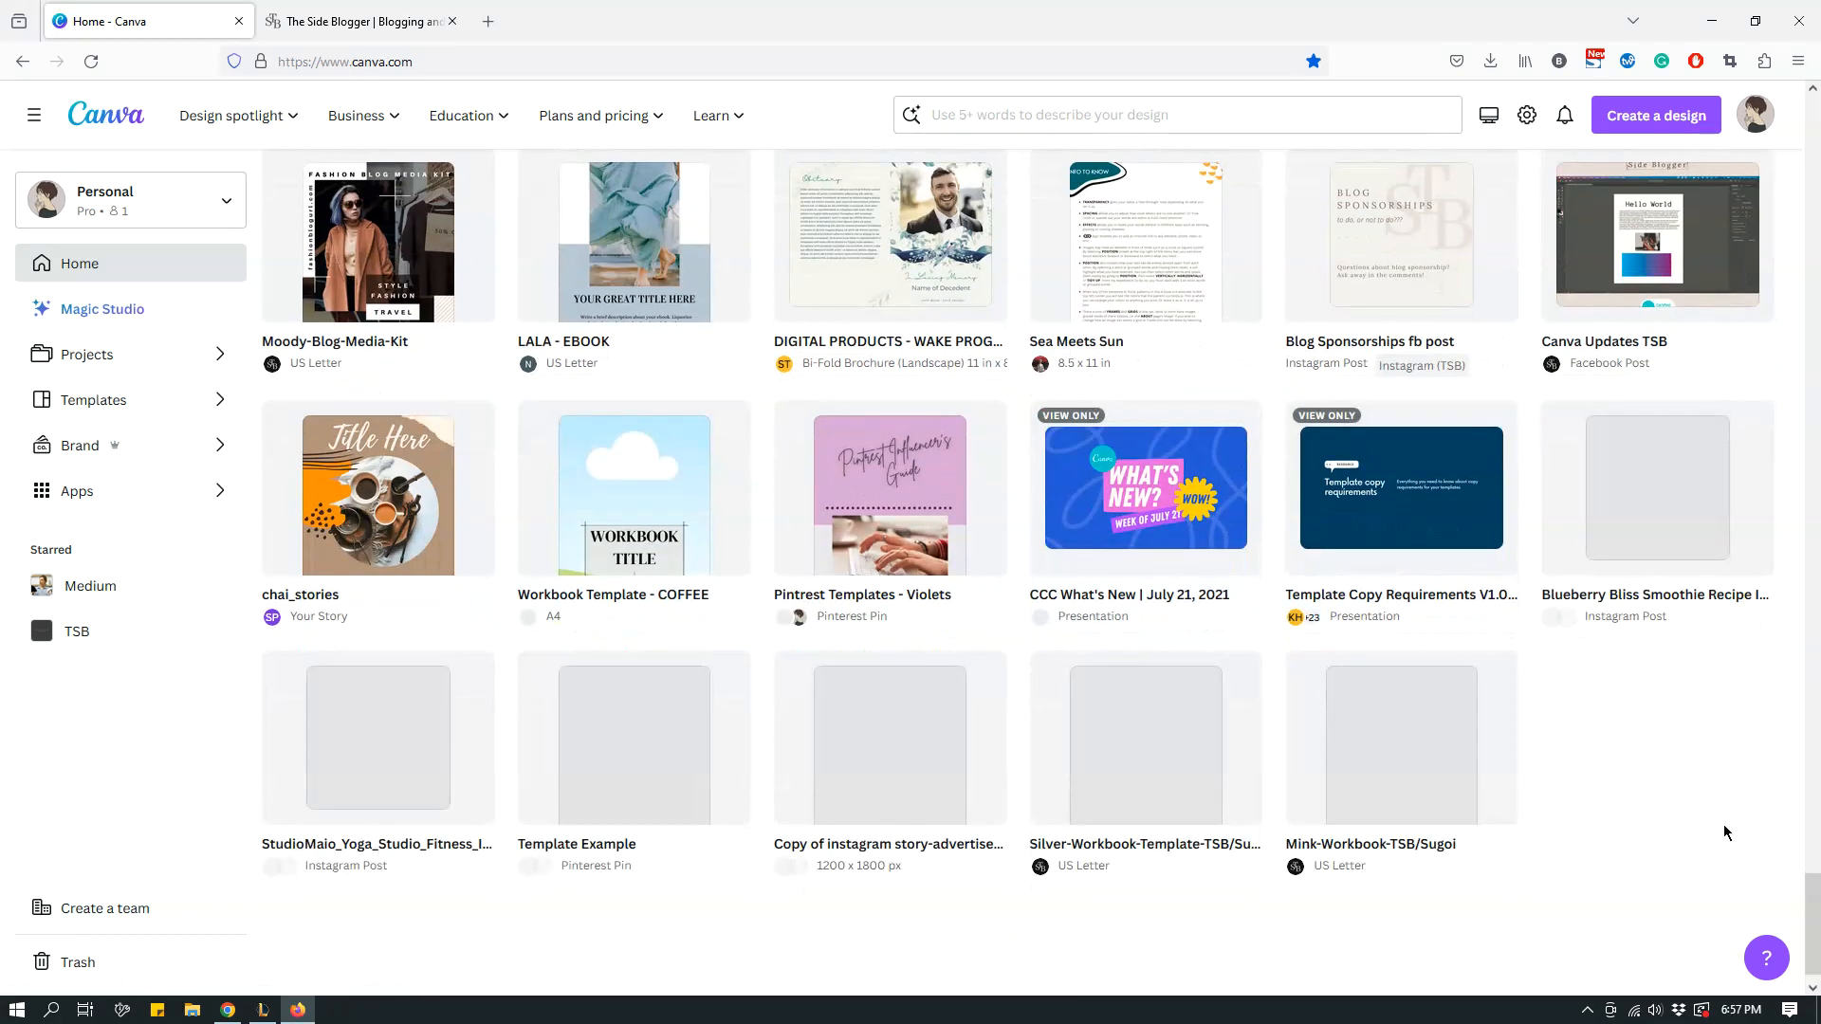
scroll(down, 3)
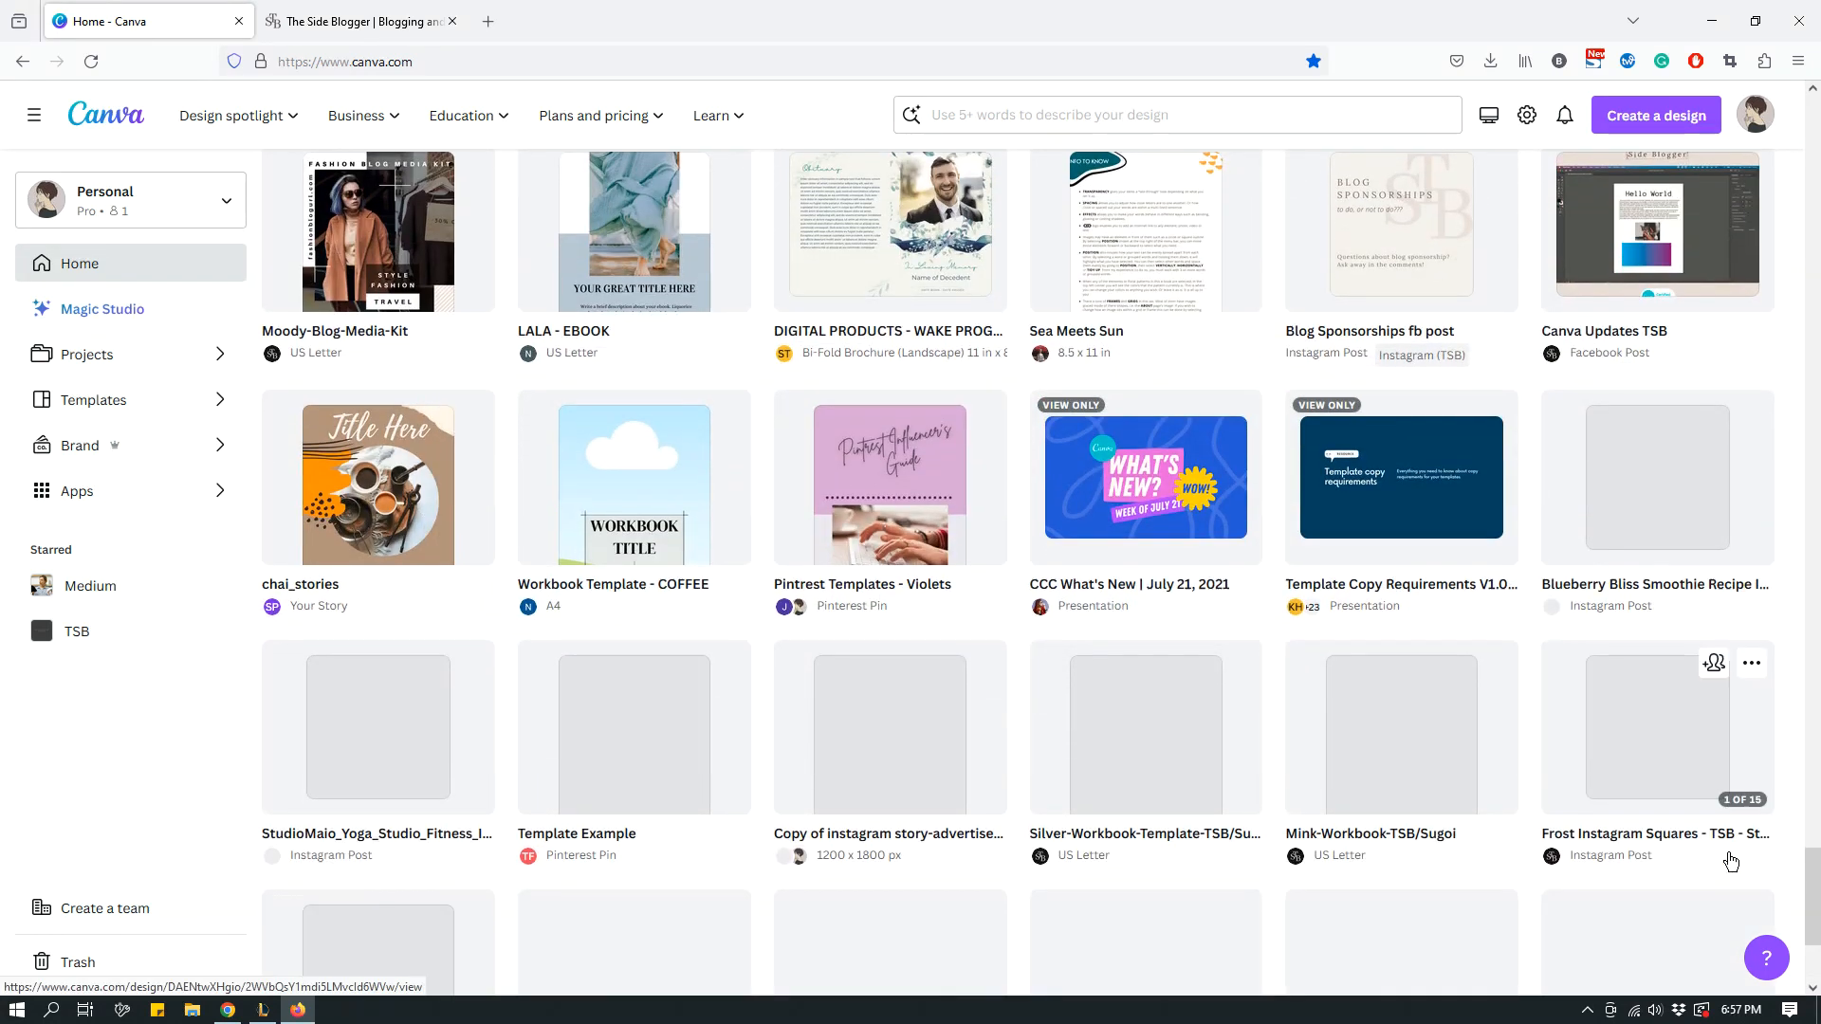
scroll(down, 3)
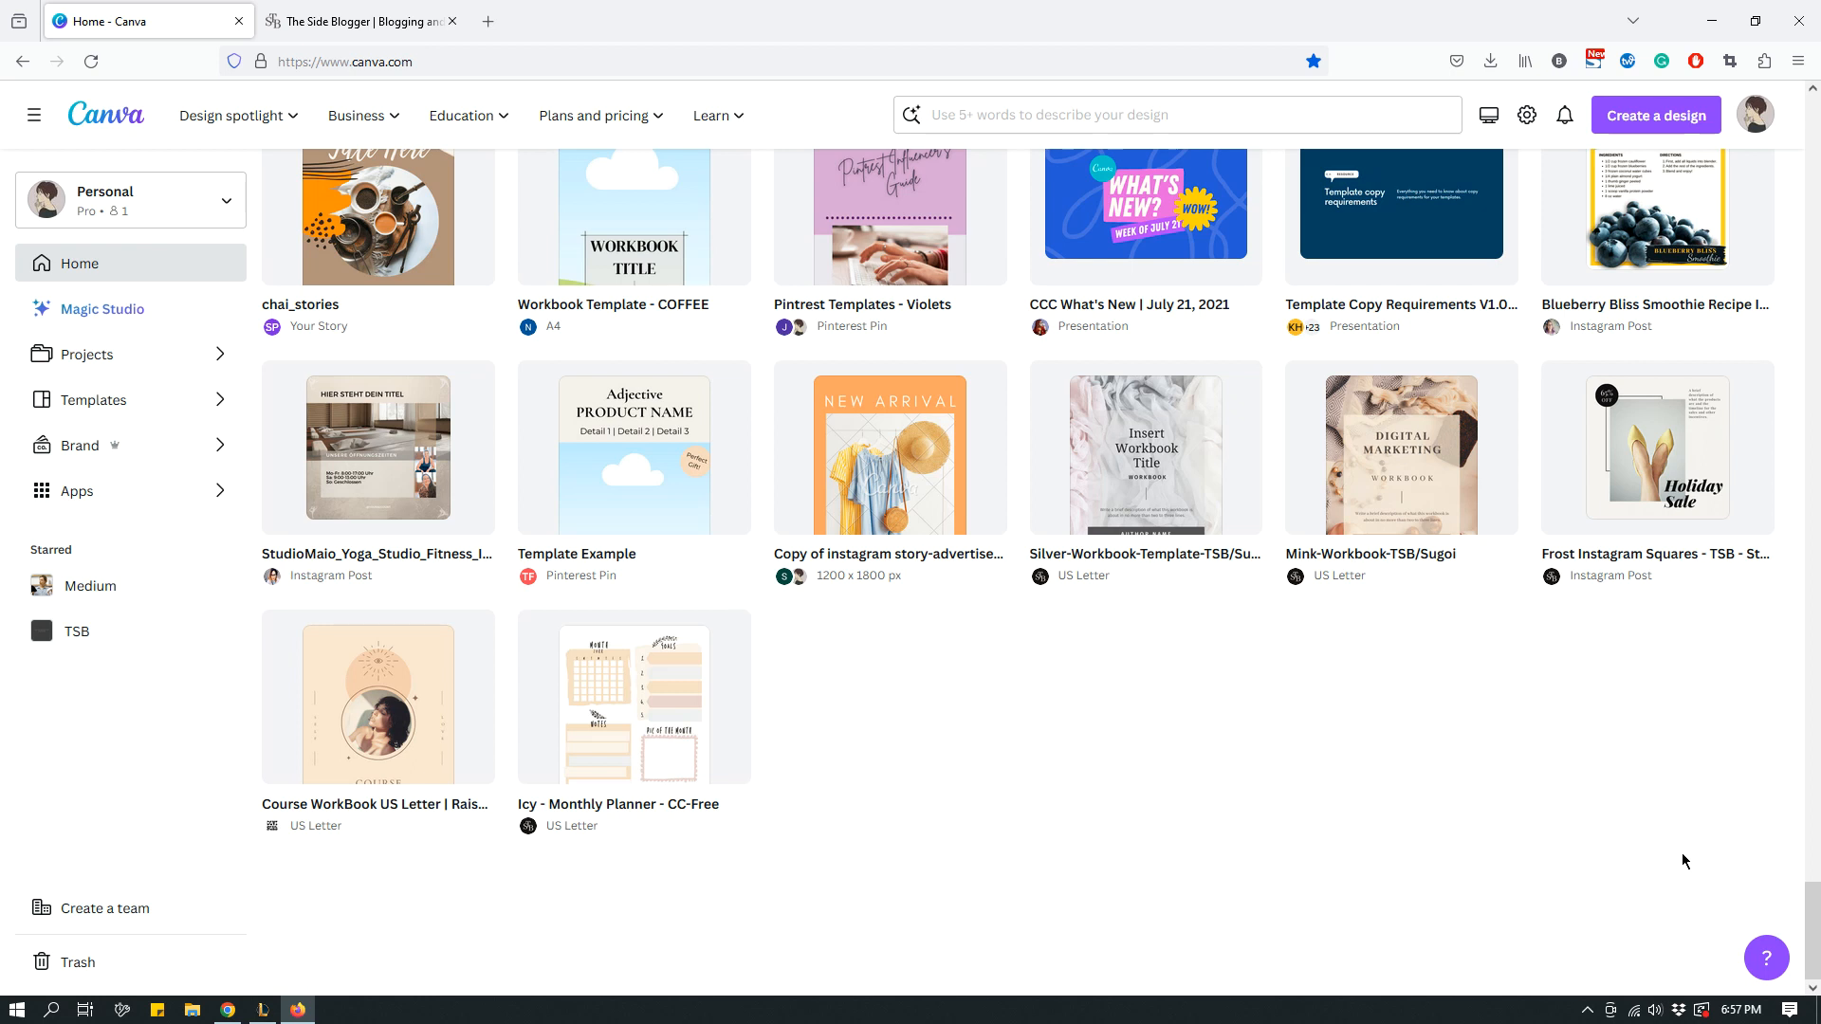
mouse_move(483, 703)
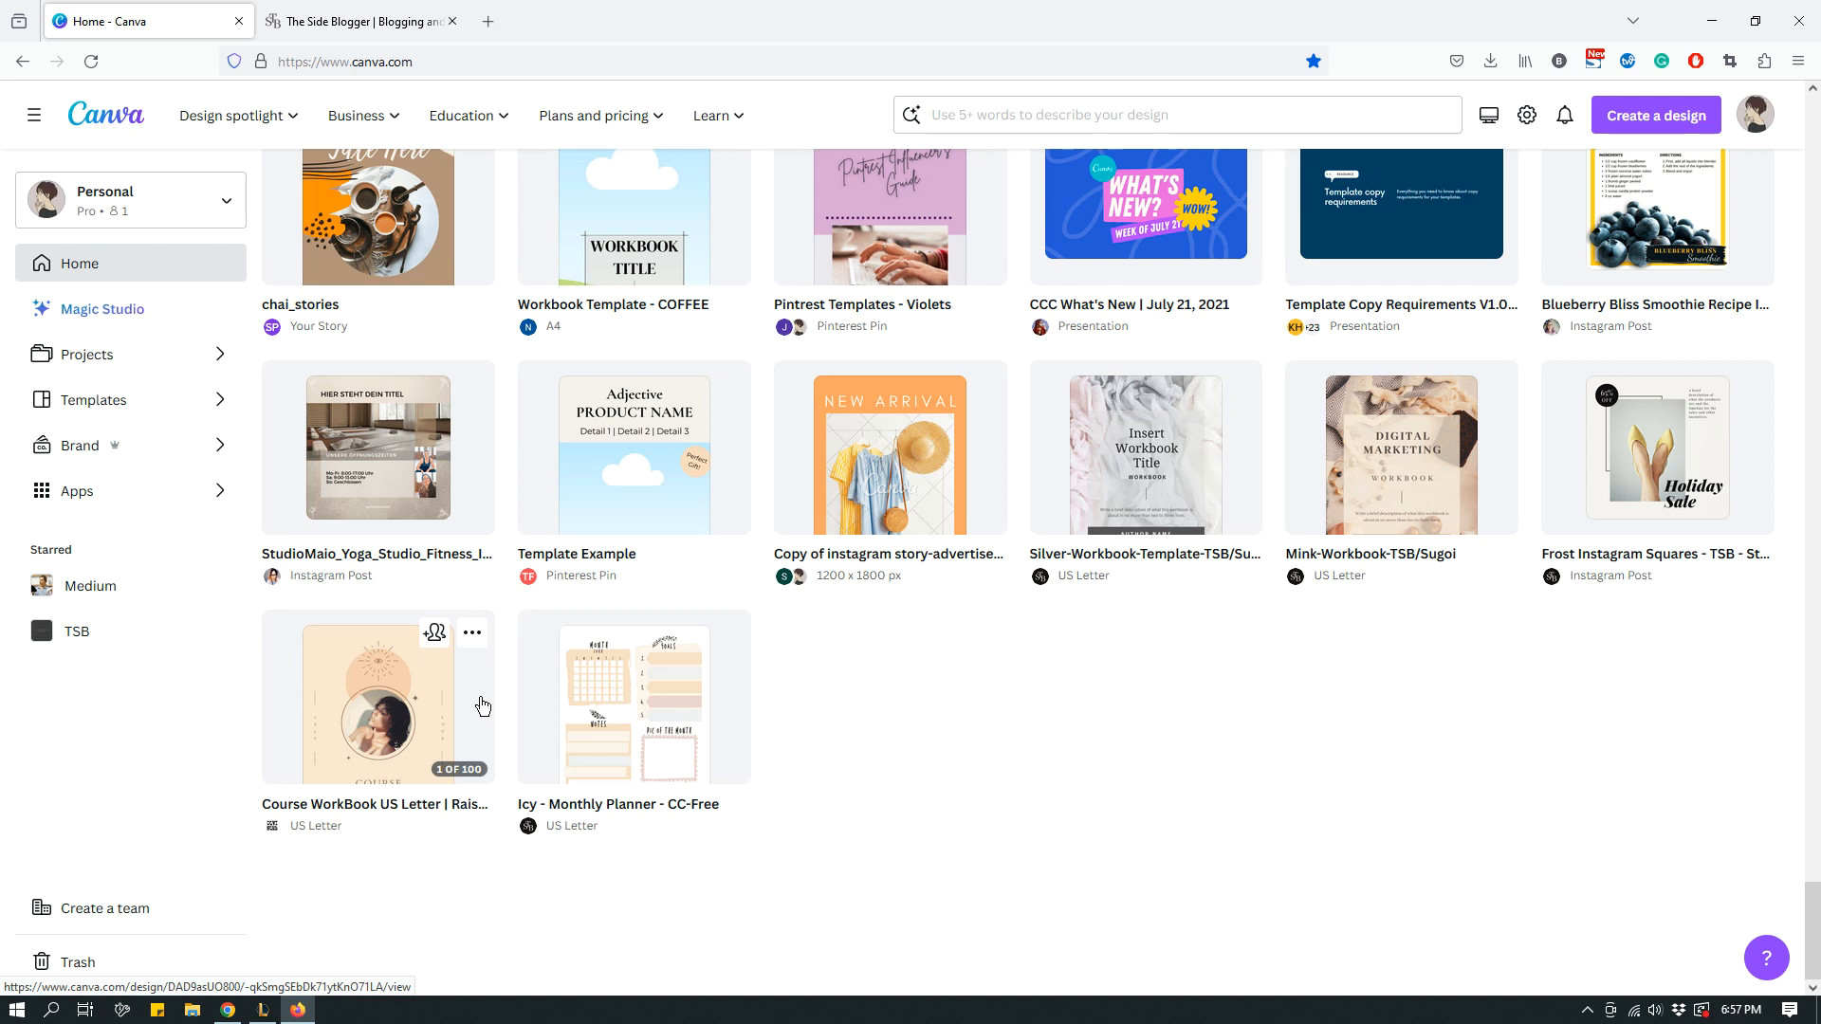
Preview the 100-page Course WorkBook US Letter | Raisa By Launch Better design
click(376, 702)
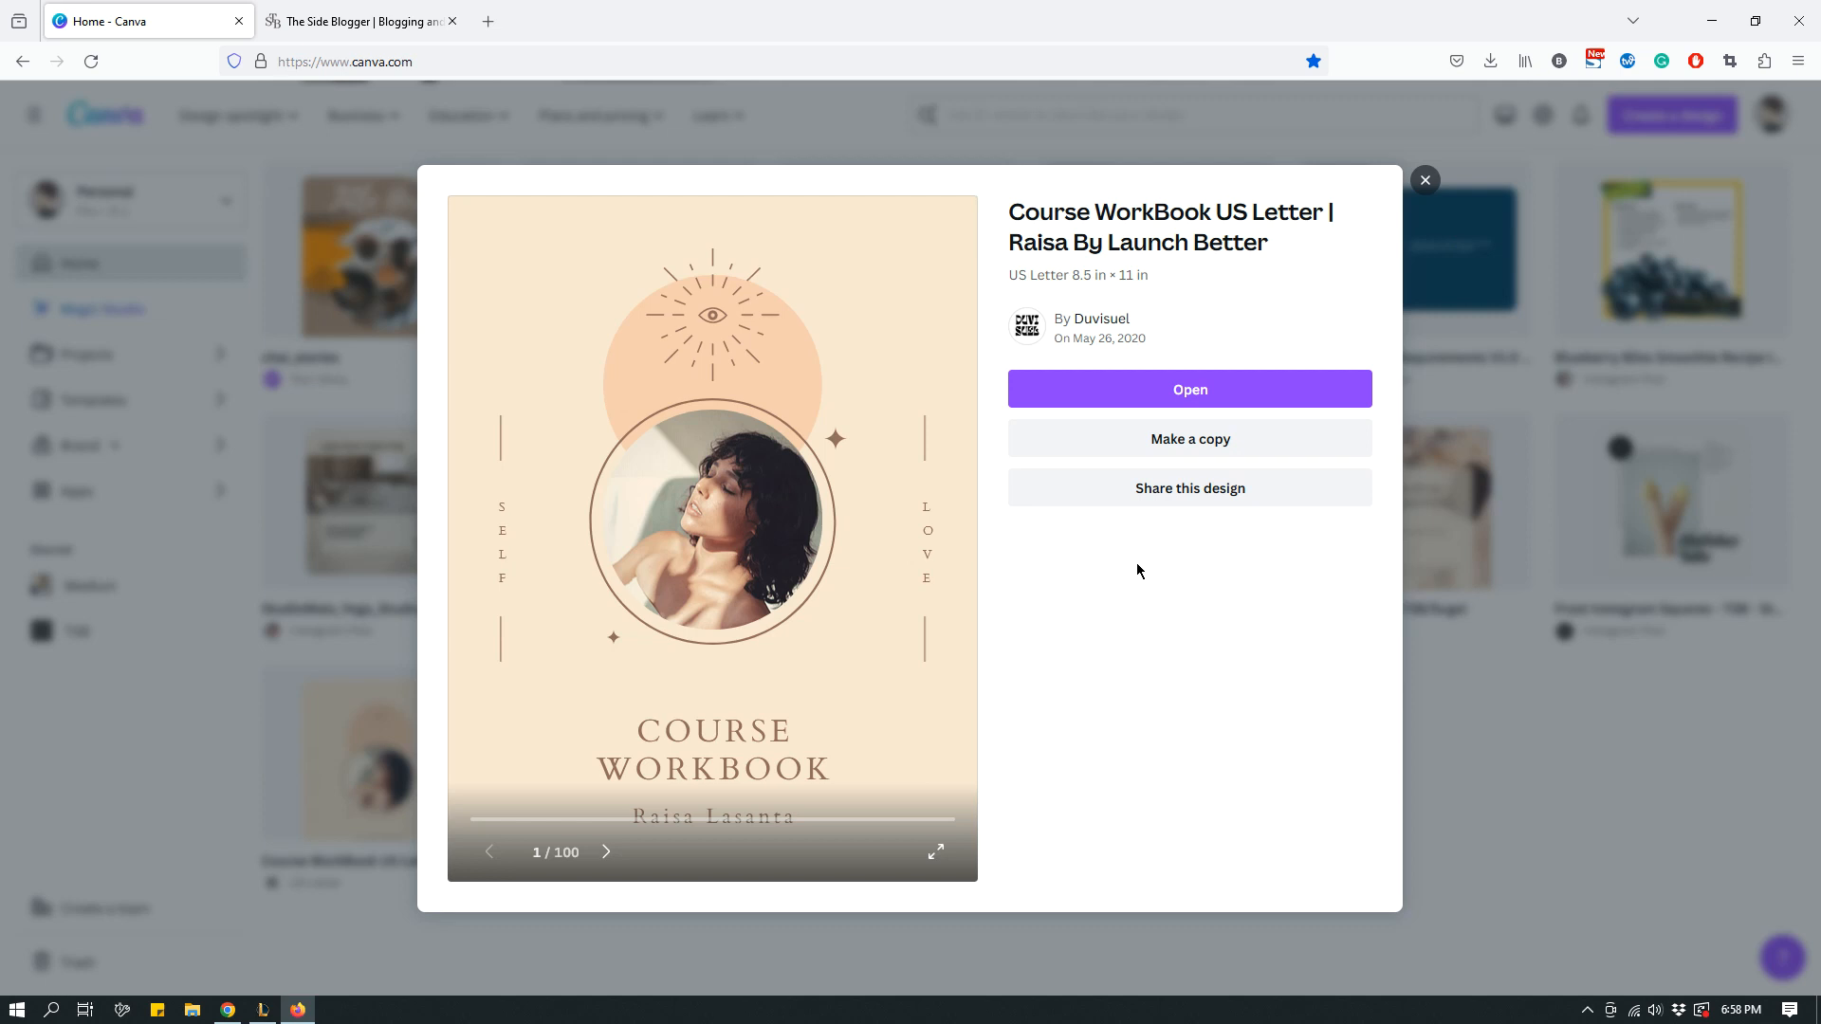
mouse_move(781, 567)
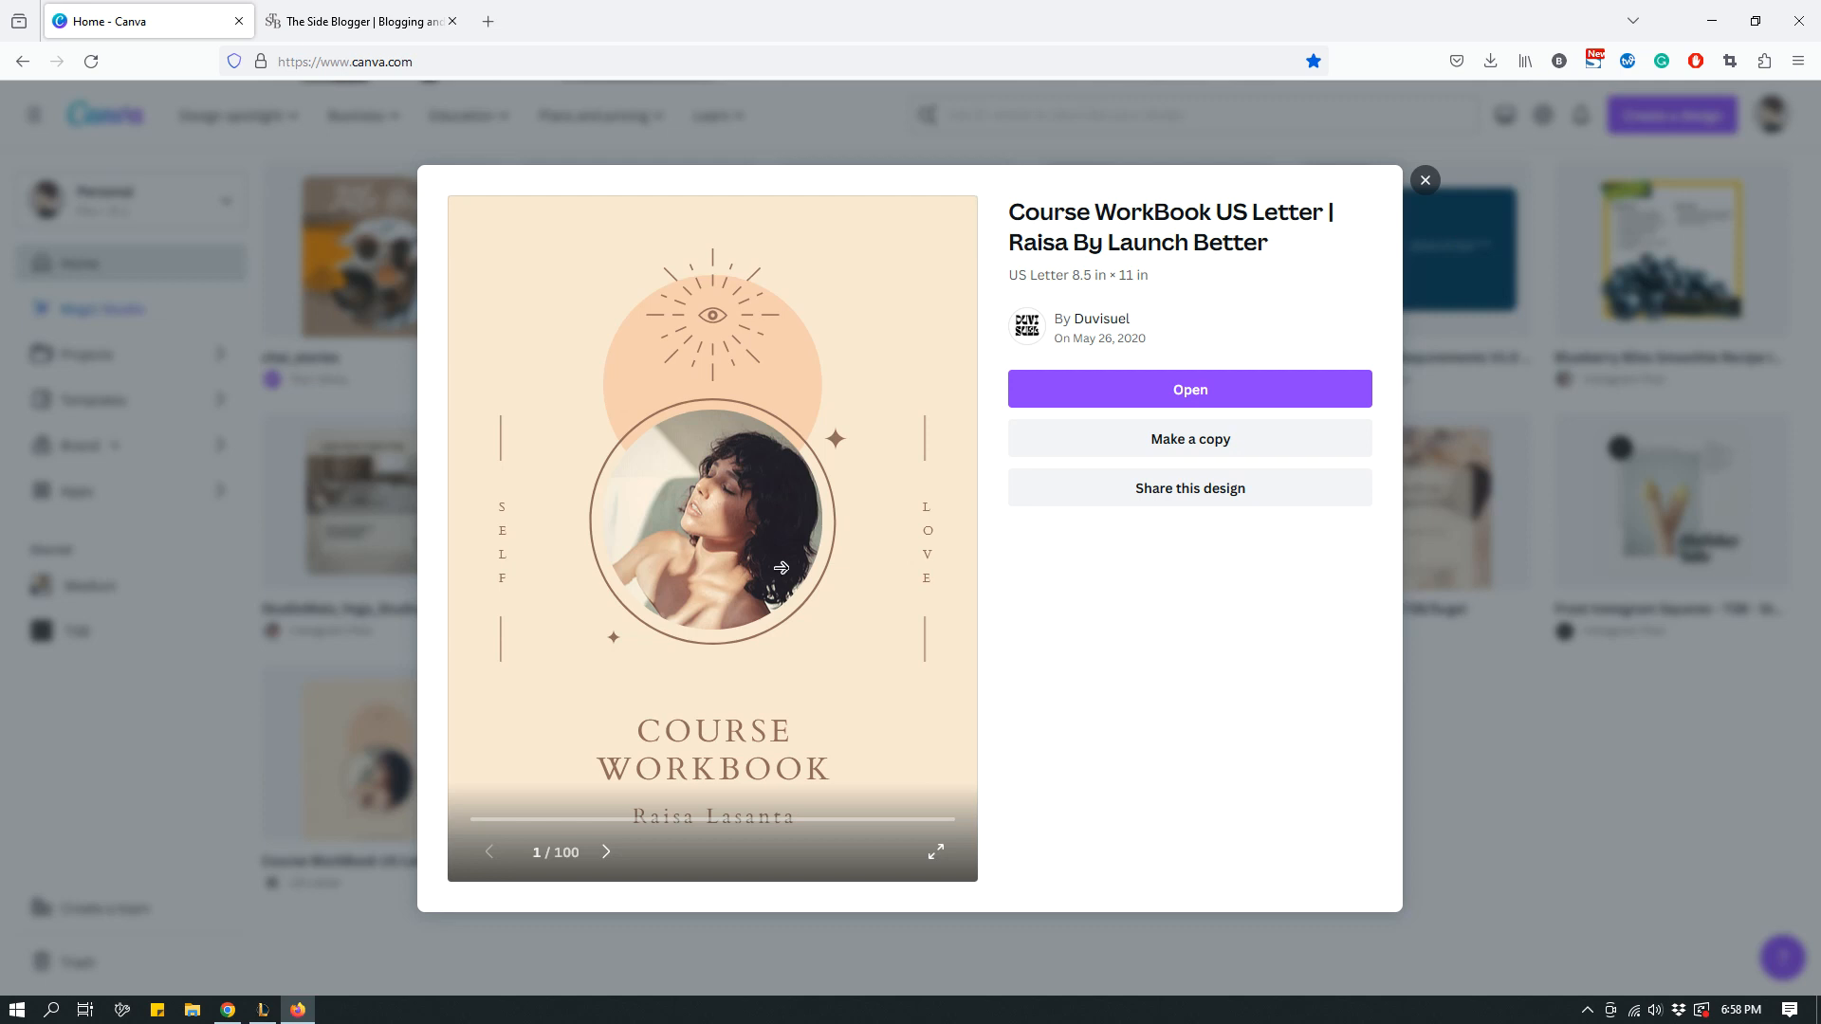
mouse_move(977, 559)
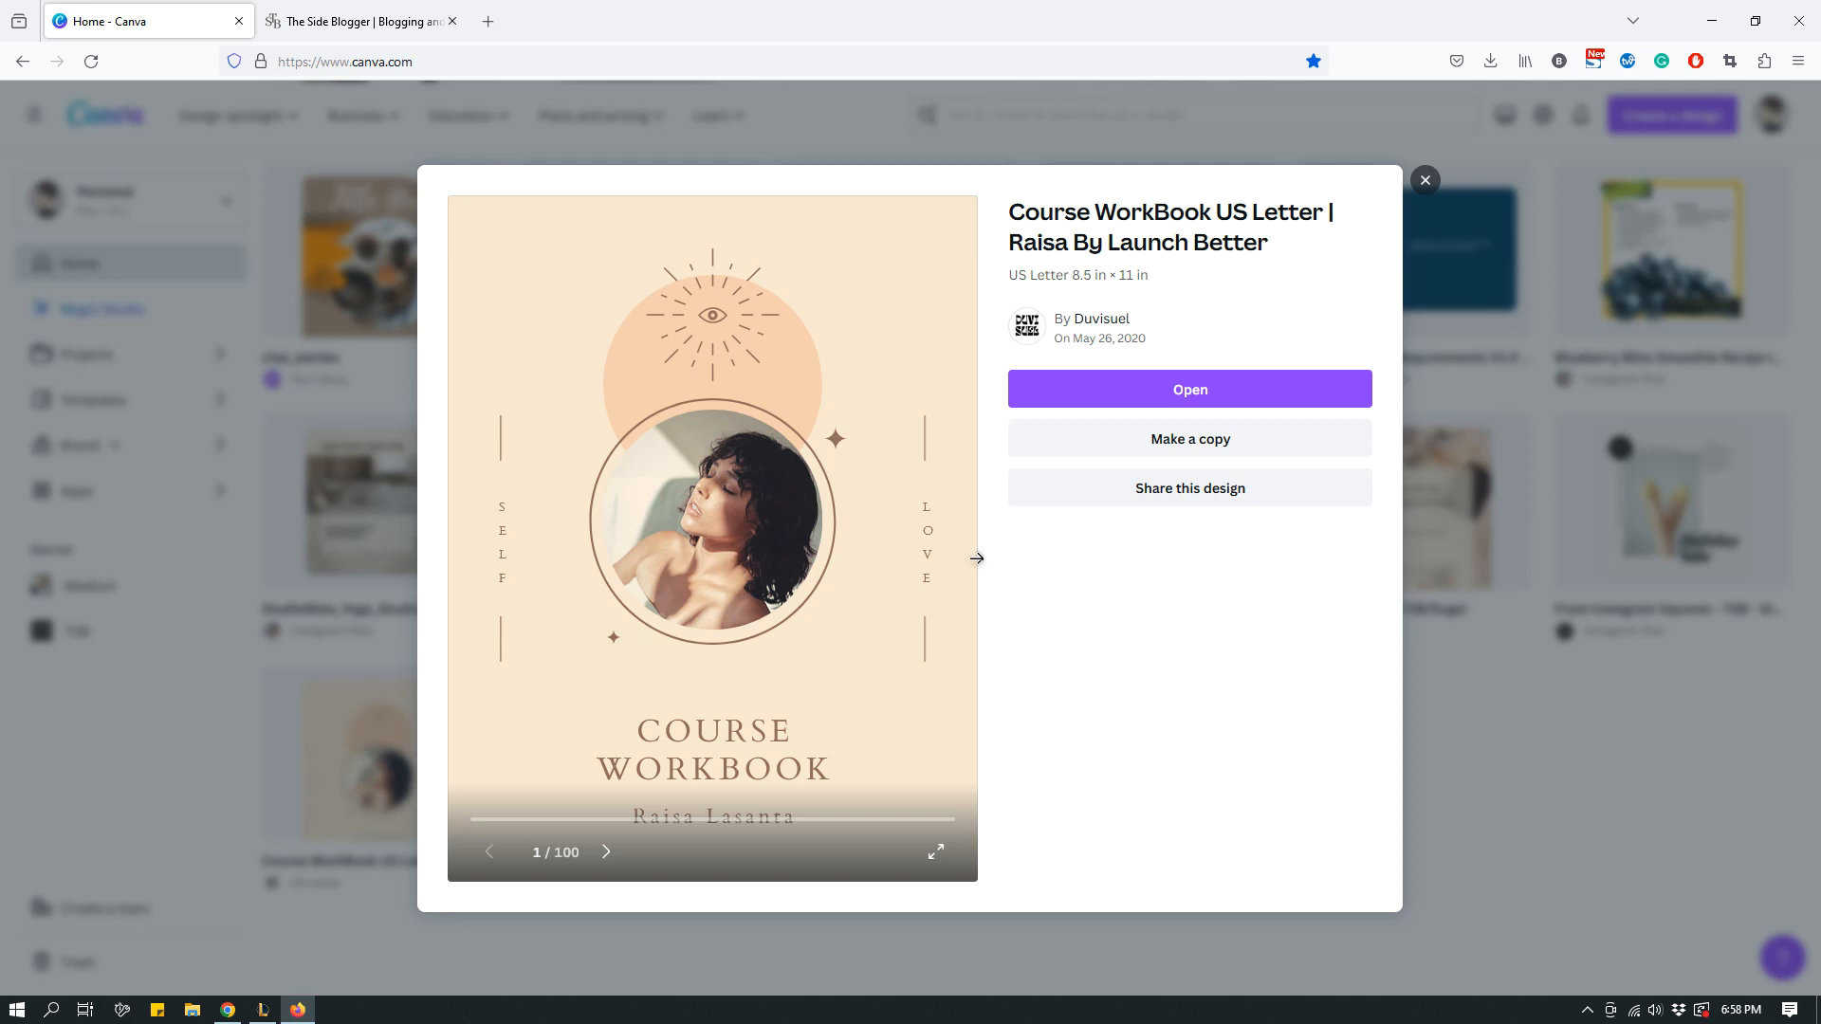
mouse_move(982, 584)
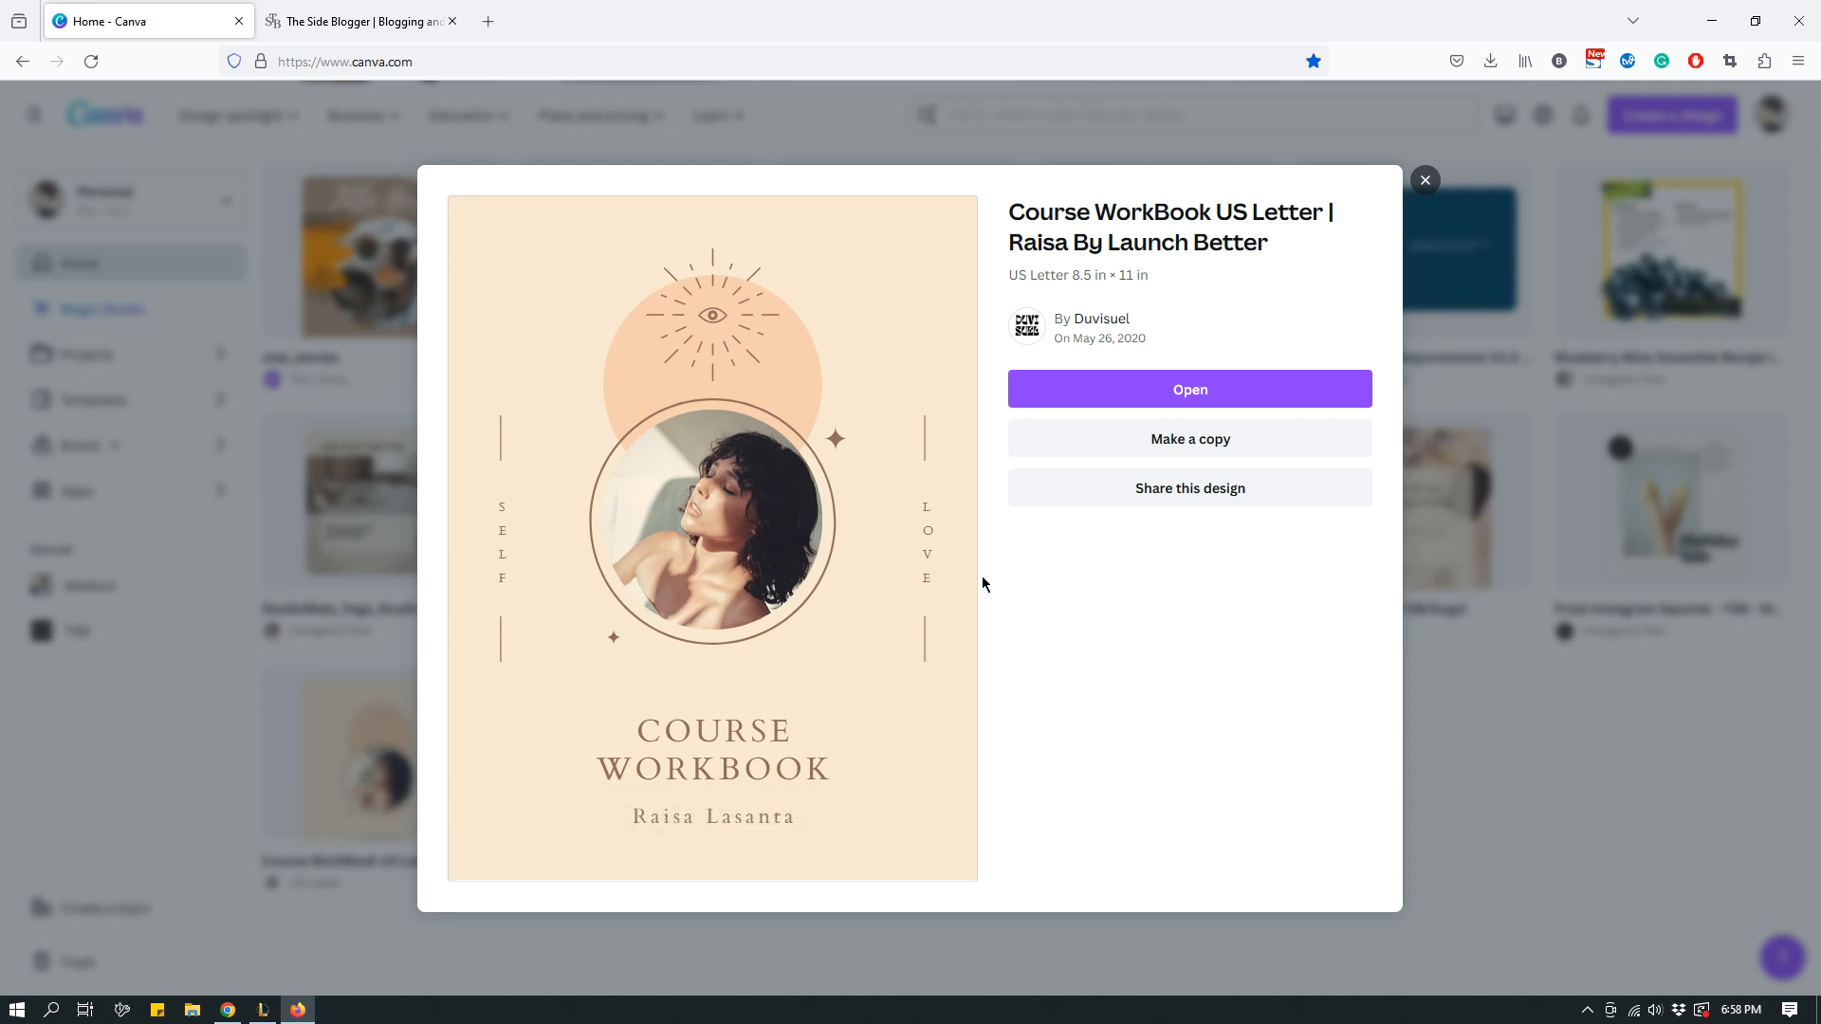
mouse_move(857, 666)
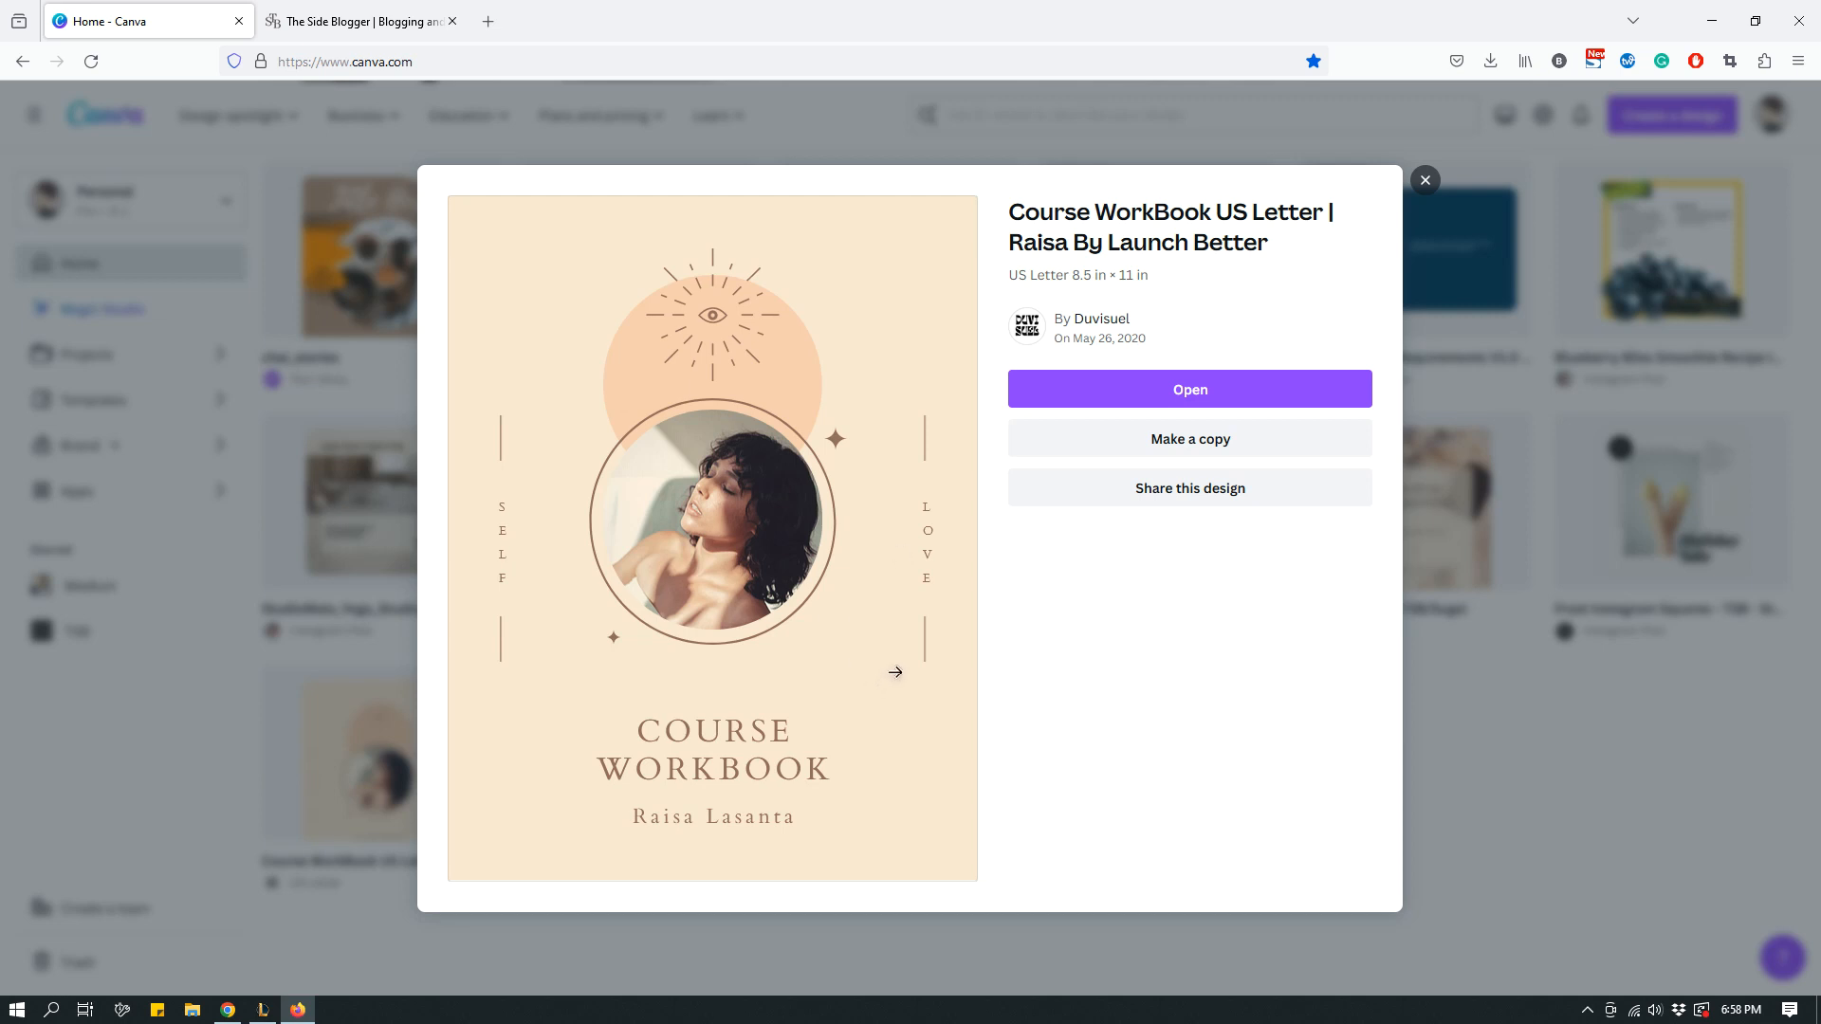
mouse_move(1407, 207)
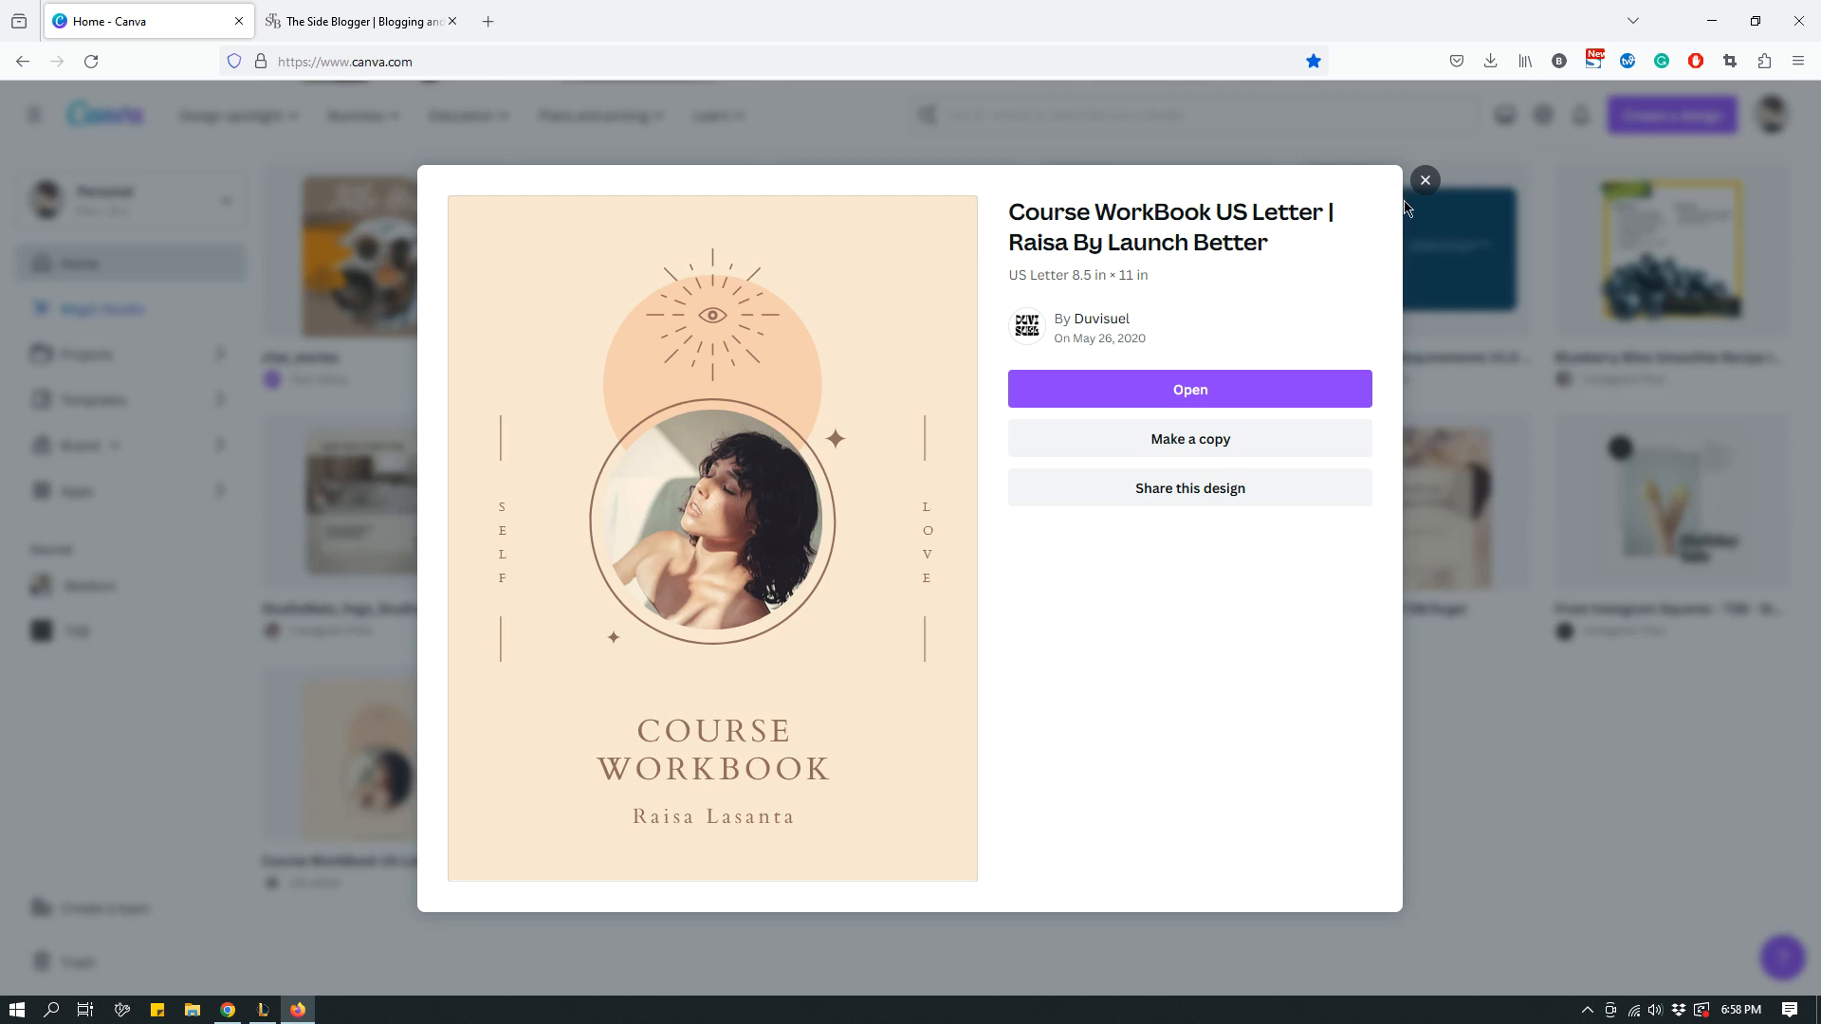
click(1424, 181)
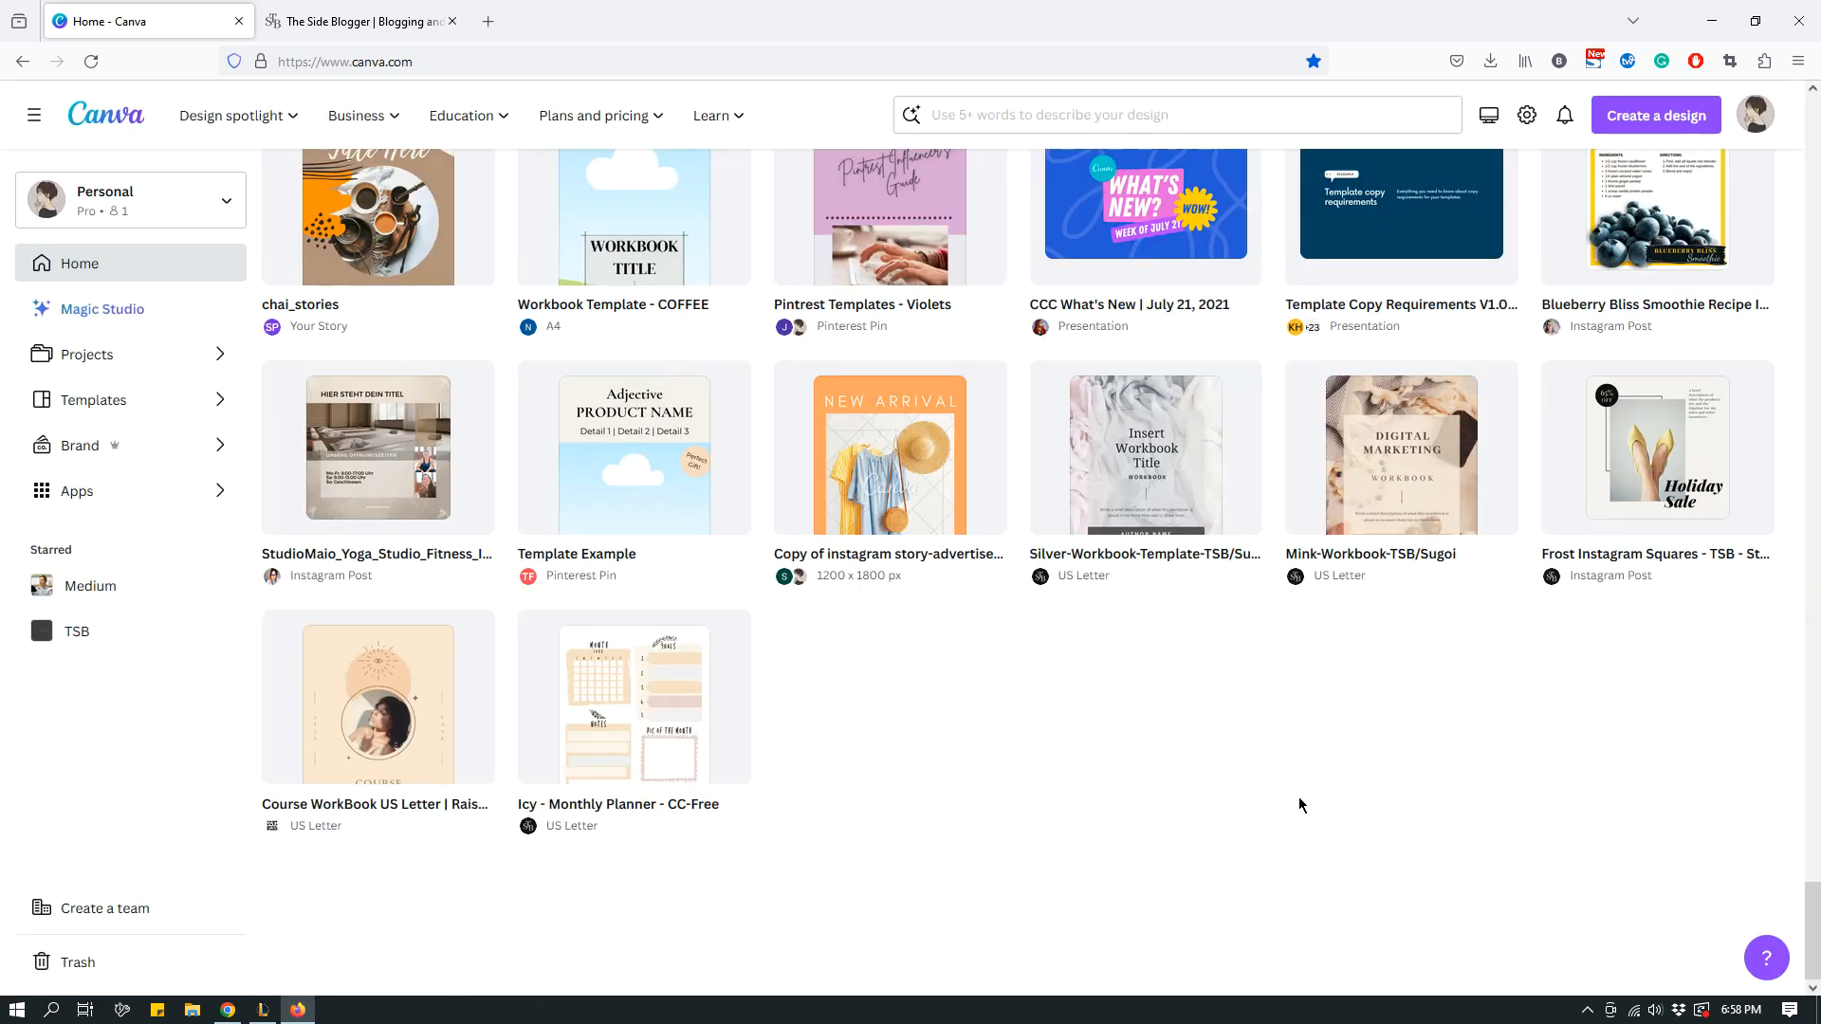
mouse_move(521, 687)
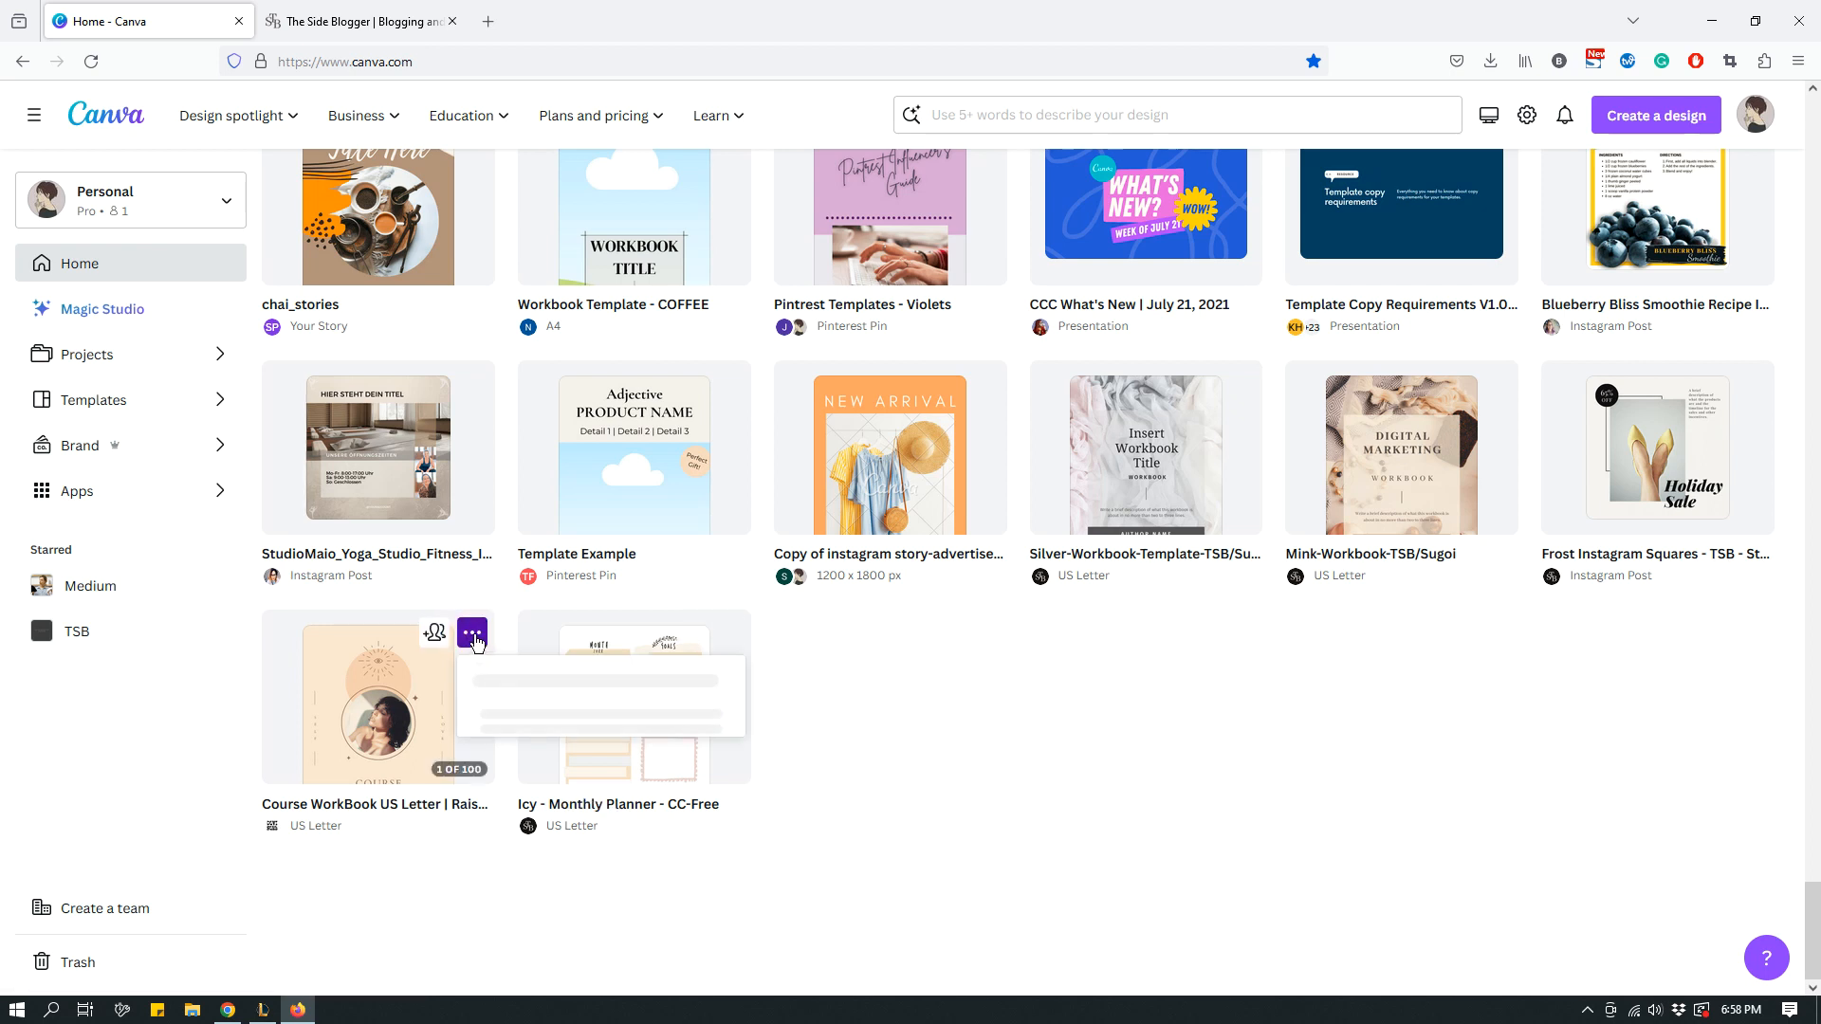
click(471, 631)
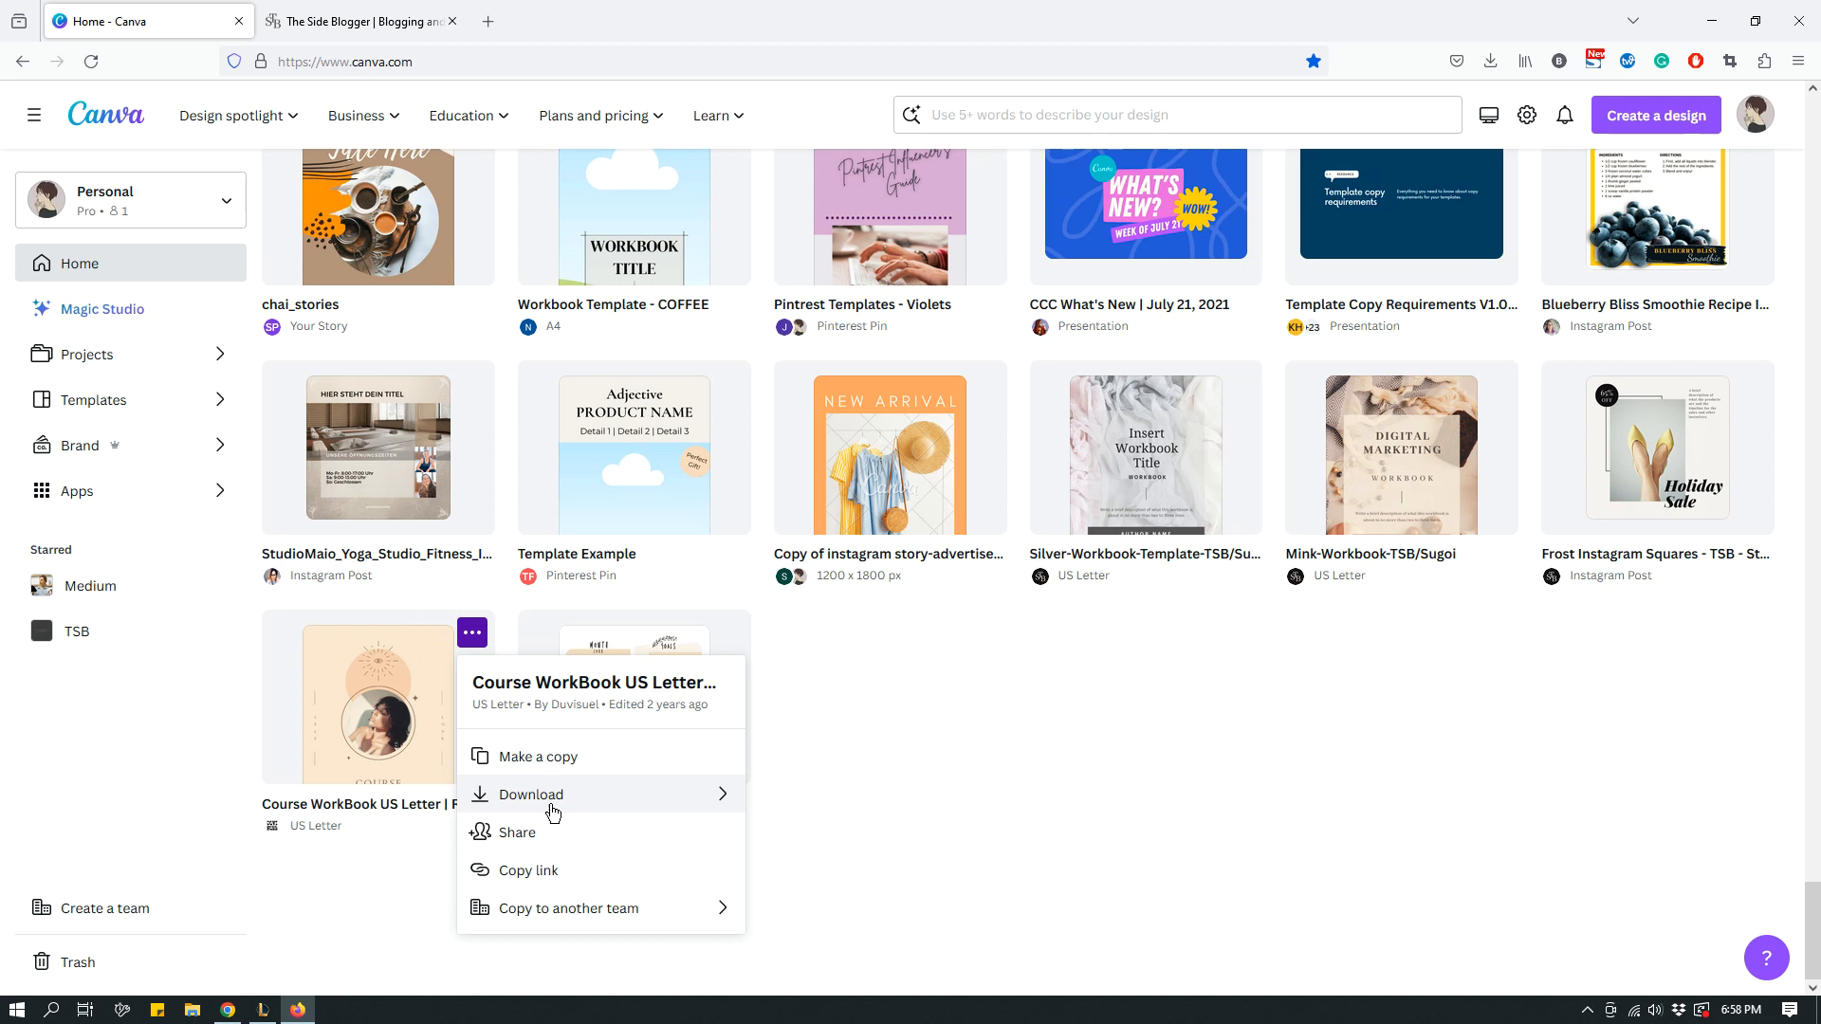
mouse_move(580, 857)
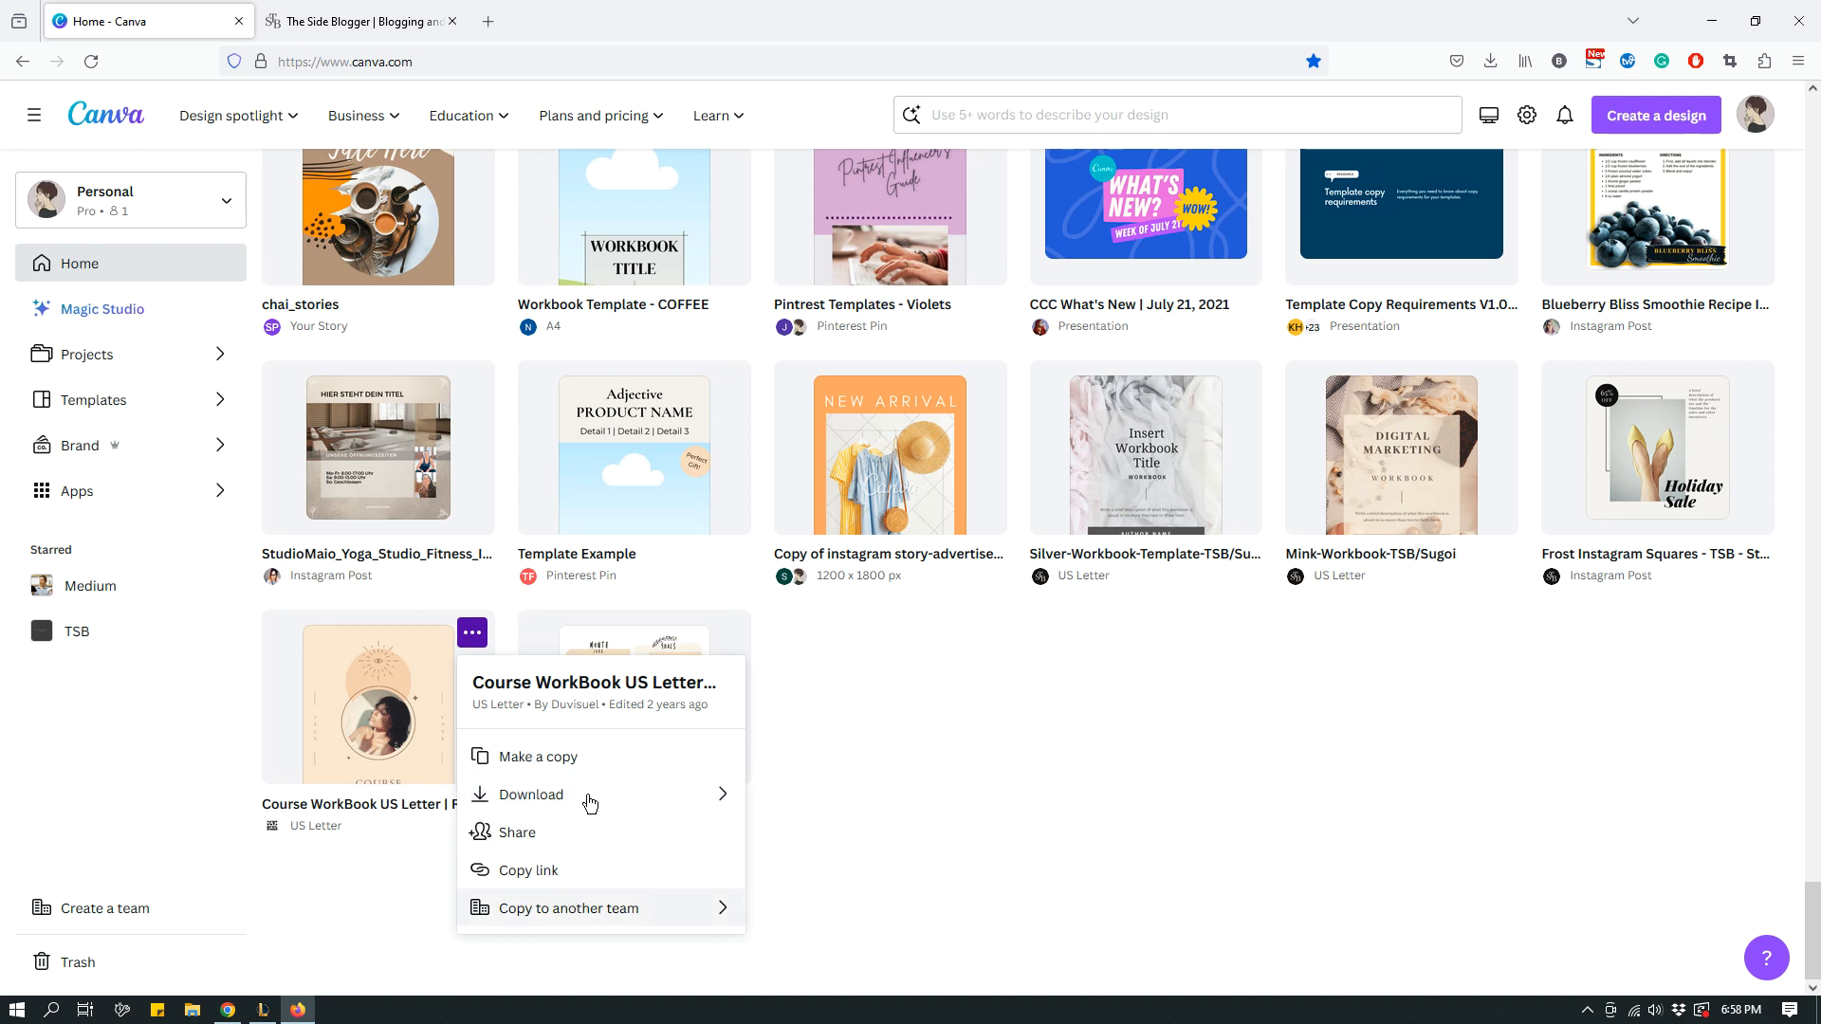
mouse_move(601, 757)
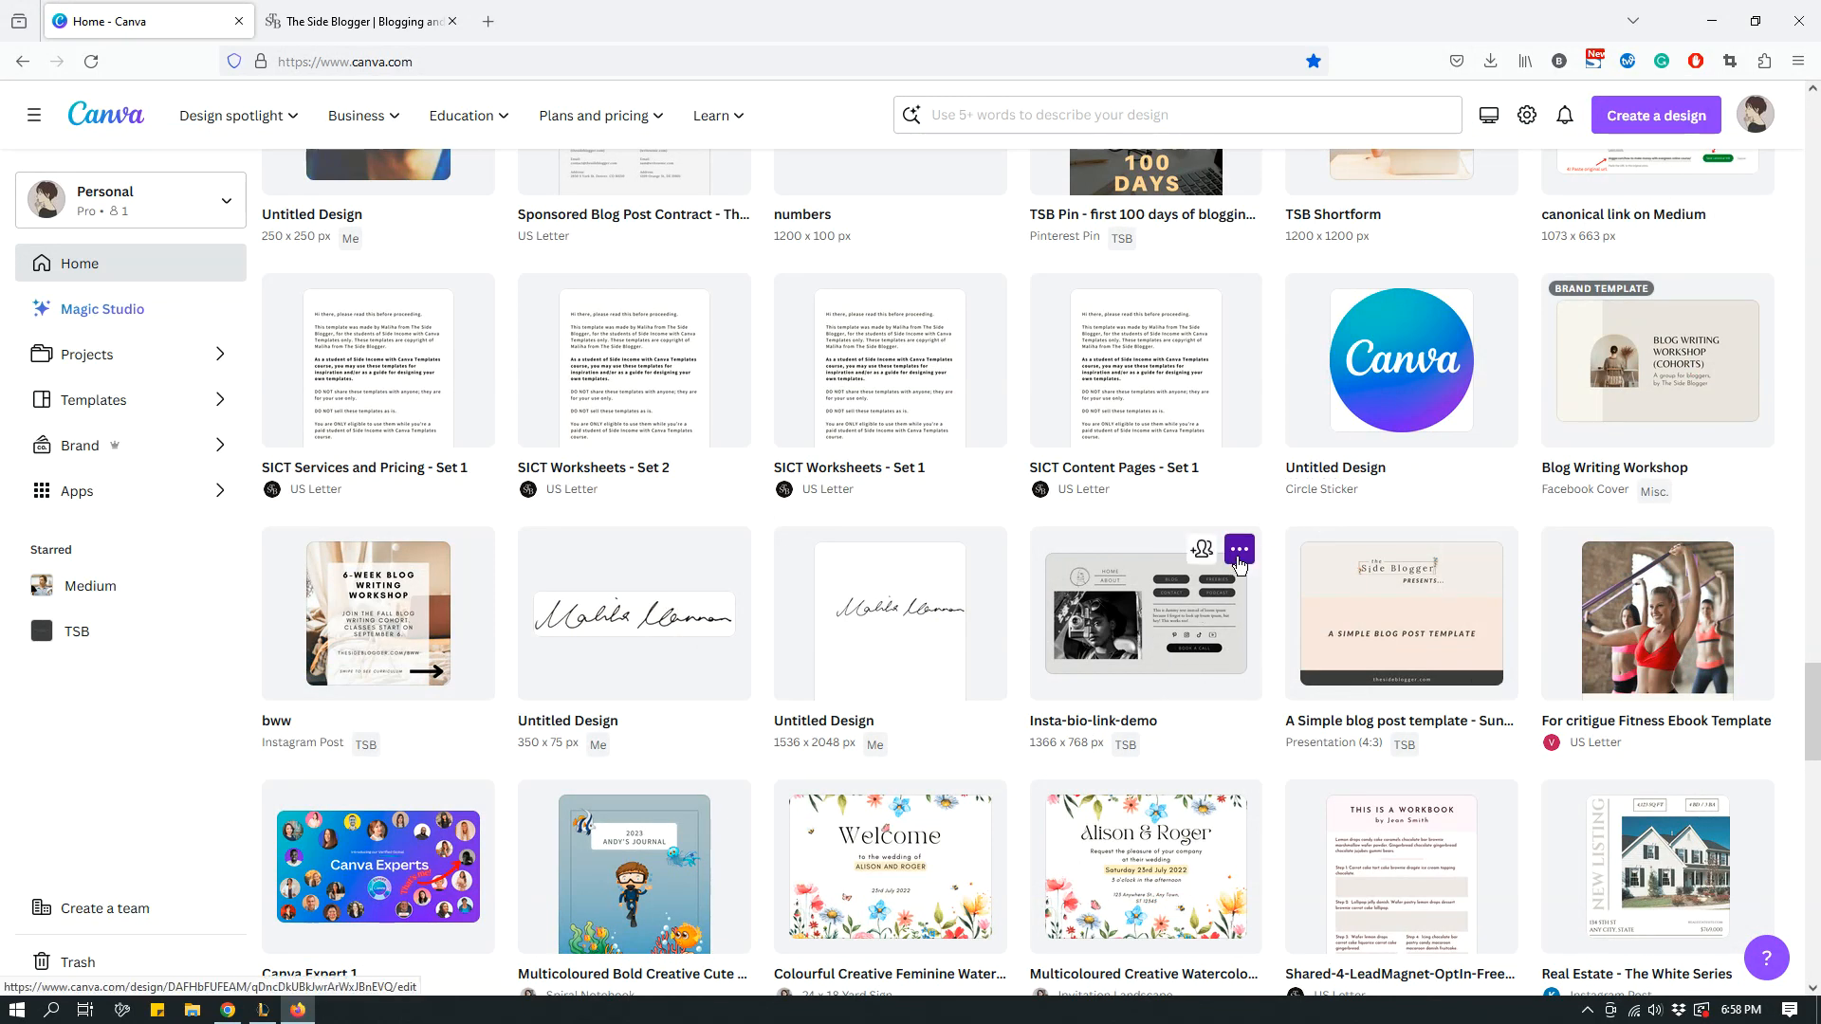
click(1237, 550)
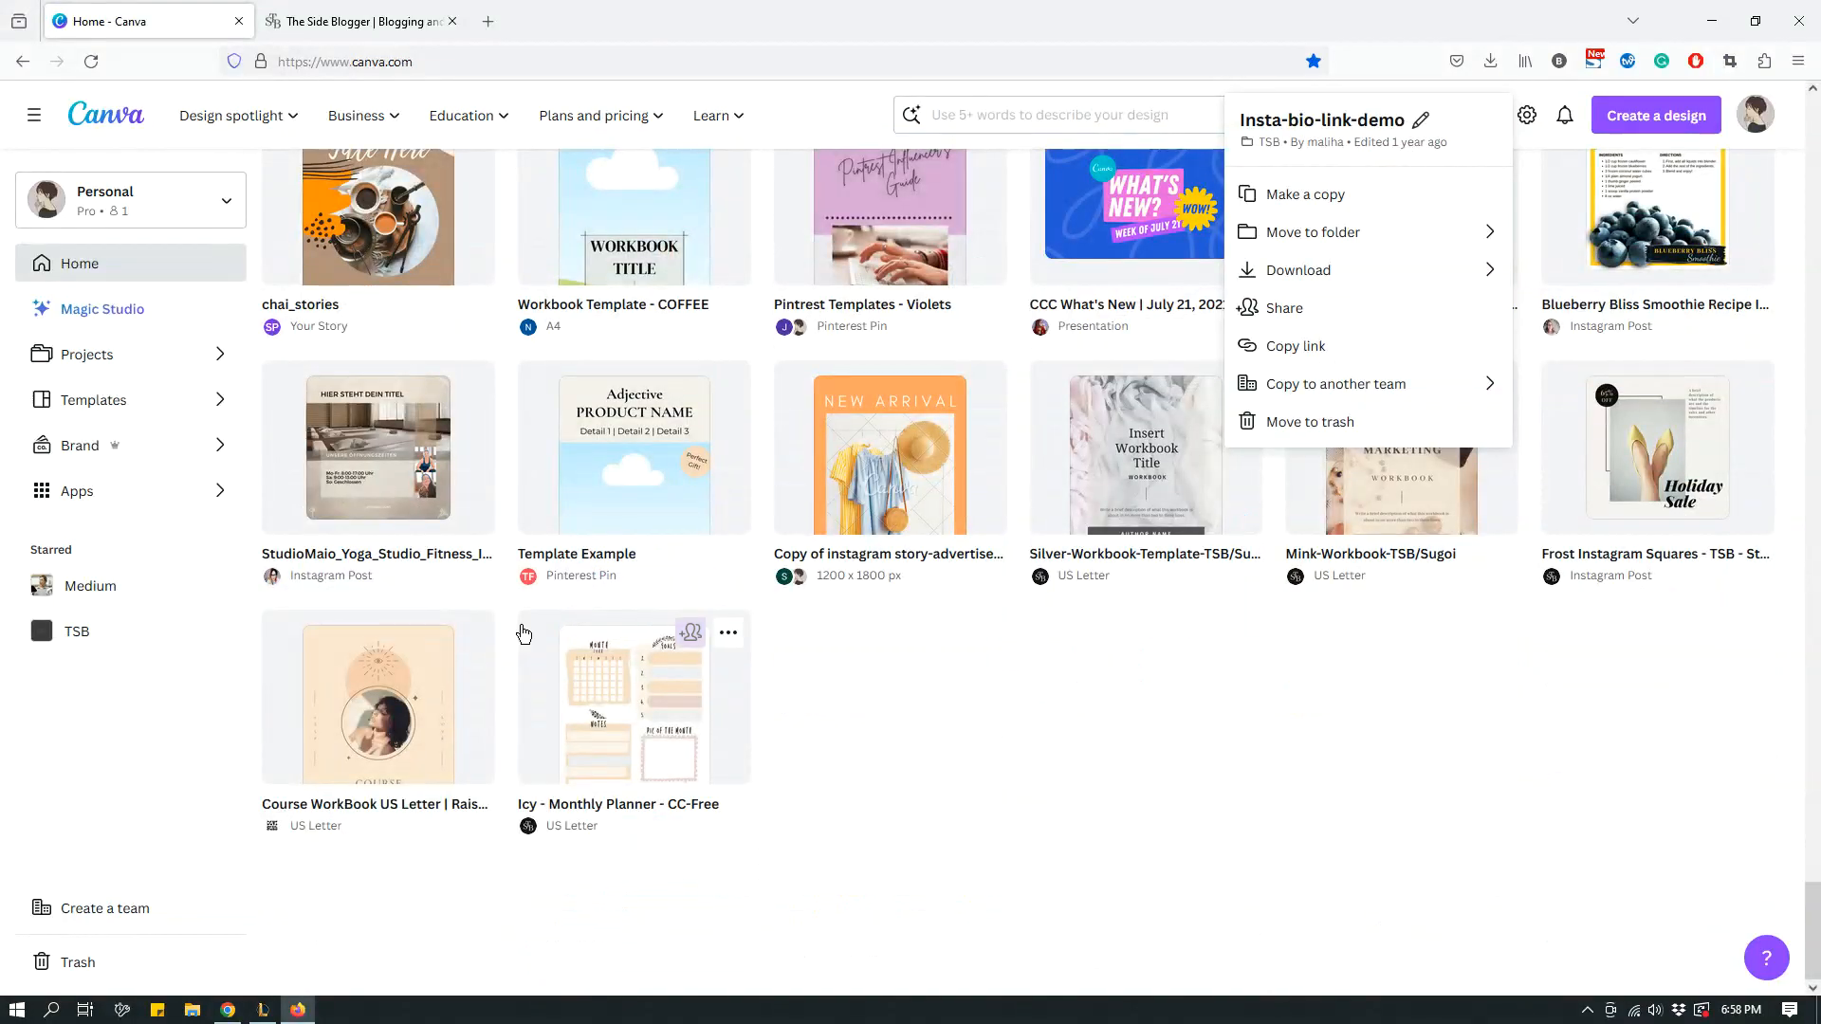
click(472, 633)
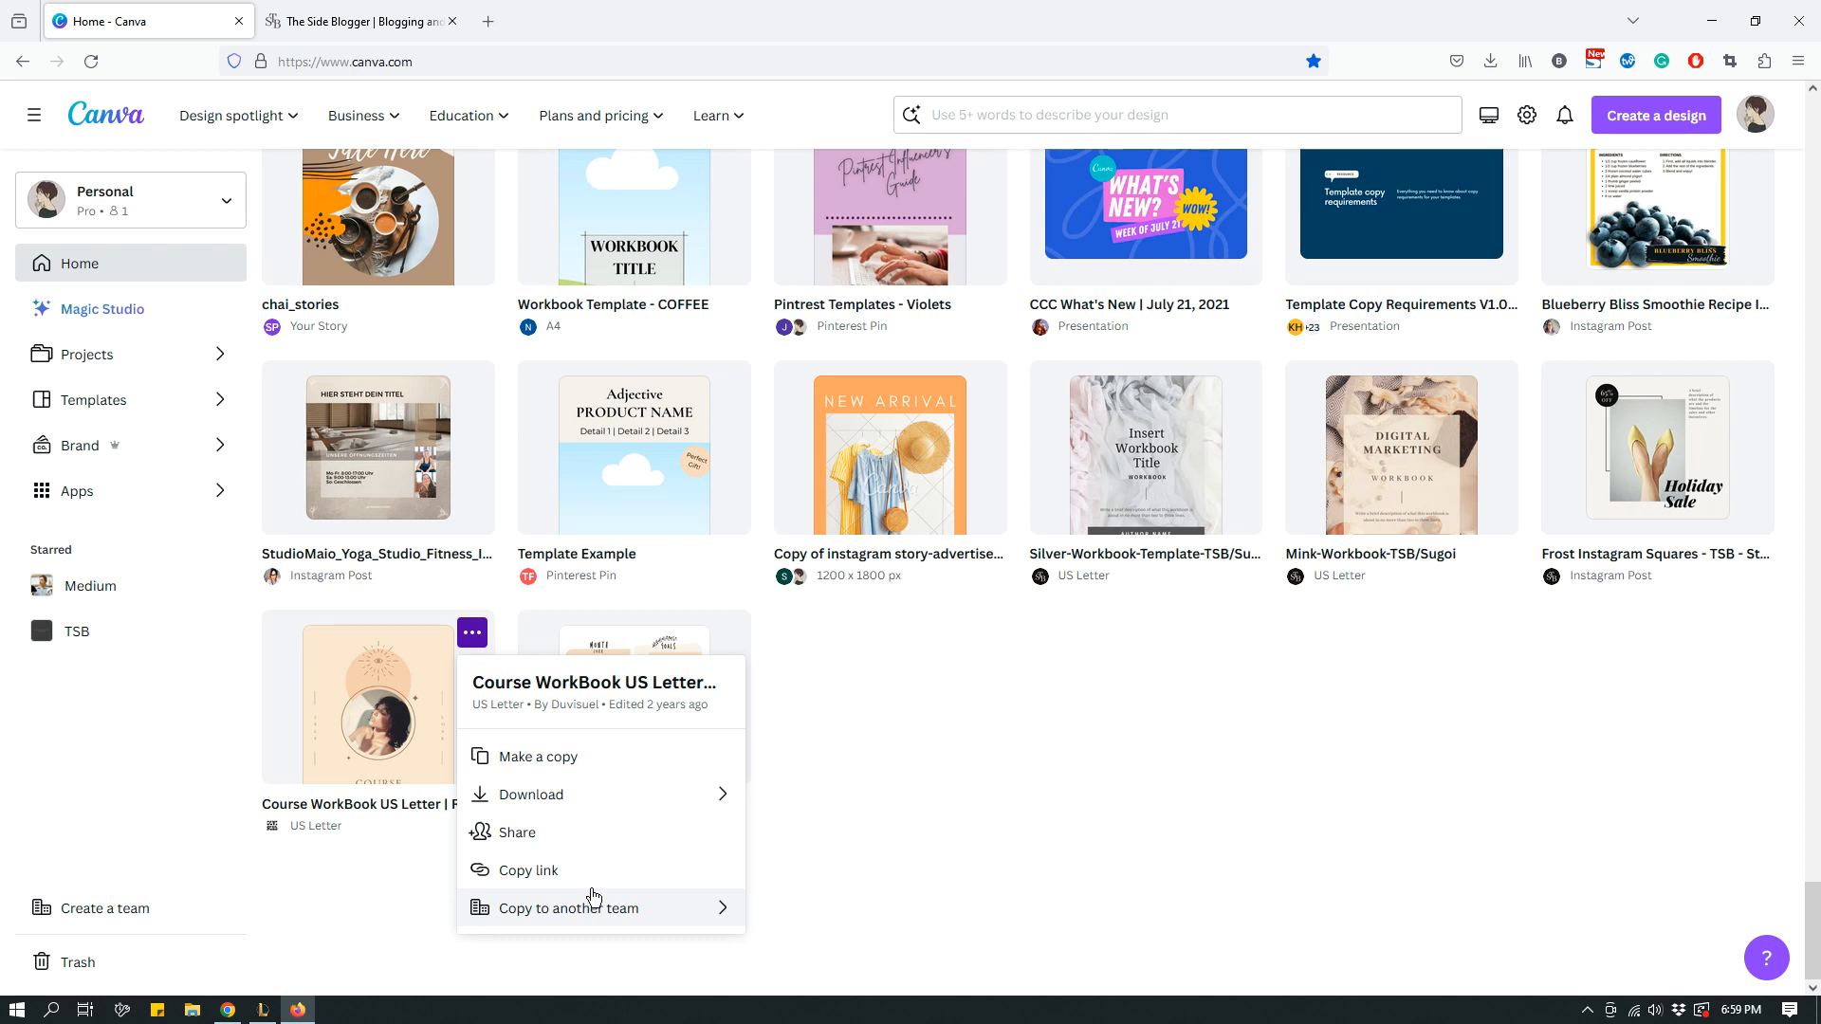
mouse_move(894, 842)
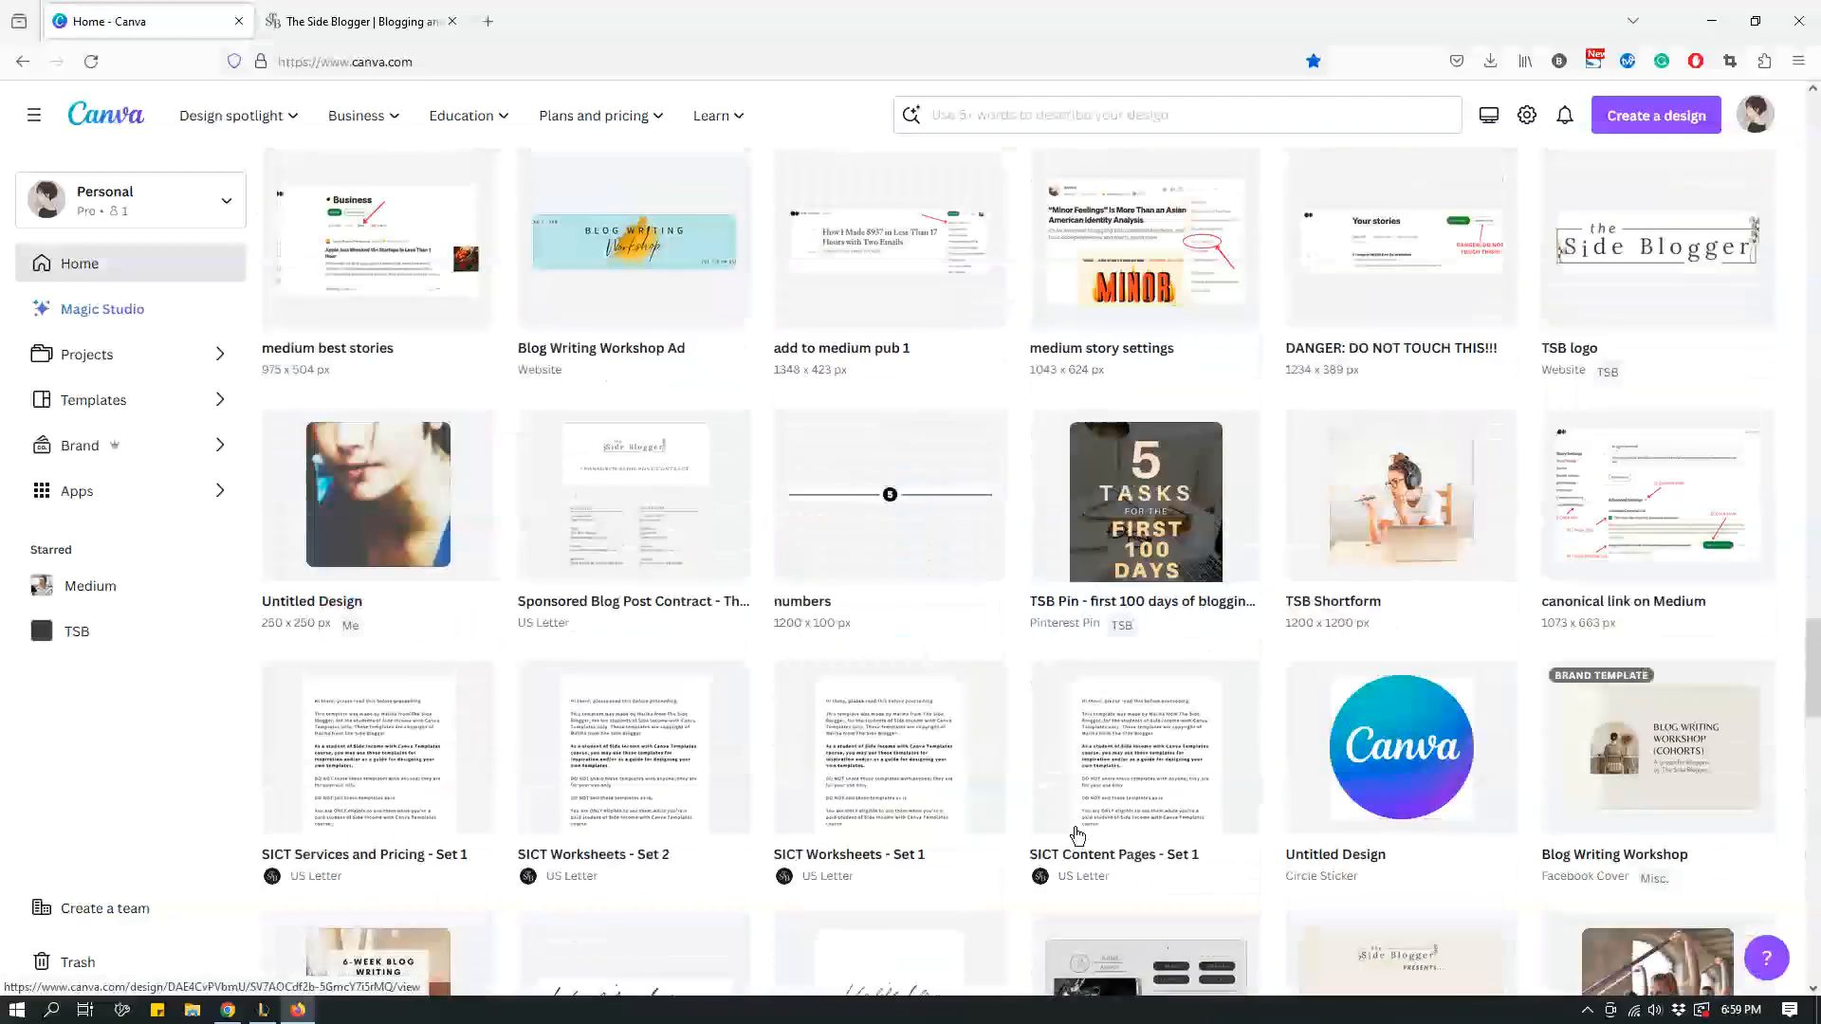
scroll(down, 3)
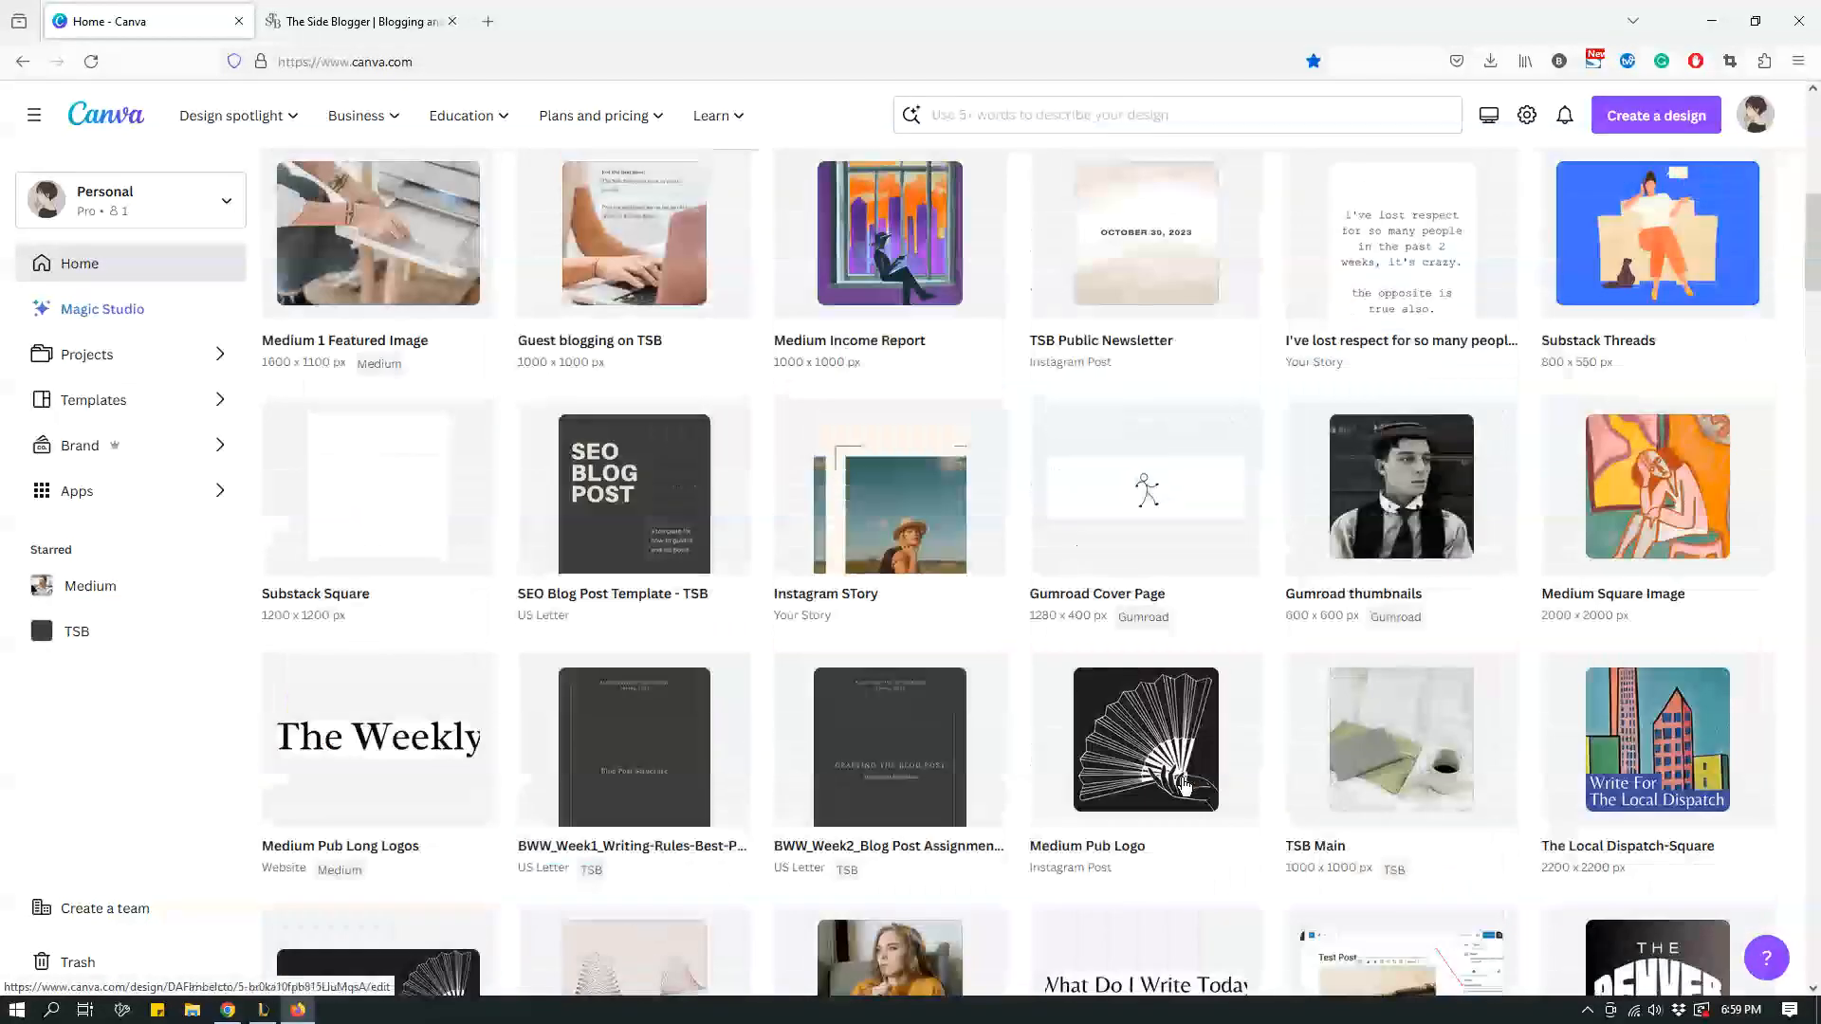
scroll(up, 3)
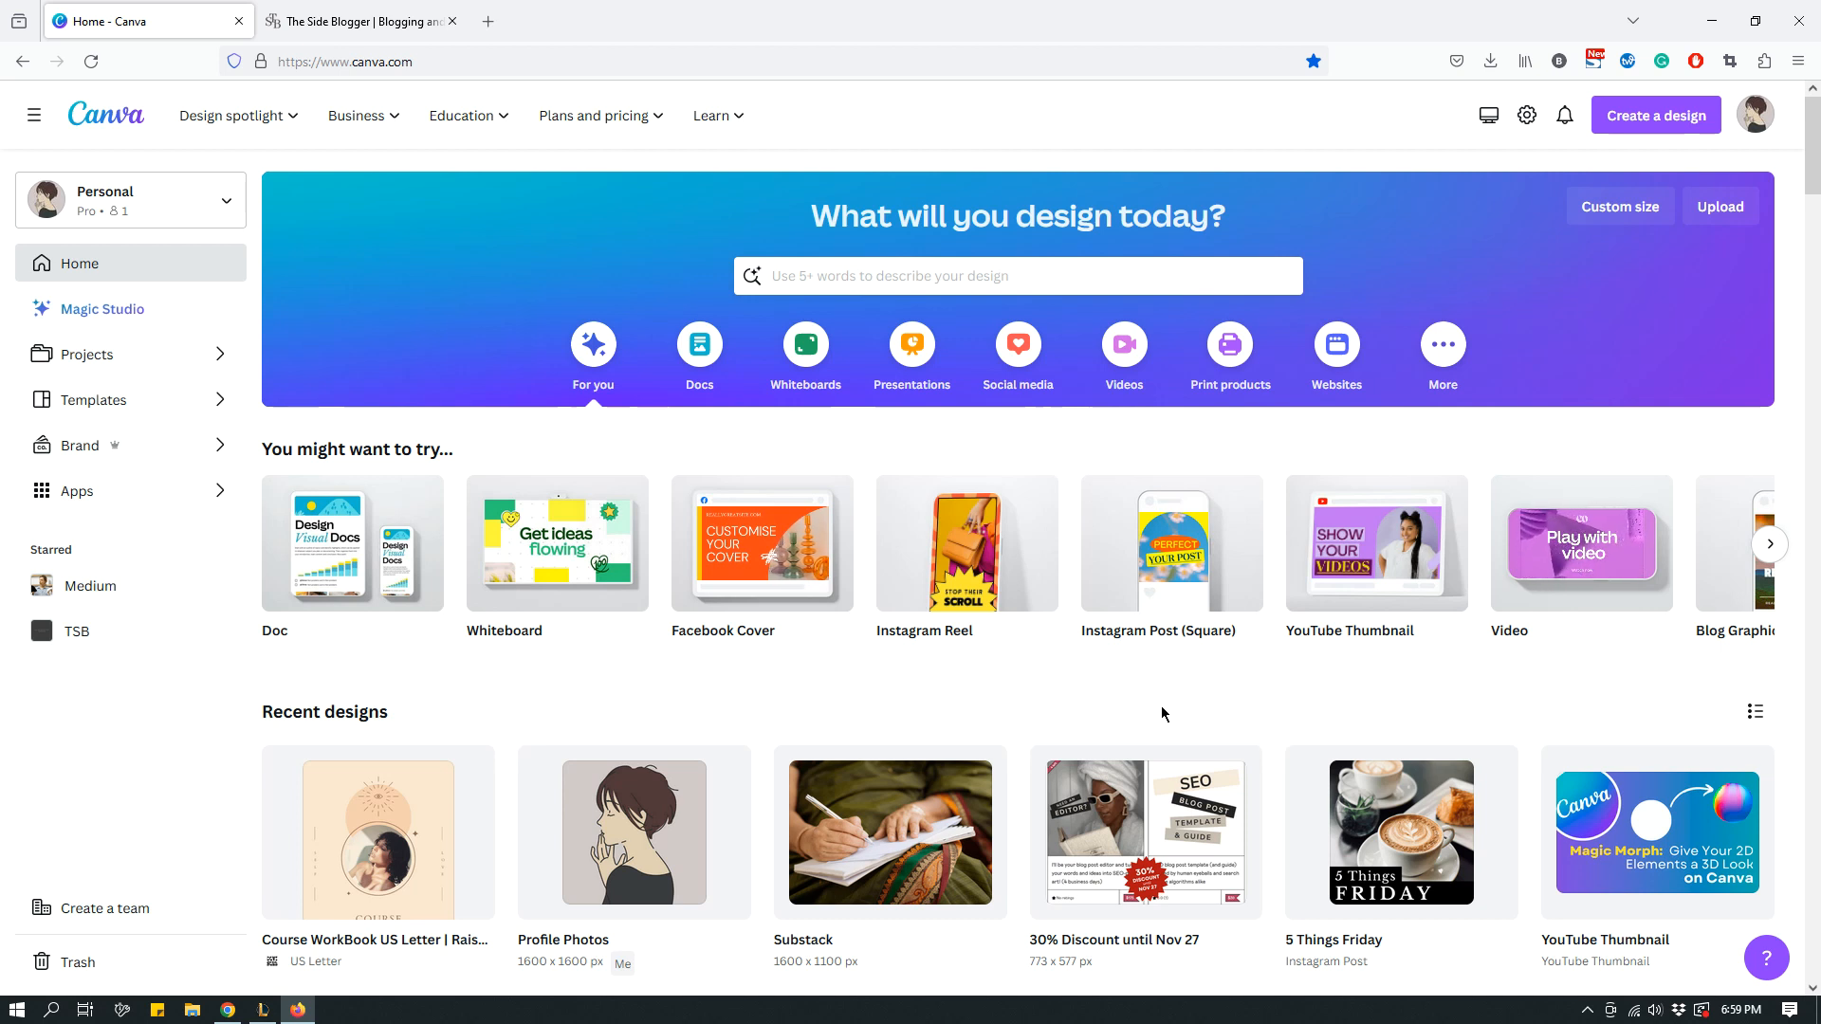
mouse_move(1192, 729)
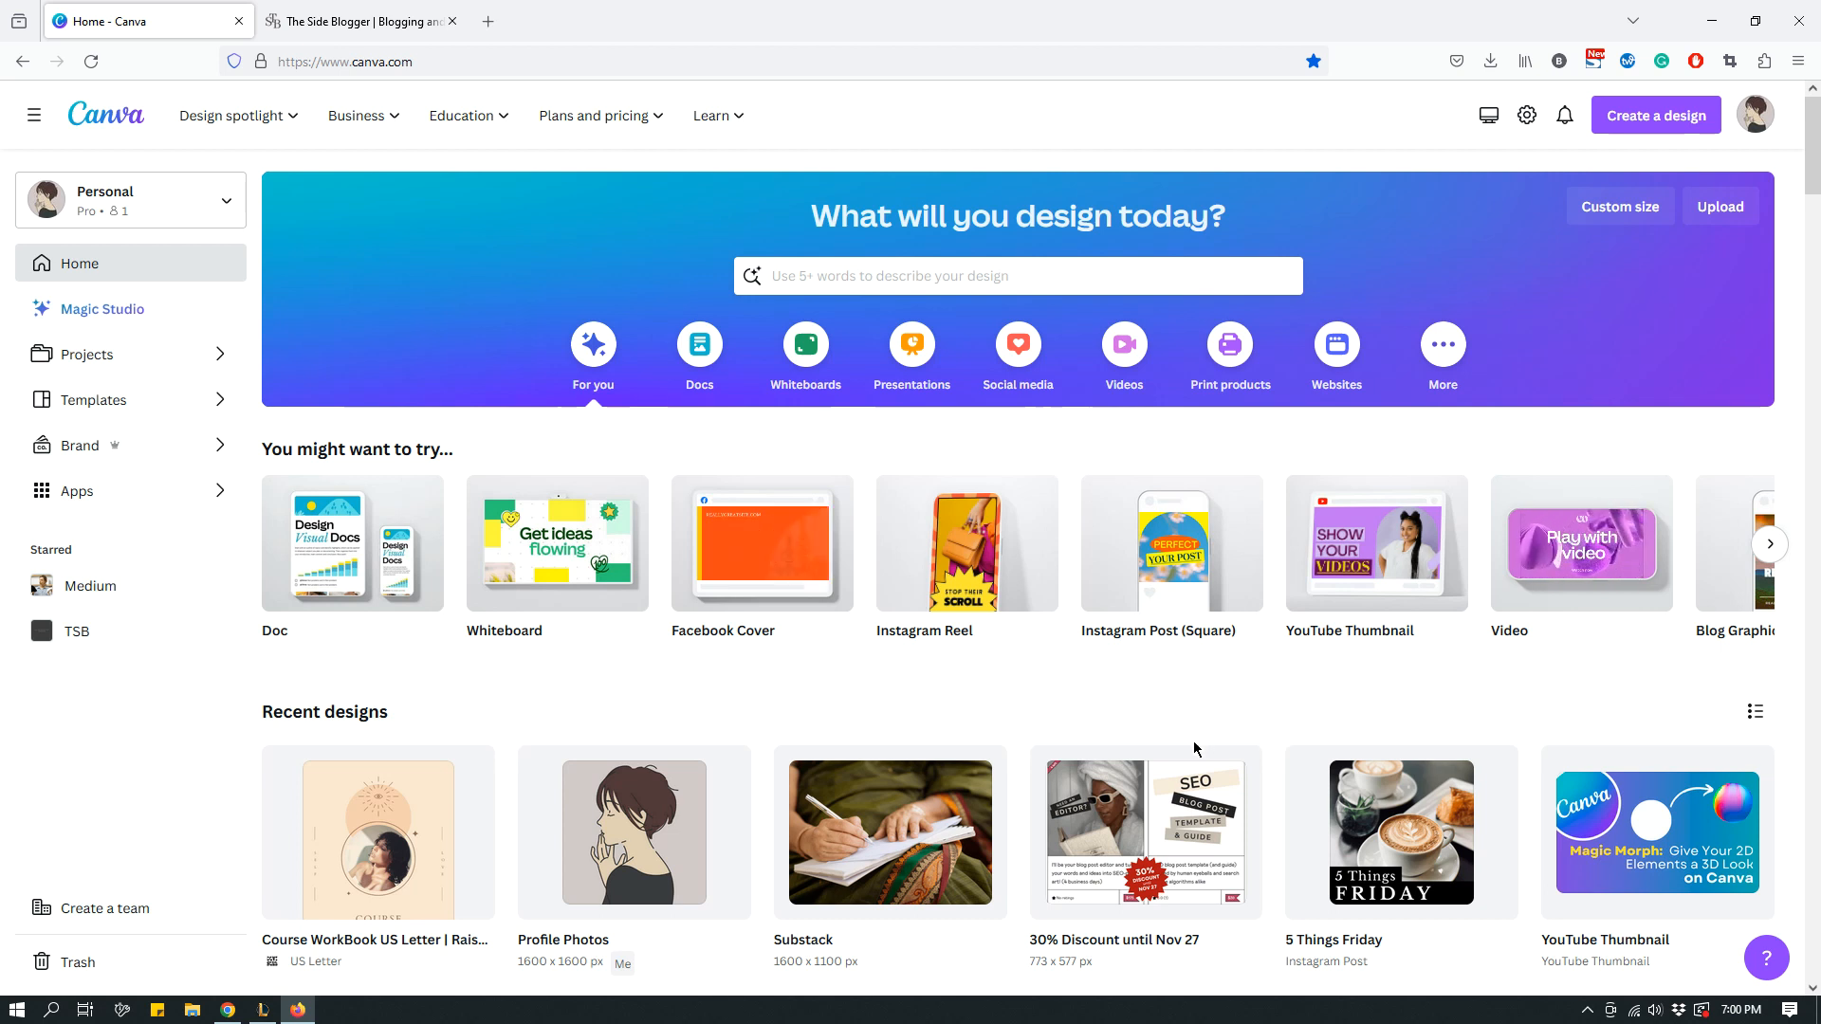
mouse_move(361, 21)
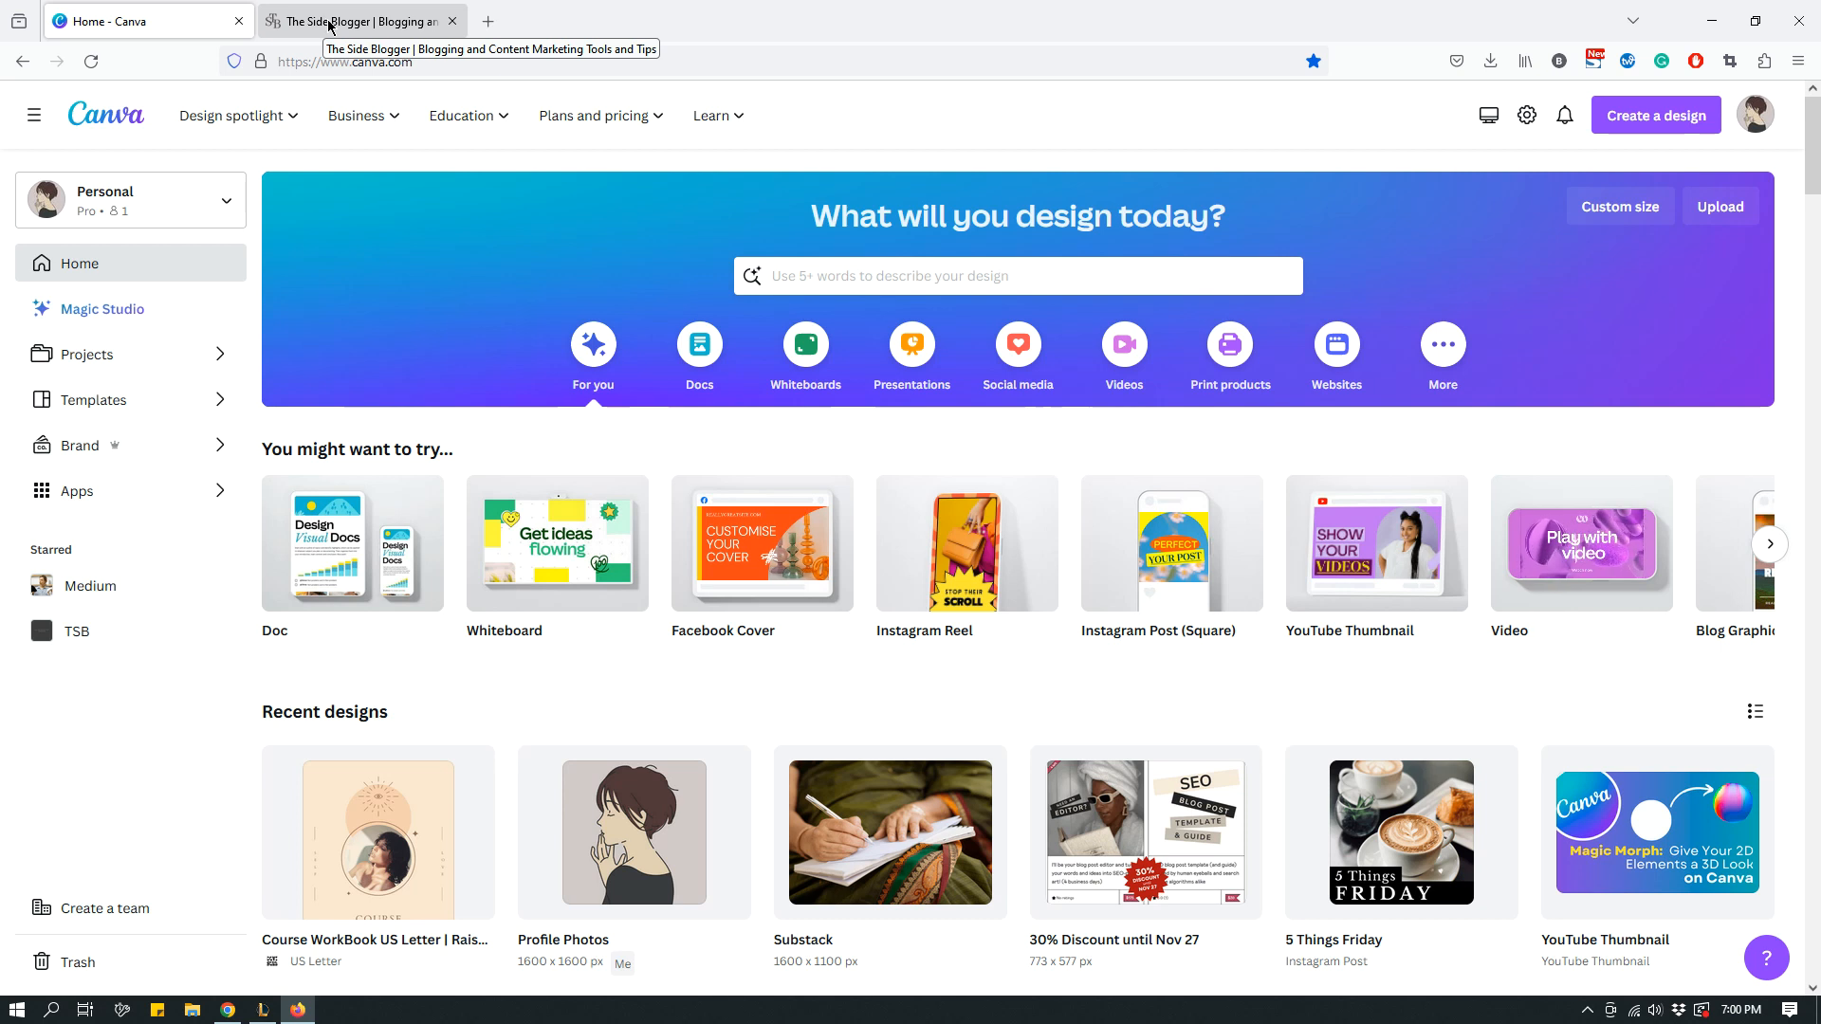
Browse The Side Blogger's All Canva Templates shop page, then return to the Canva tab
click(356, 21)
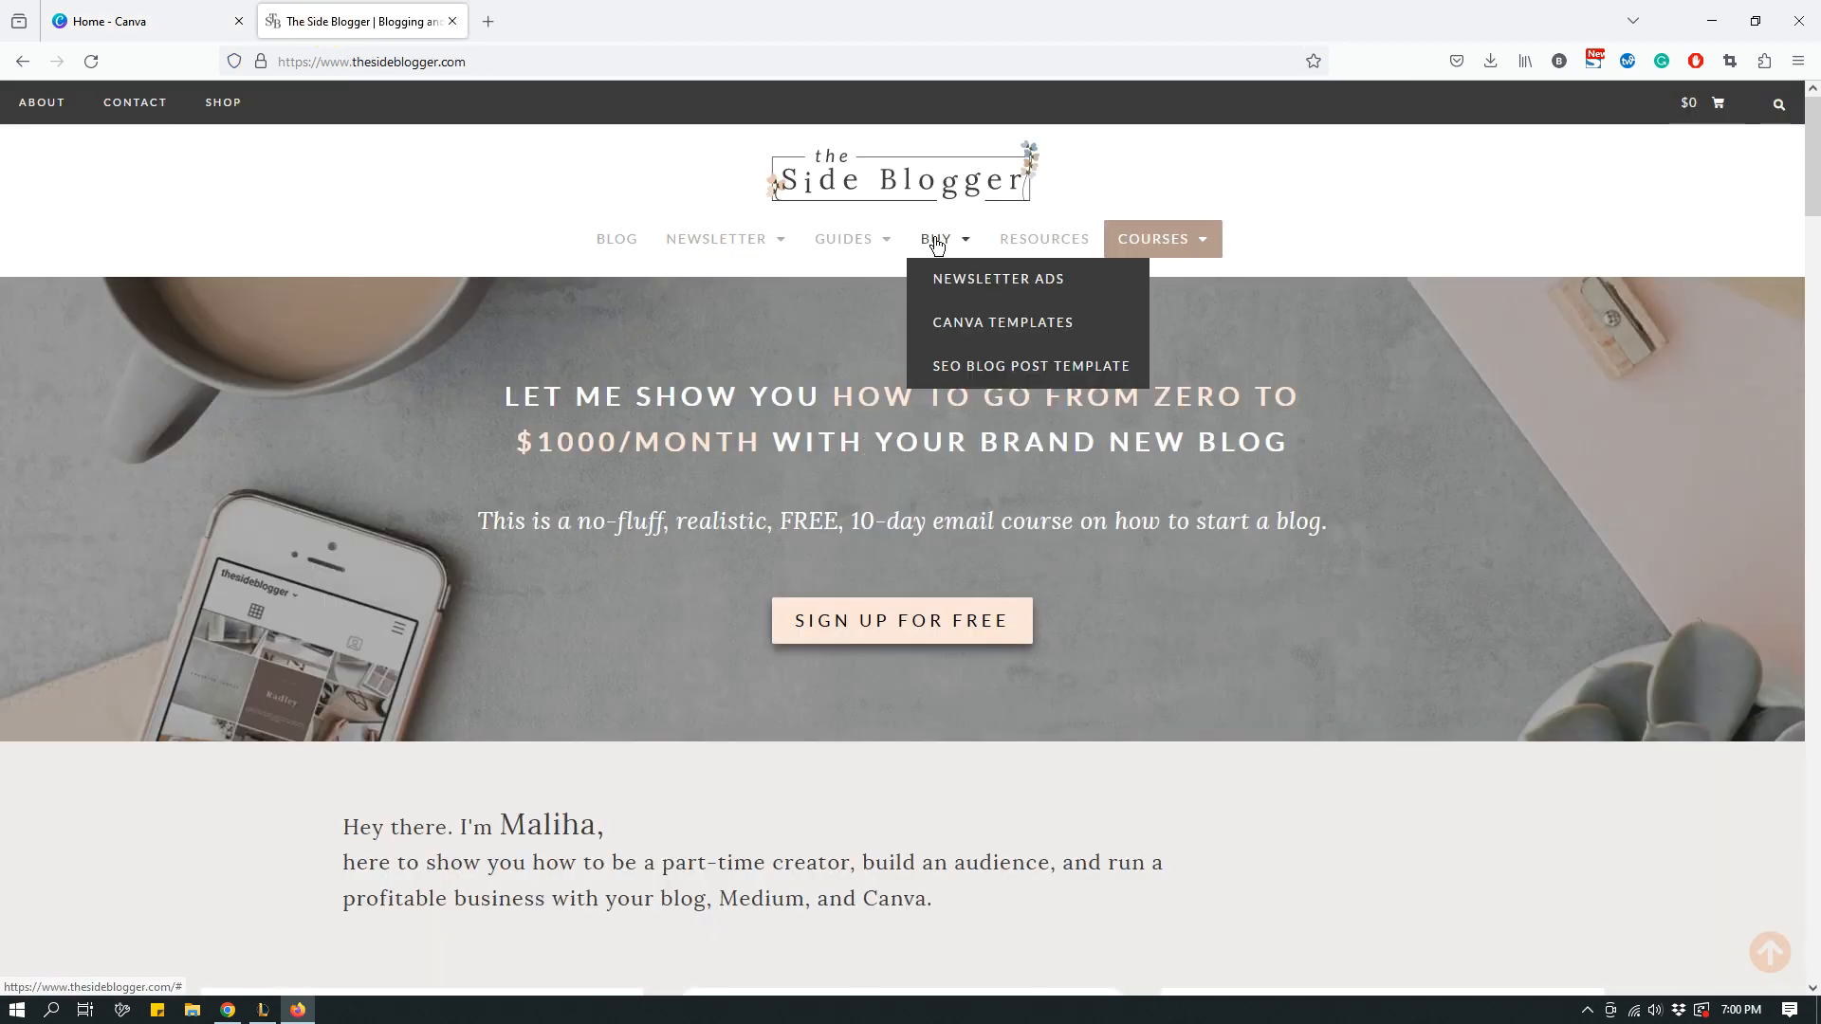
mouse_move(942, 265)
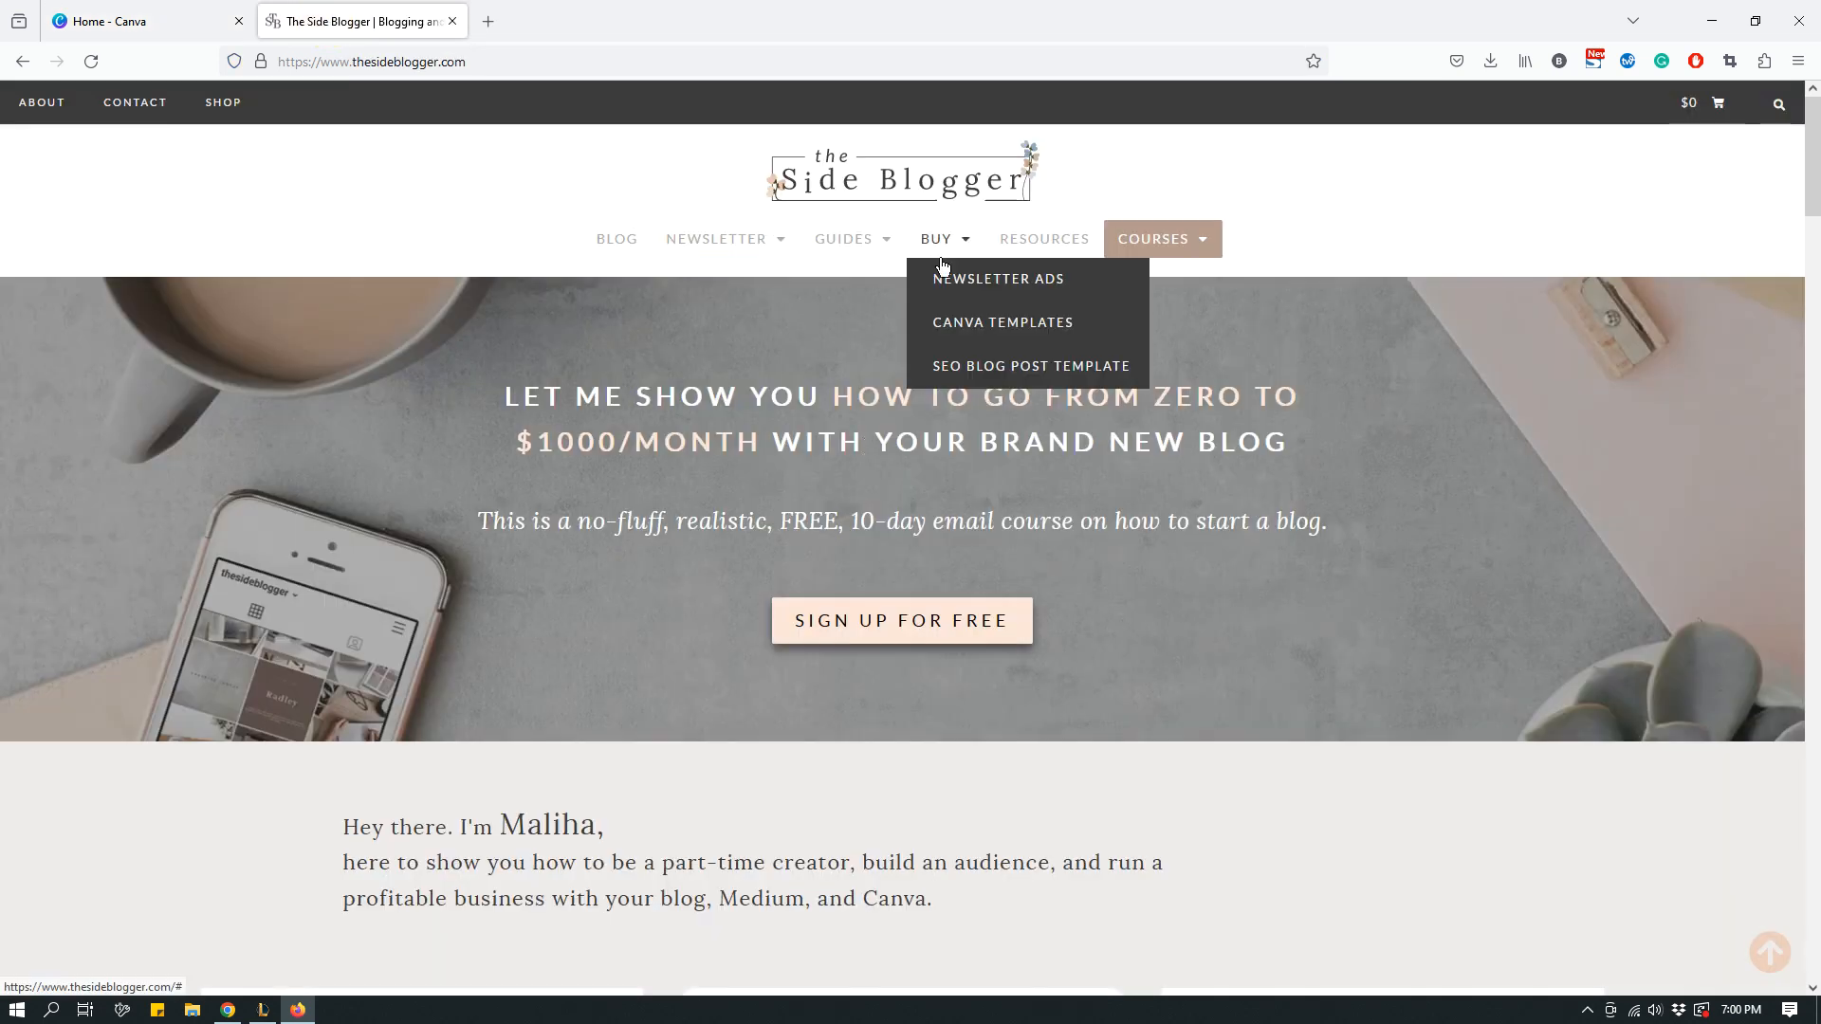
click(1001, 321)
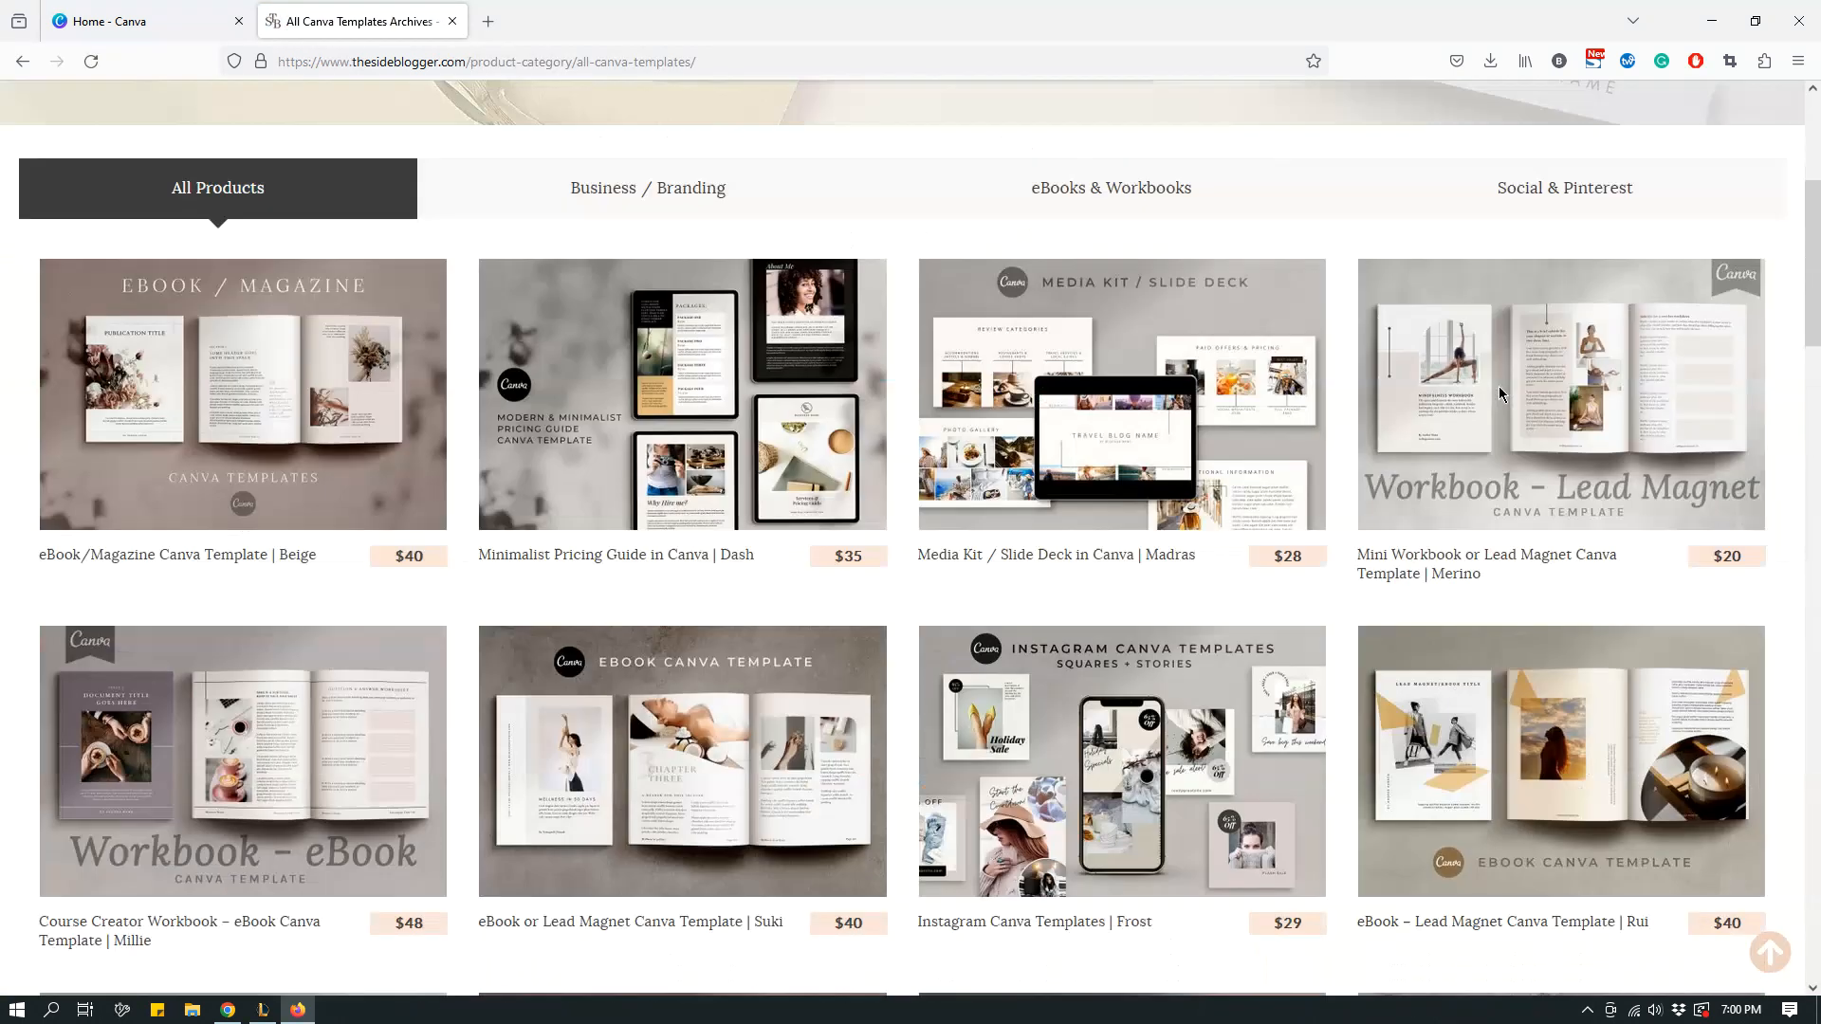
scroll(down, 3)
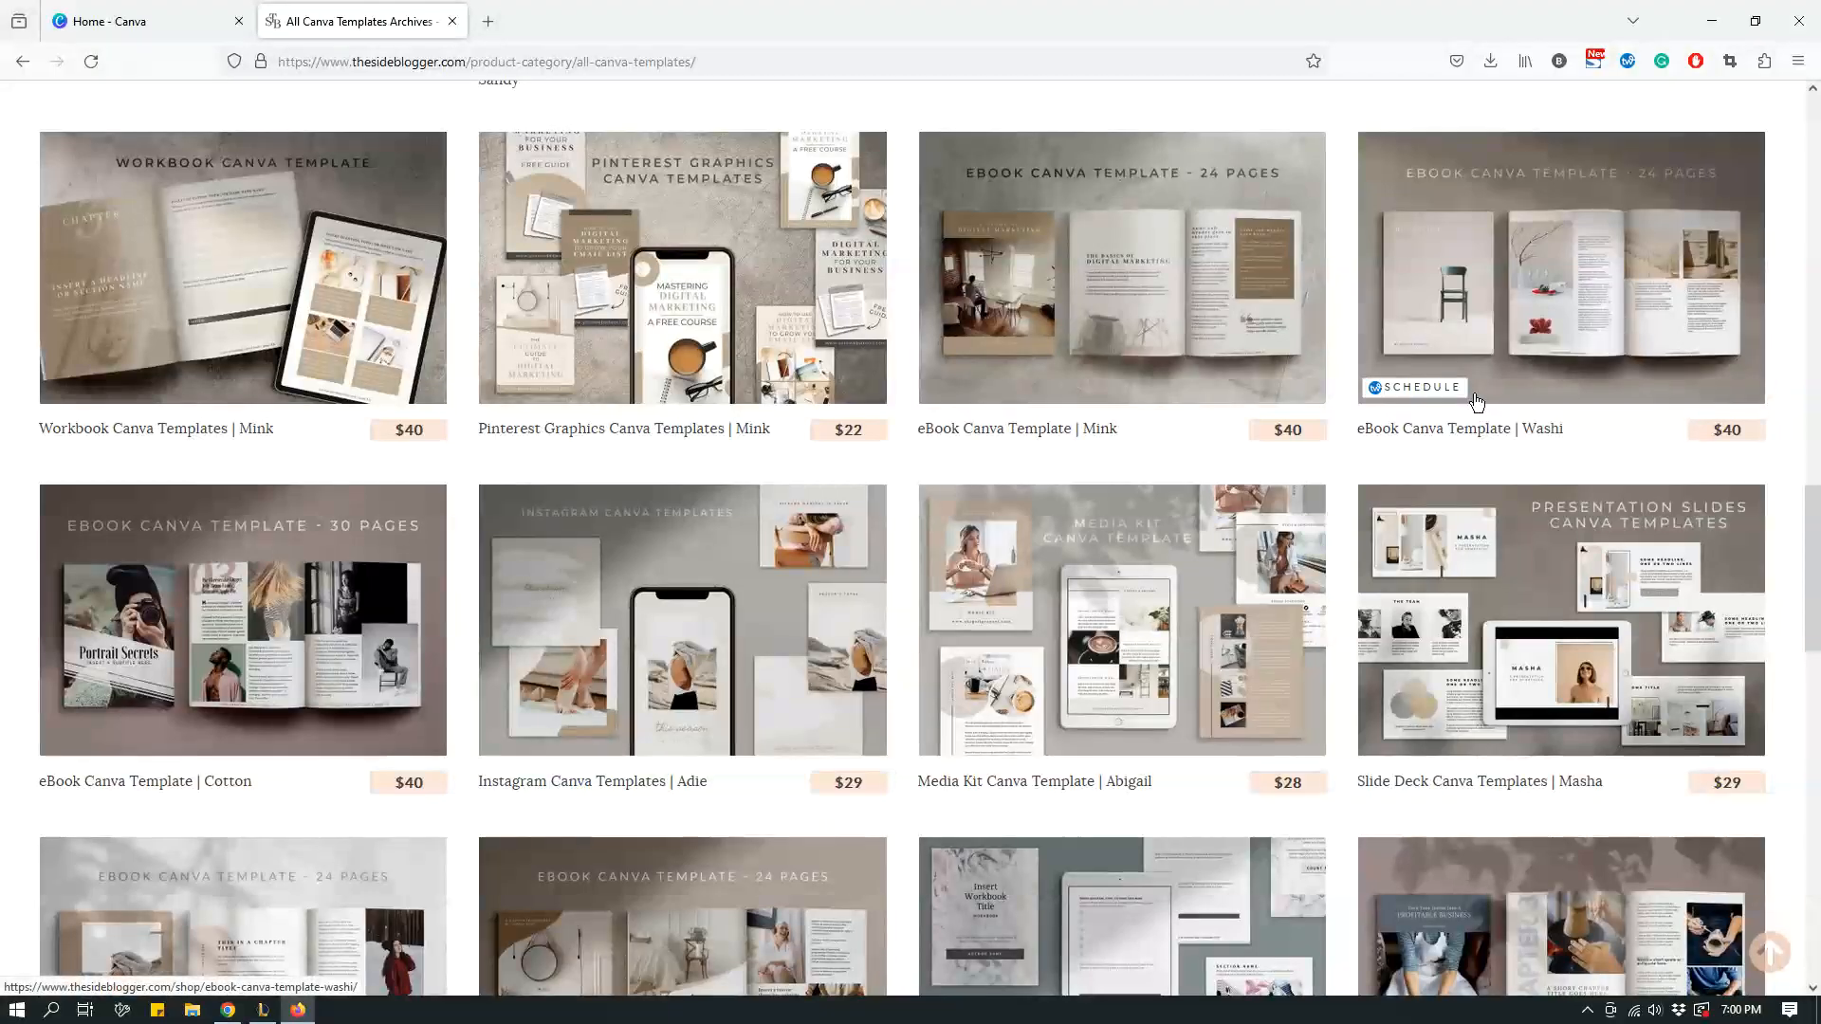
scroll(down, 3)
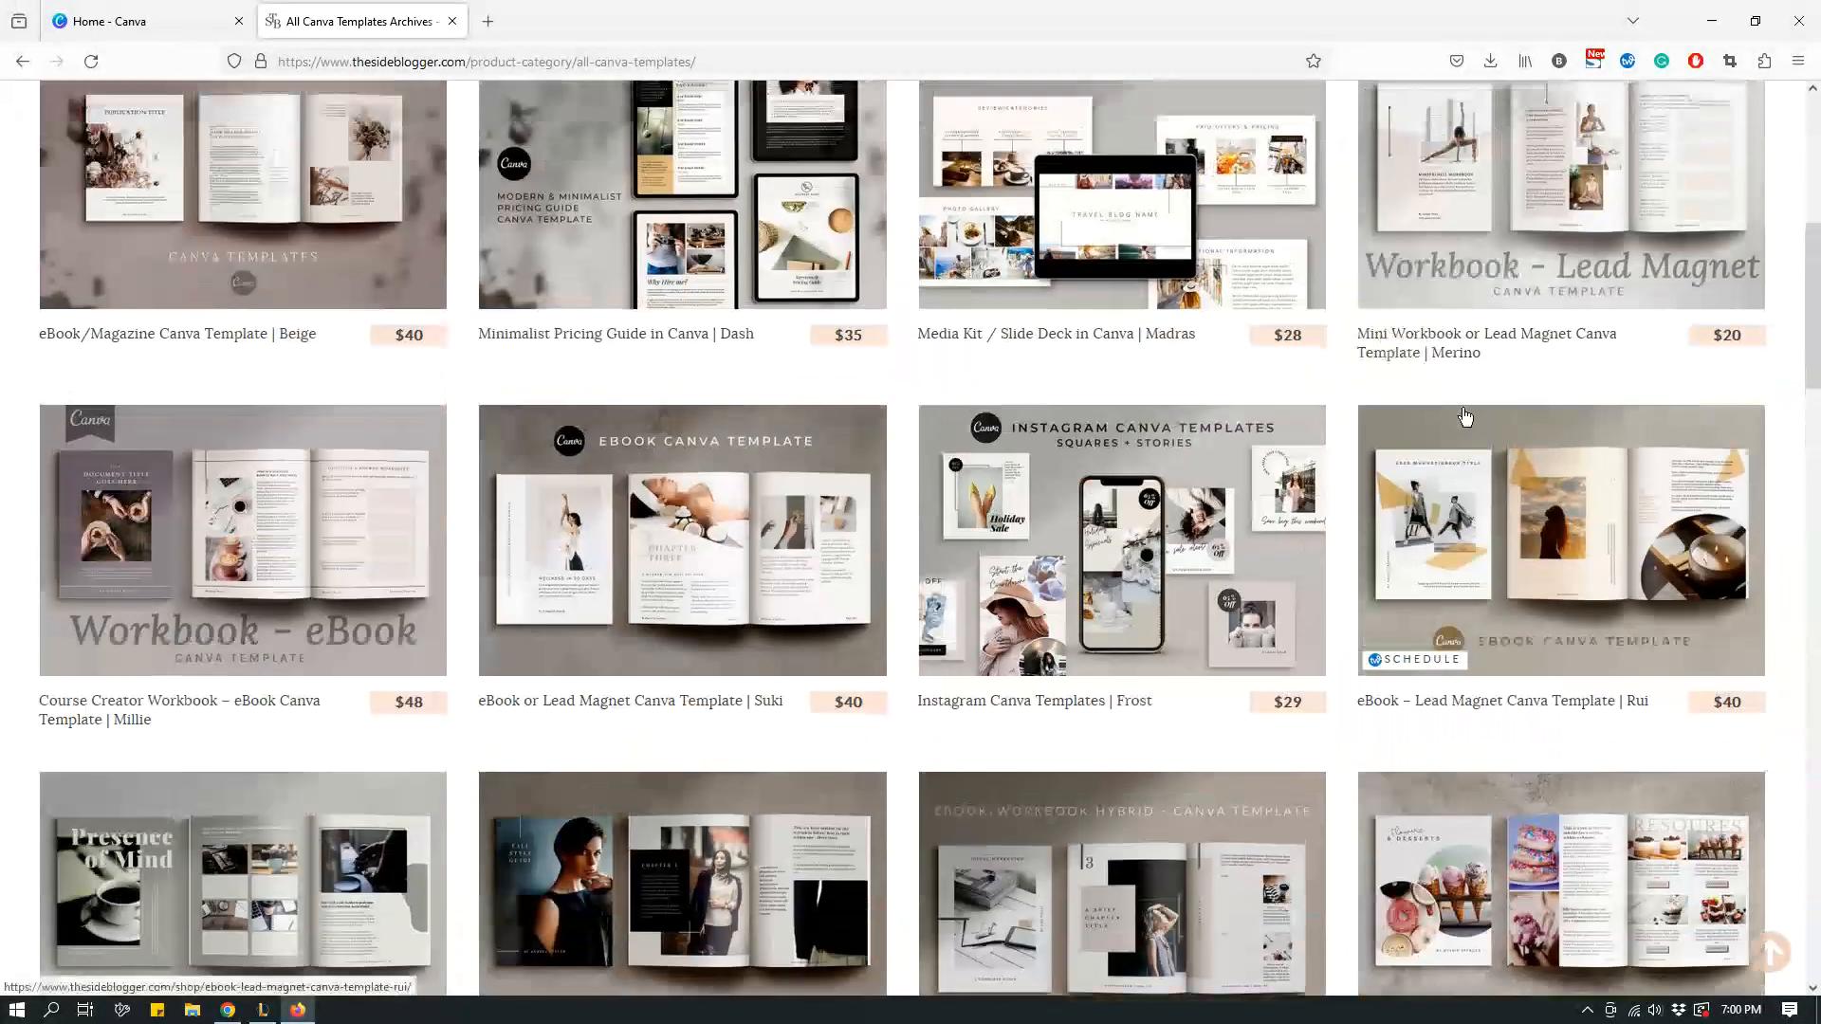
scroll(up, 3)
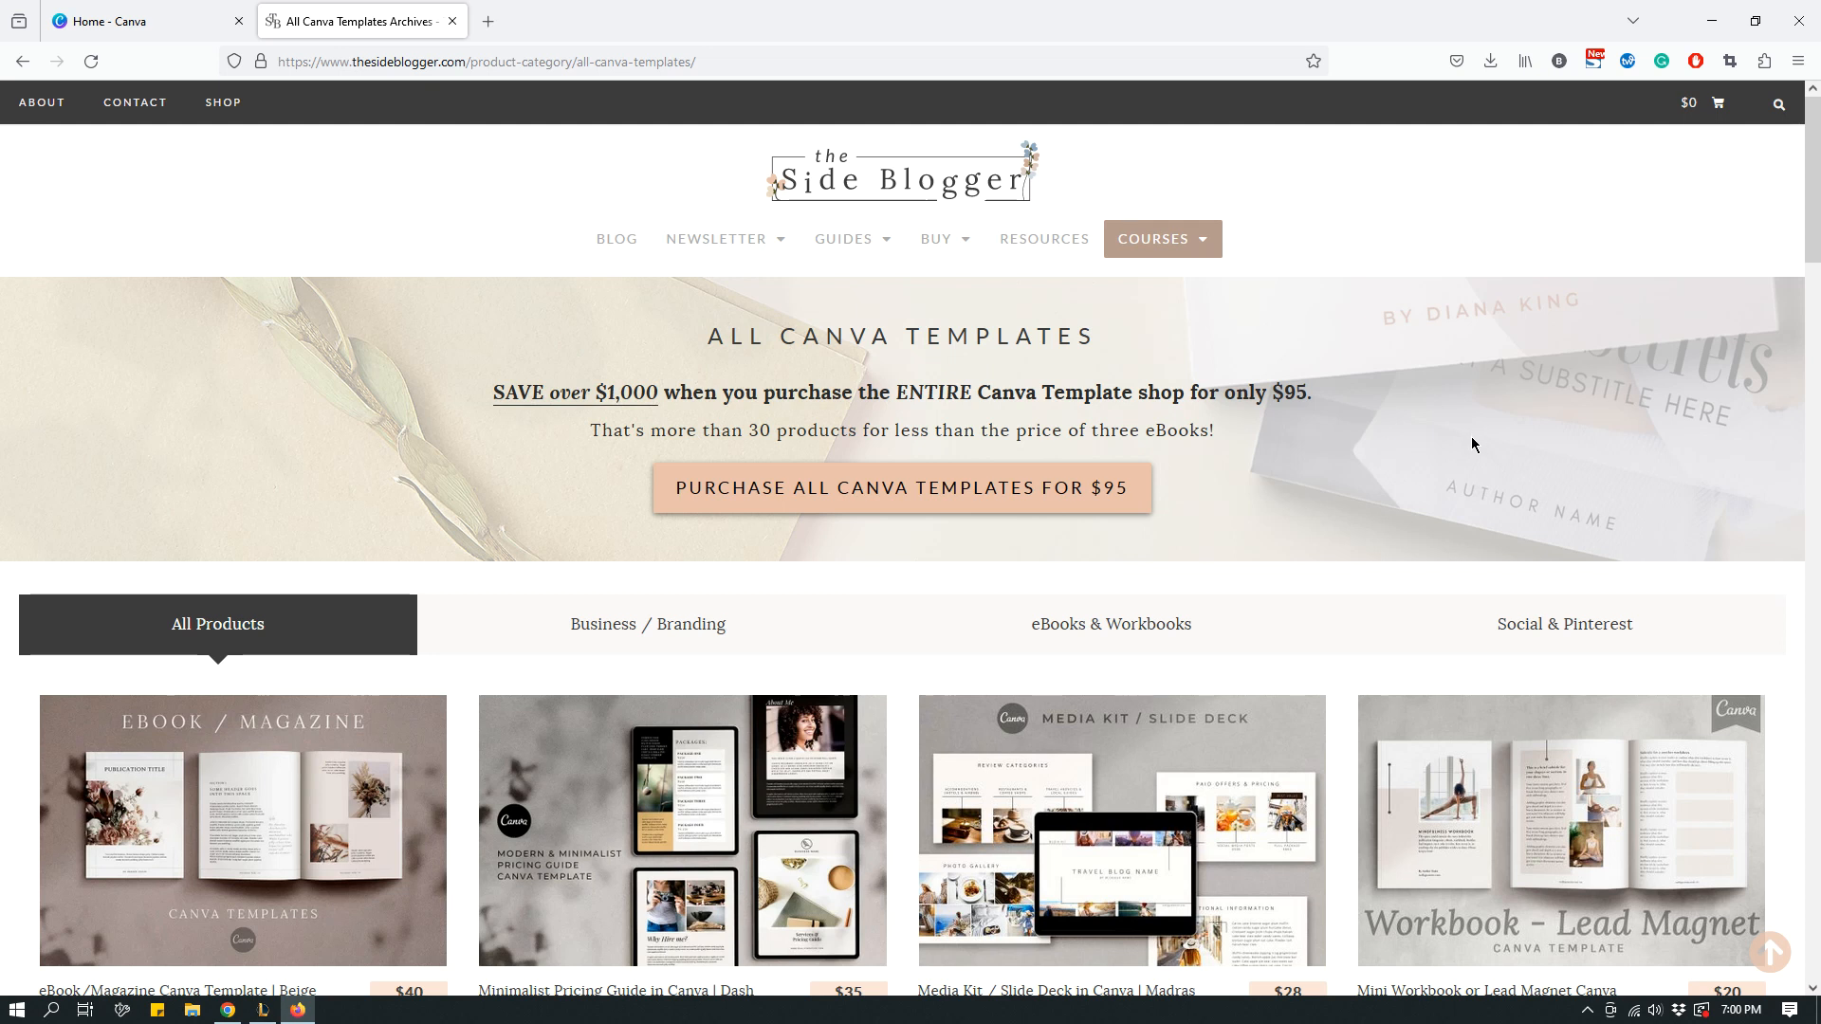
mouse_move(1445, 439)
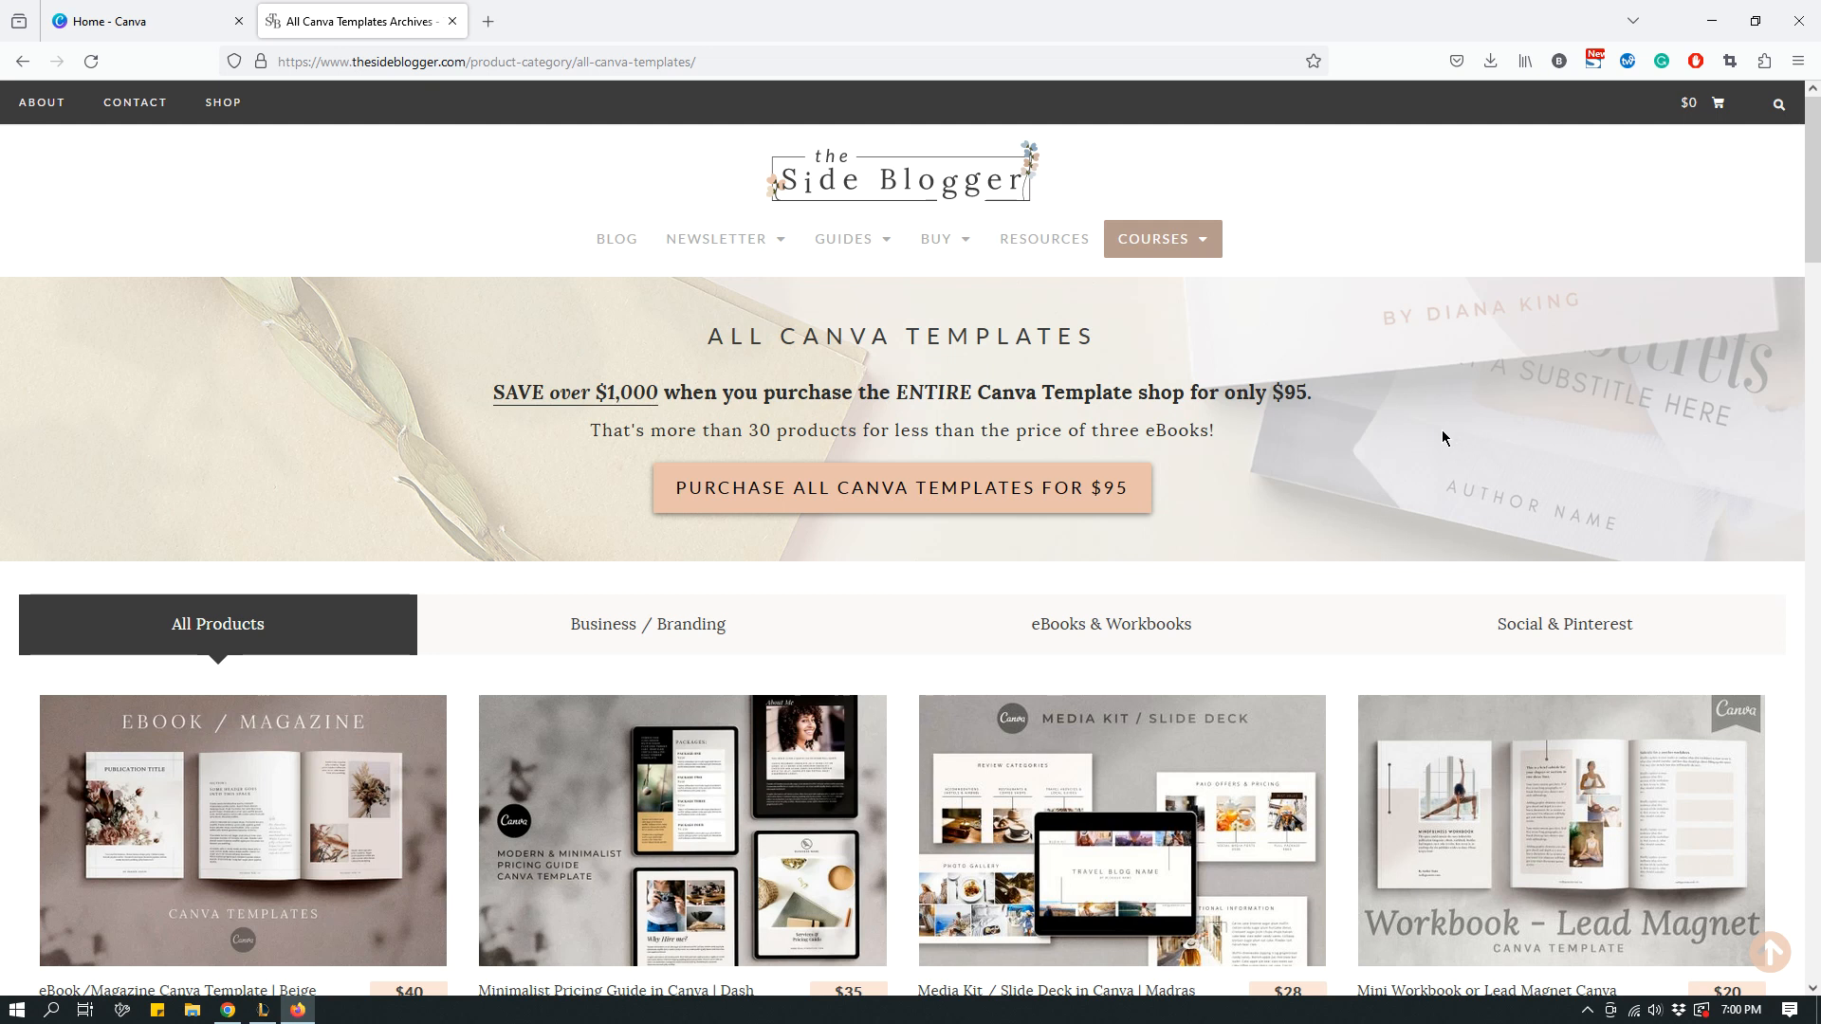
click(140, 21)
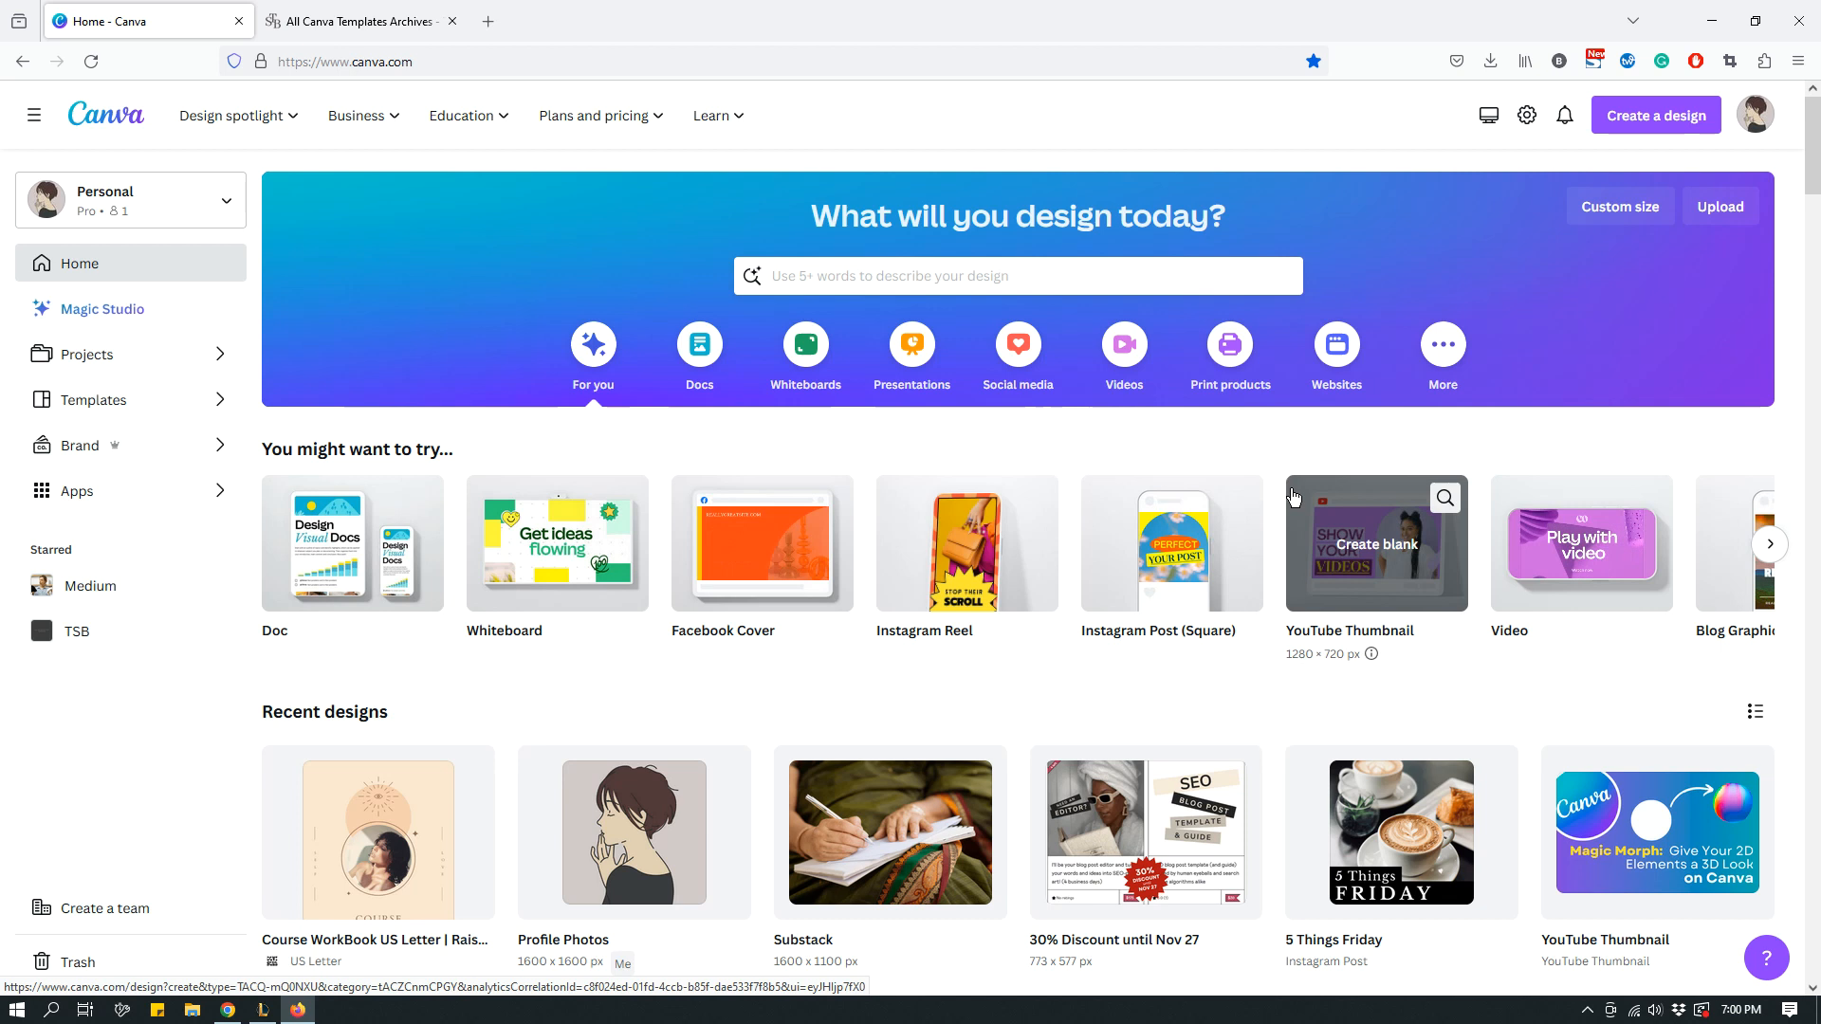
mouse_move(1161, 680)
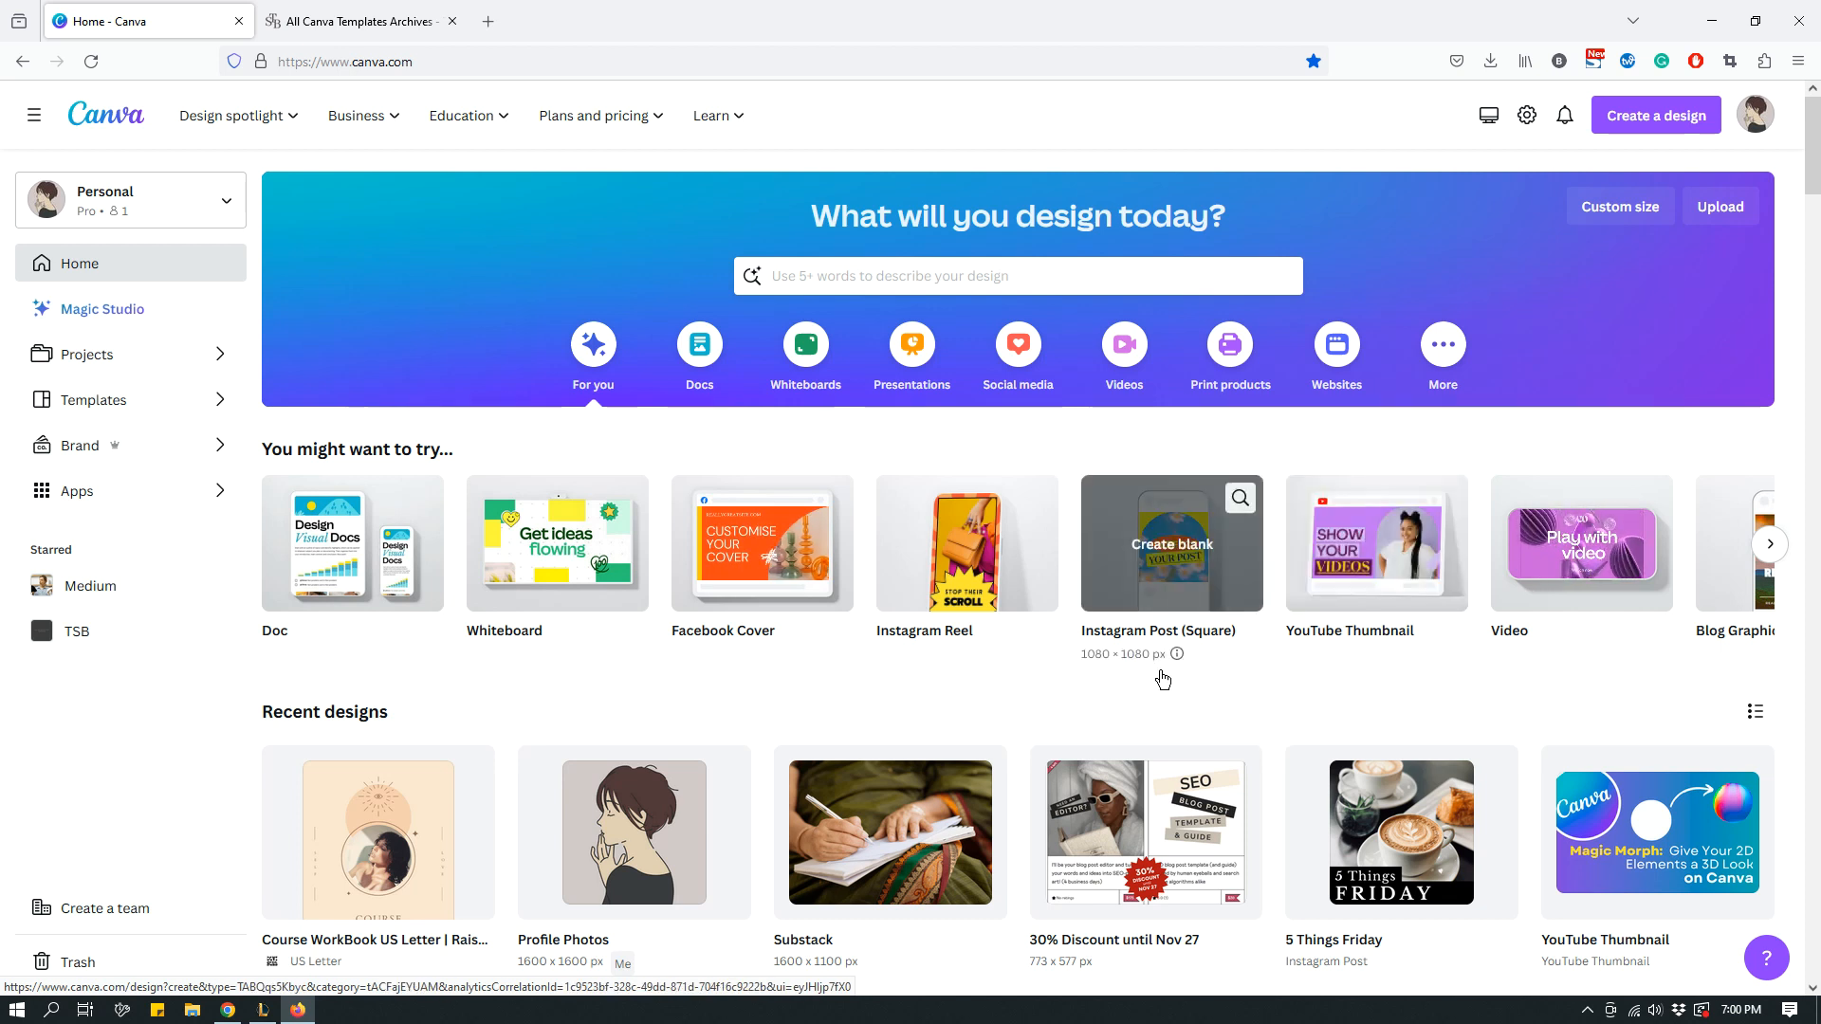
mouse_move(1305, 708)
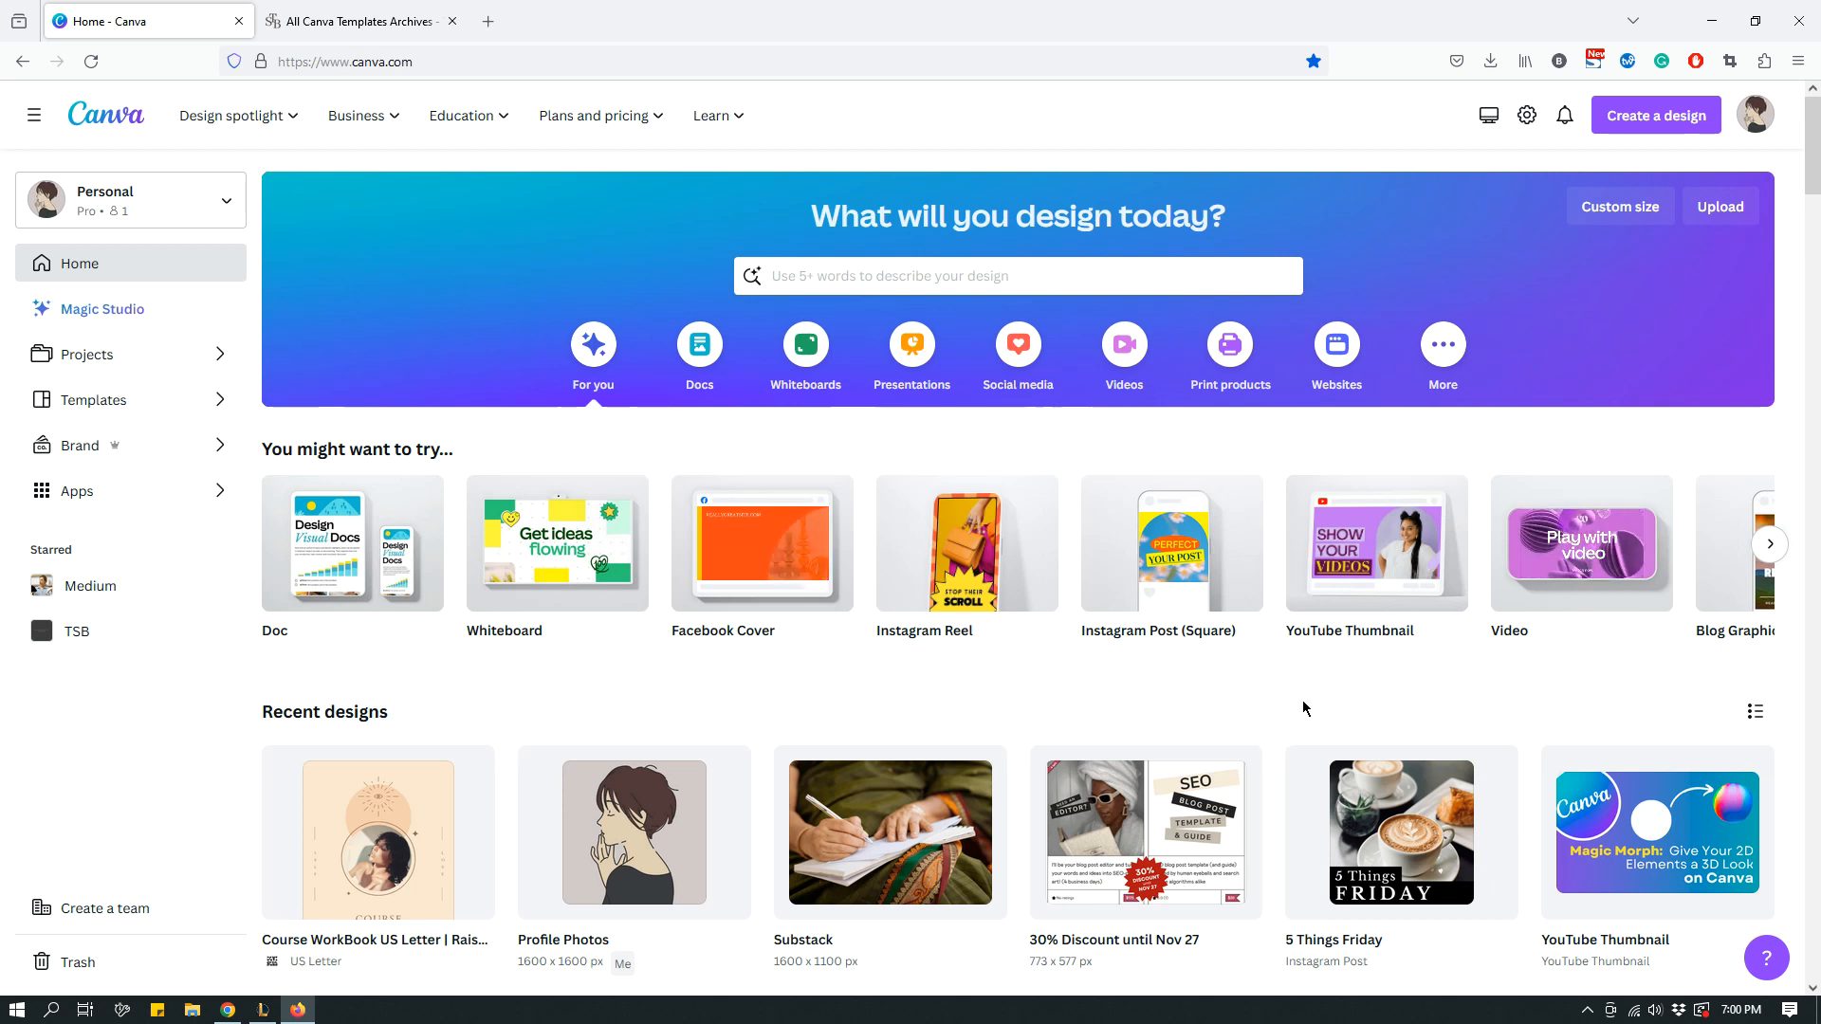
scroll(down, 3)
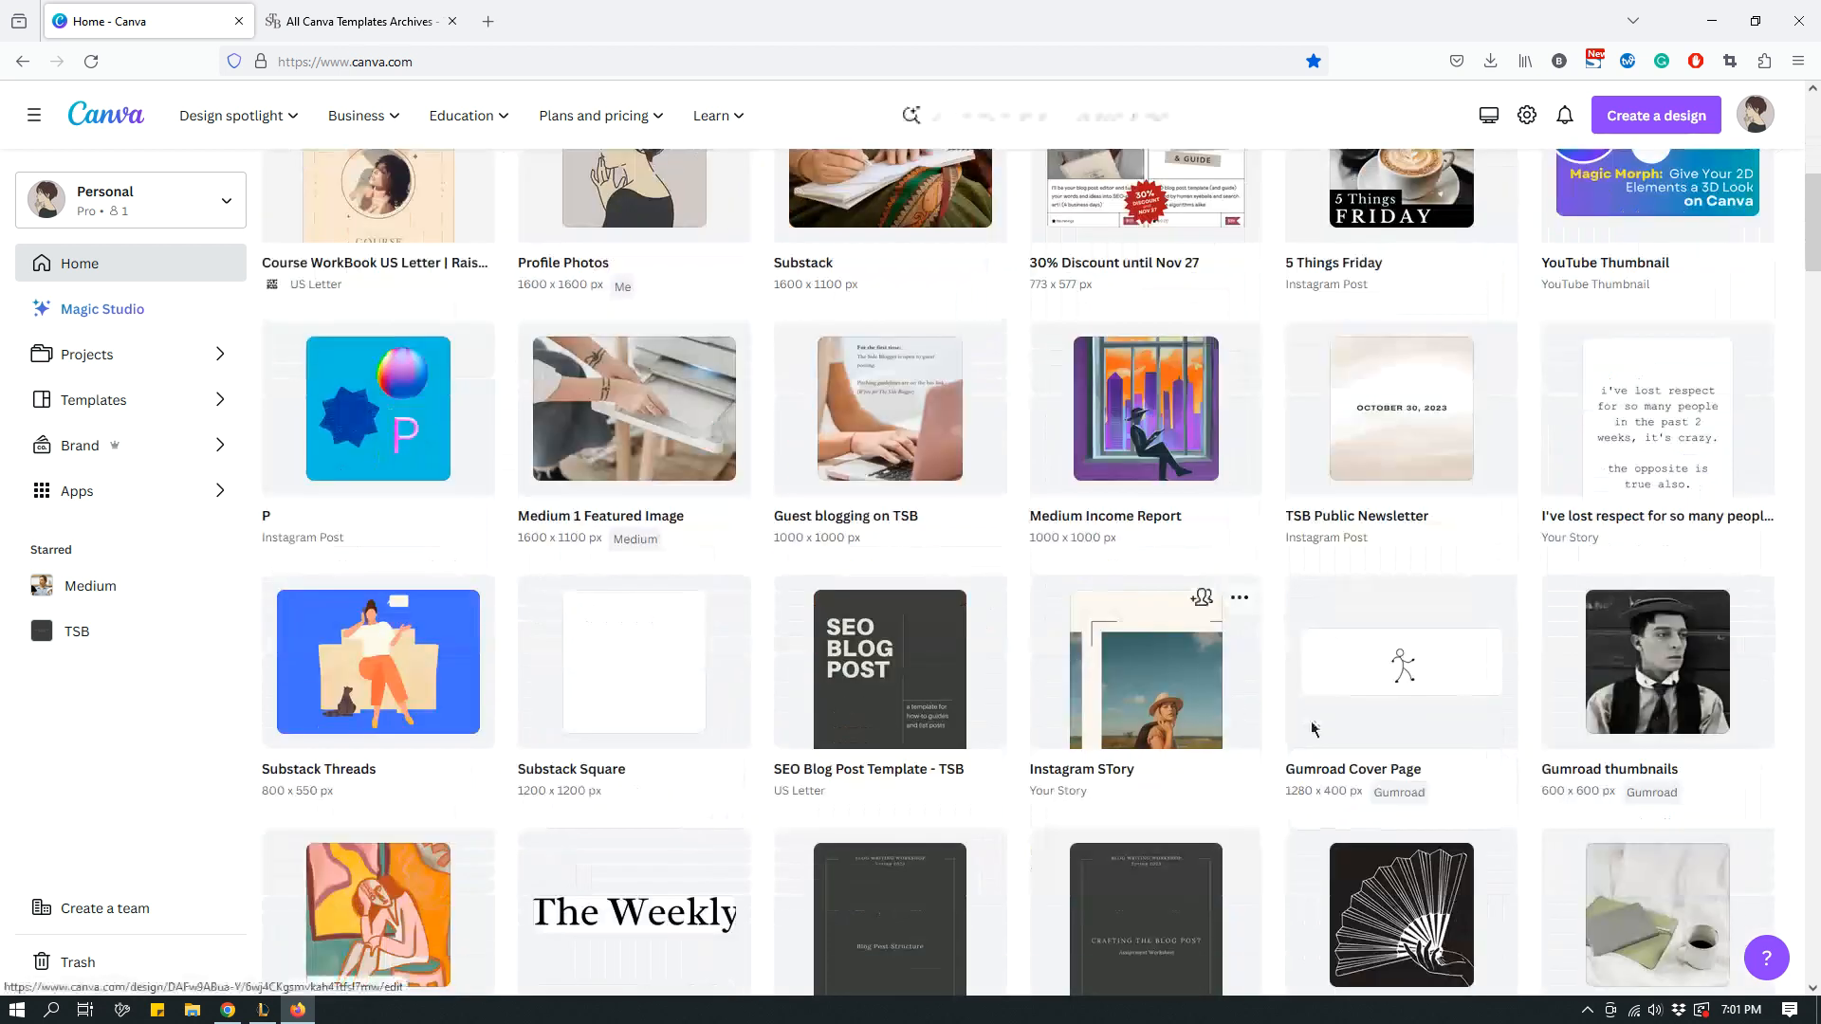
scroll(up, 3)
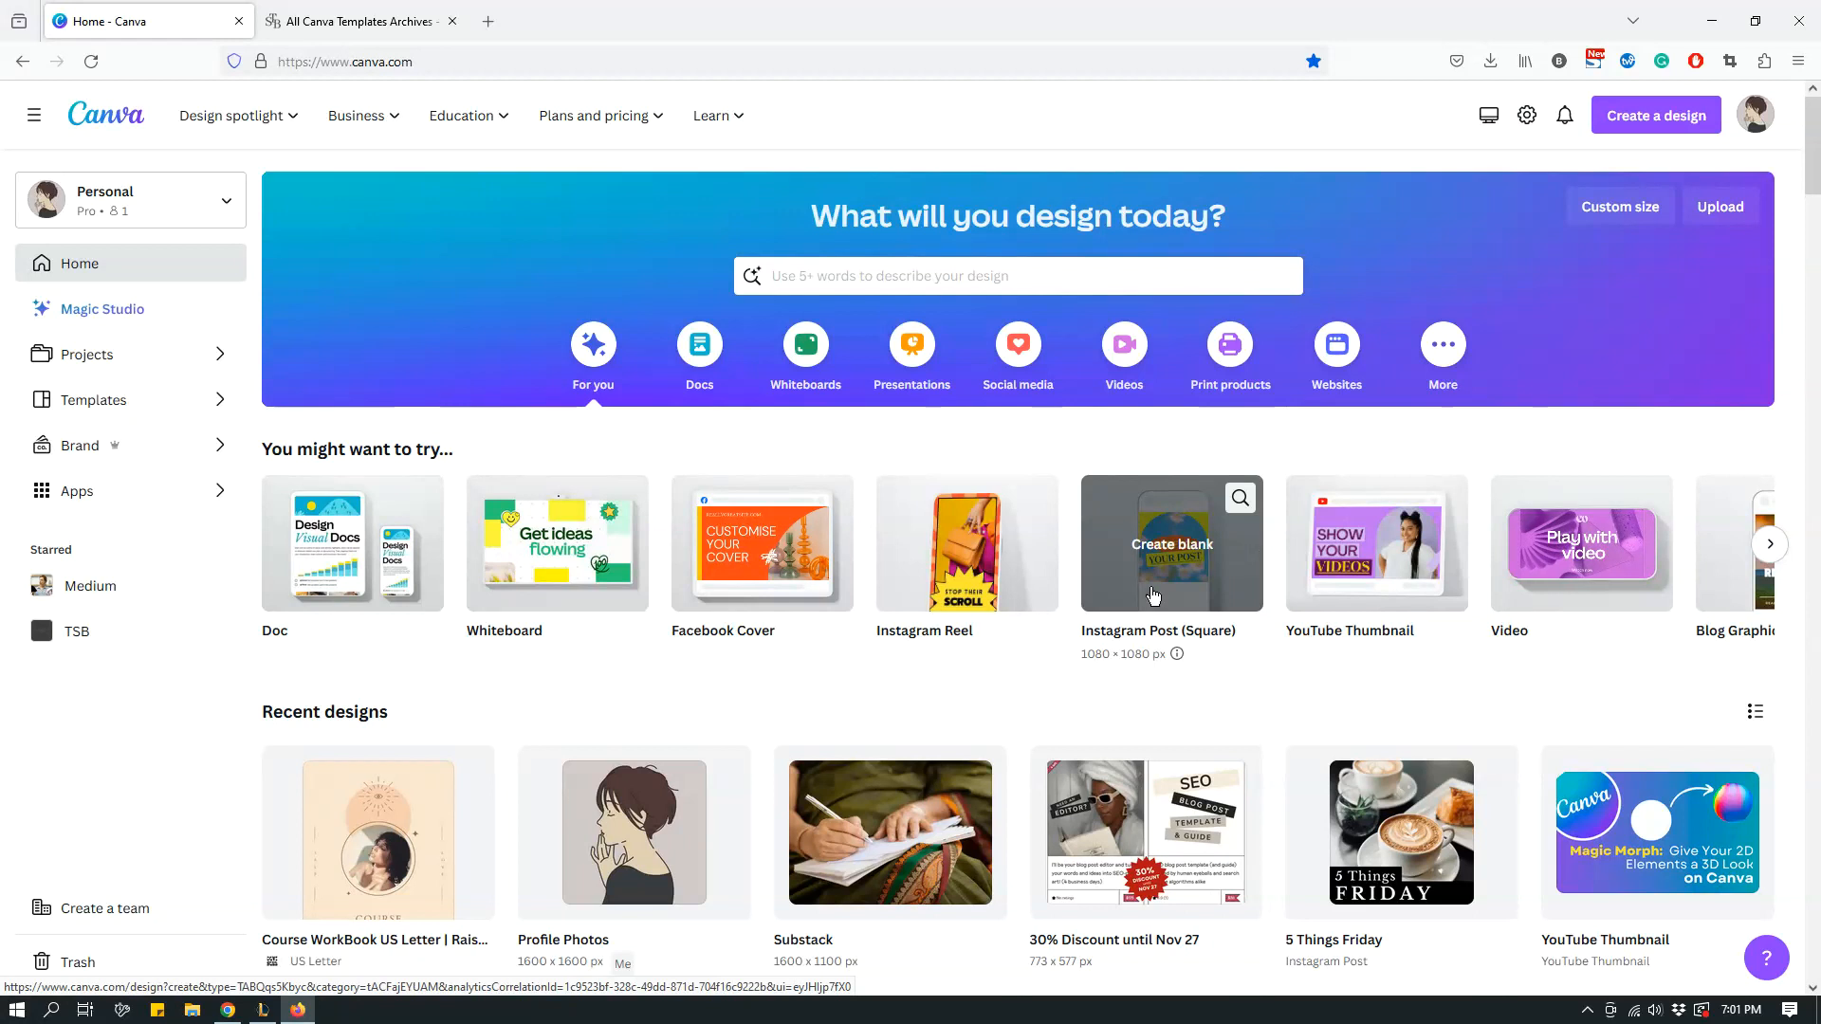
scroll(down, 3)
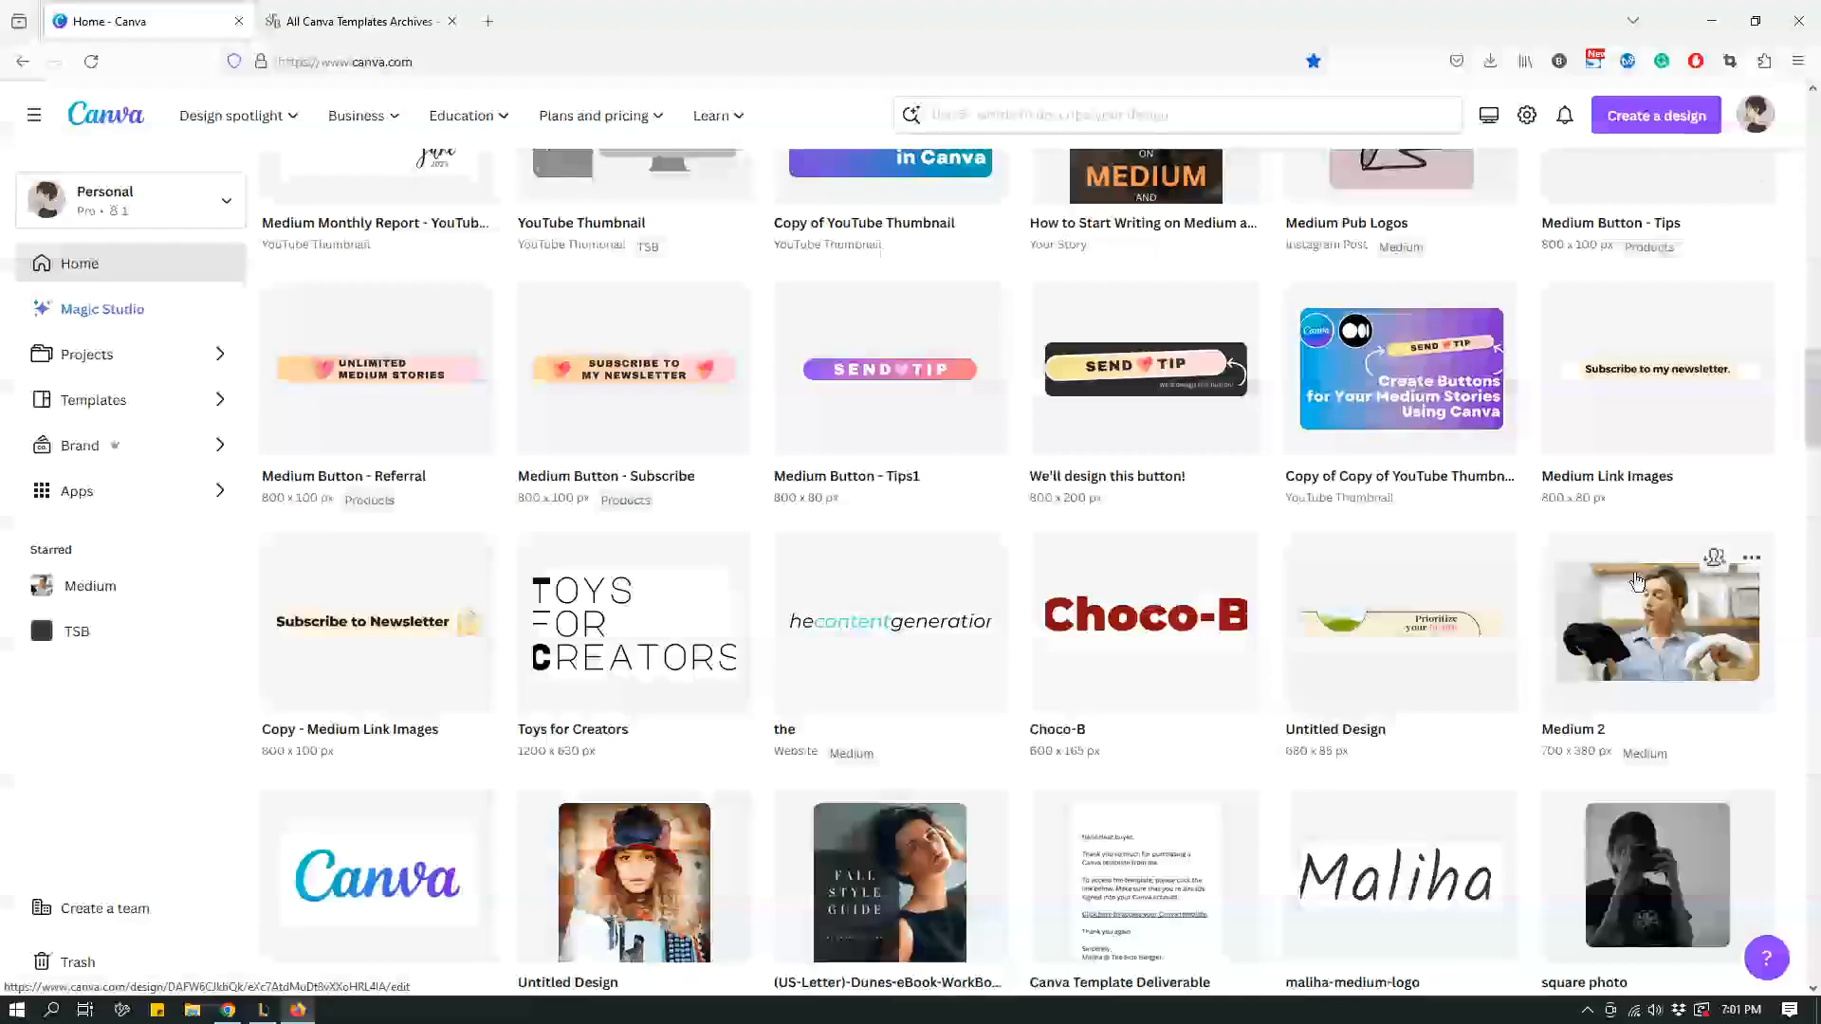
scroll(down, 3)
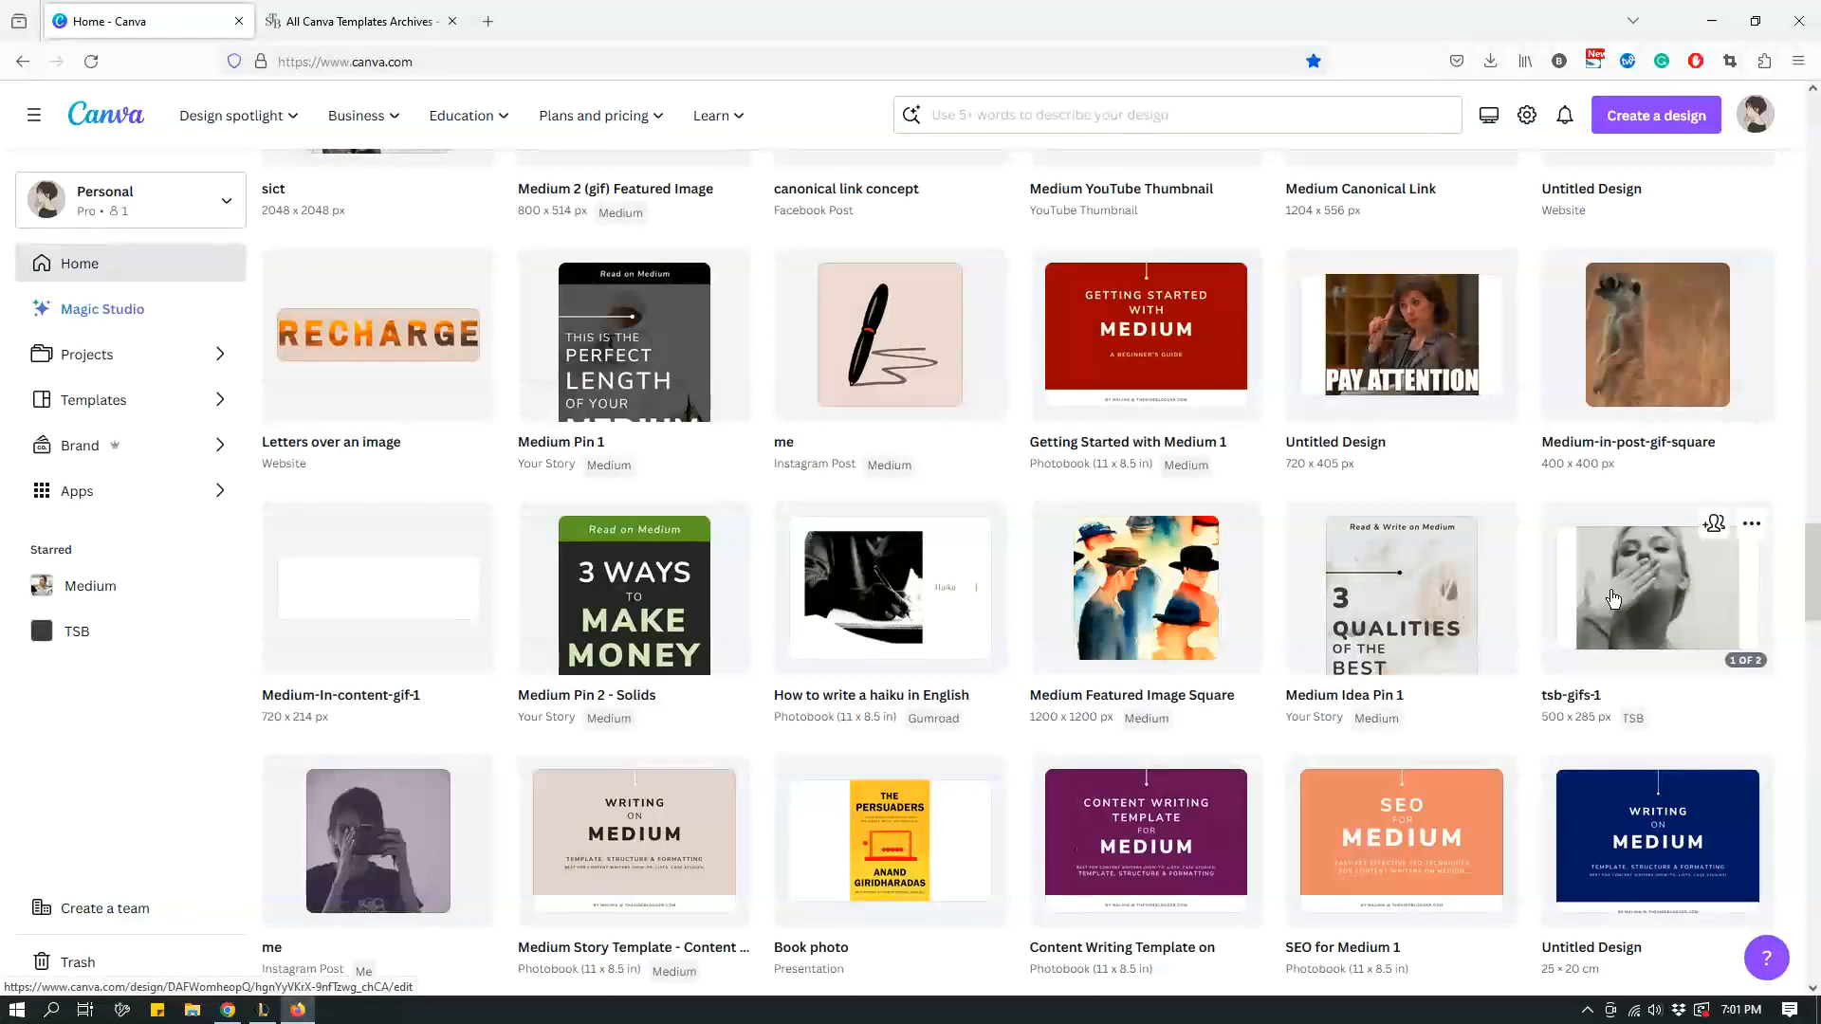
scroll(down, 3)
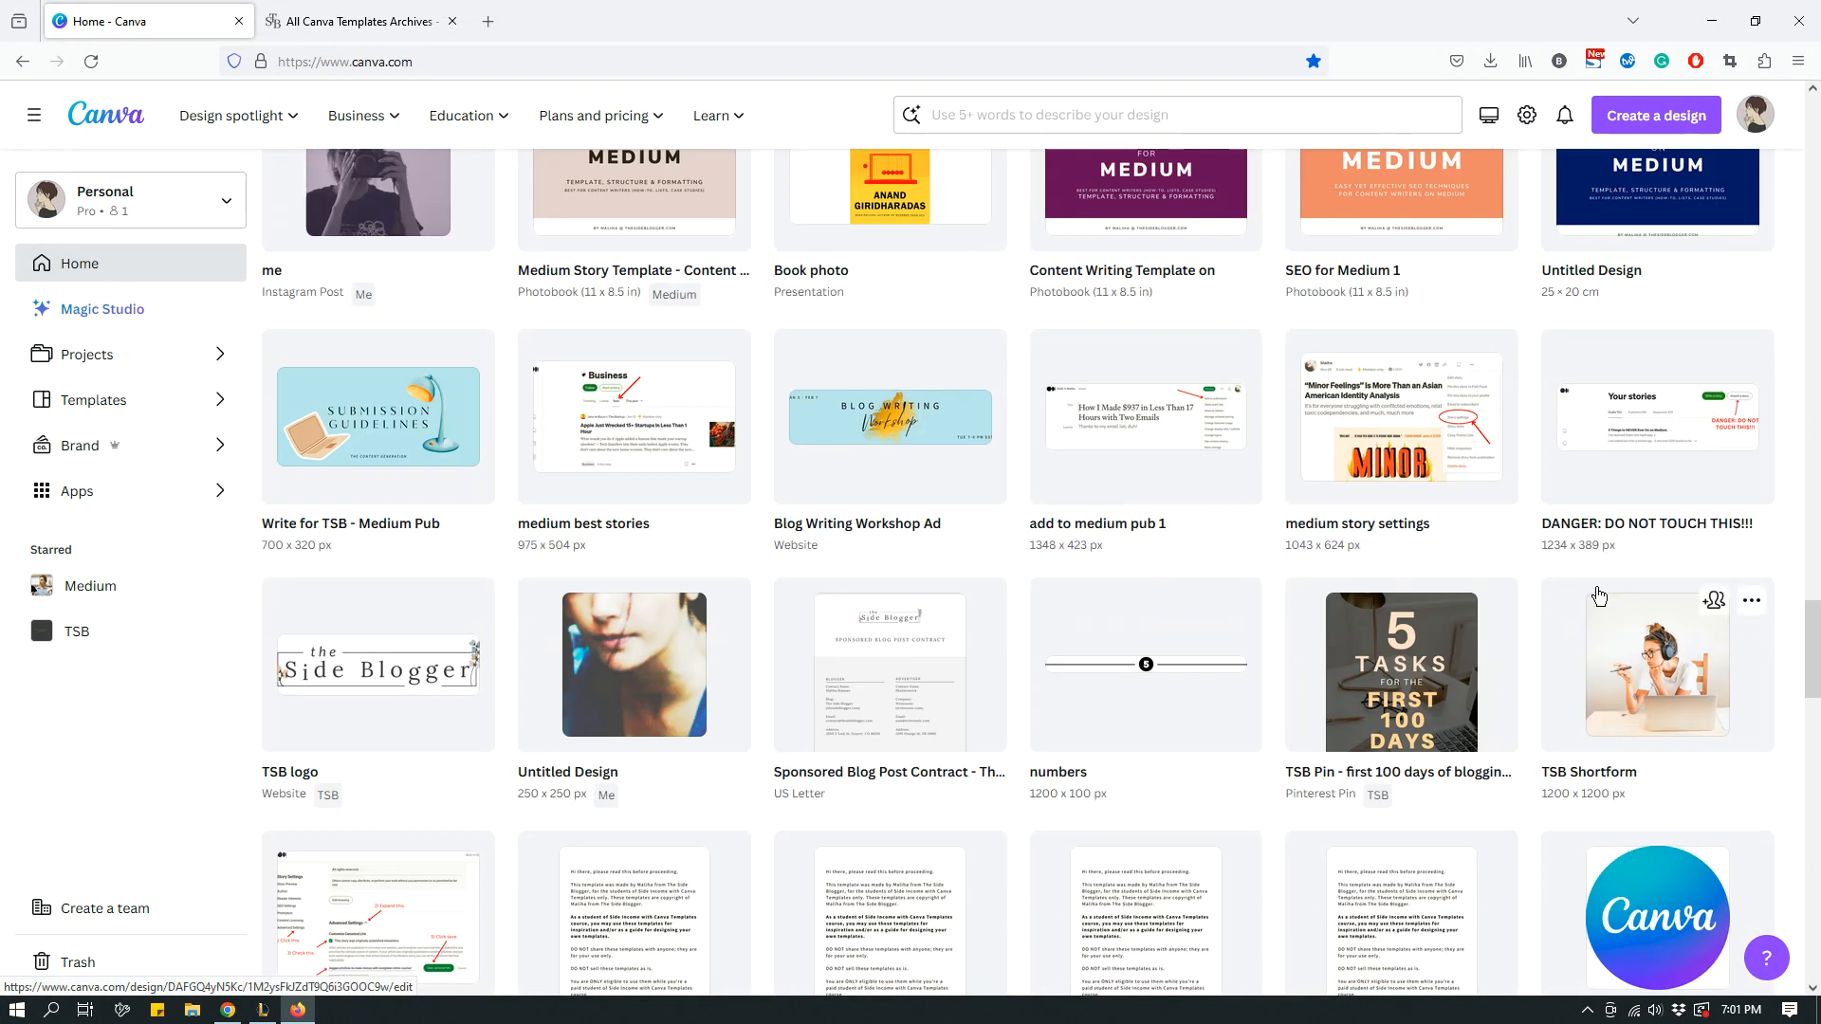
scroll(down, 3)
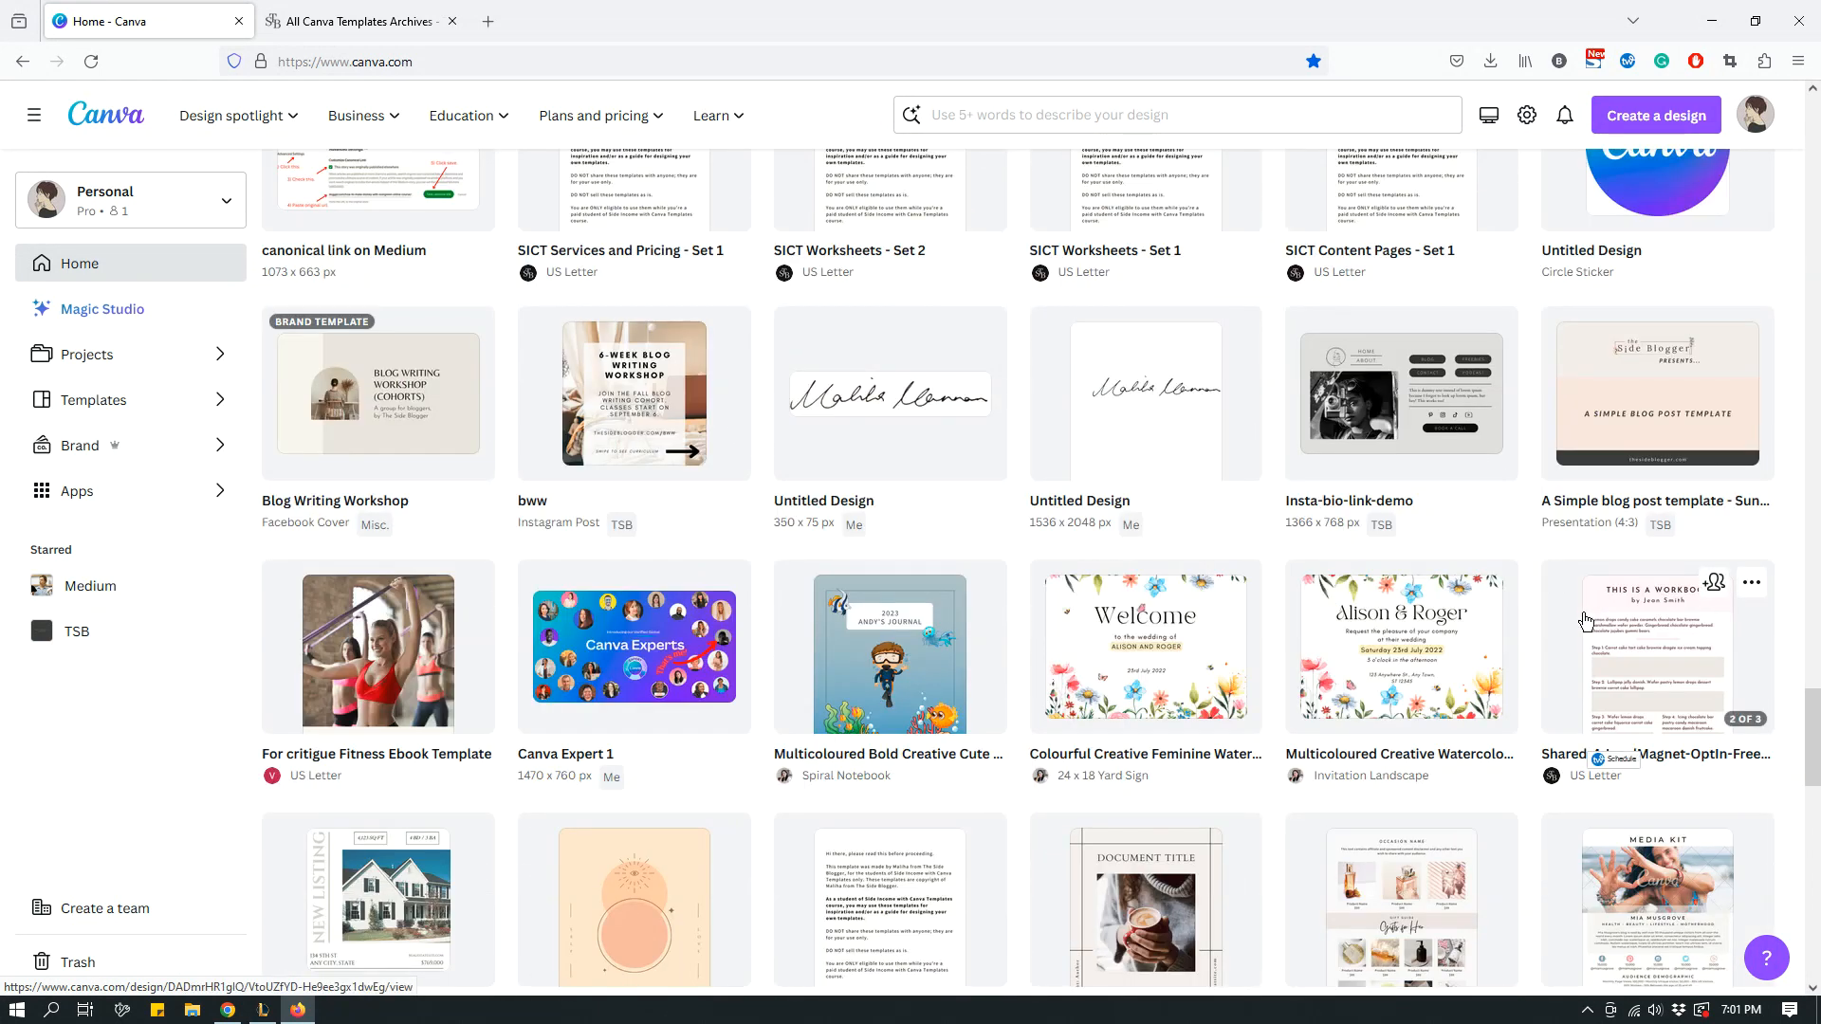
scroll(down, 3)
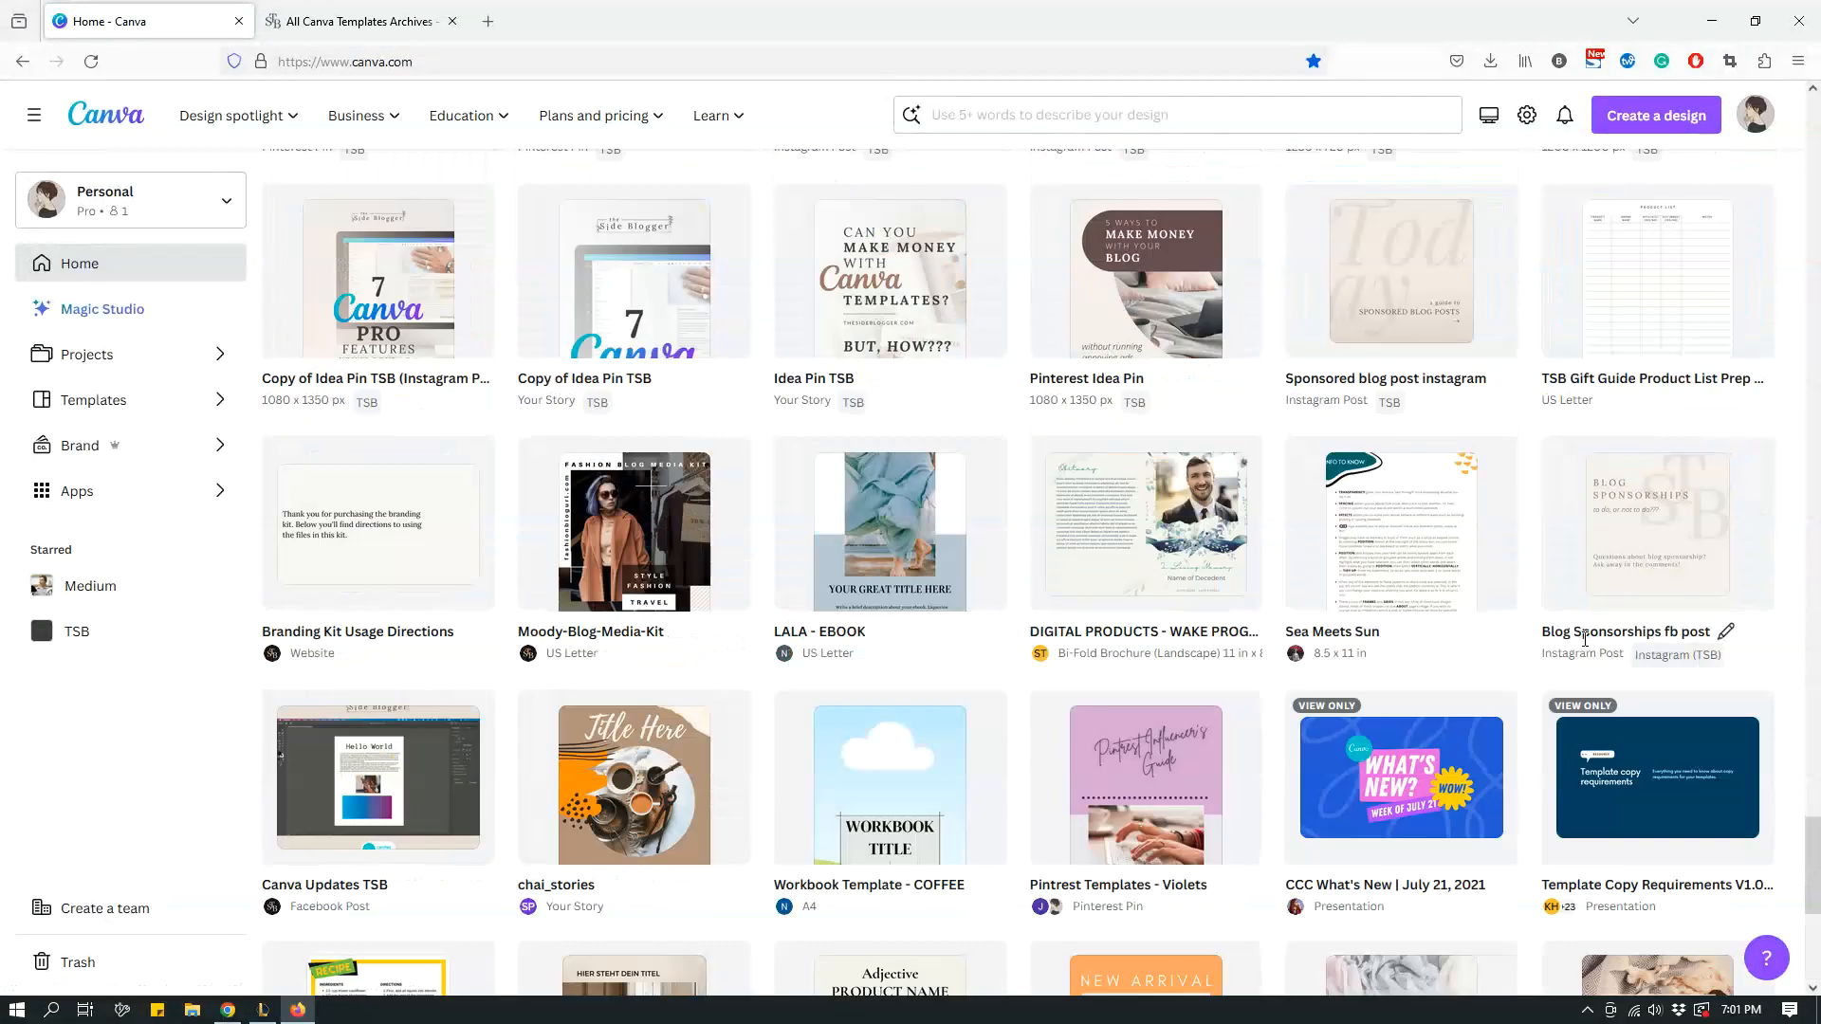
scroll(down, 3)
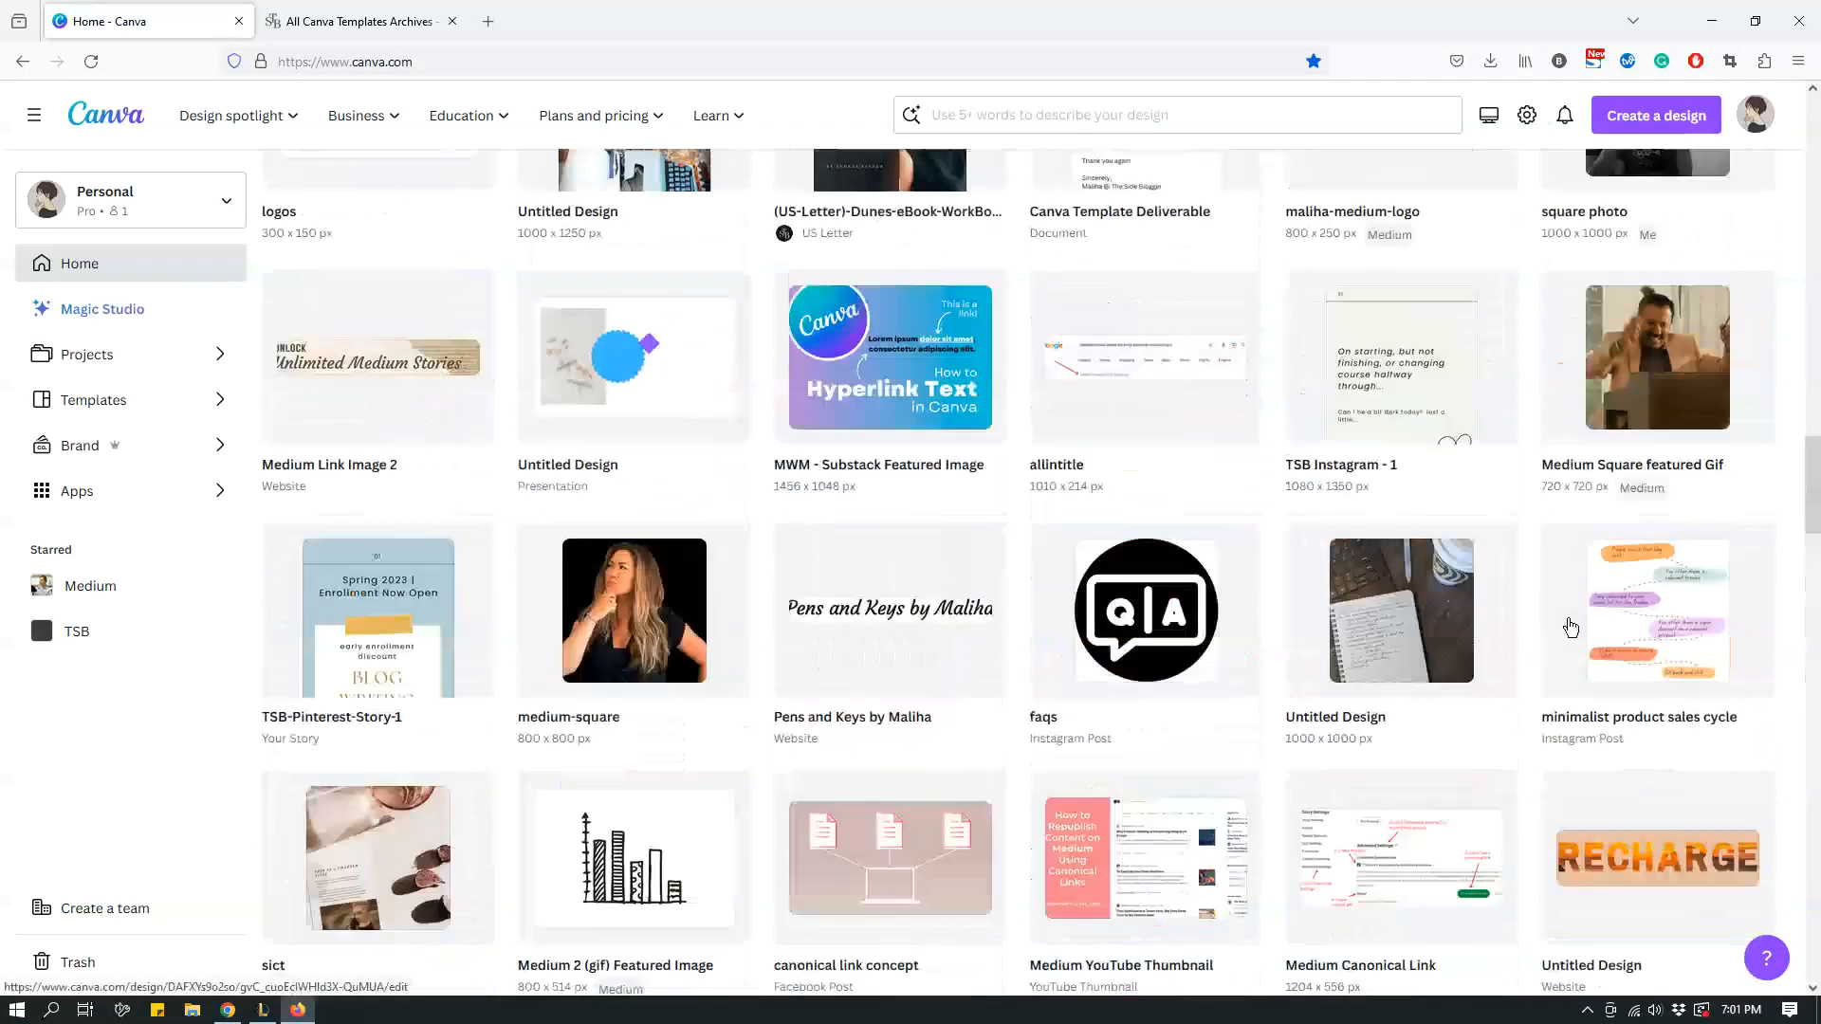
scroll(up, 3)
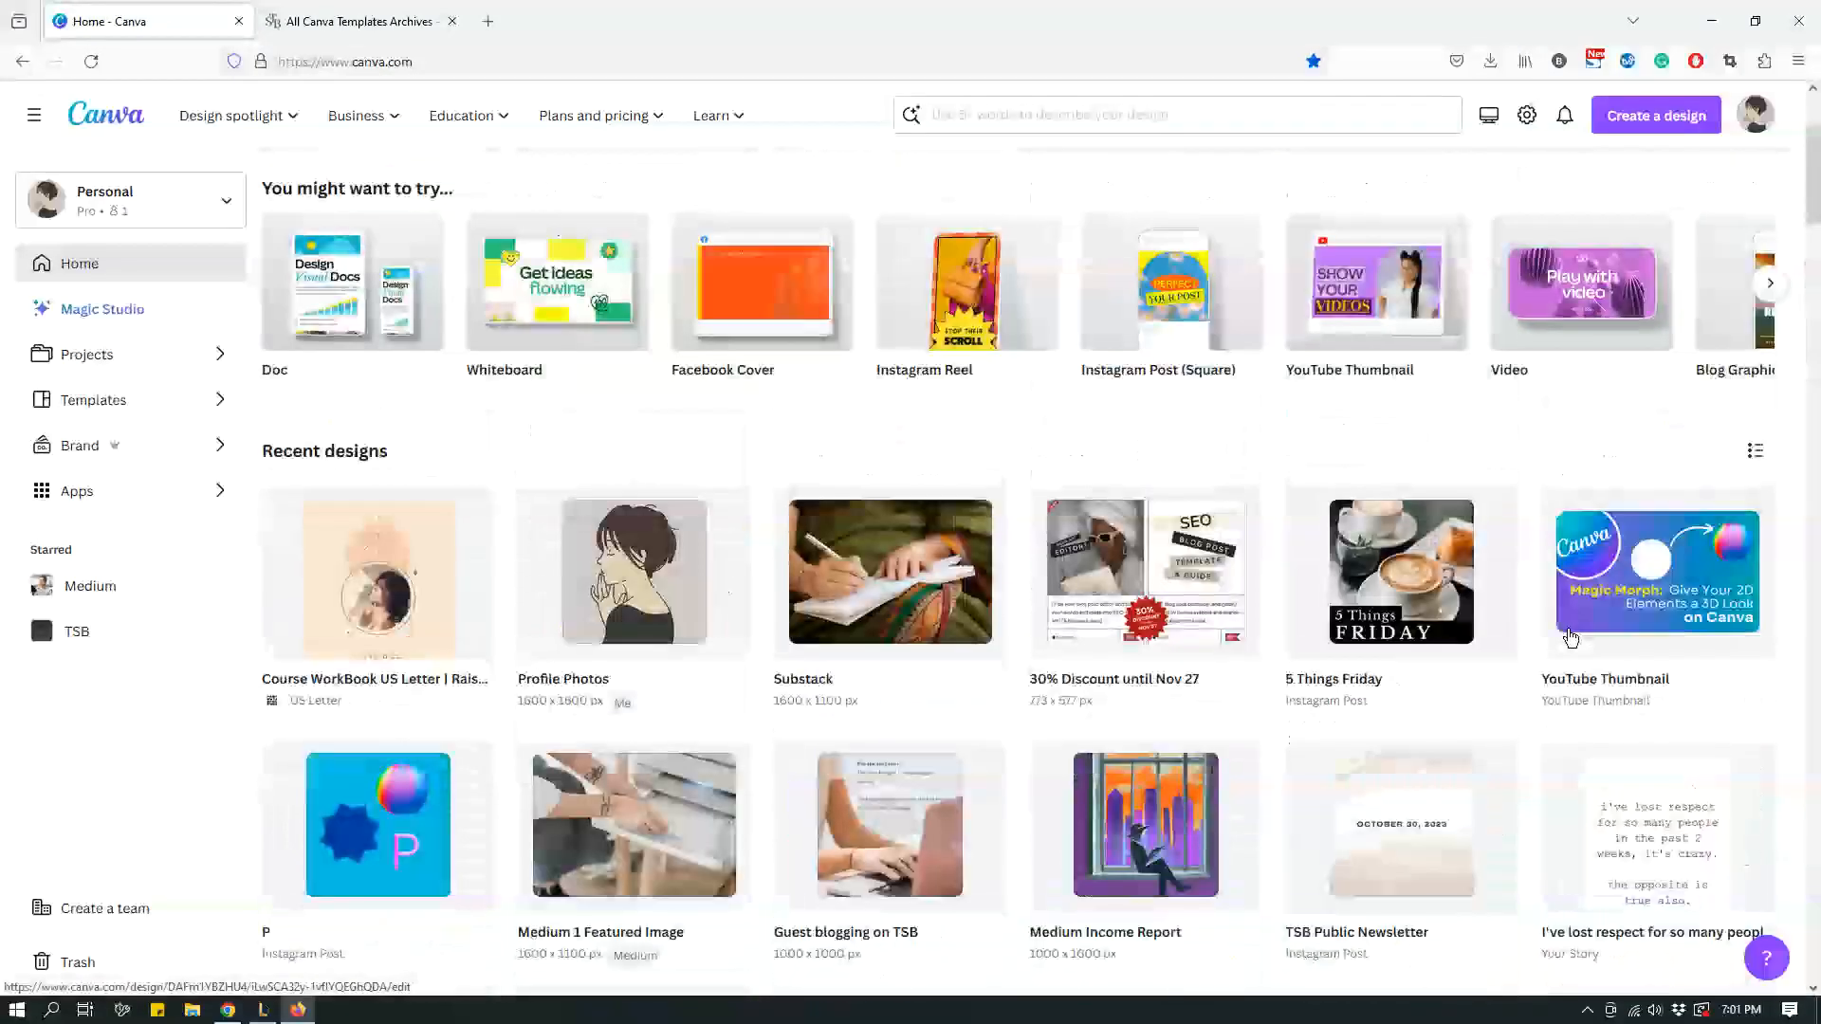
scroll(up, 3)
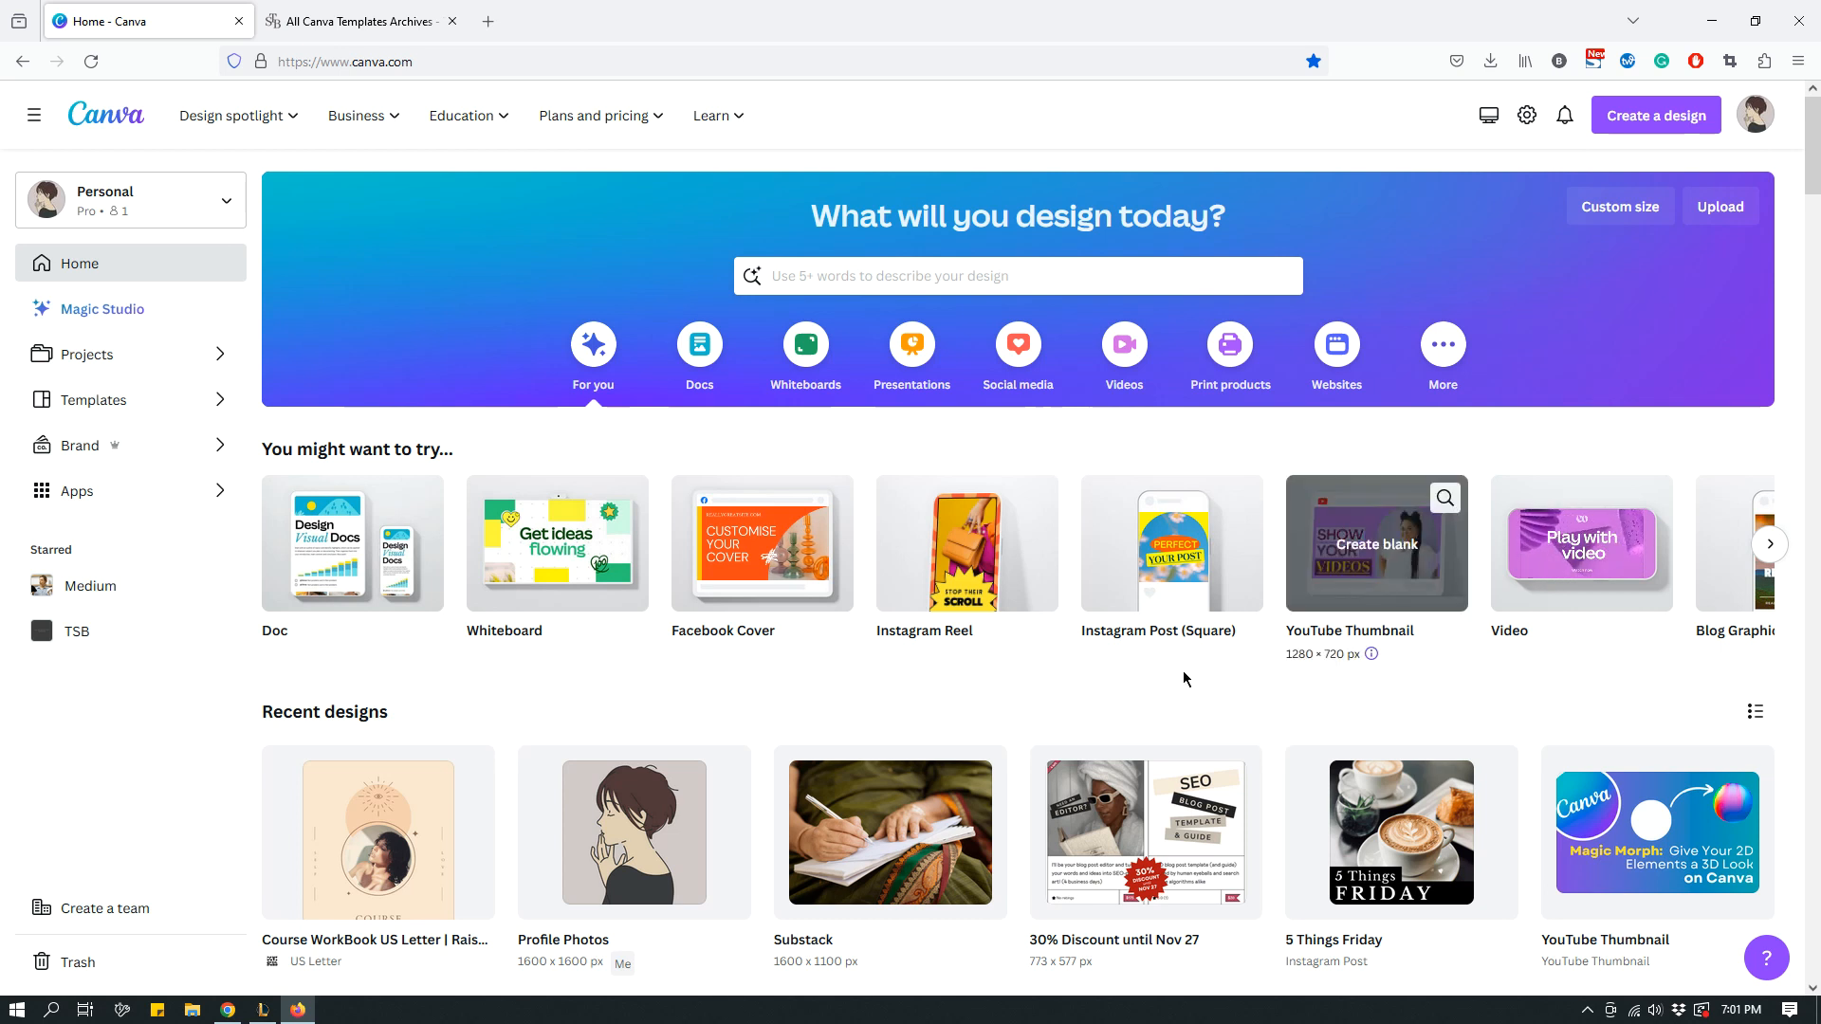
scroll(down, 3)
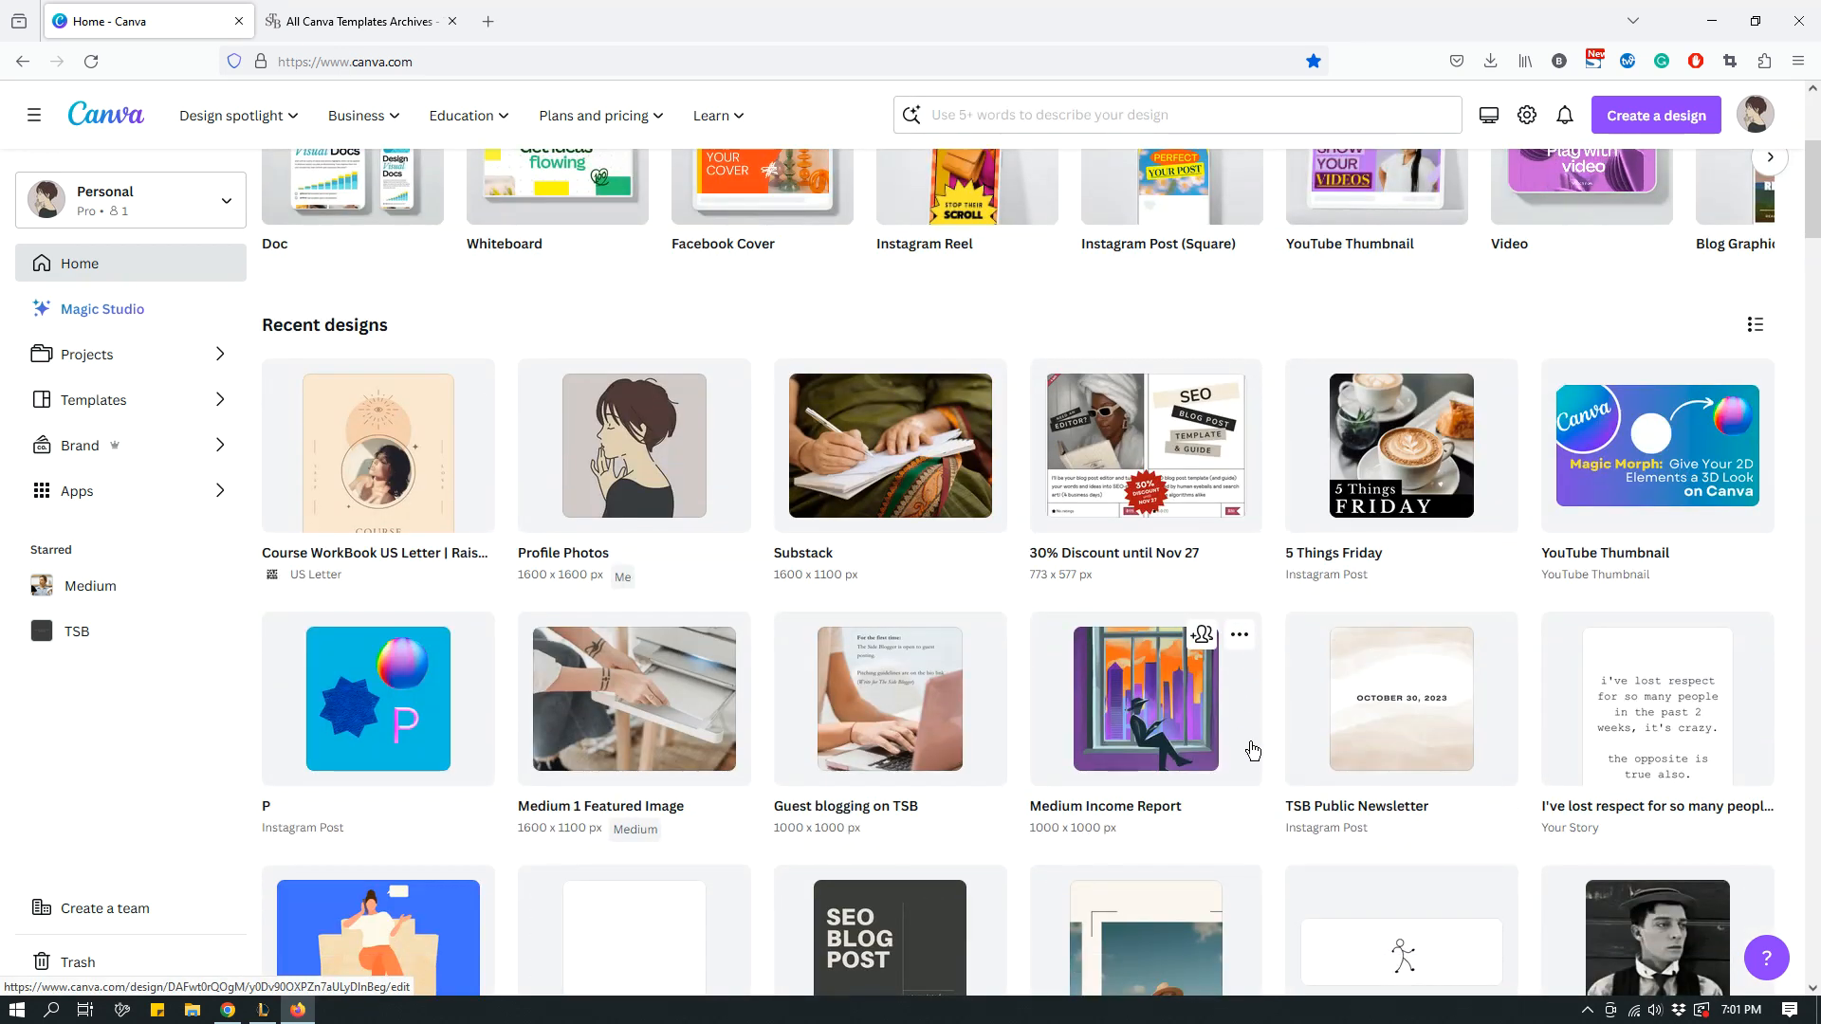
scroll(up, 3)
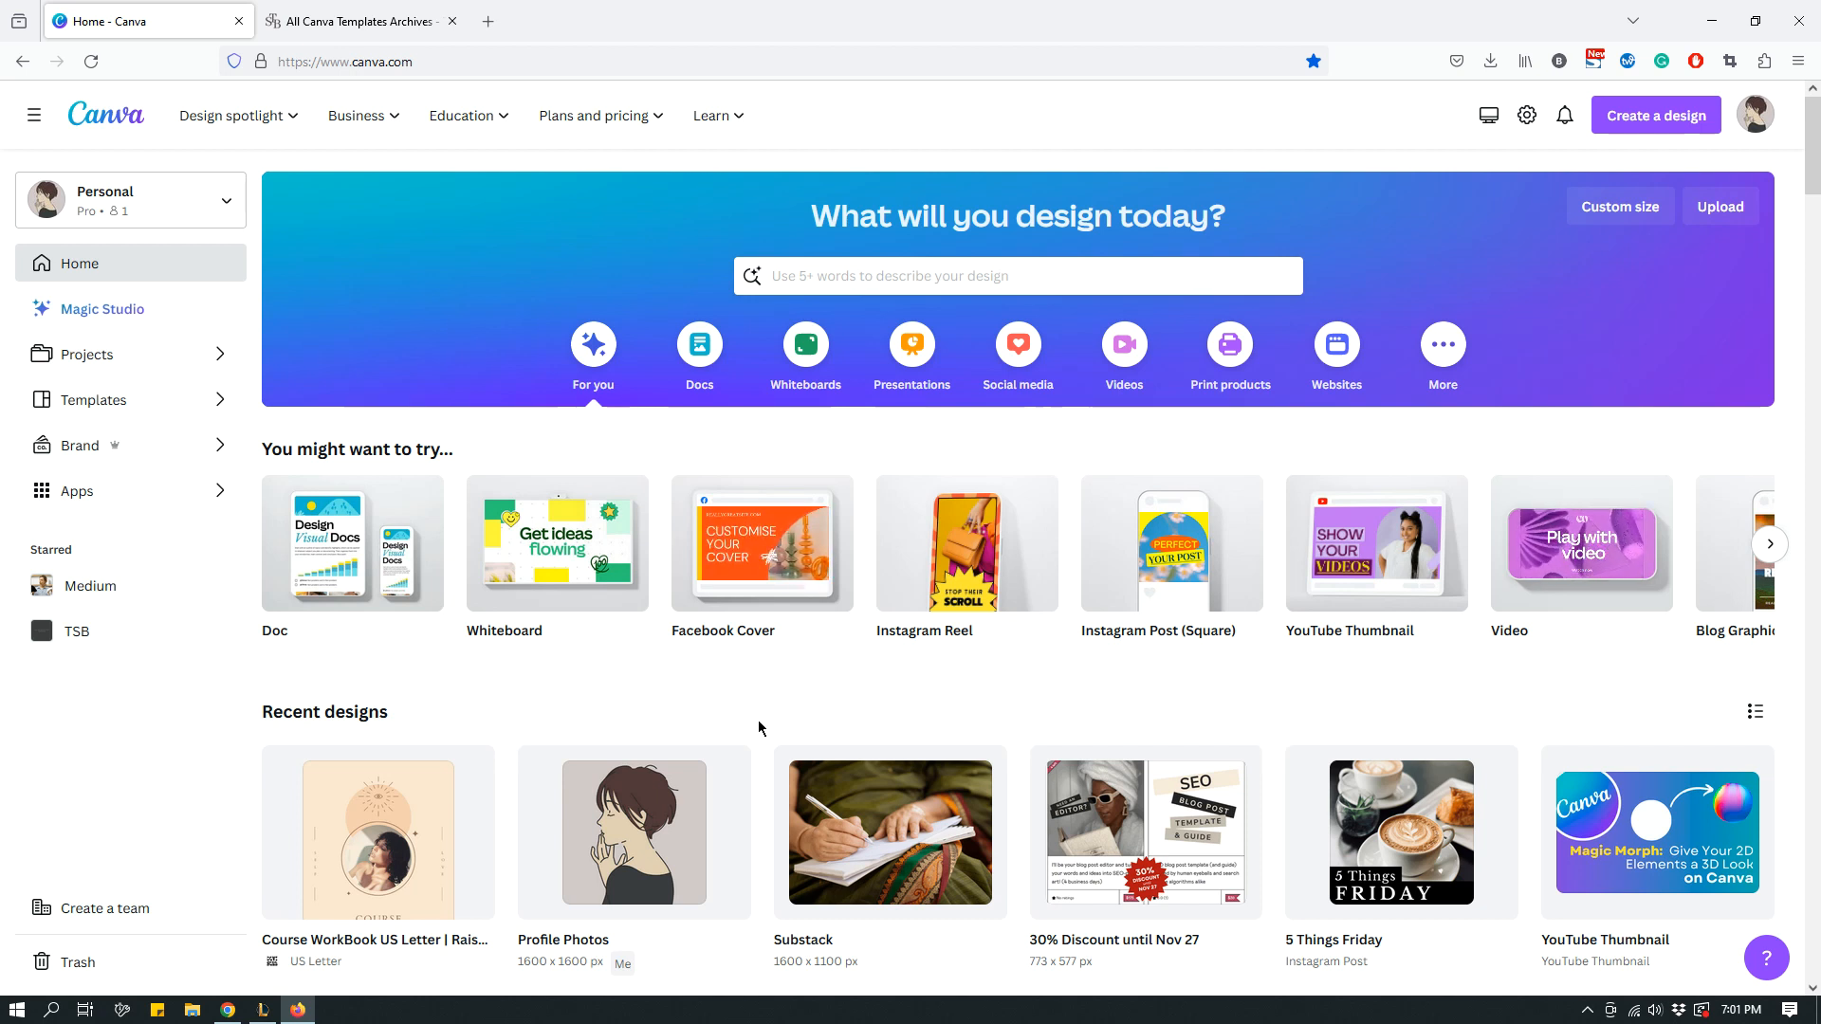
Go to Projects and scroll through its recent designs and folders
click(91, 353)
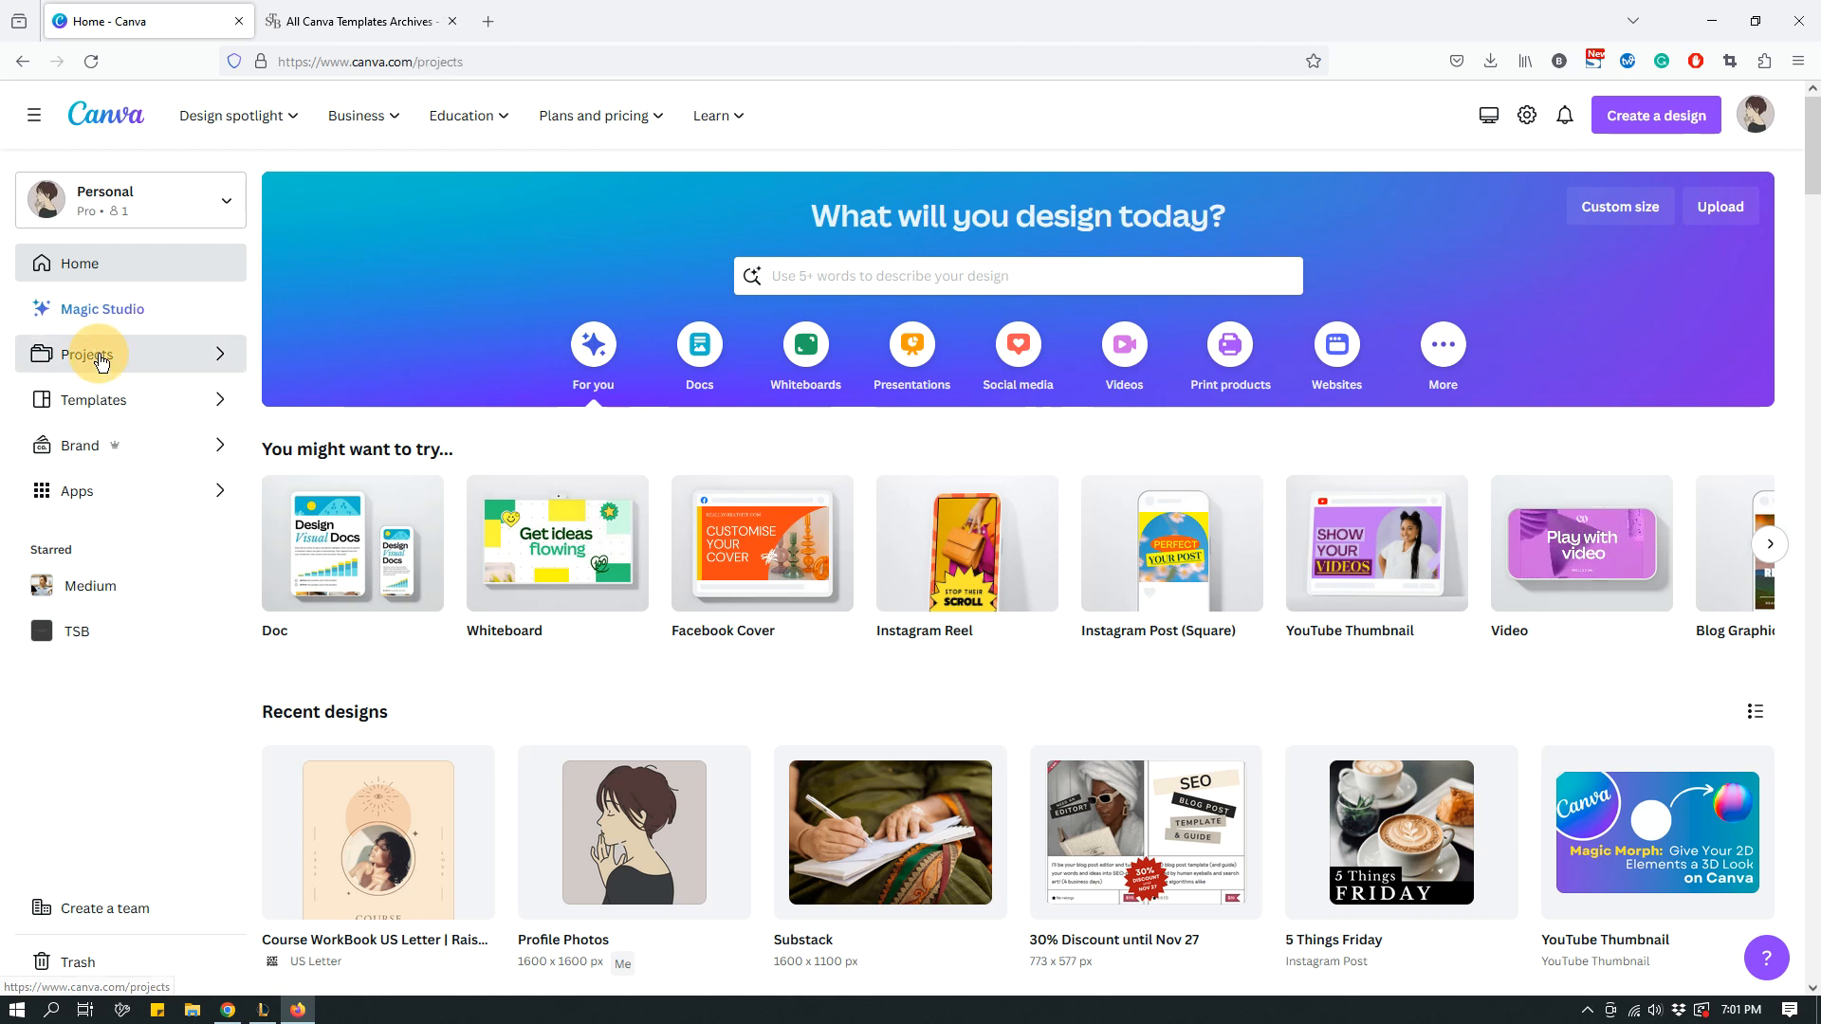
click(87, 354)
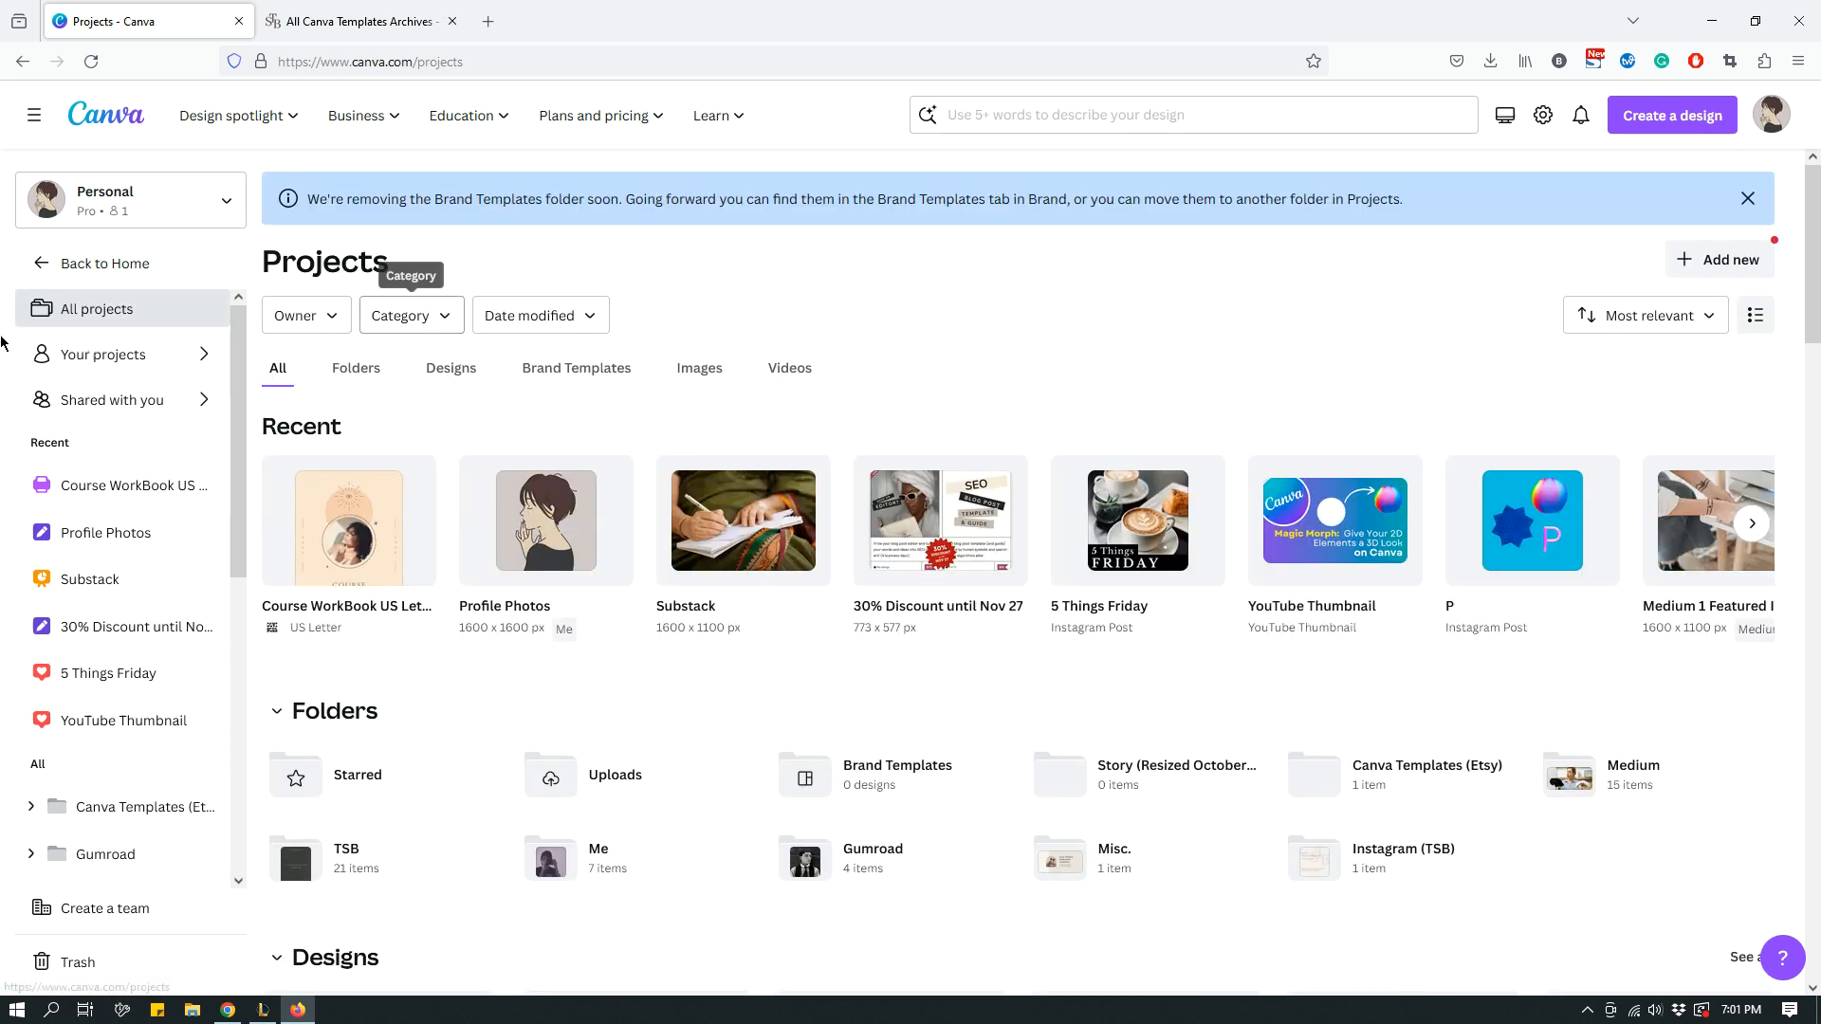
mouse_move(894, 369)
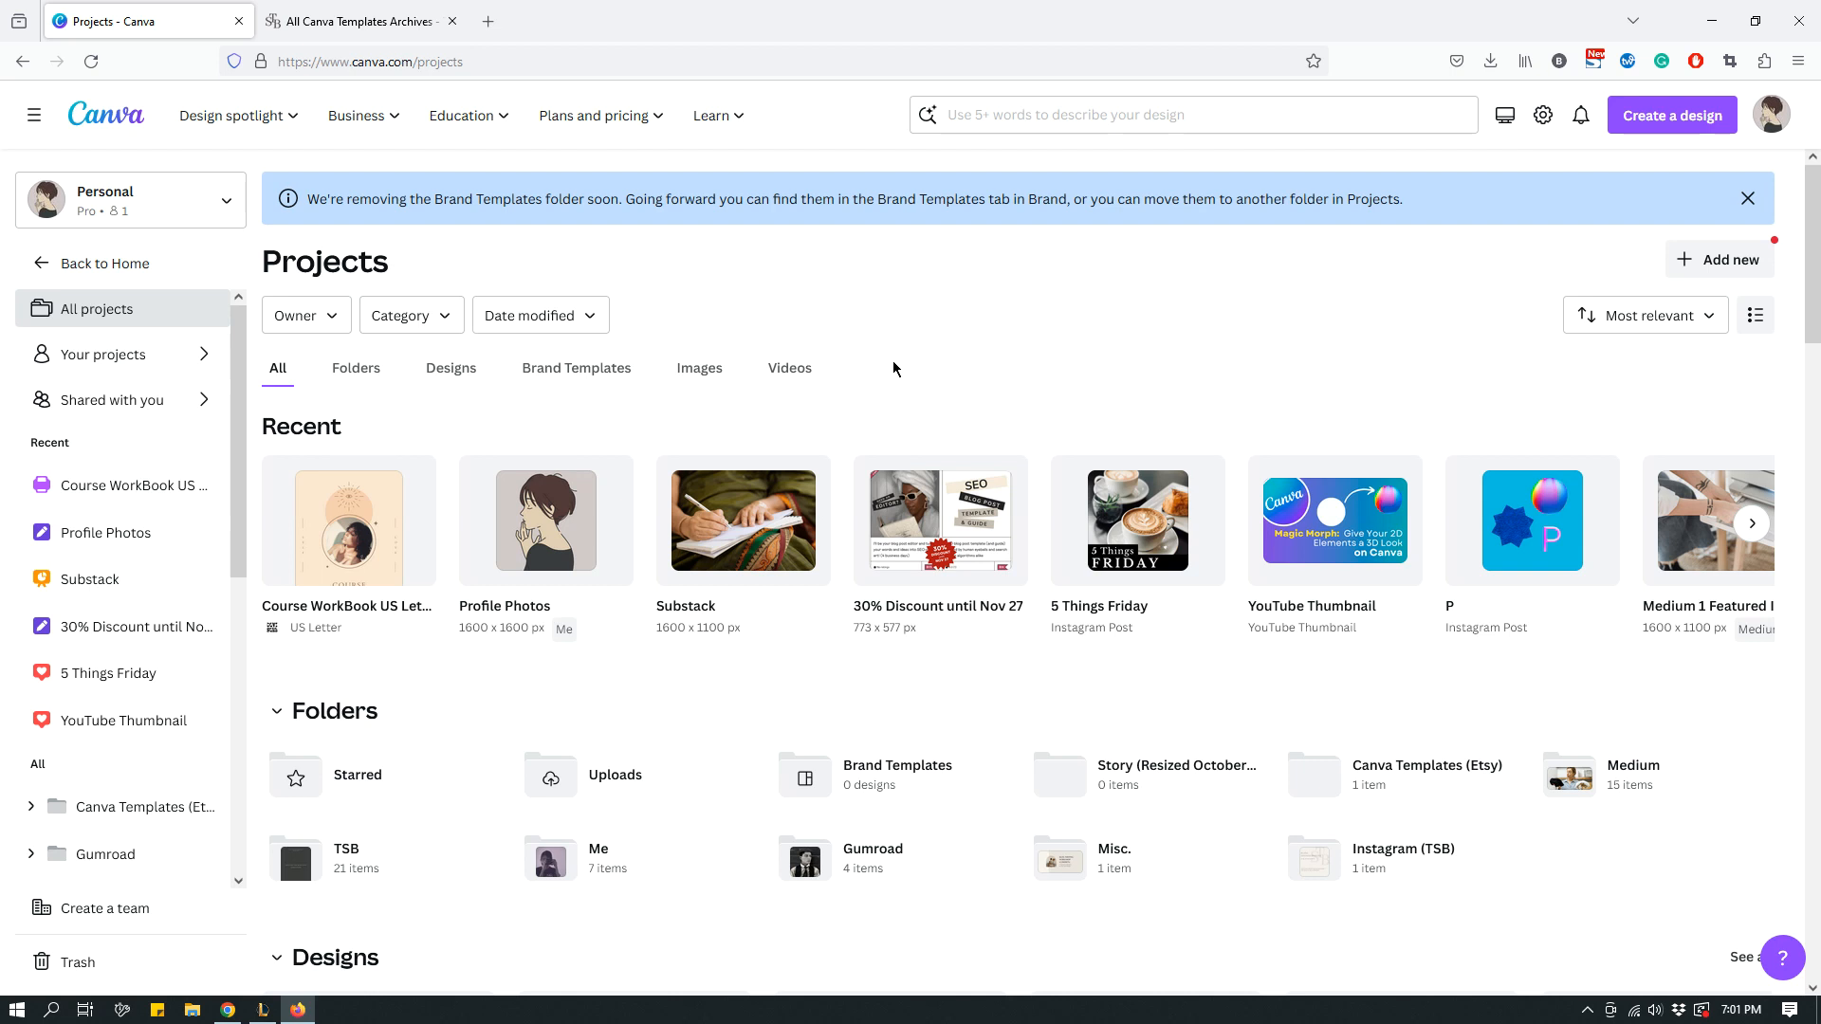
mouse_move(475, 576)
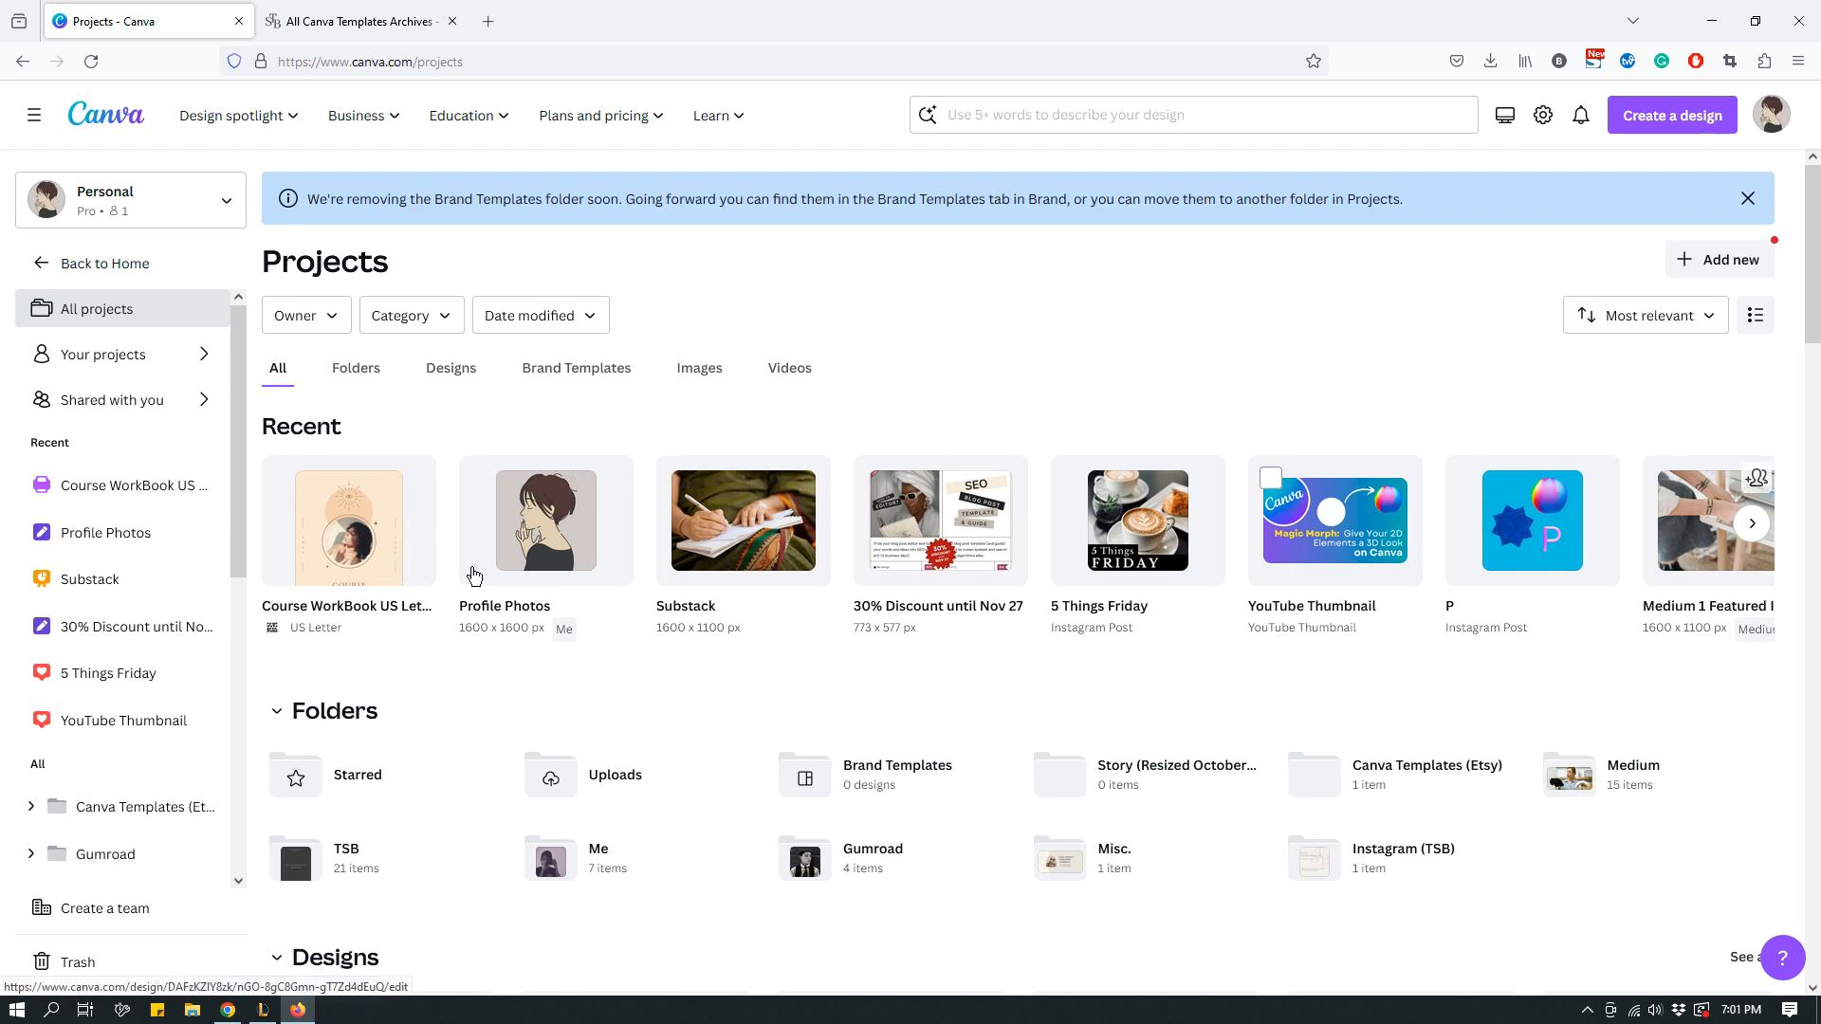
mouse_move(1757, 535)
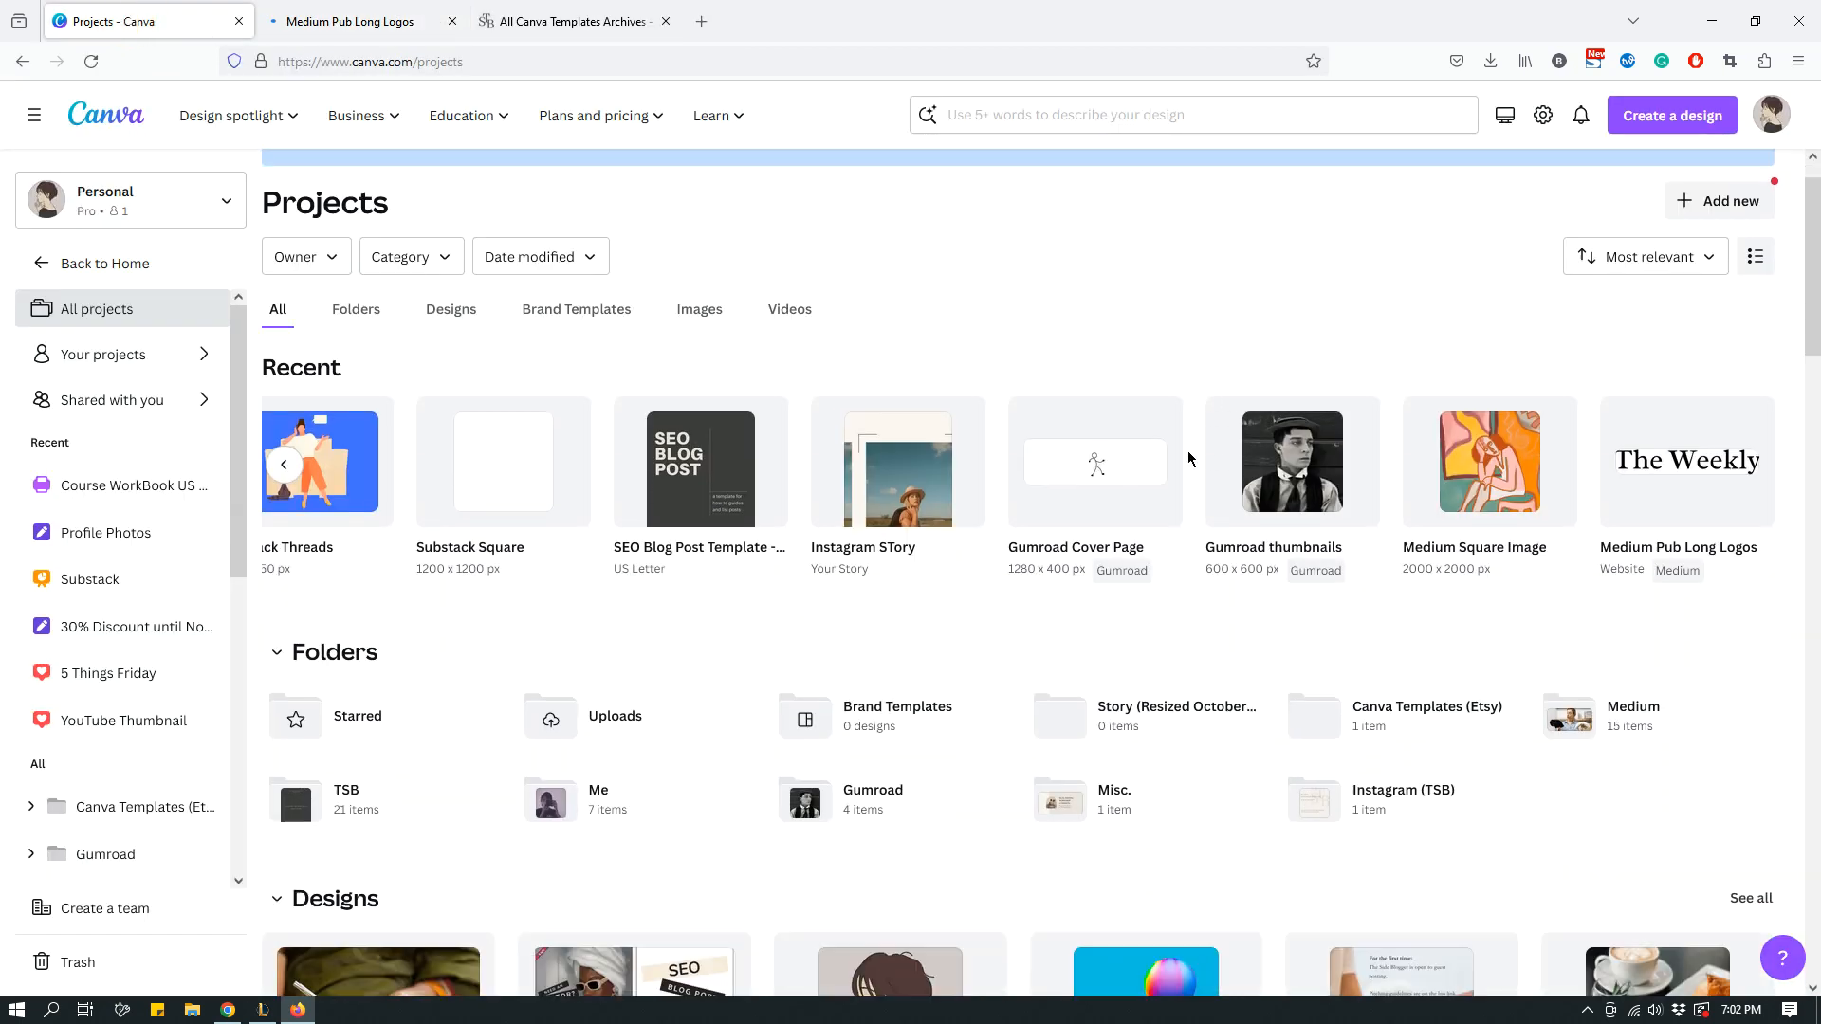
scroll(down, 3)
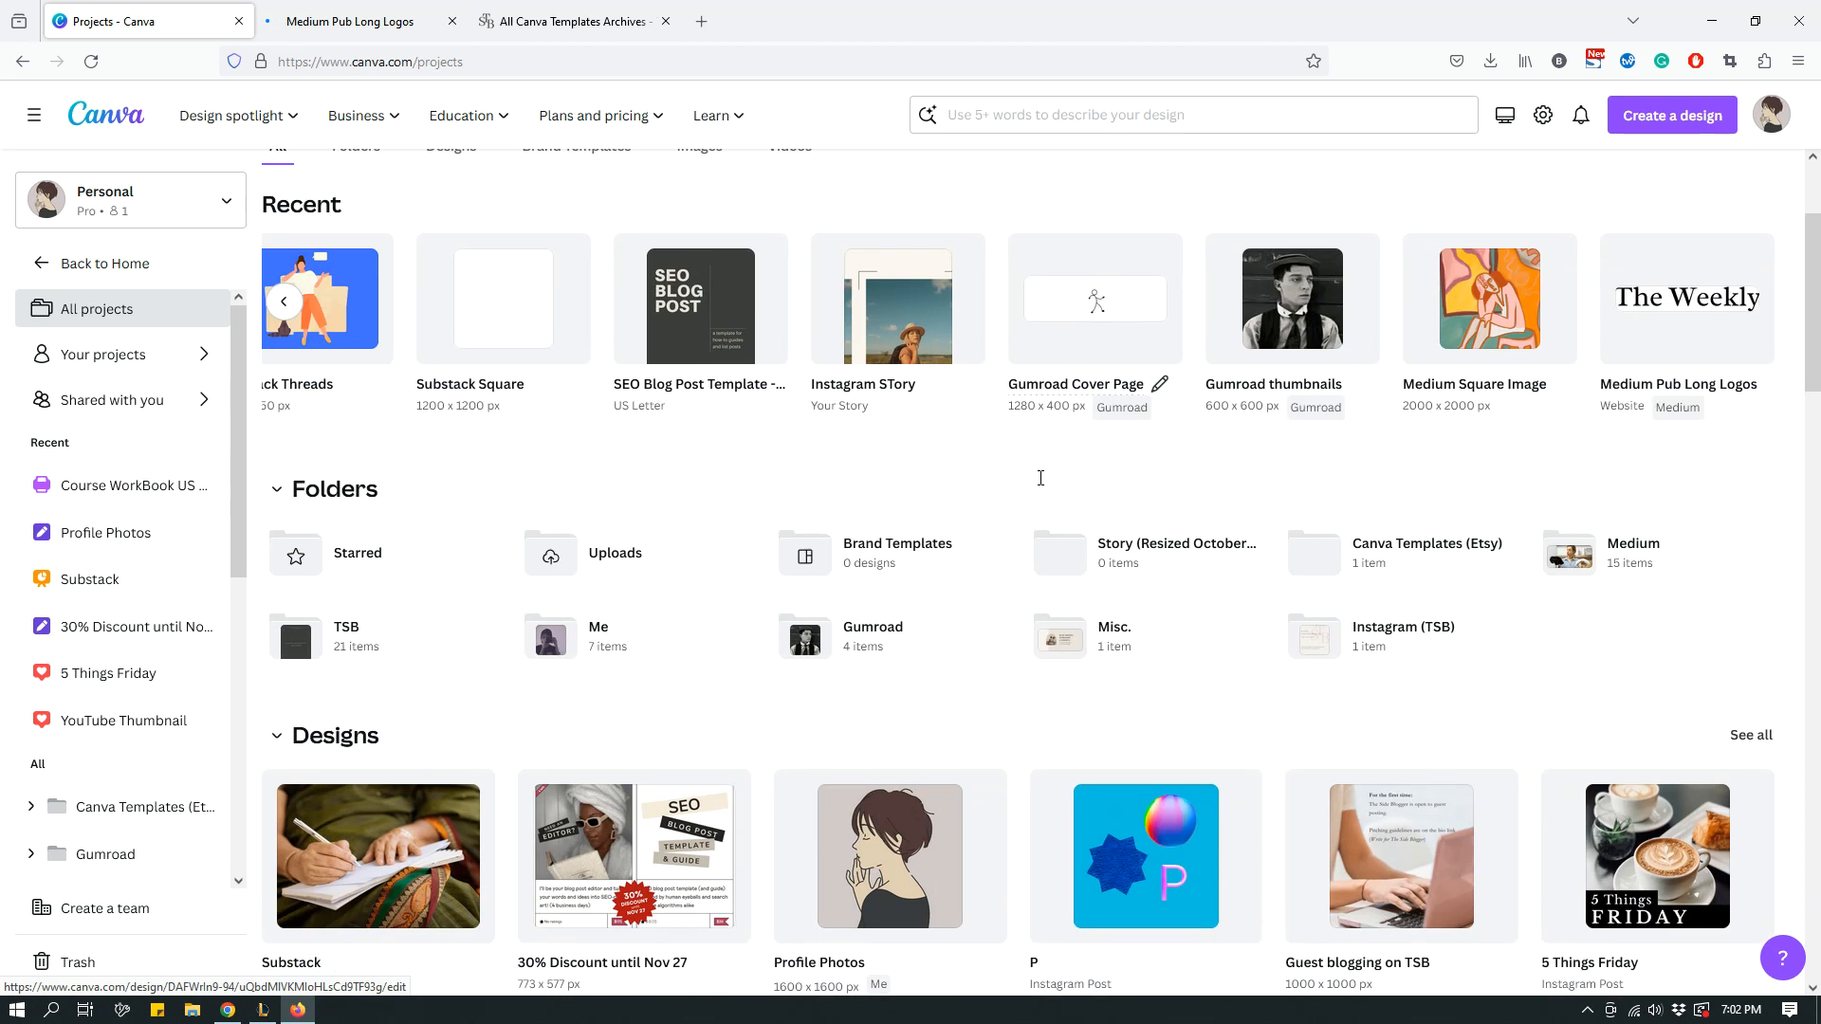
scroll(up, 3)
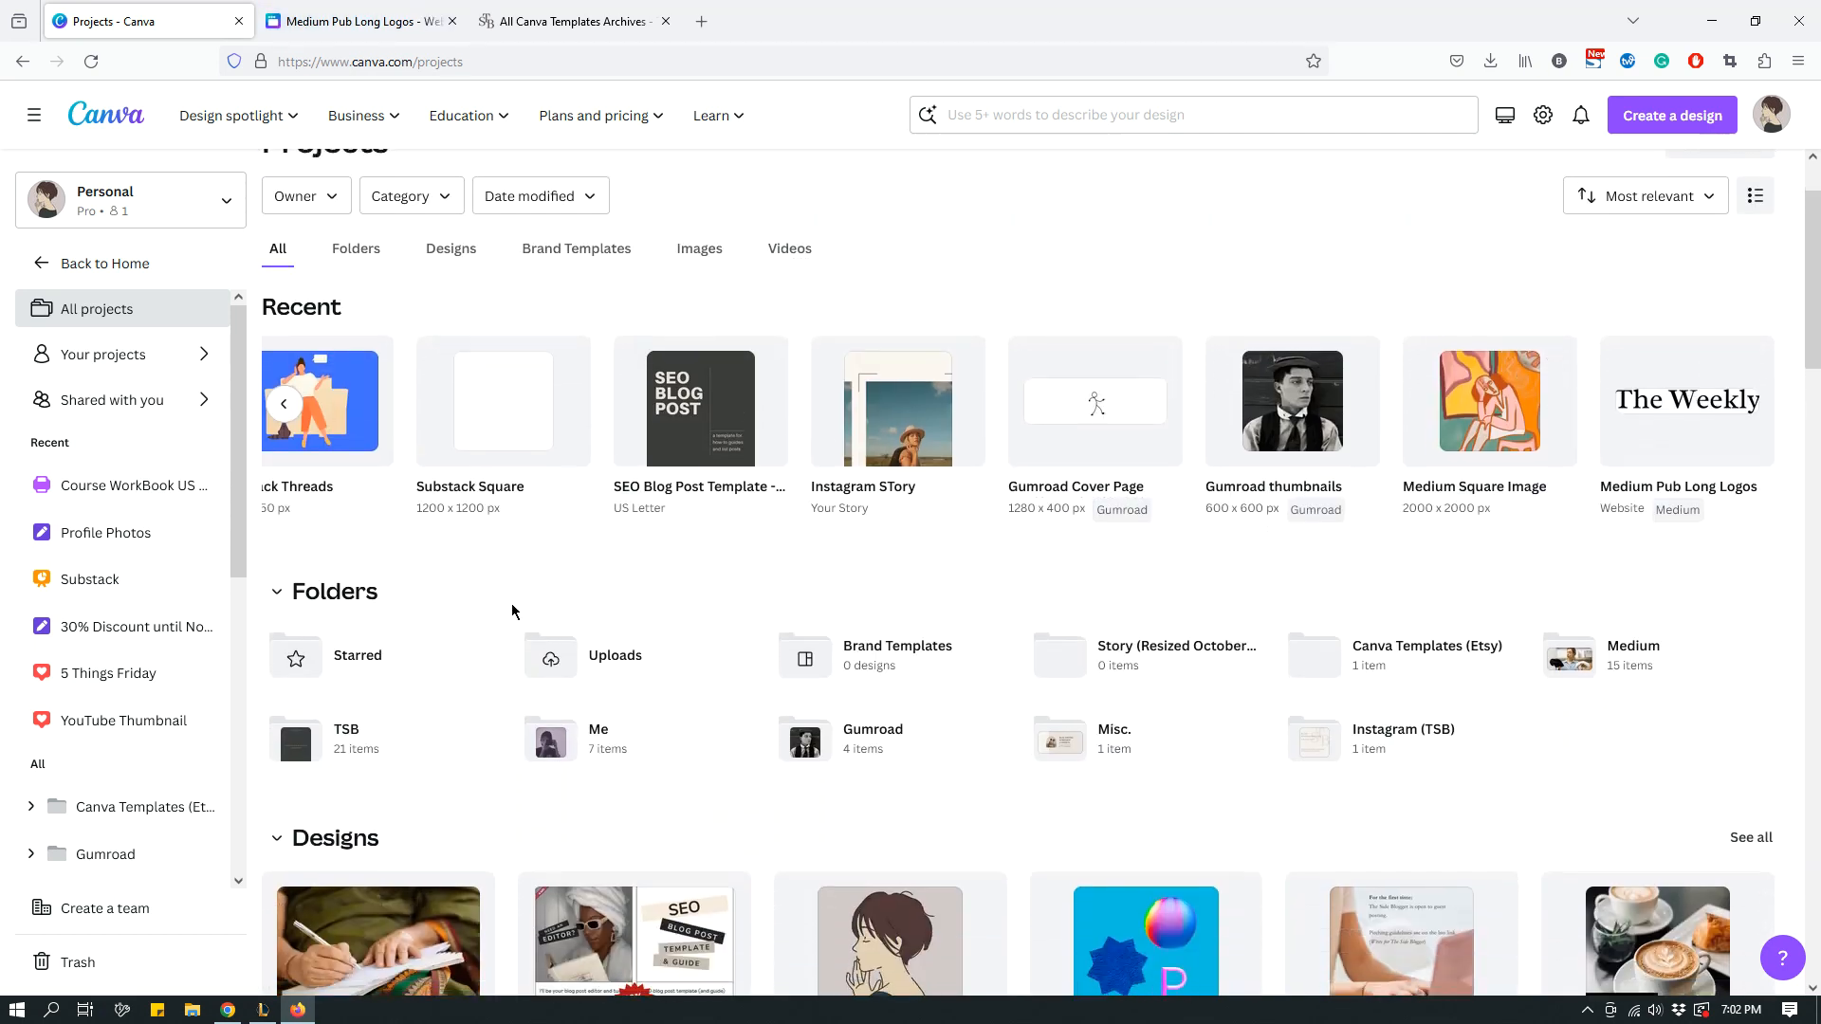
scroll(down, 3)
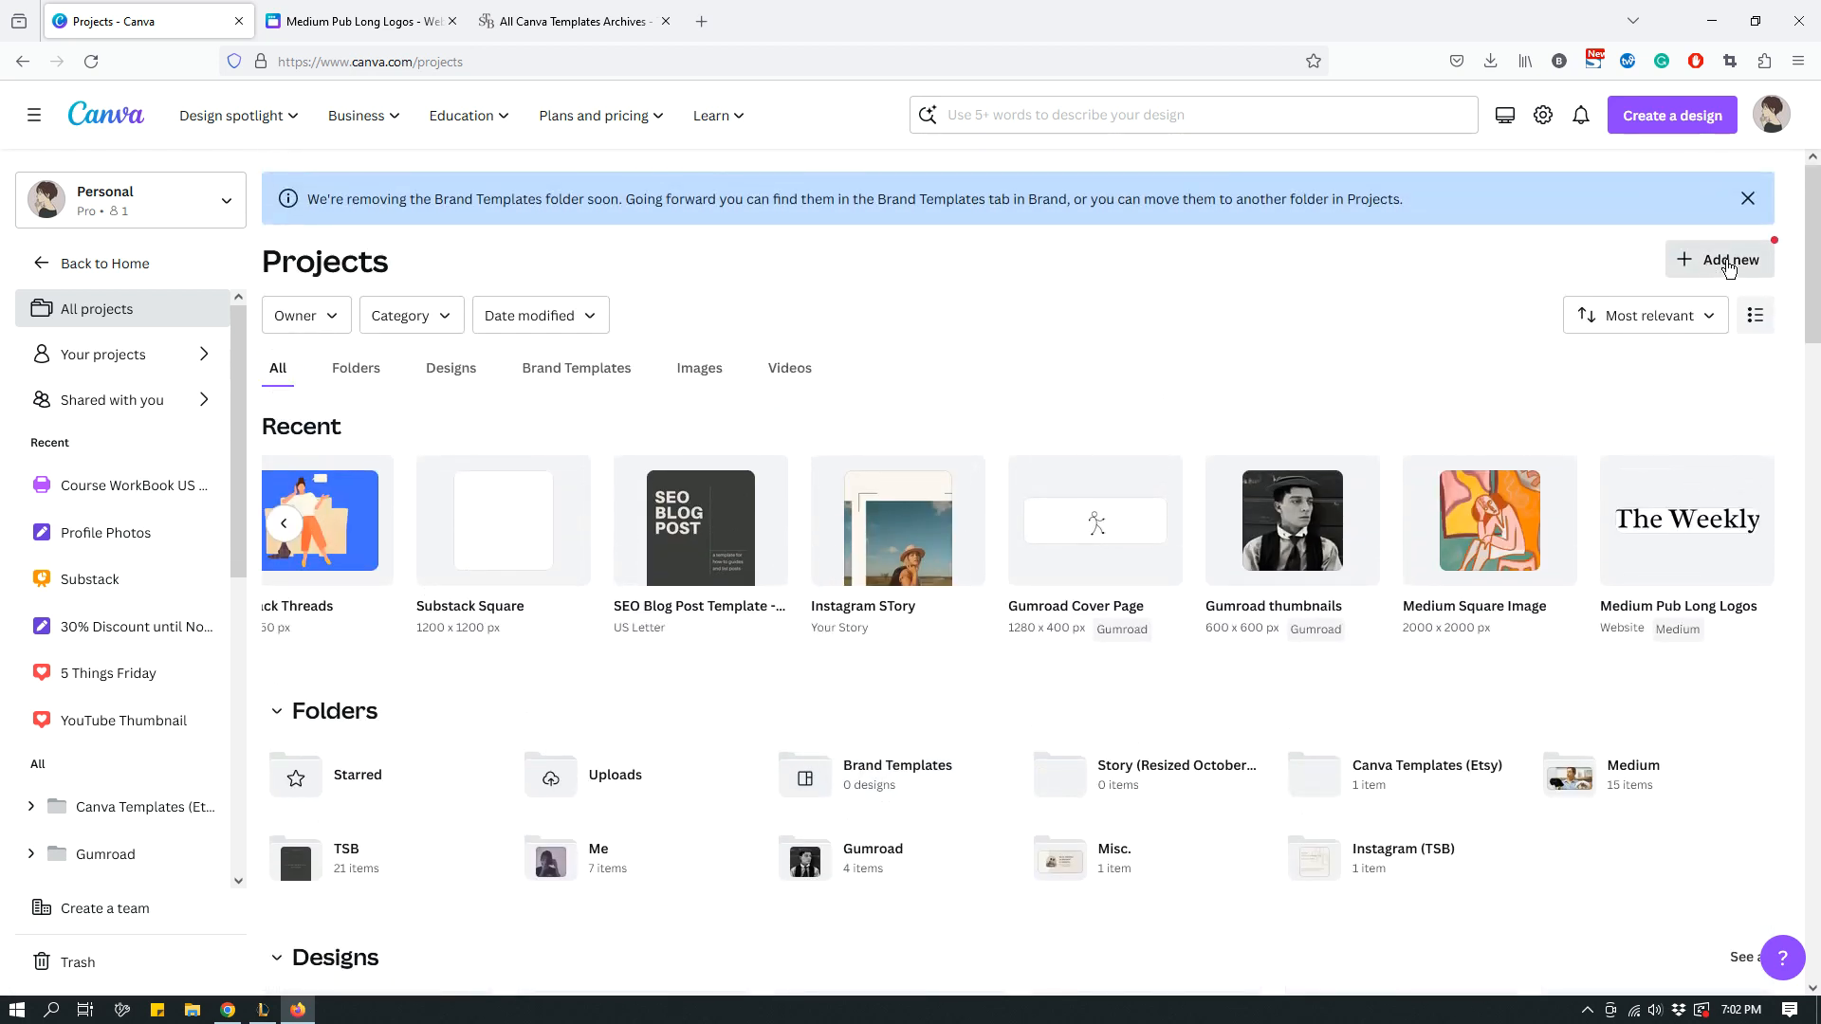
click(1729, 259)
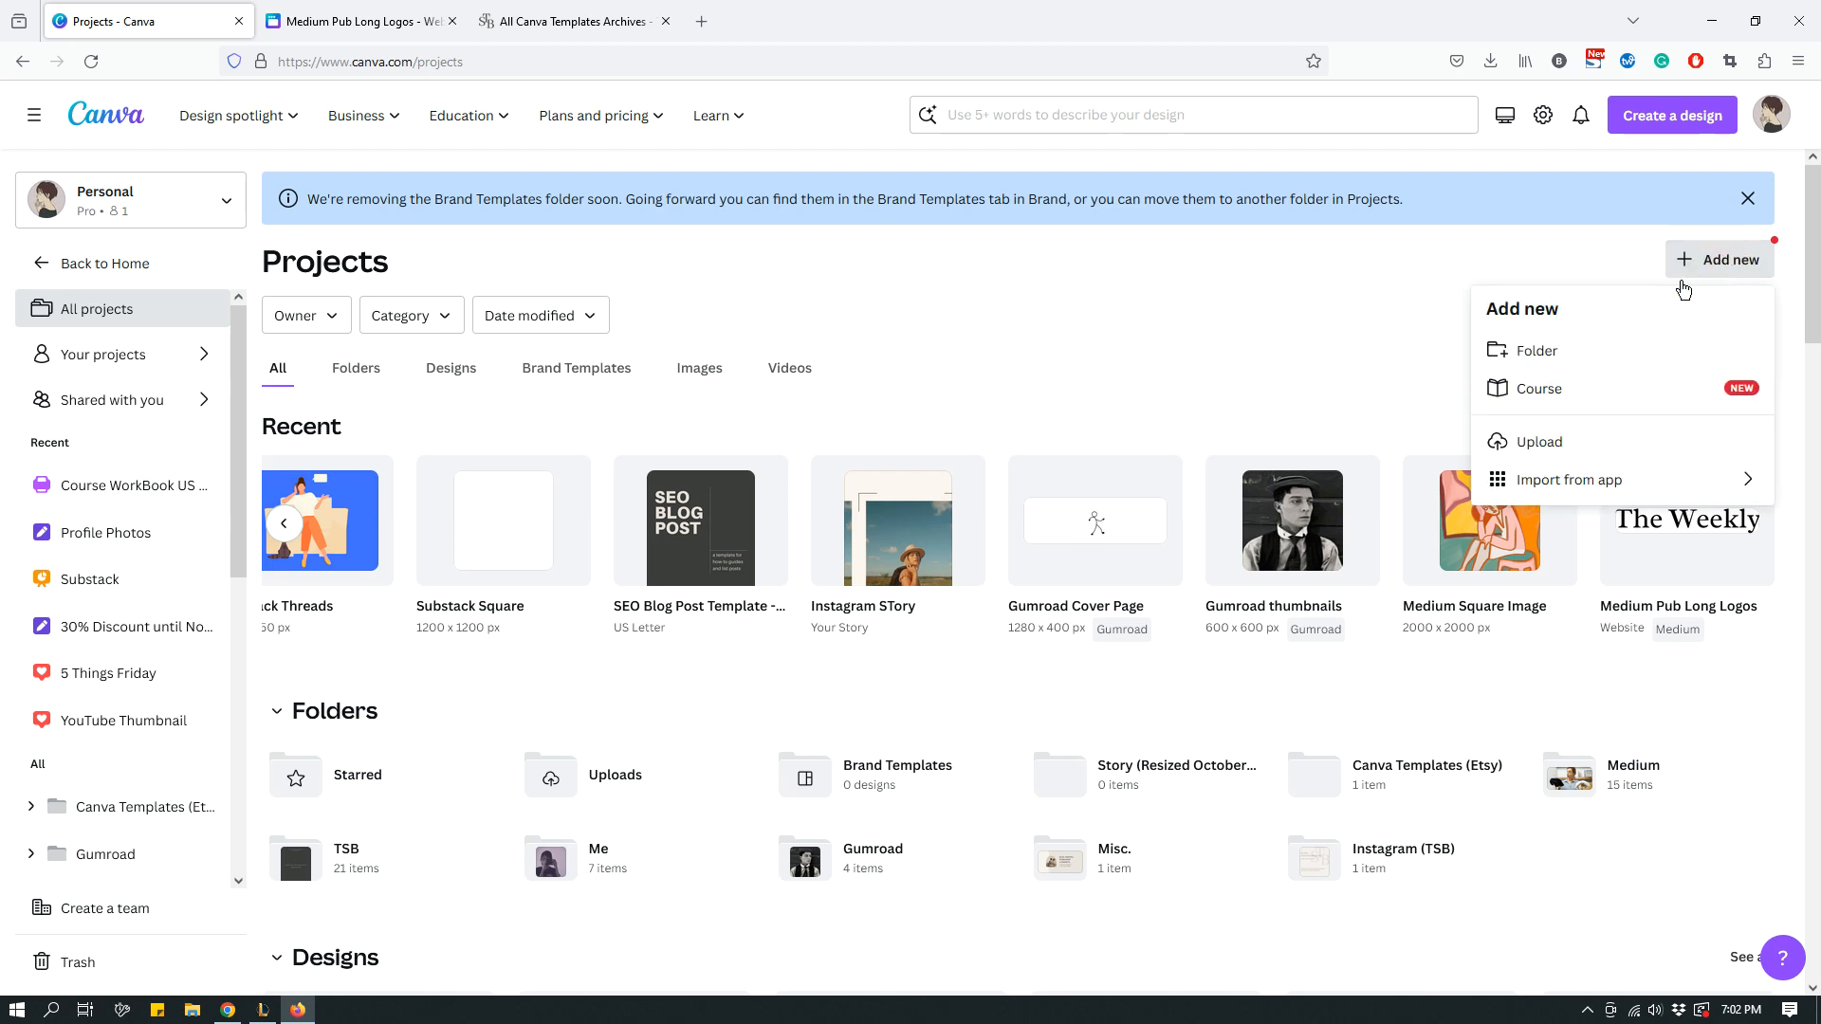
mouse_move(1551, 359)
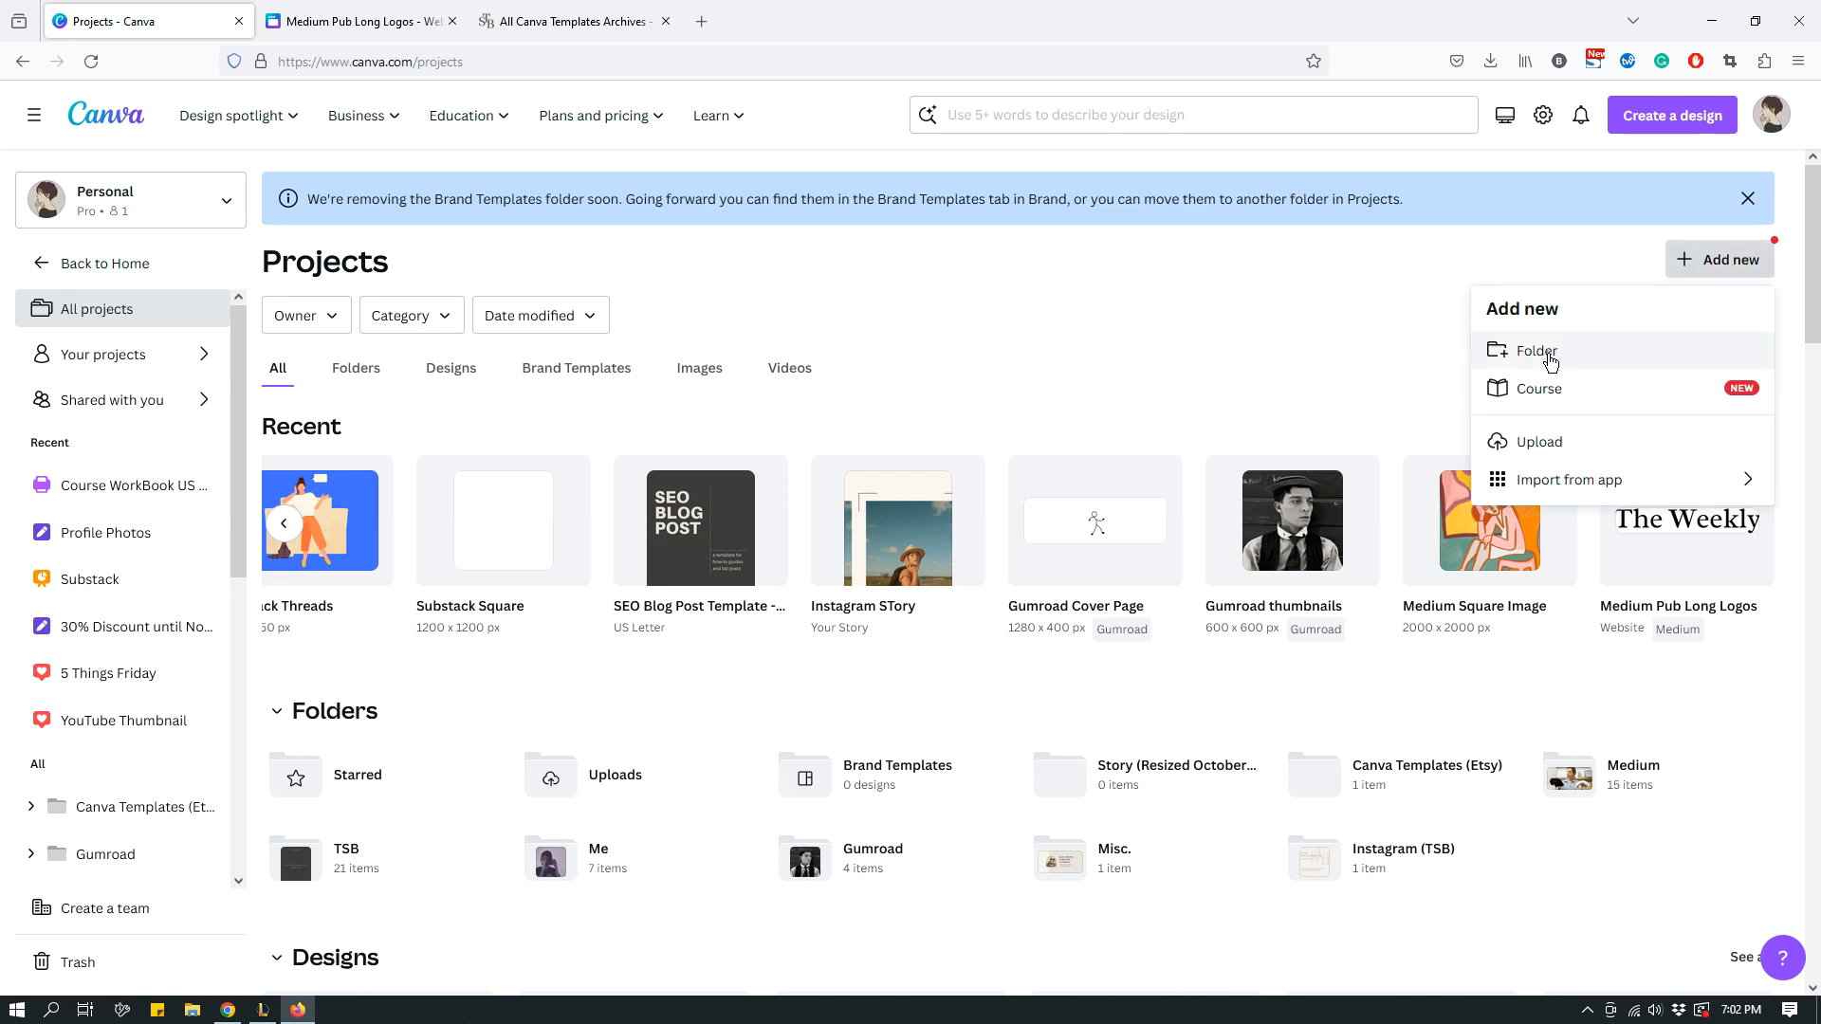
mouse_move(1246, 398)
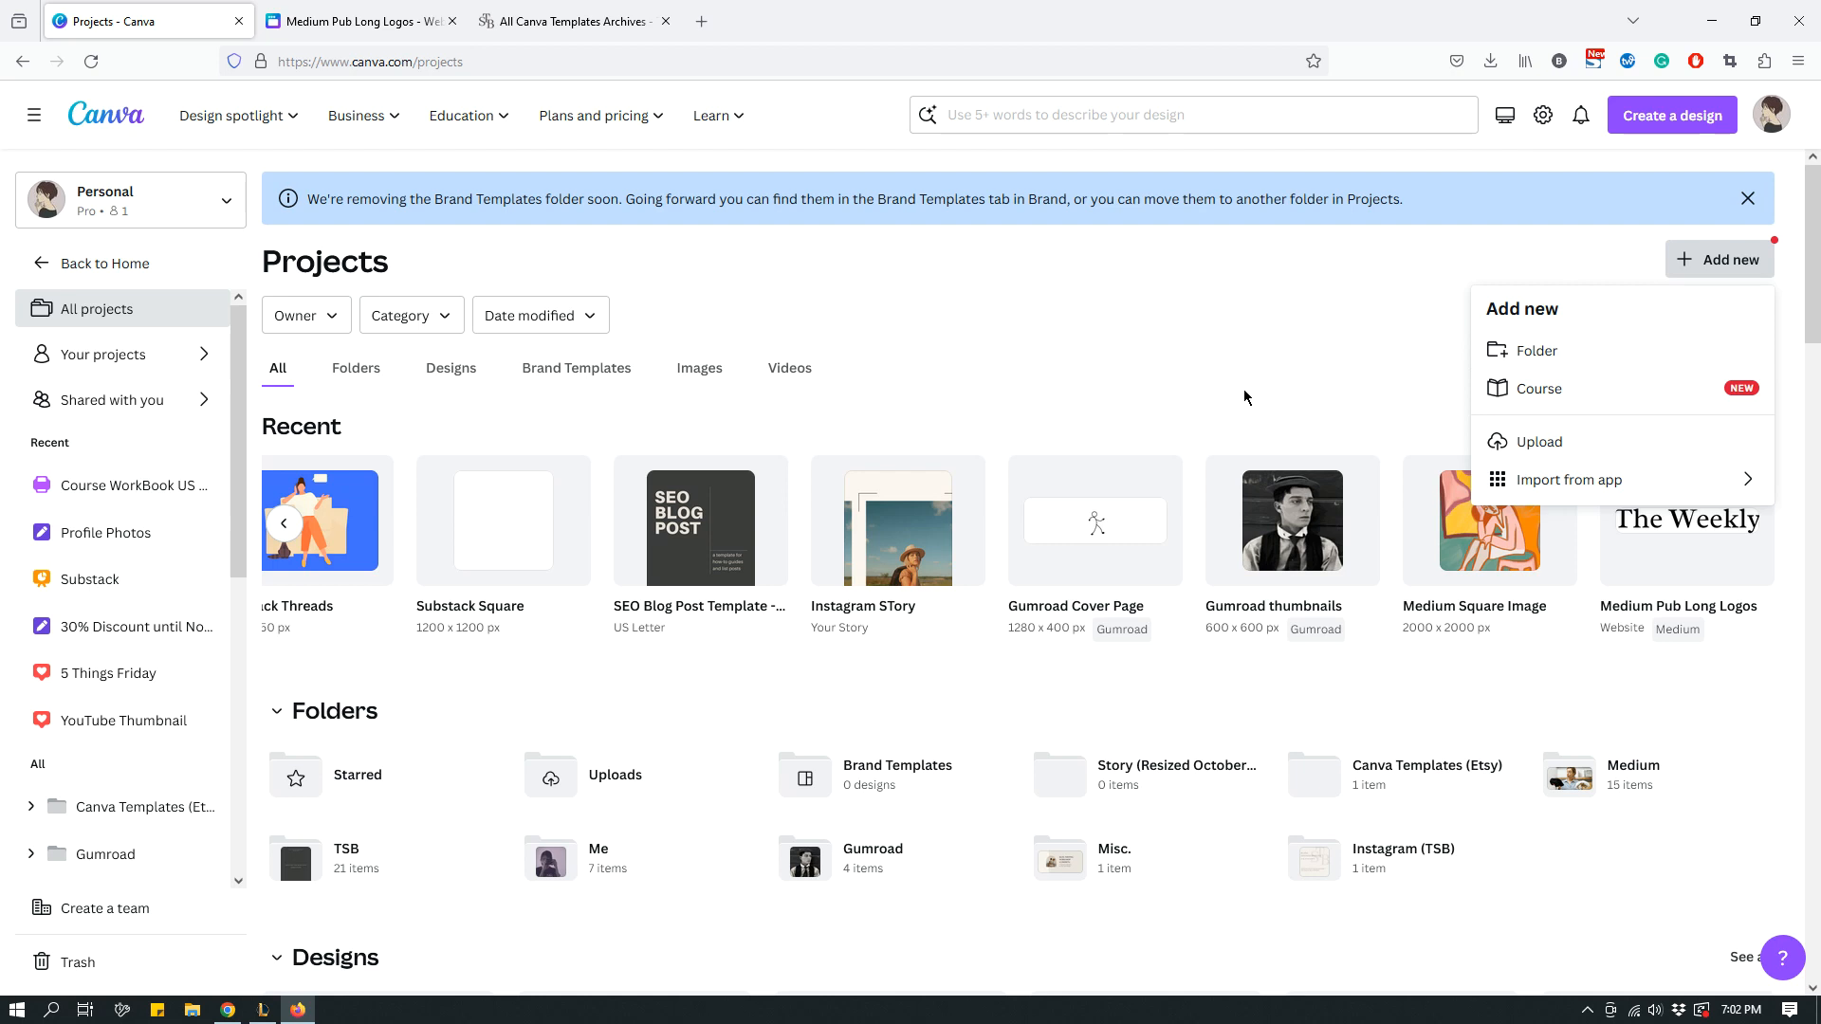
scroll(down, 3)
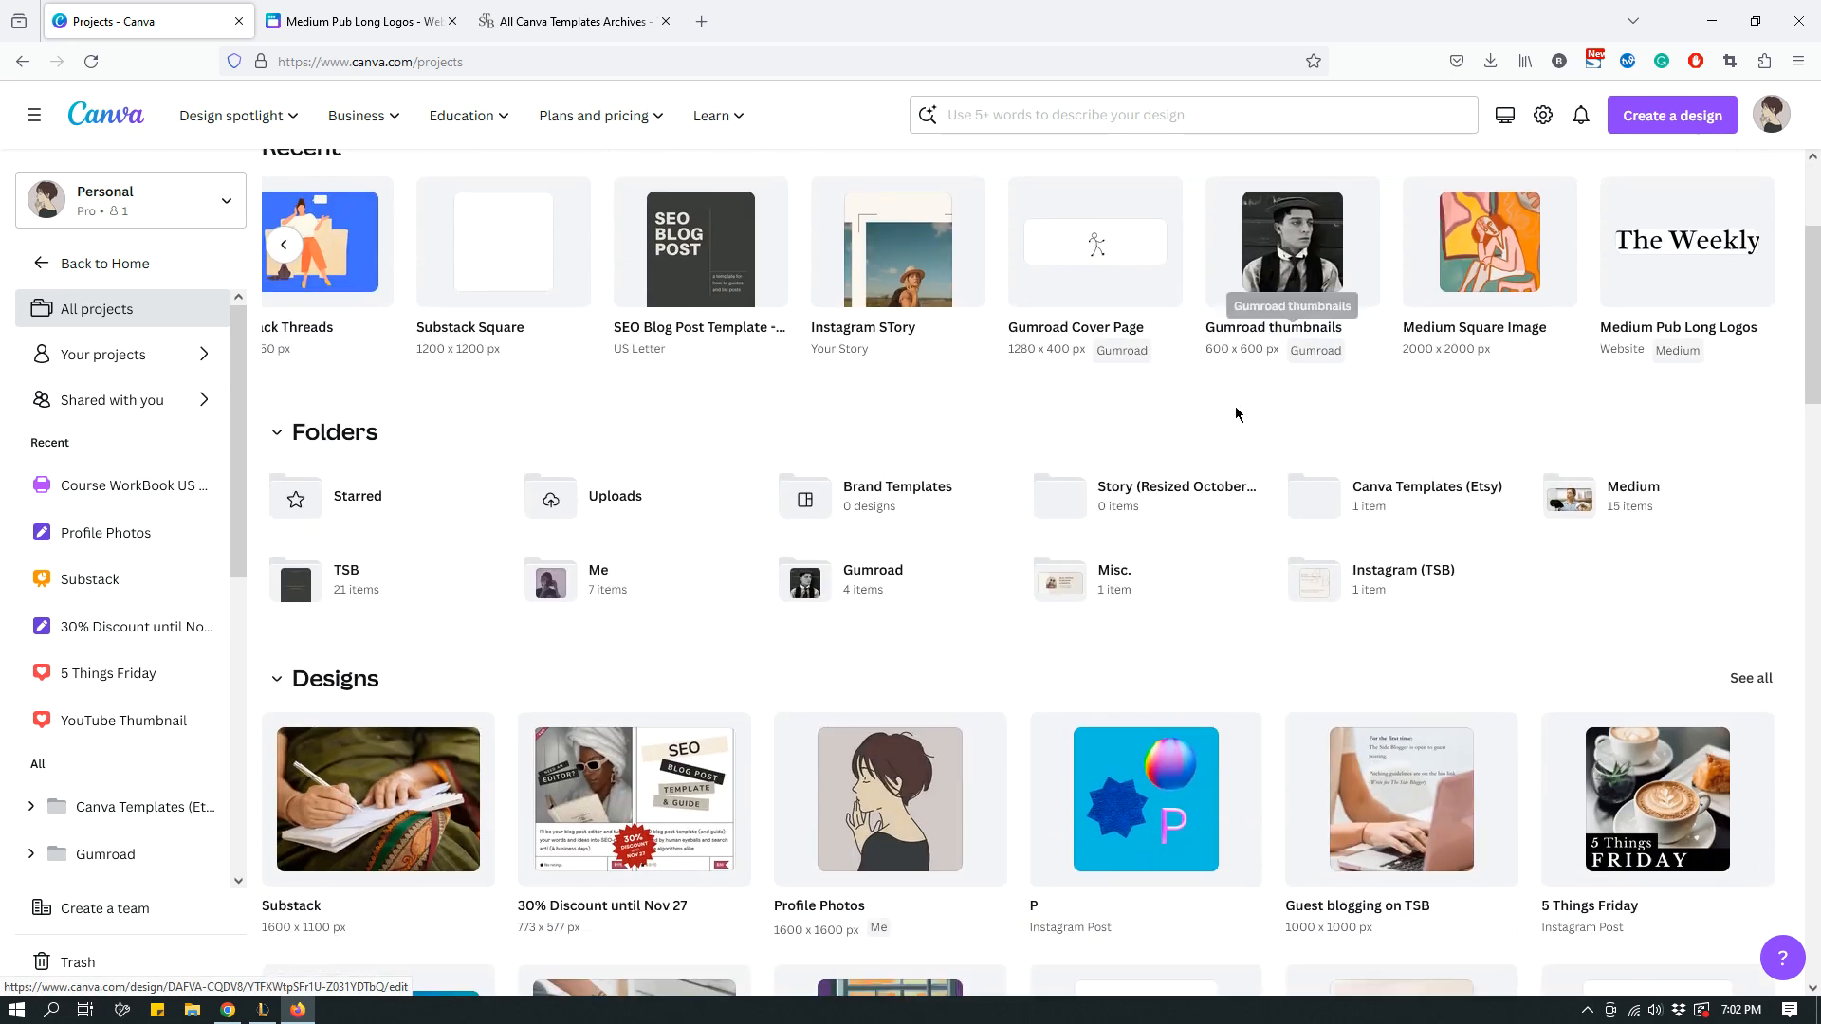
mouse_move(1240, 416)
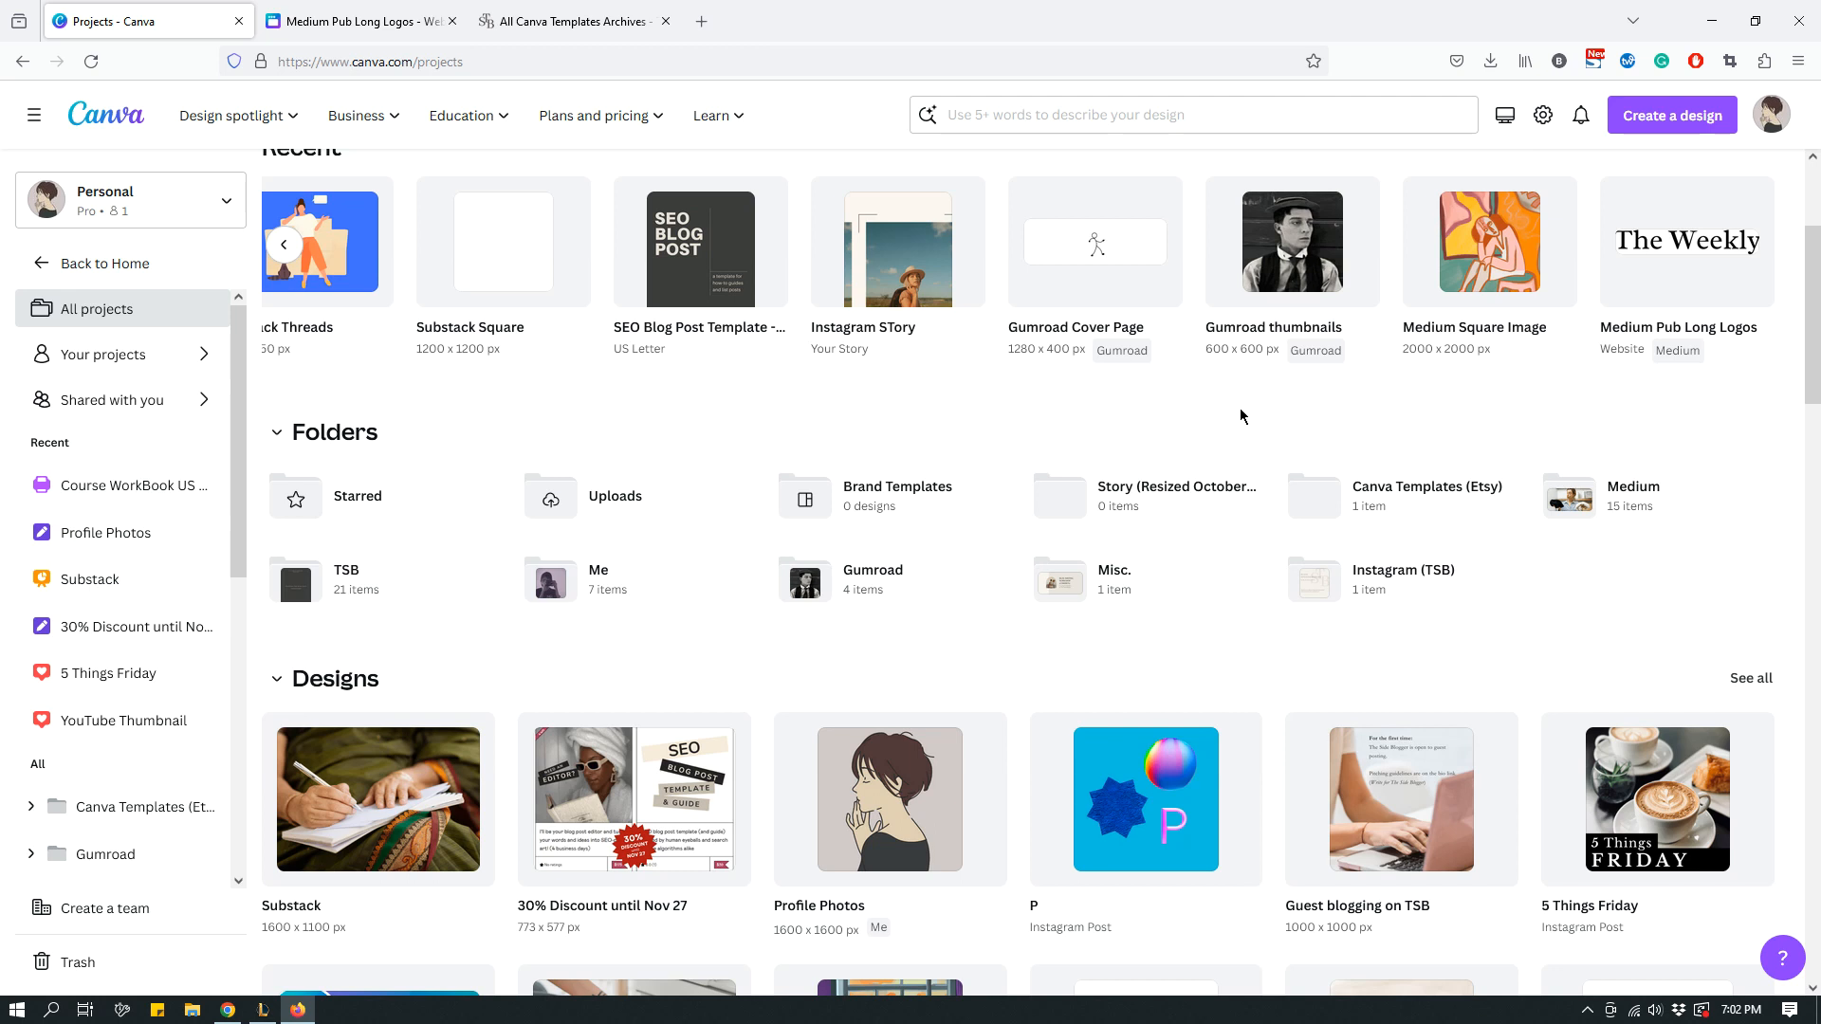
mouse_move(1249, 431)
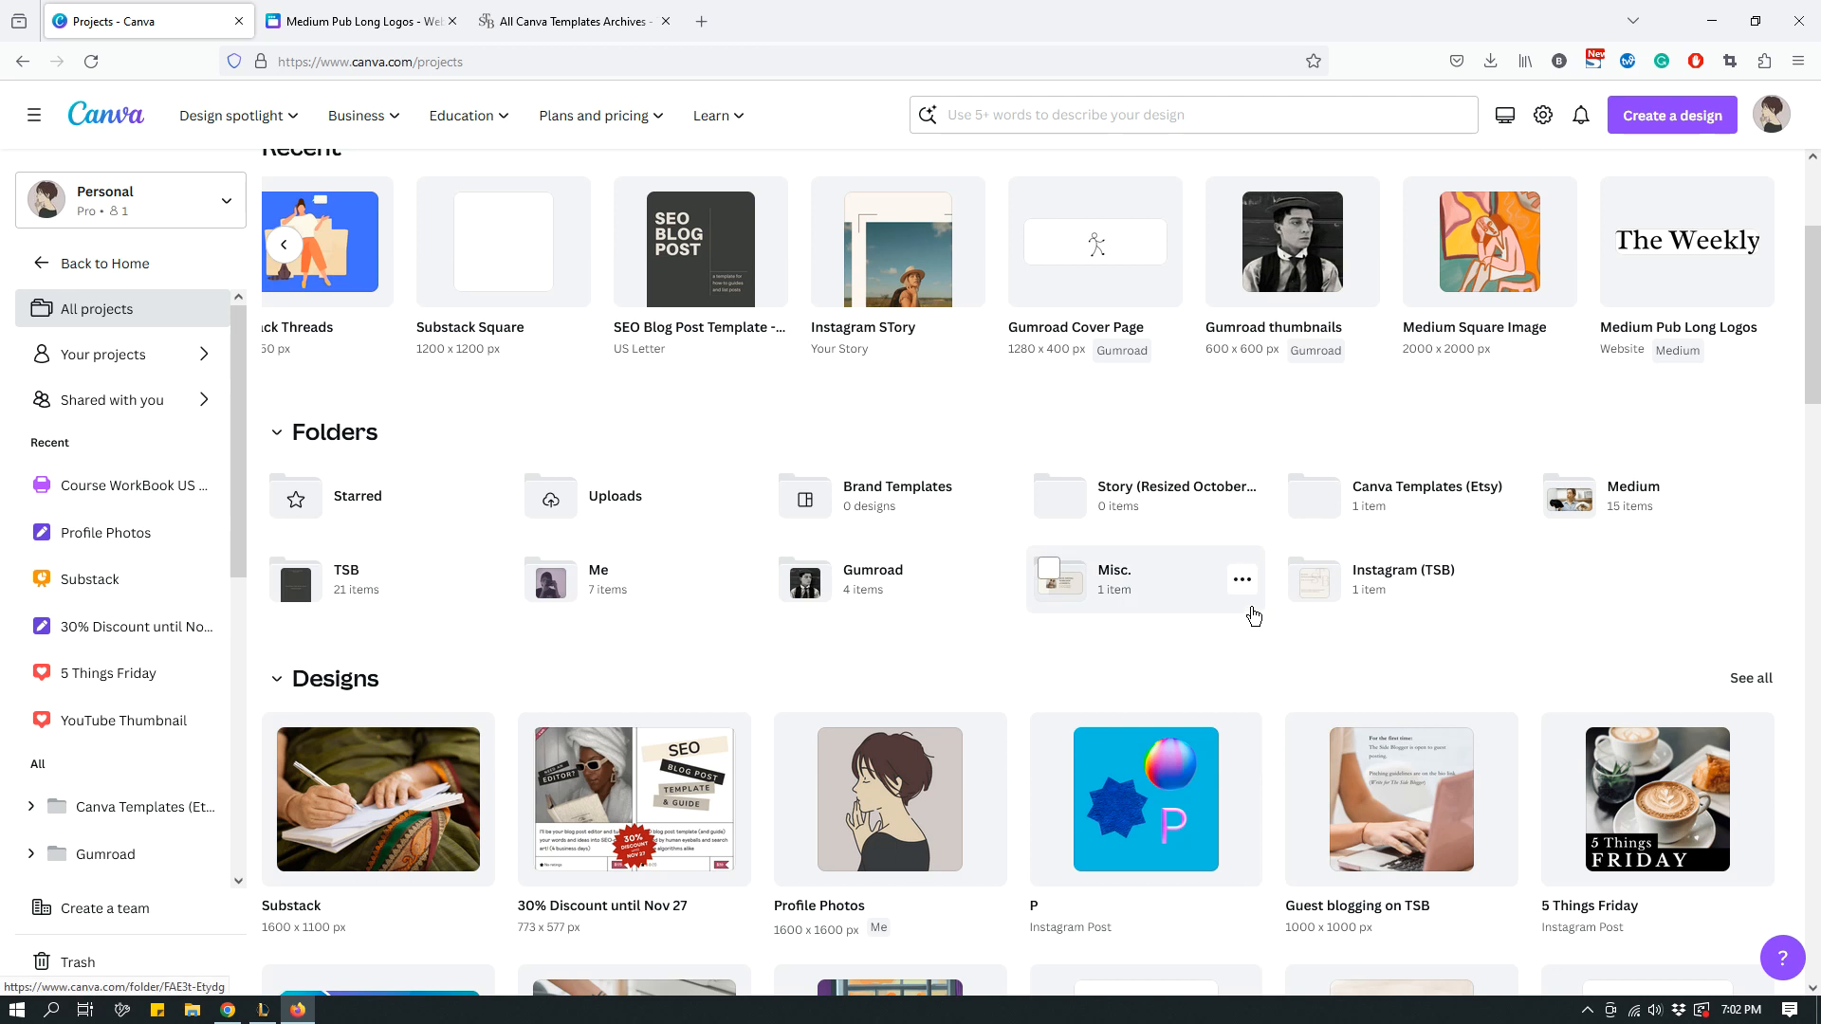
mouse_move(1576, 527)
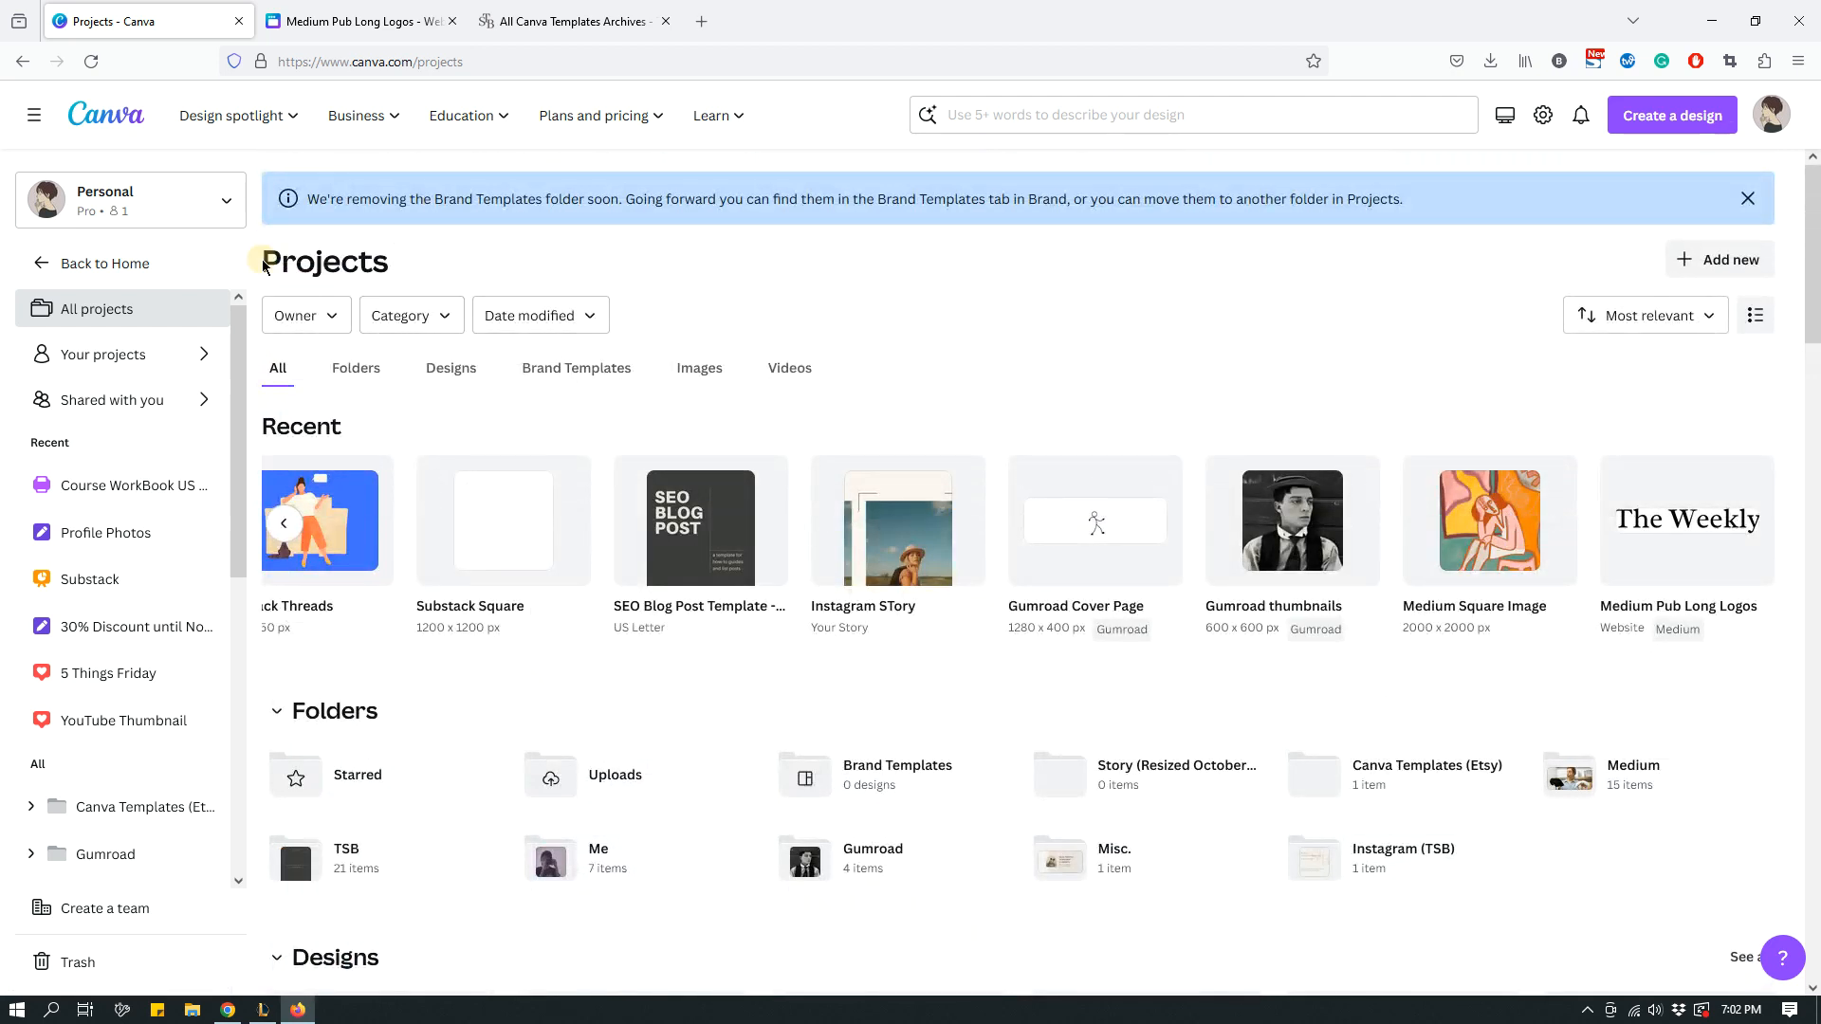
mouse_move(306, 315)
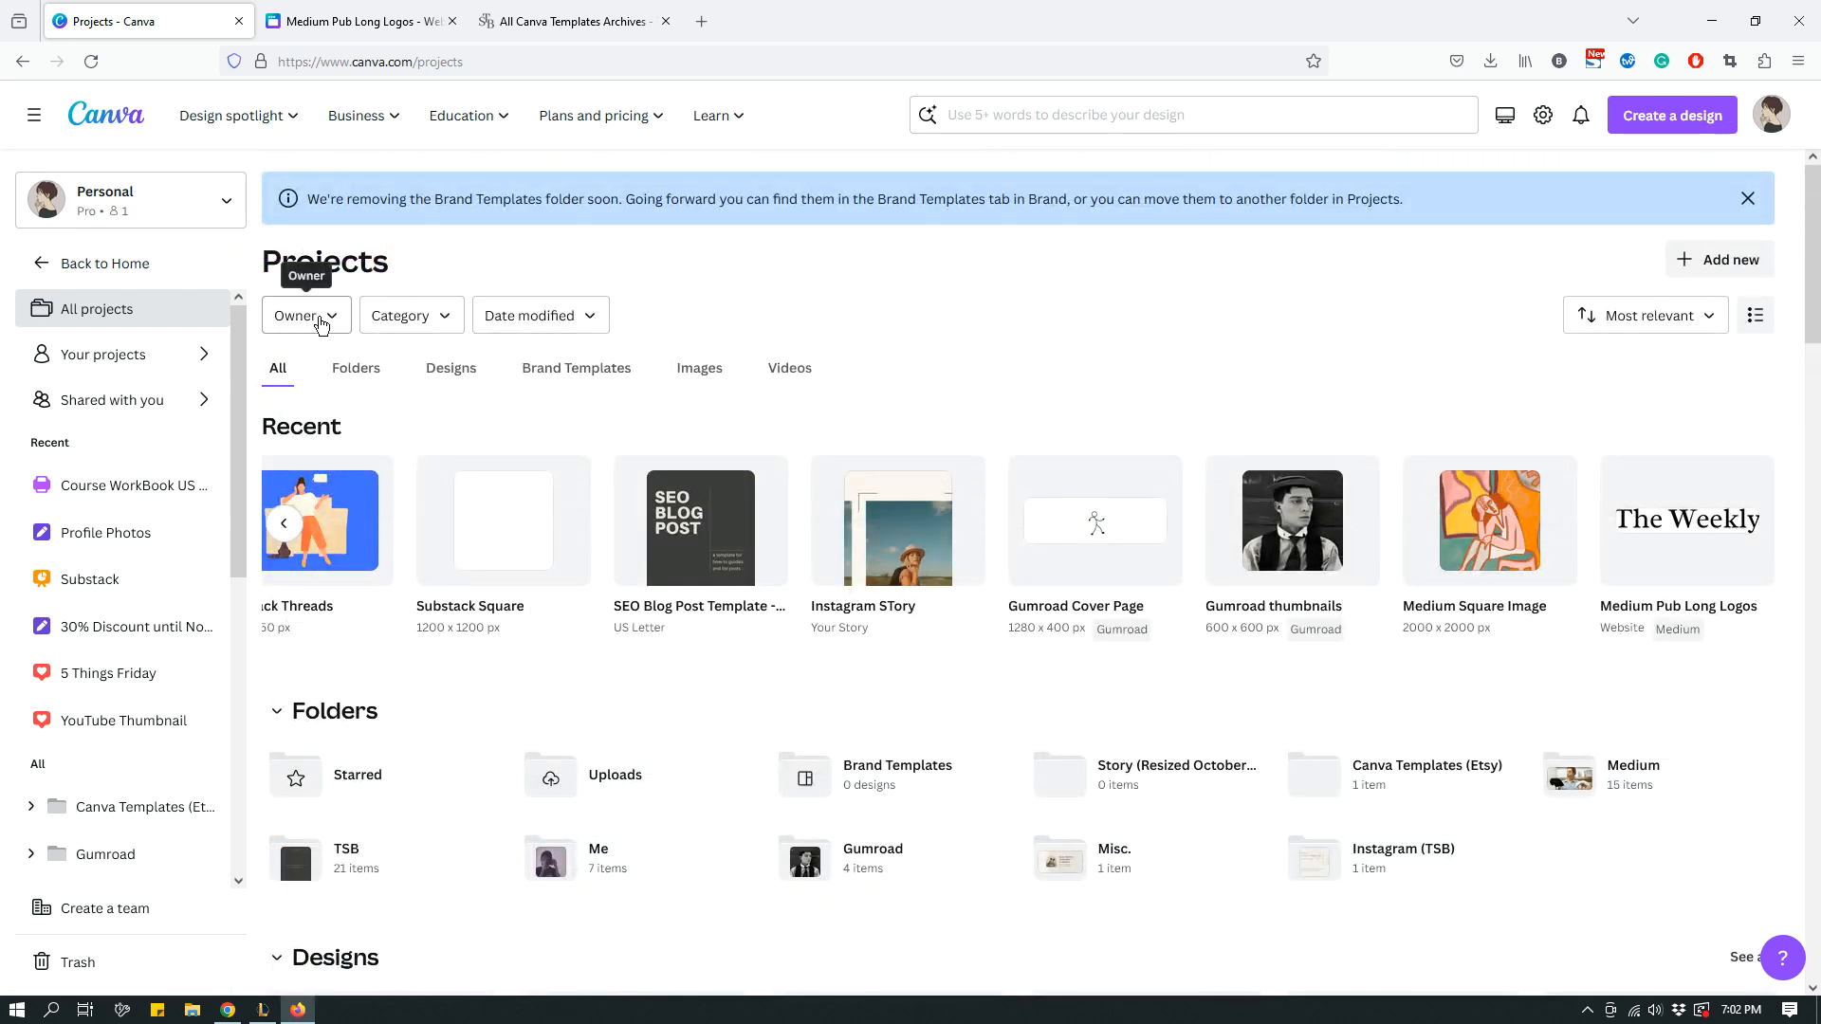
mouse_move(300, 327)
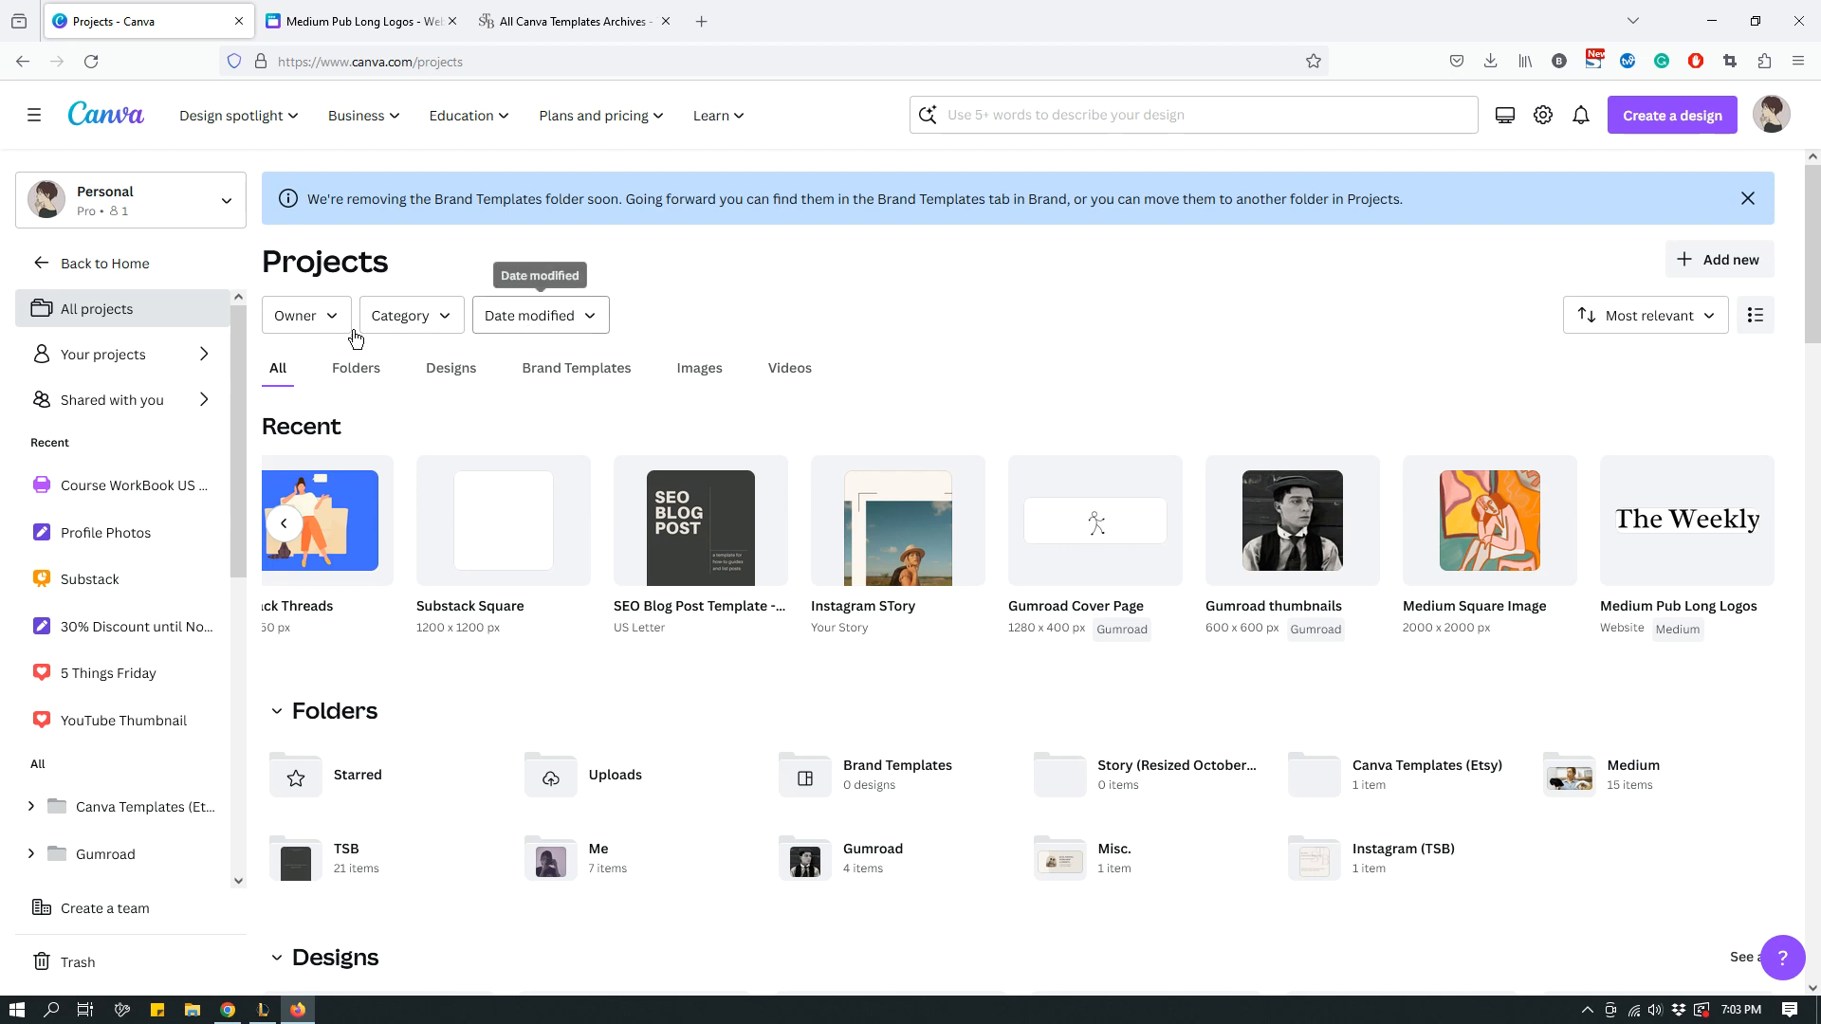
click(403, 315)
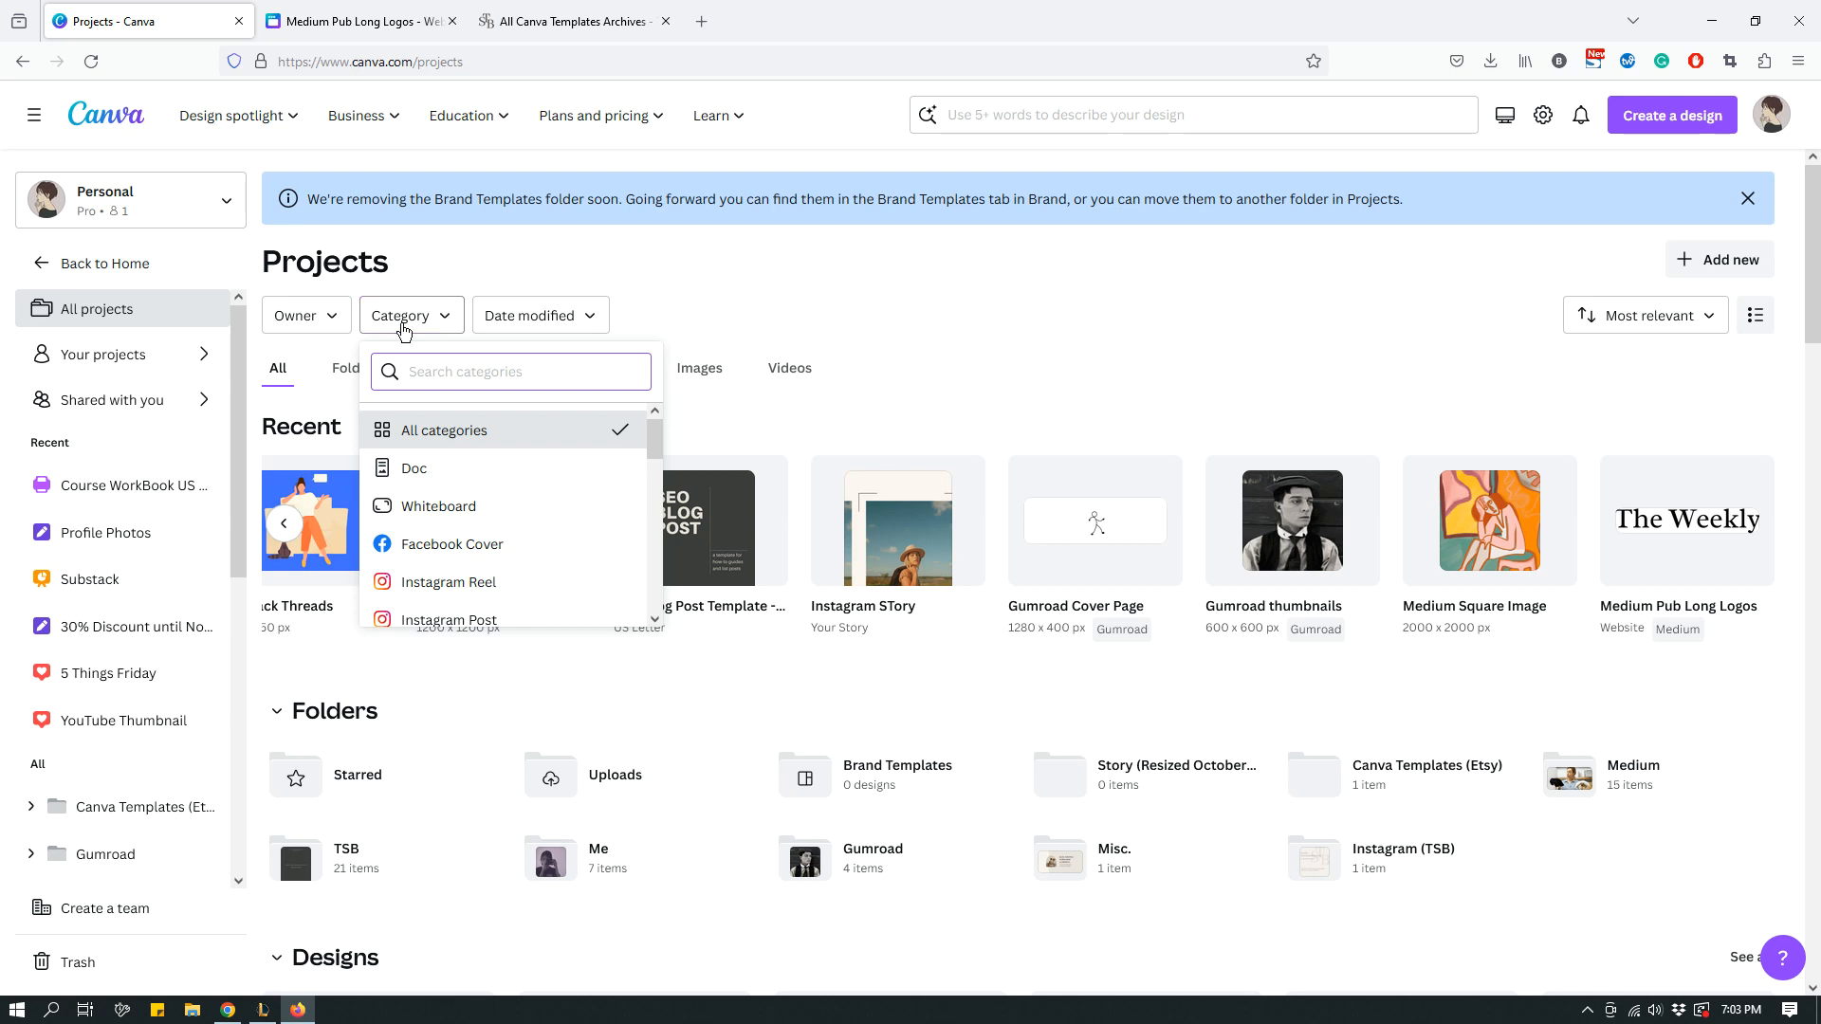
mouse_move(535, 315)
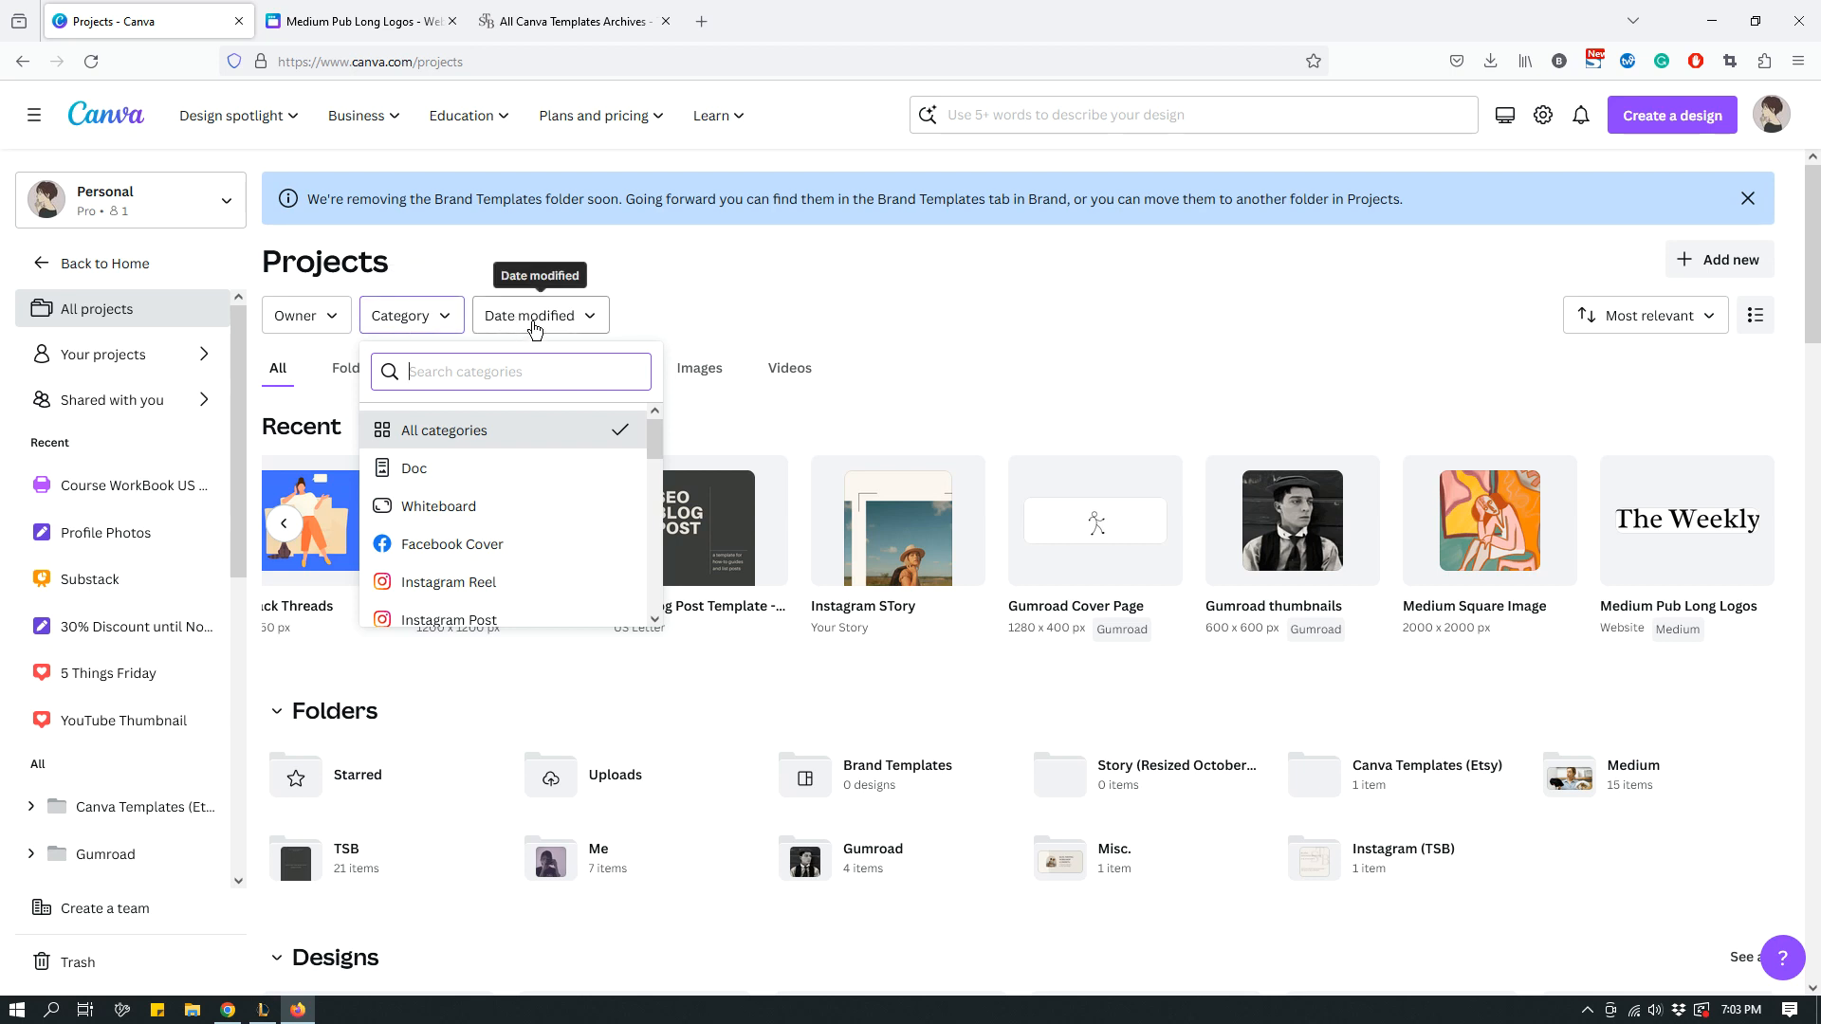
click(540, 315)
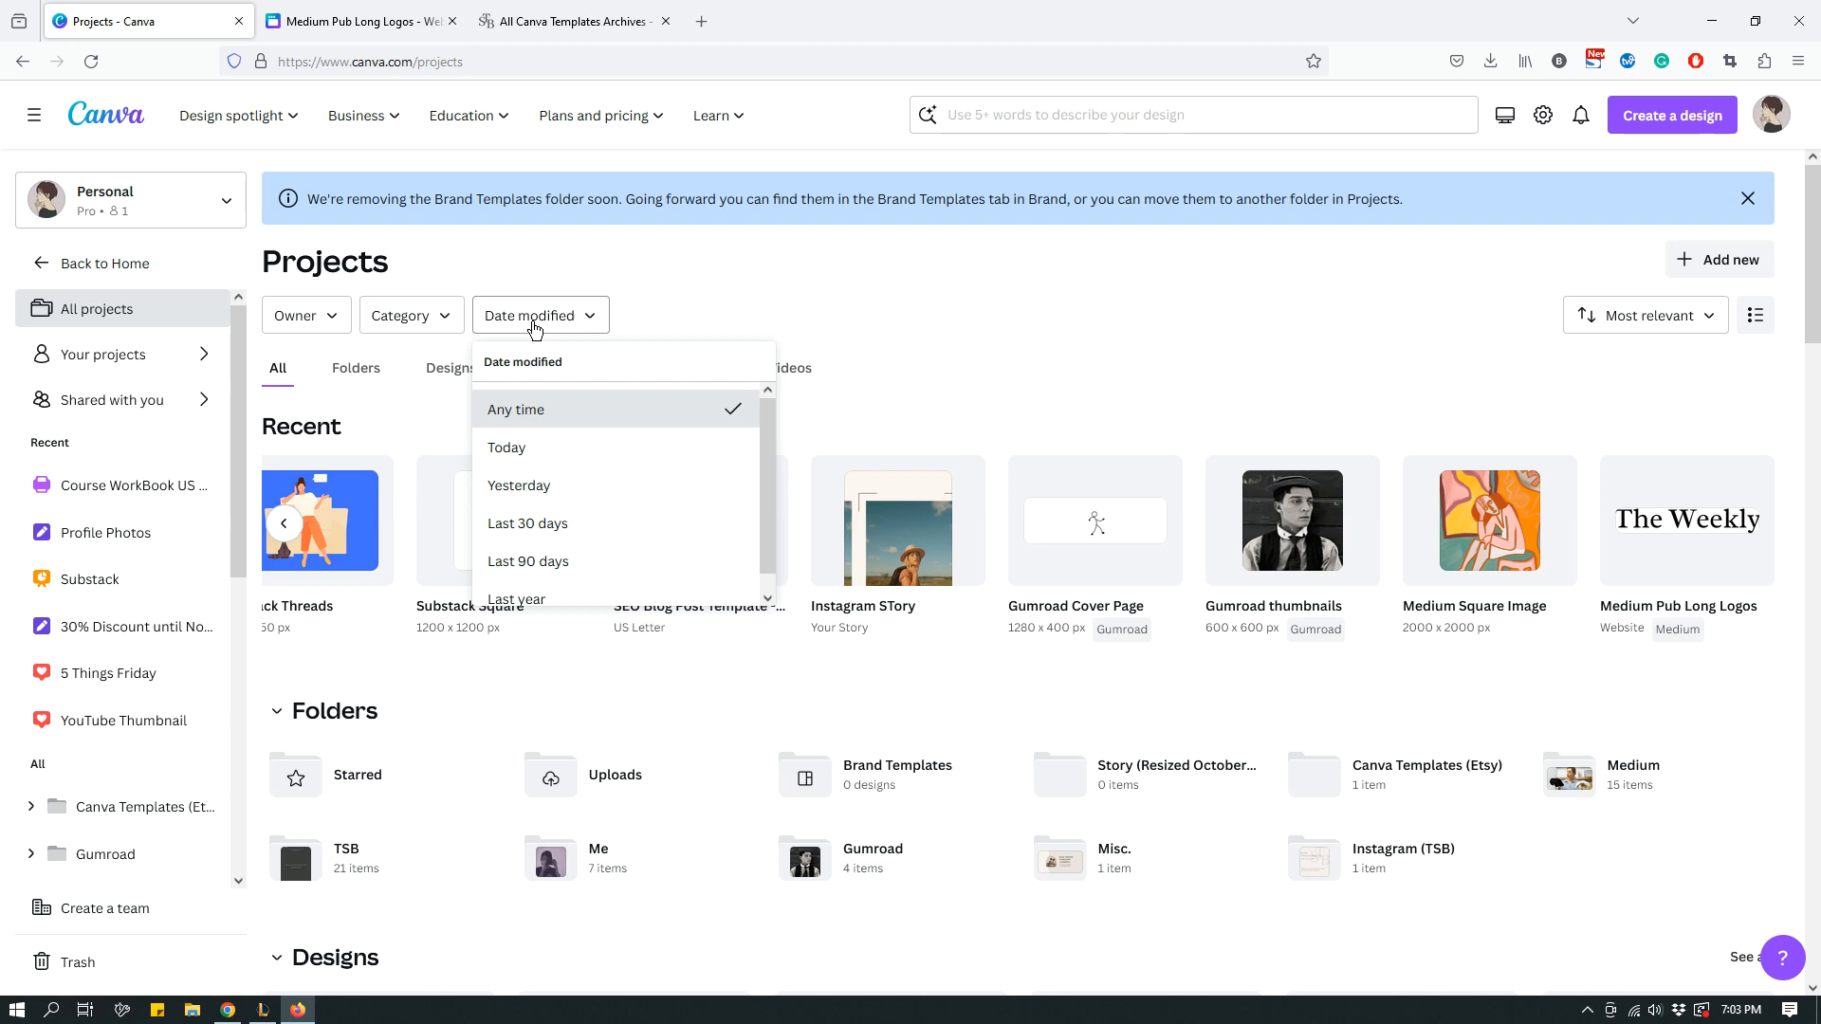
click(681, 314)
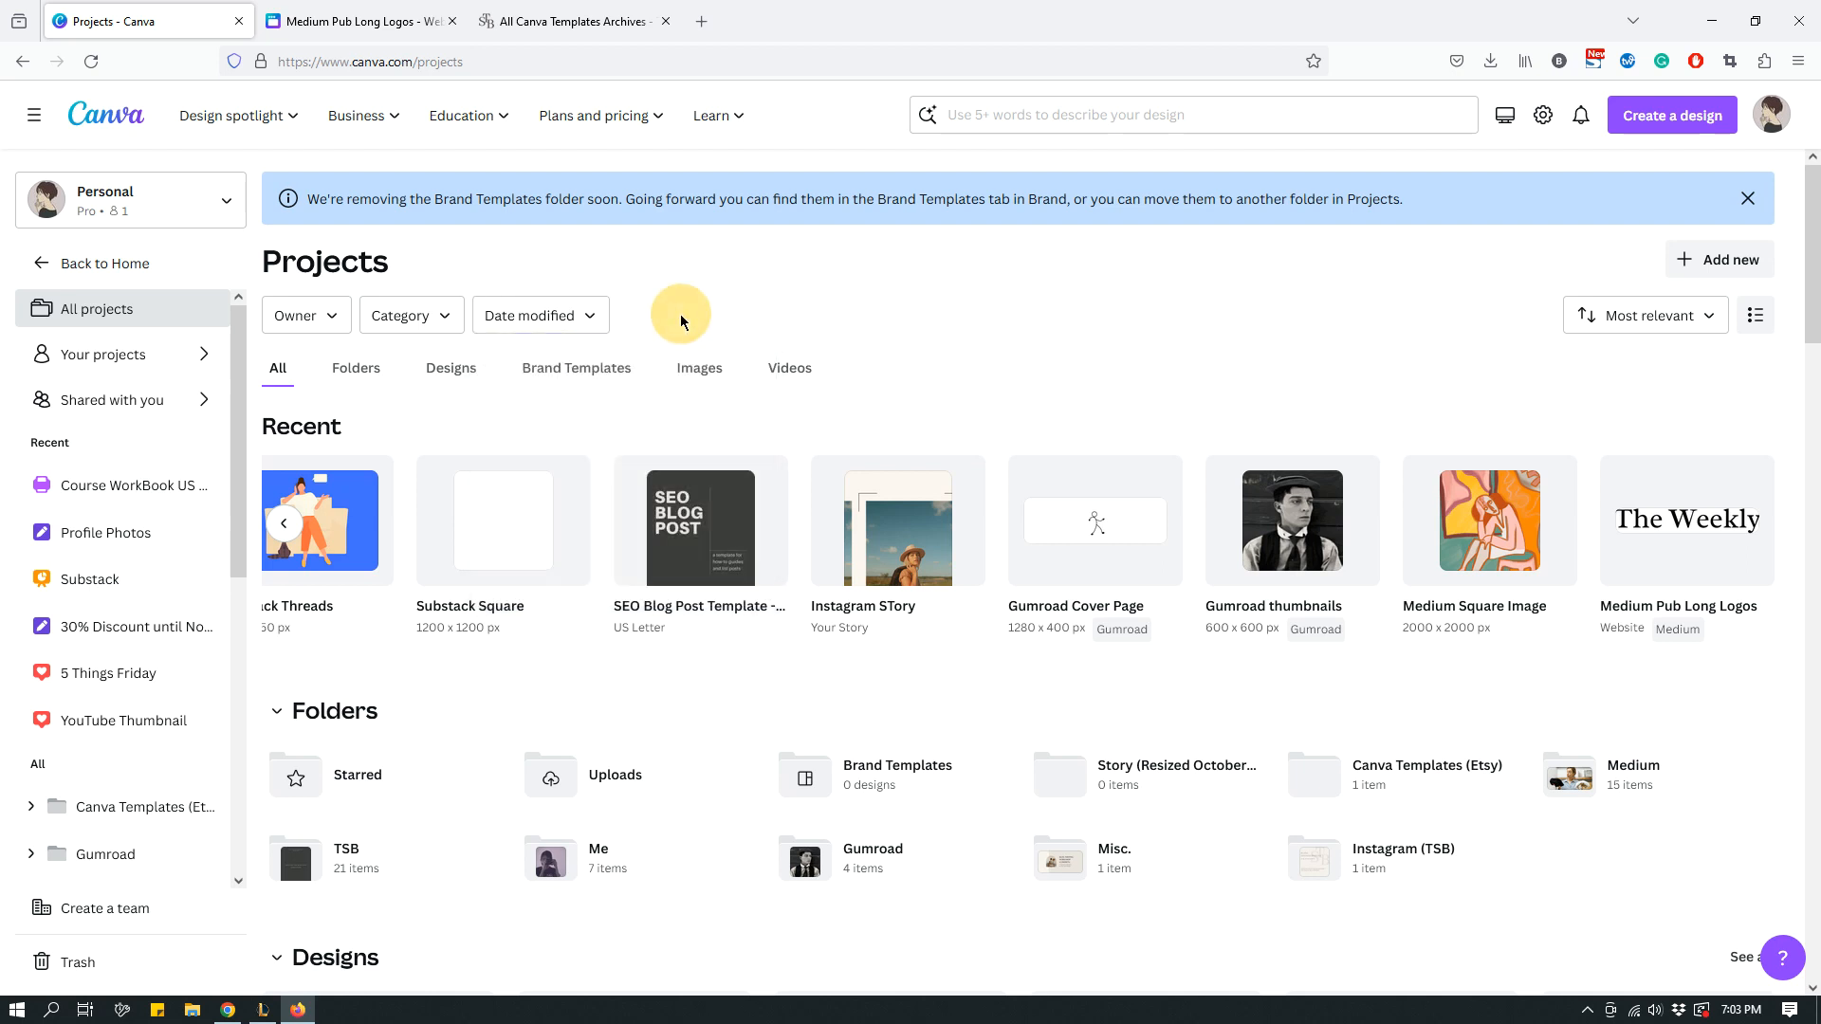
mouse_move(682, 322)
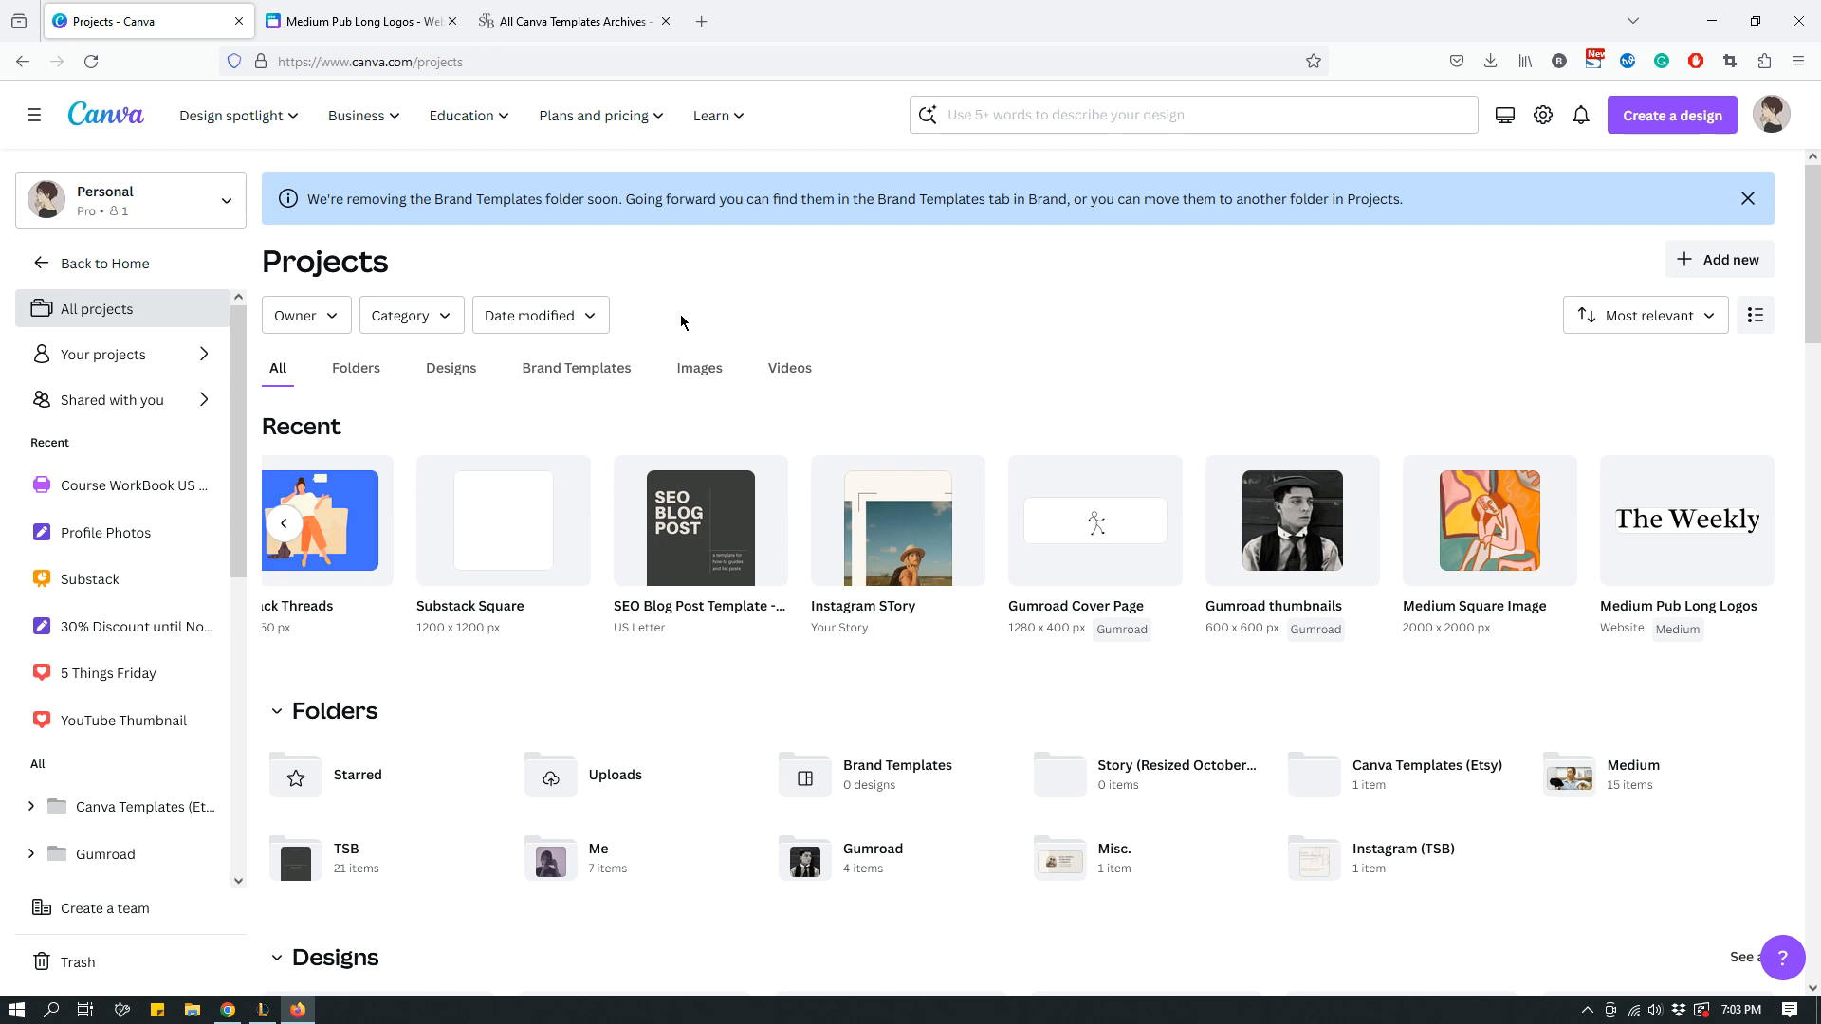
mouse_move(295, 321)
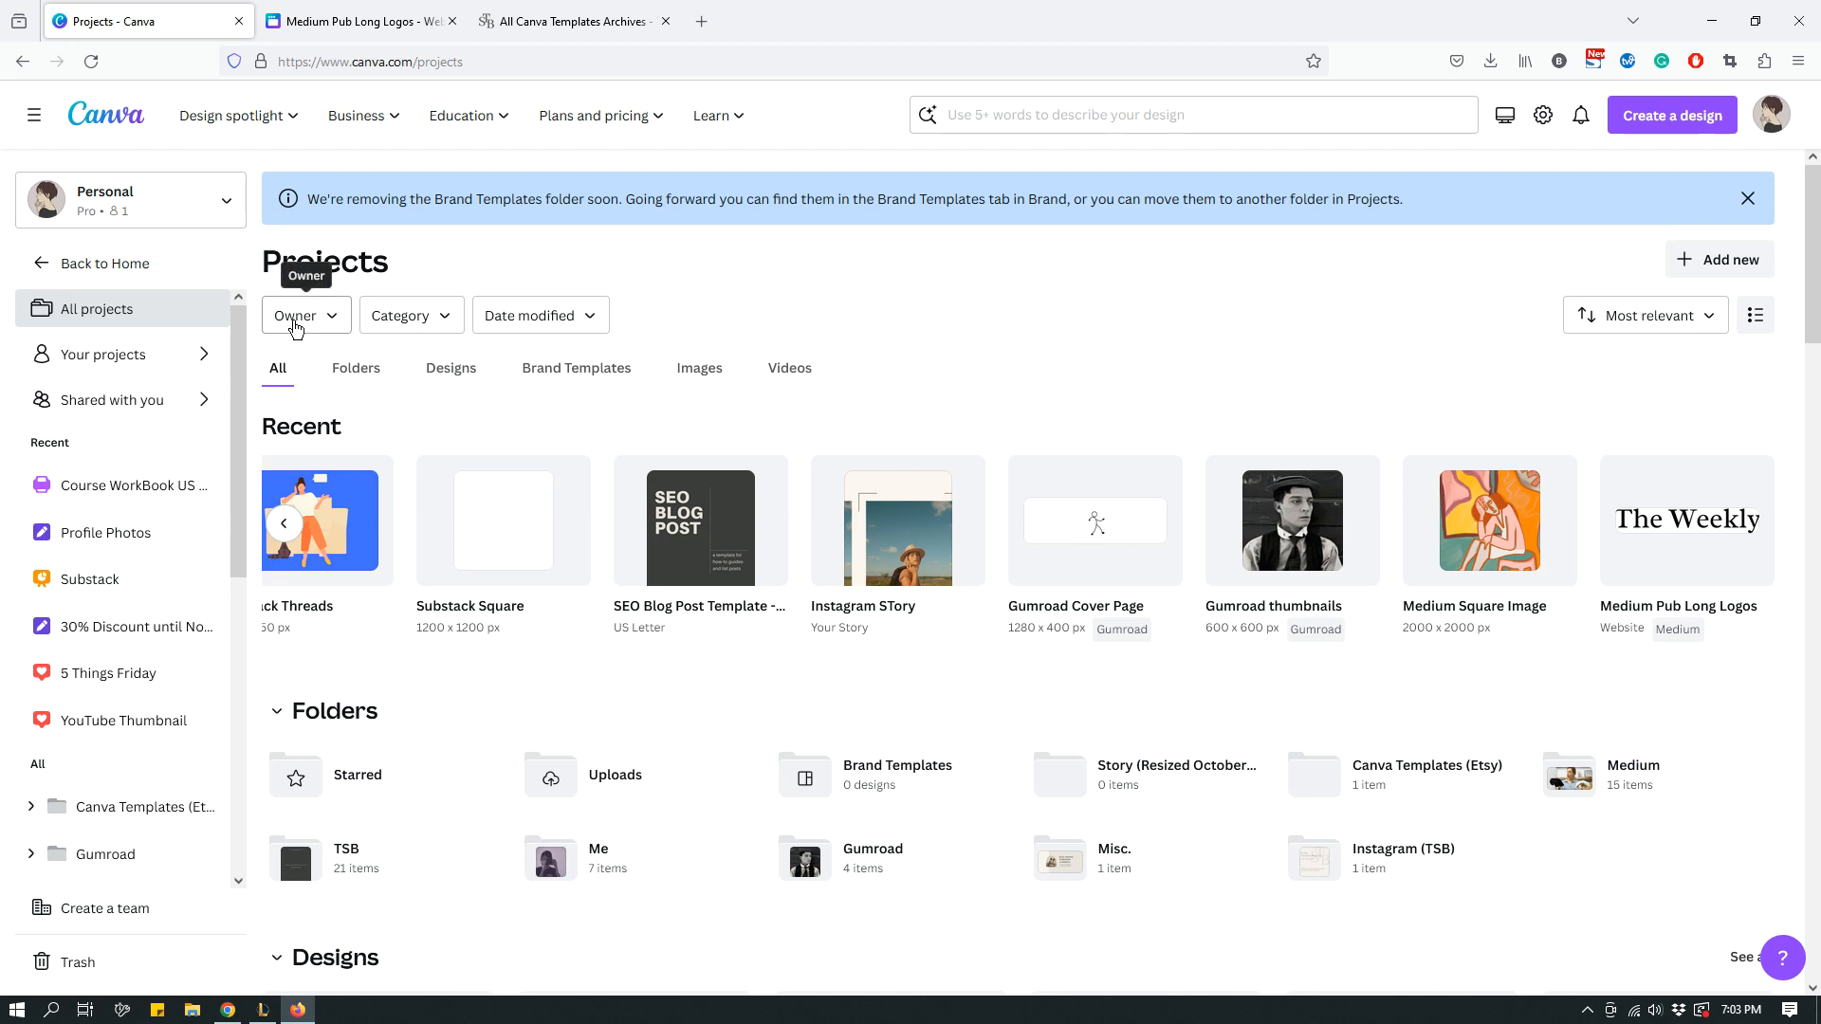
Set the Owner filter to 'Shared with you' and scroll through the shared results
click(300, 315)
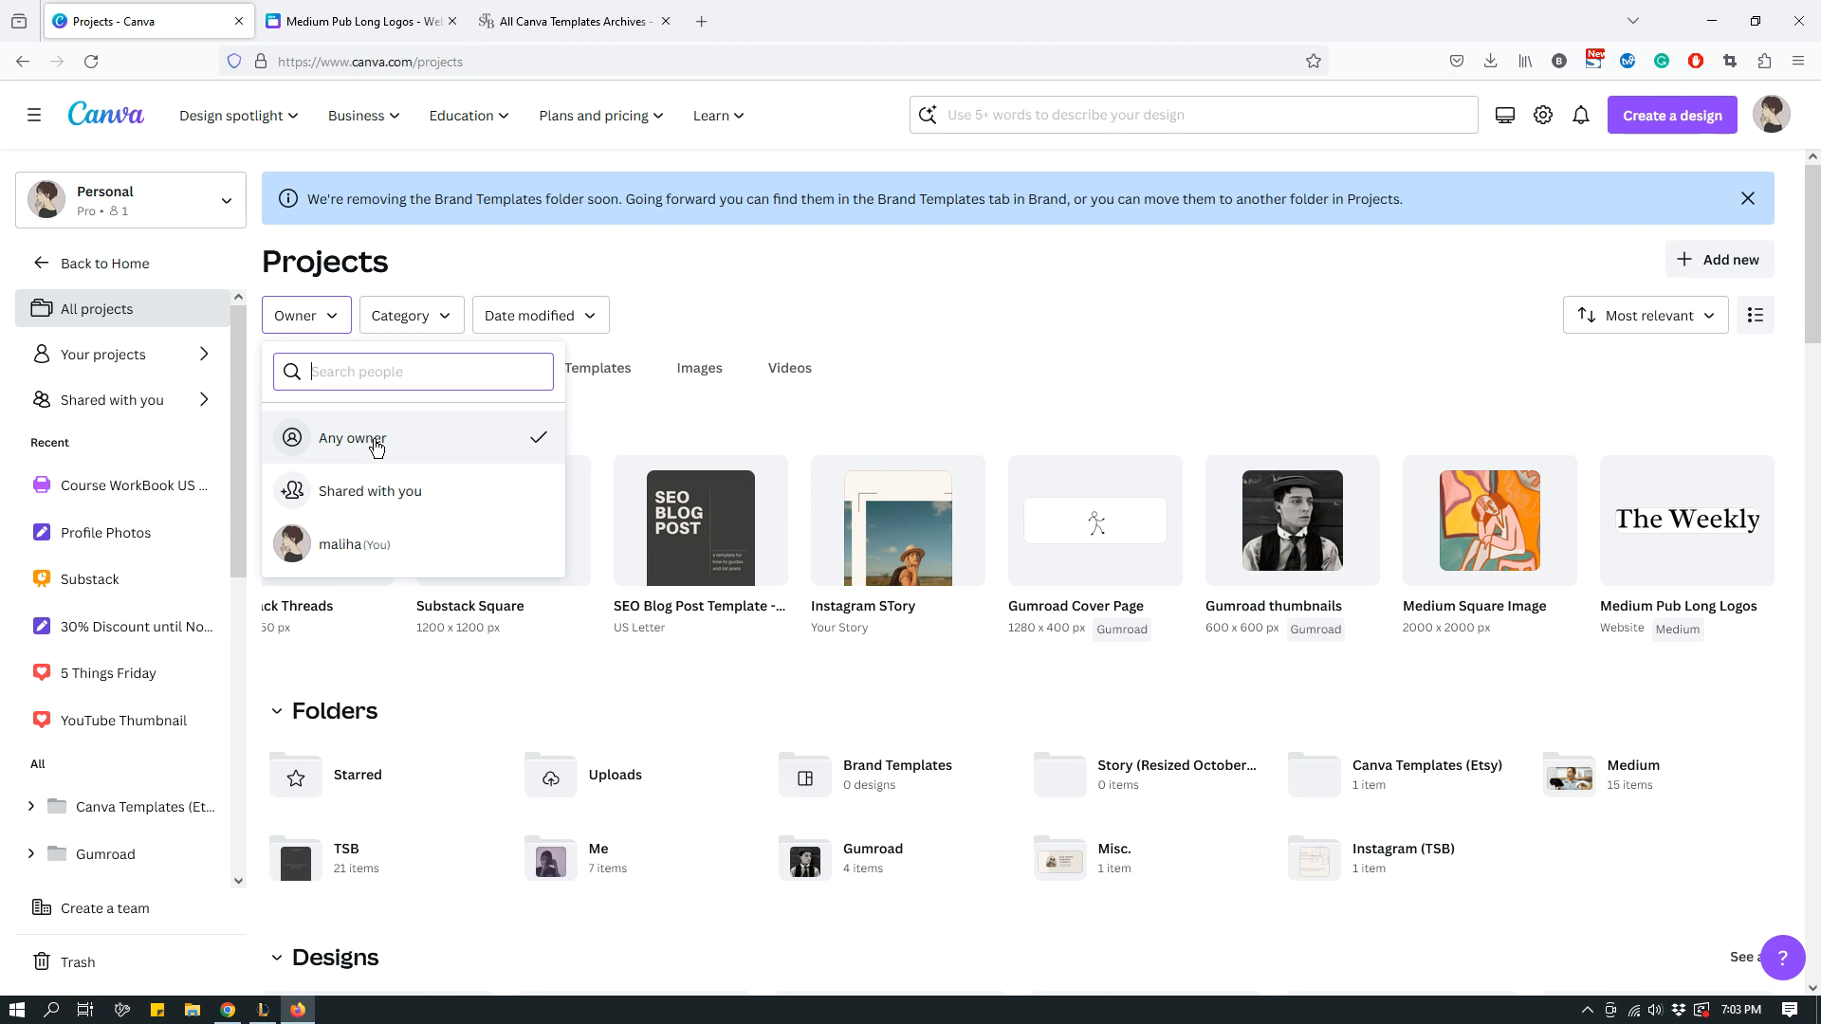
mouse_move(295, 329)
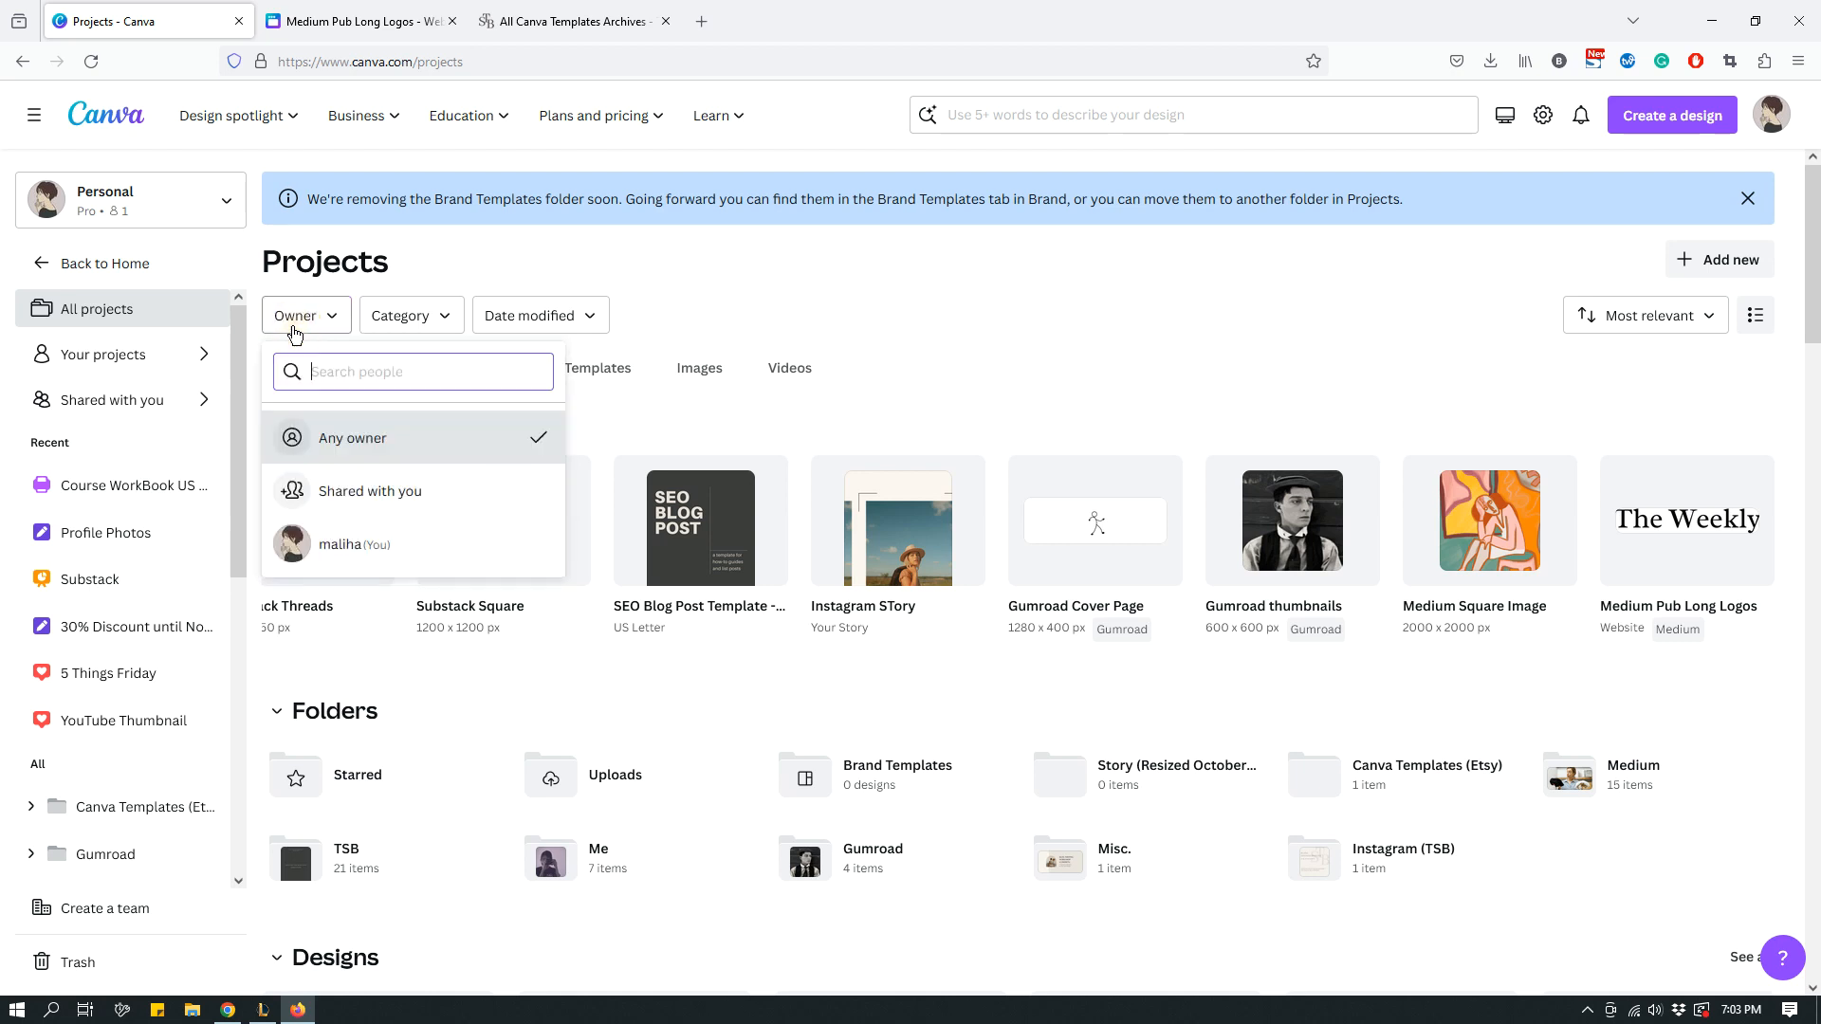
mouse_move(377, 490)
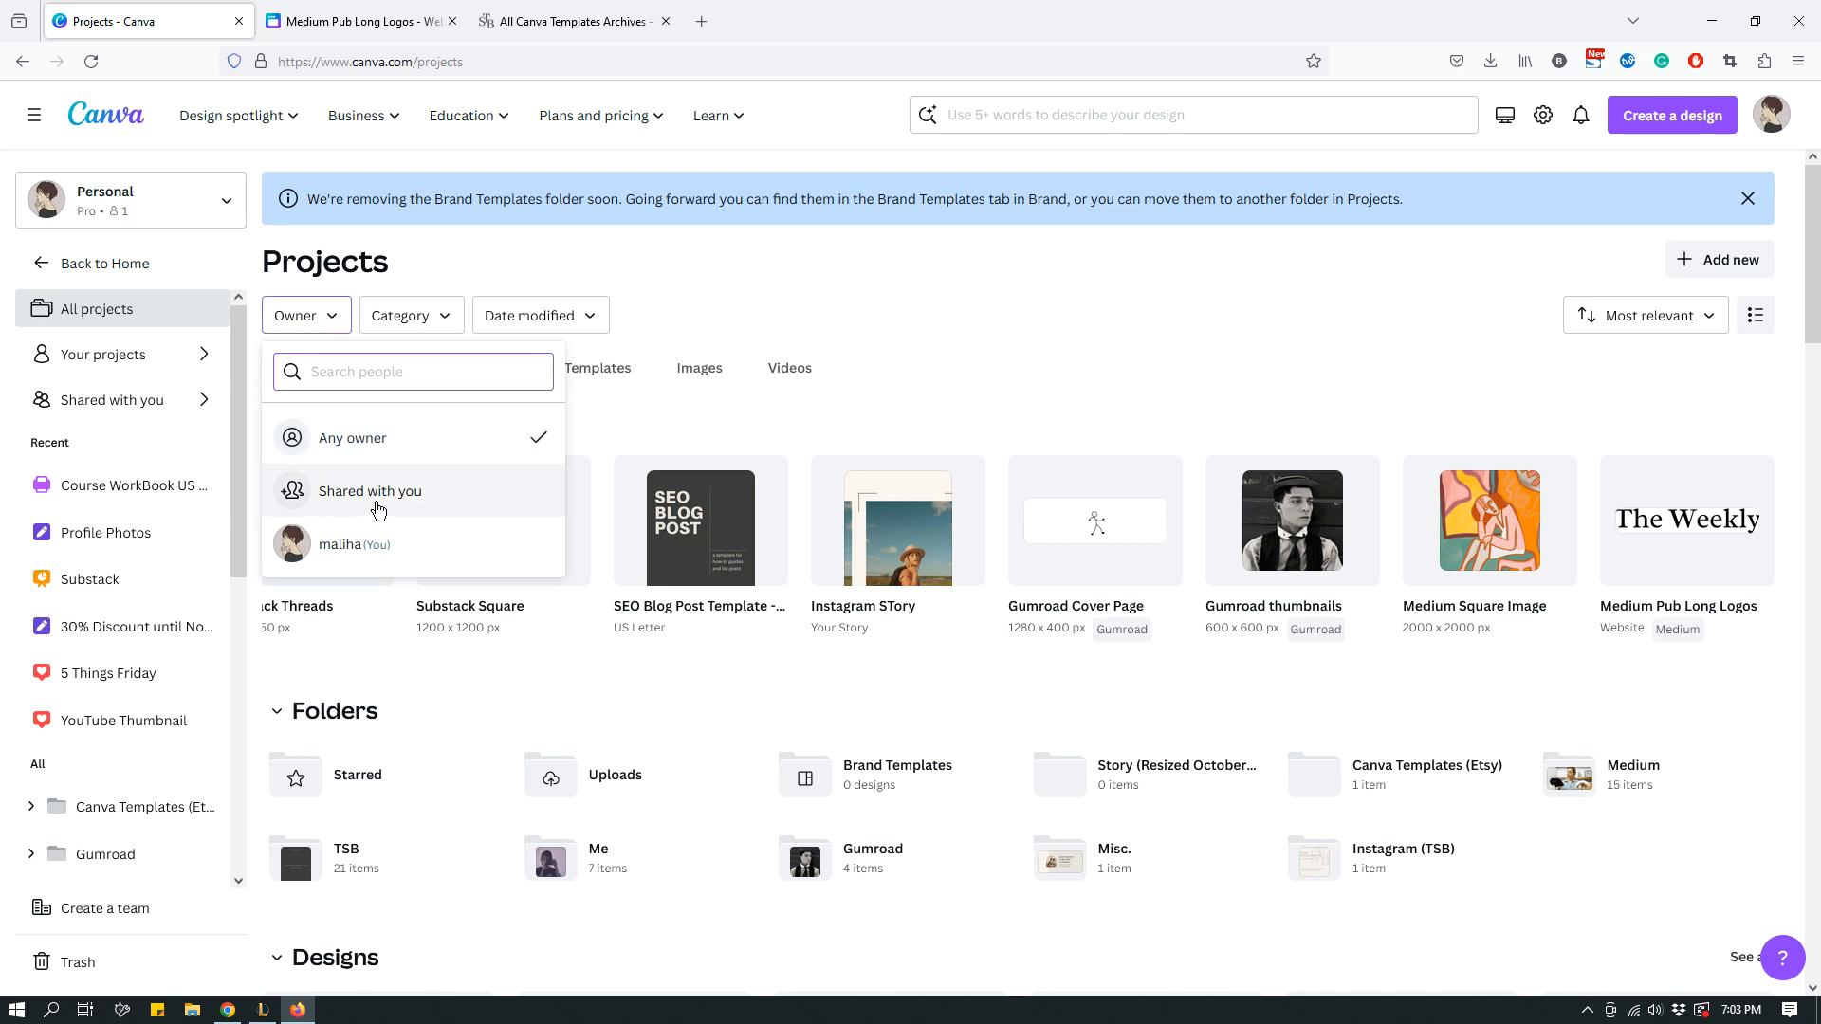
click(371, 491)
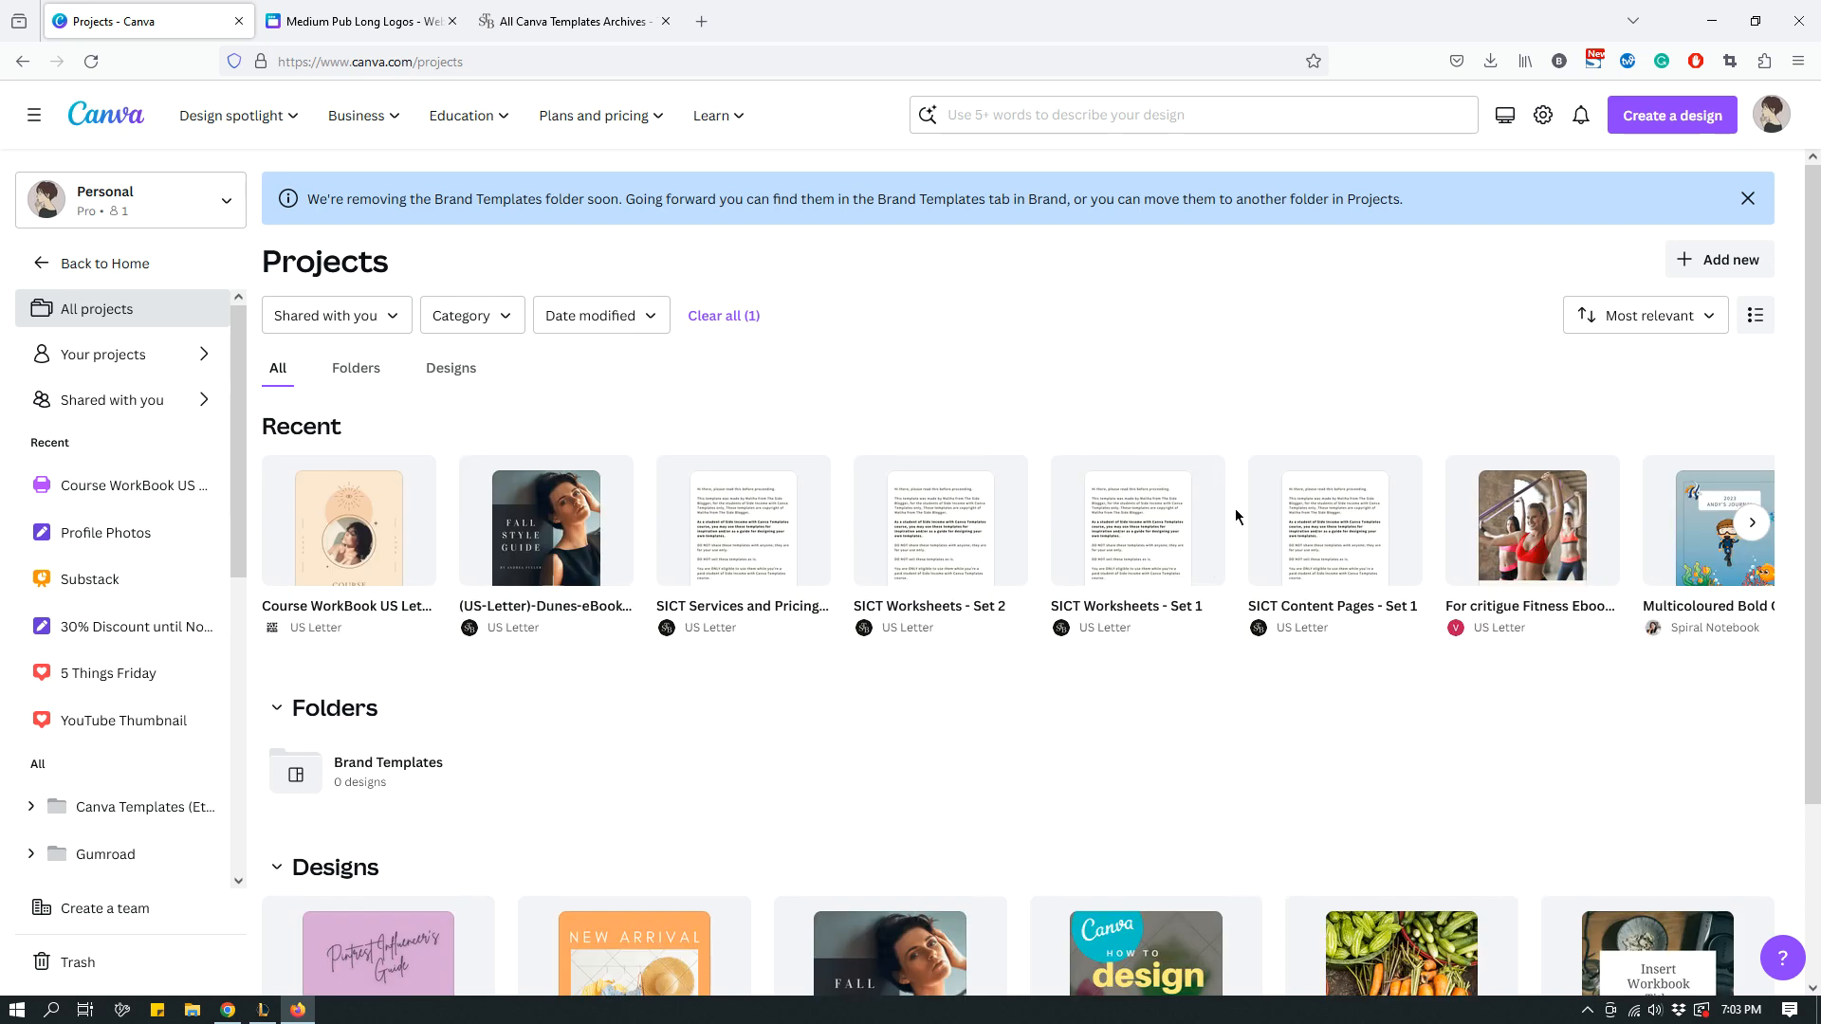
scroll(down, 3)
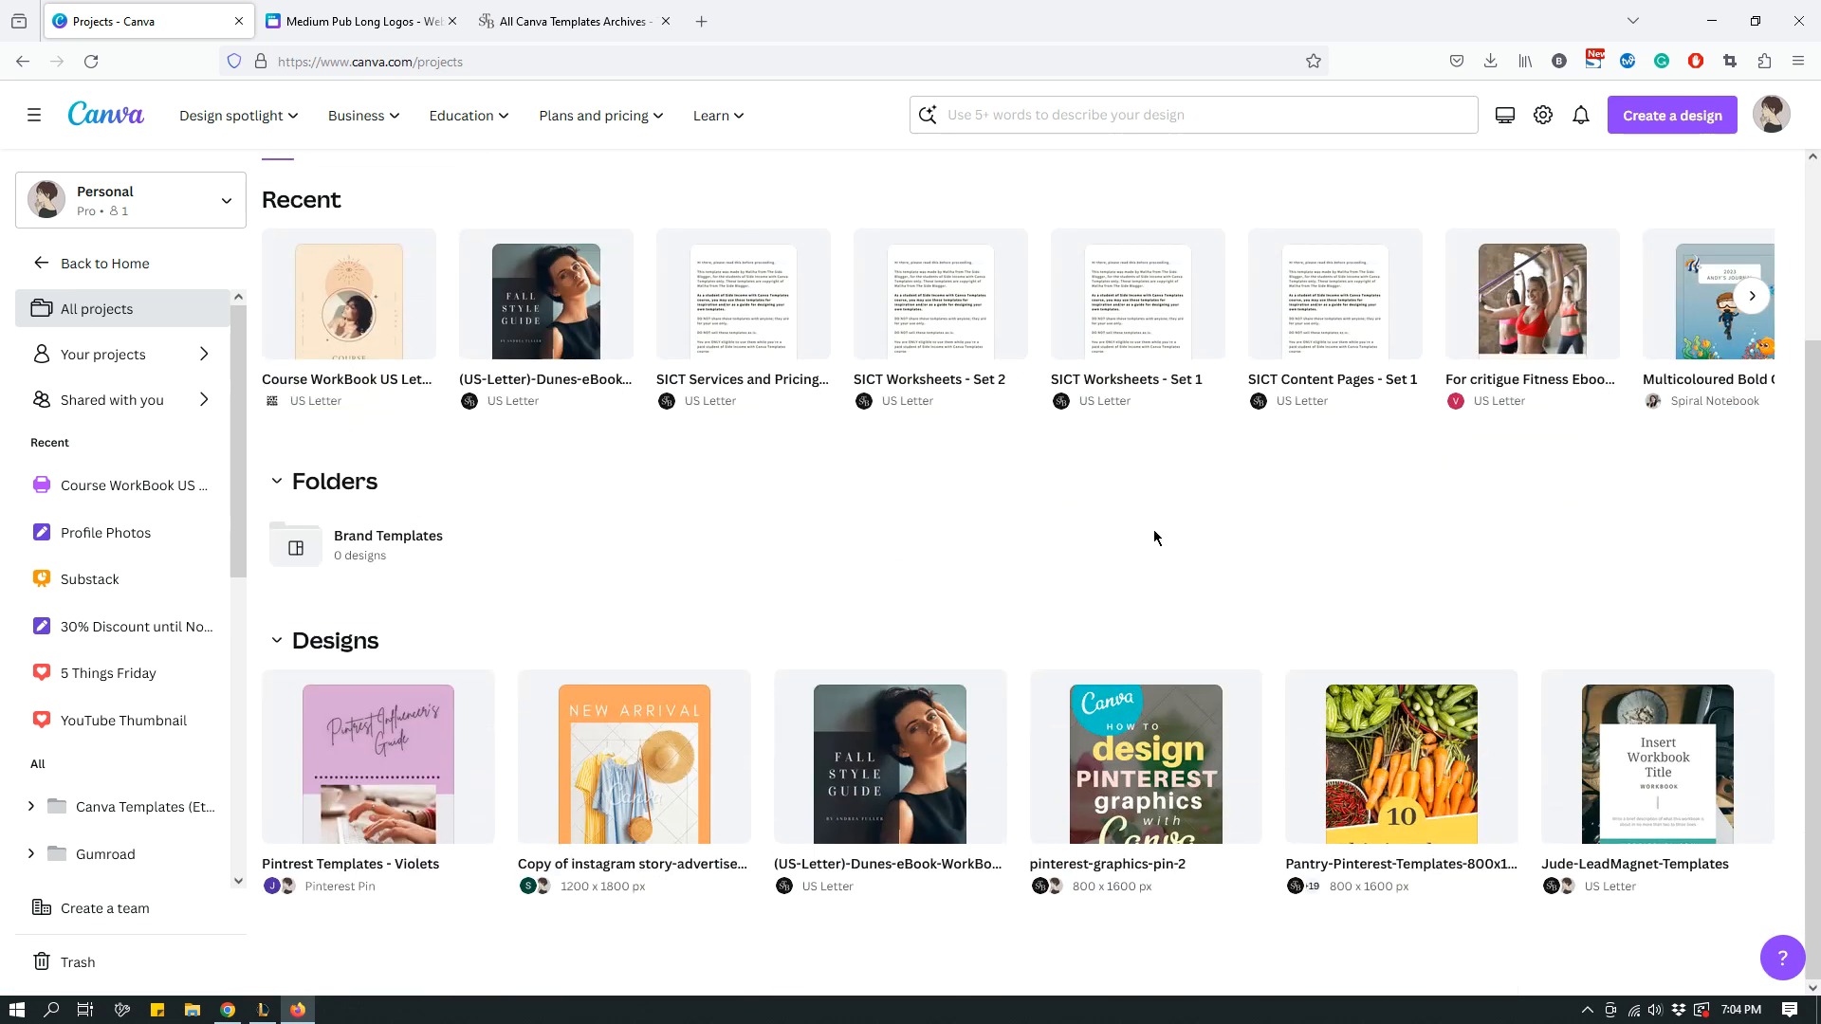
scroll(up, 3)
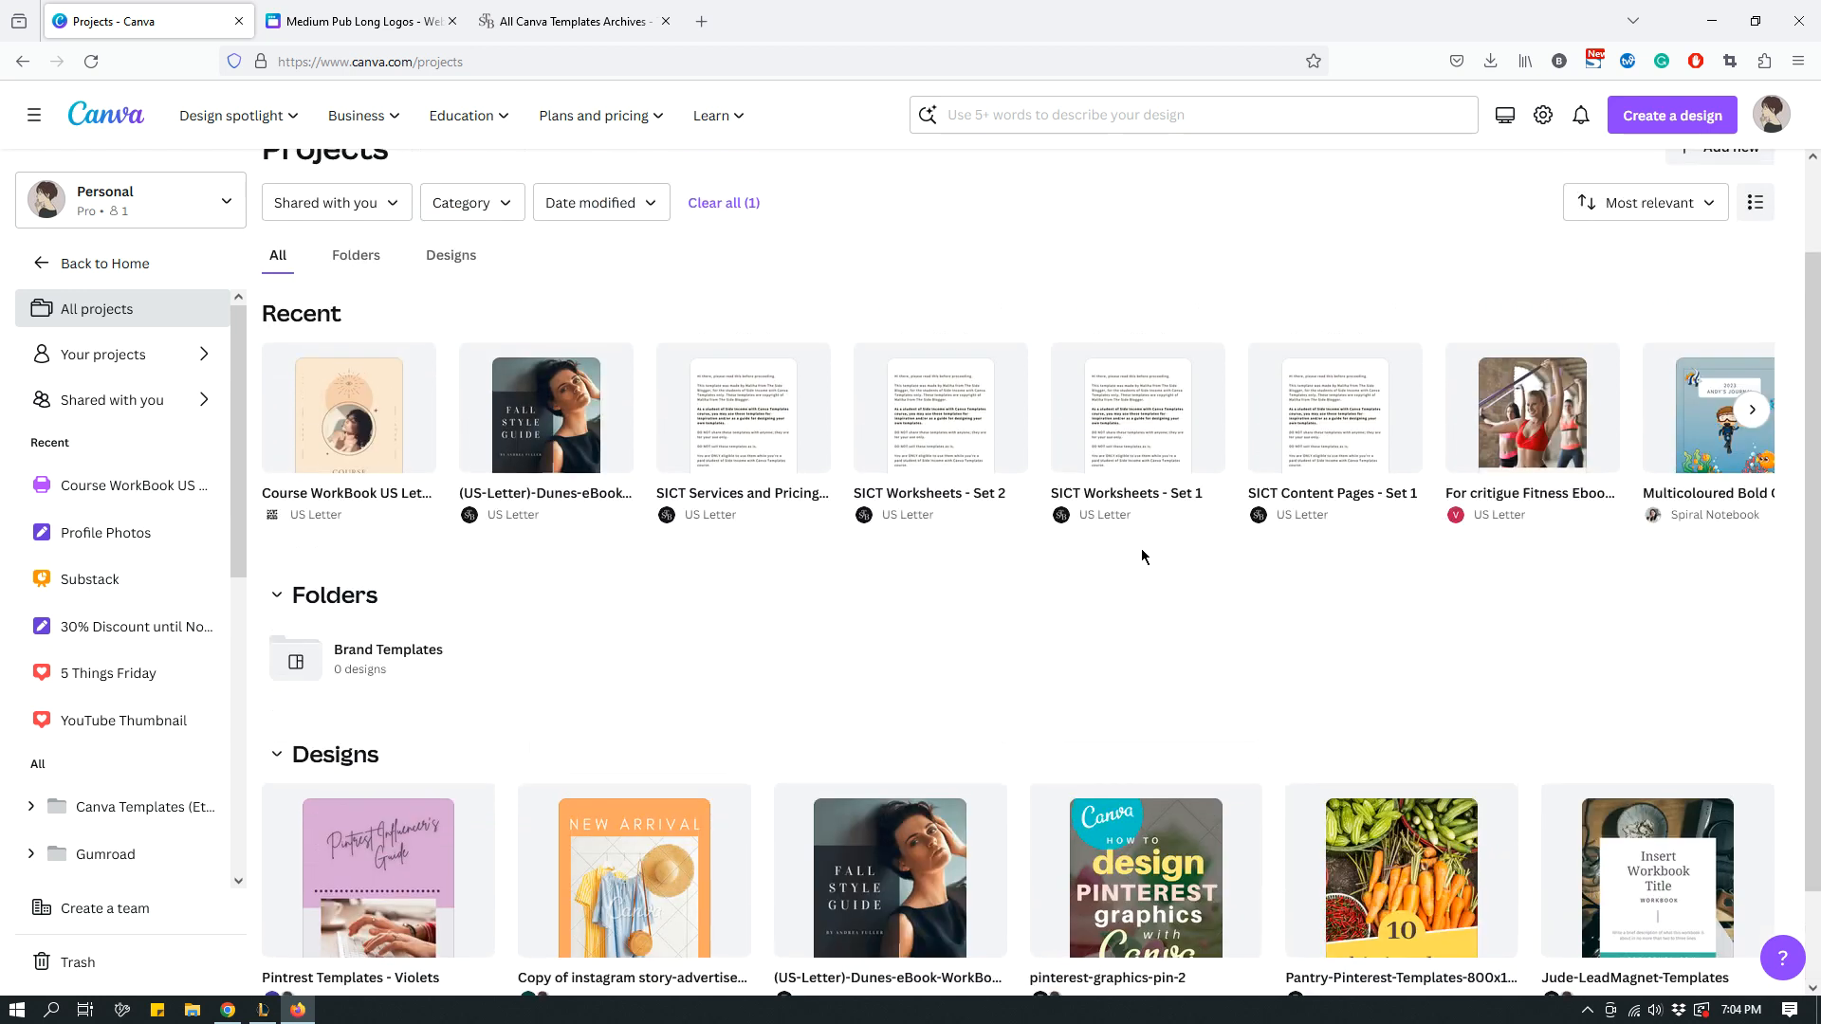
Set the Owner filter to You, then reopen and dismiss the Owner dropdown
click(336, 202)
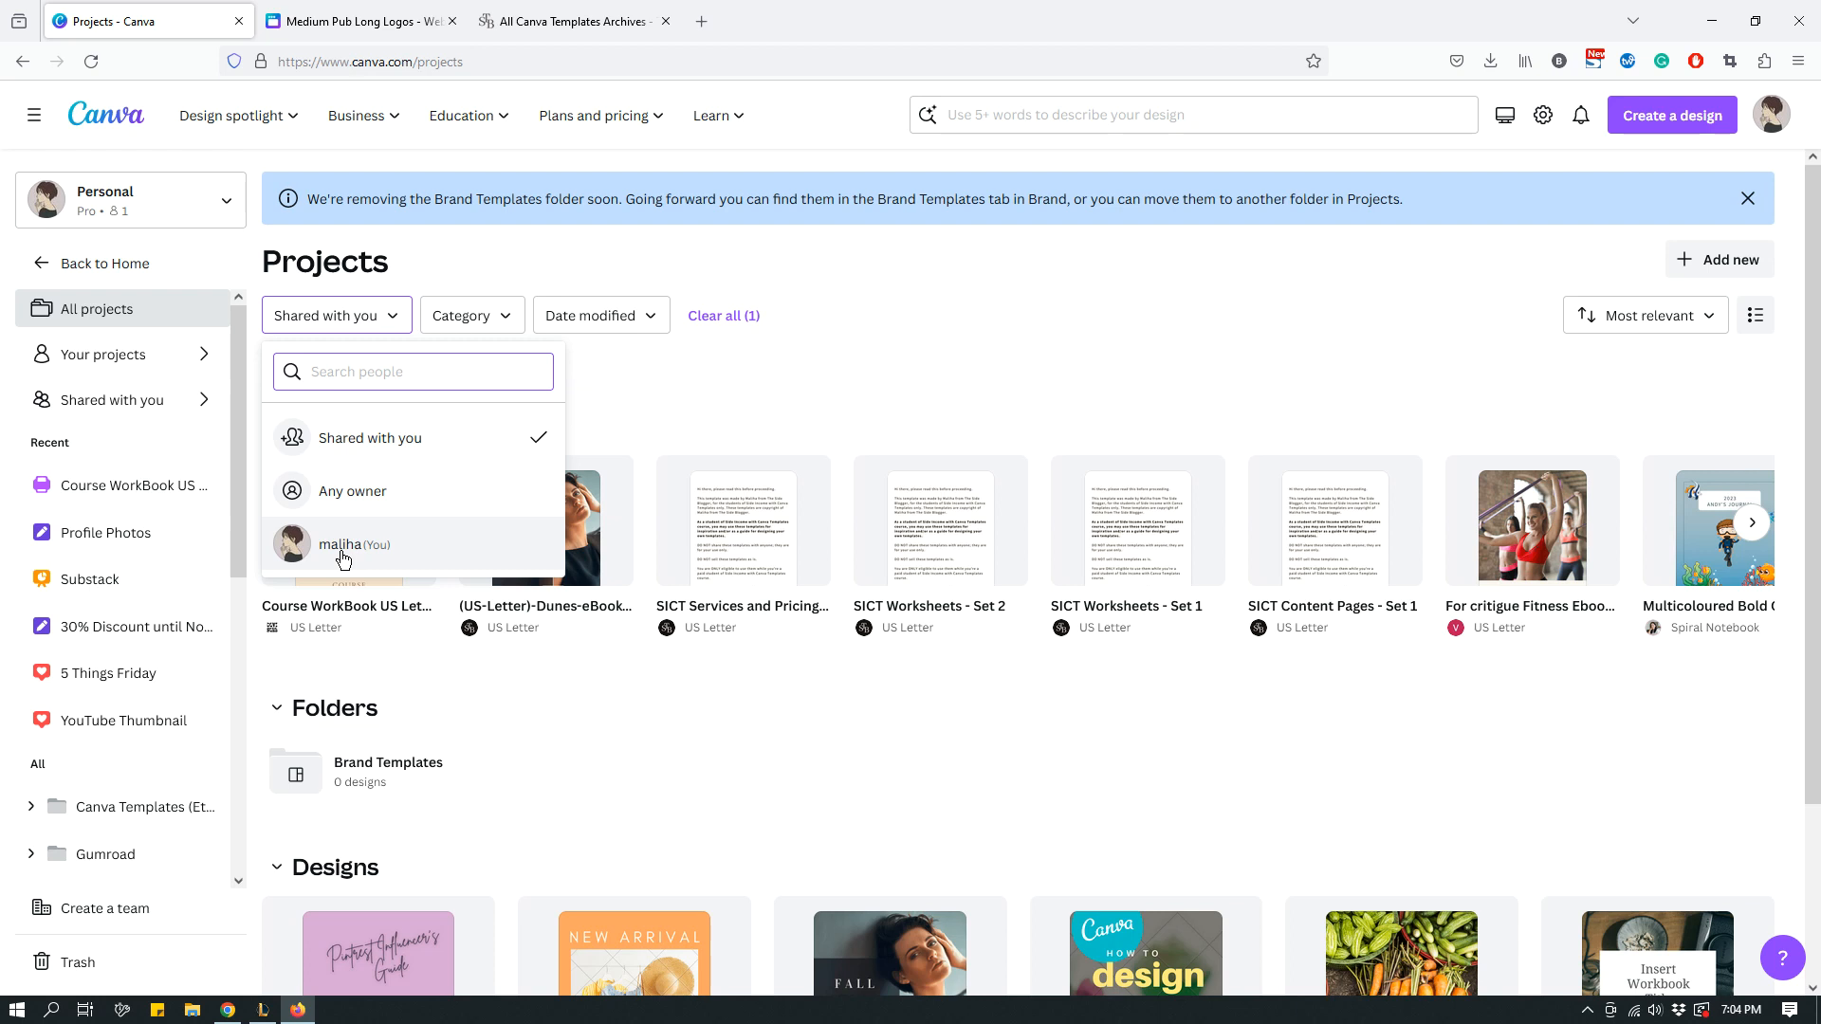
mouse_move(358, 554)
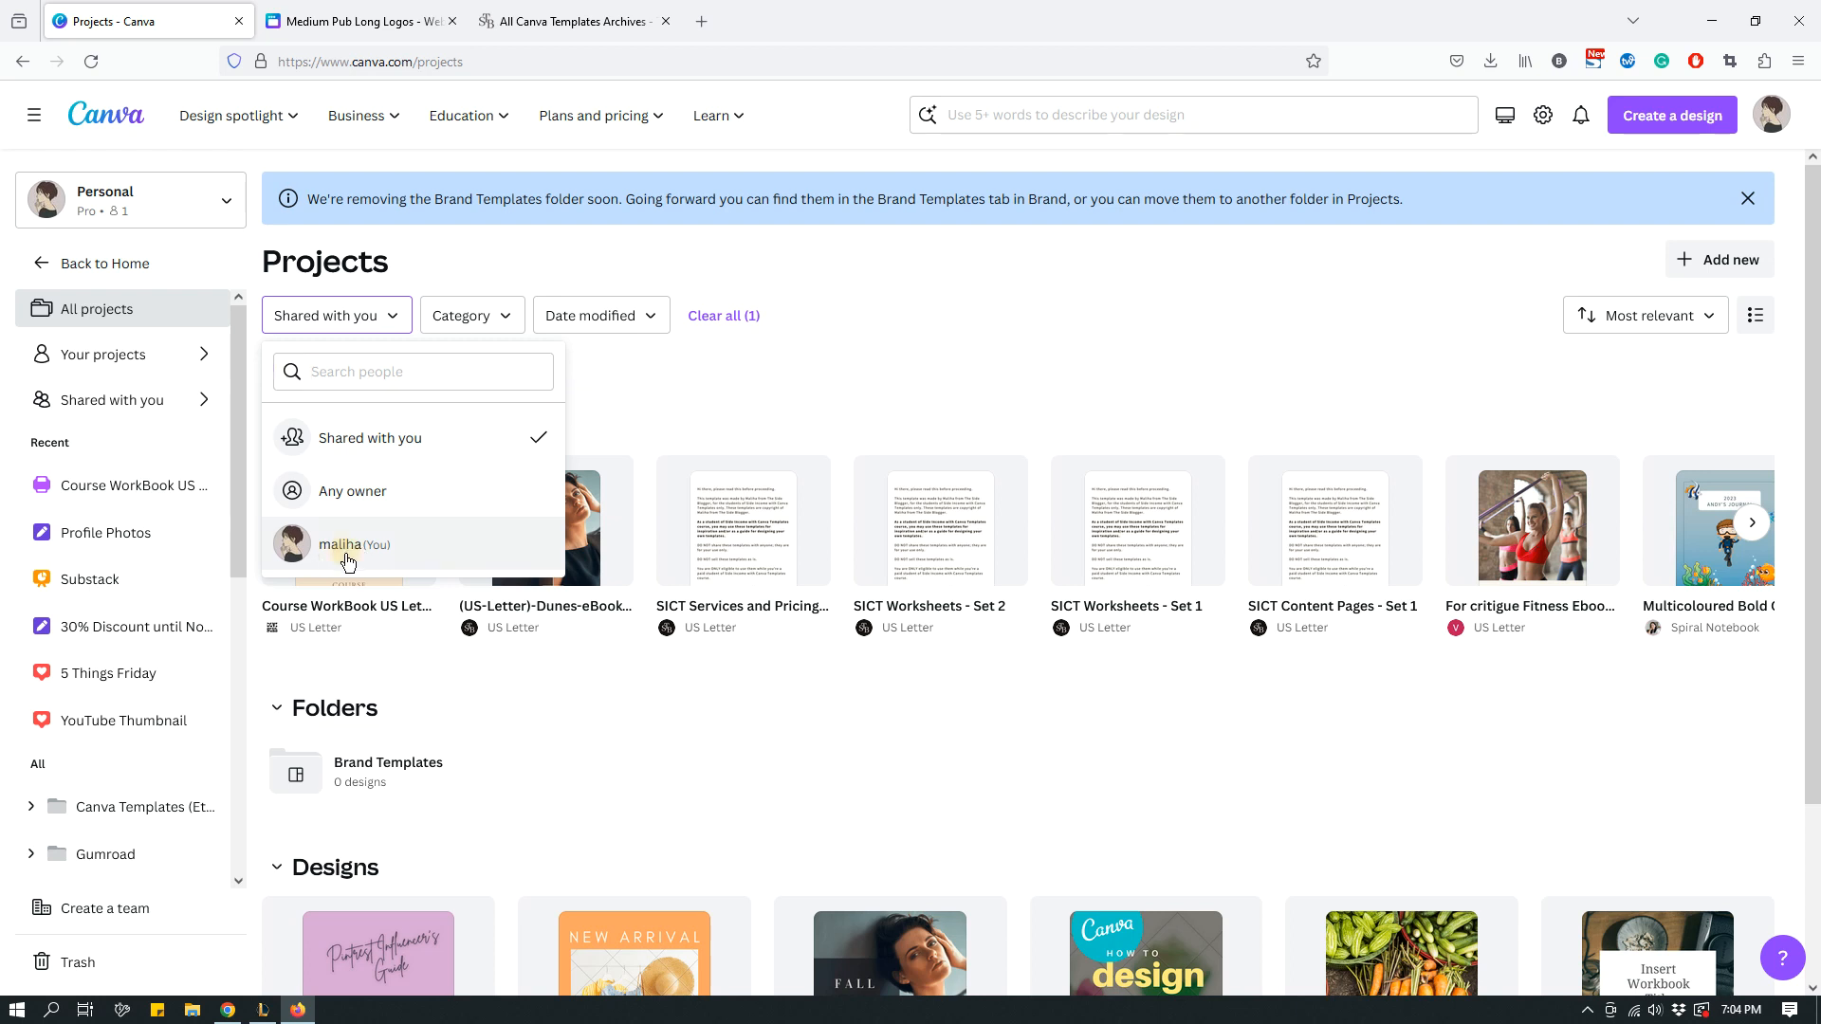
click(348, 547)
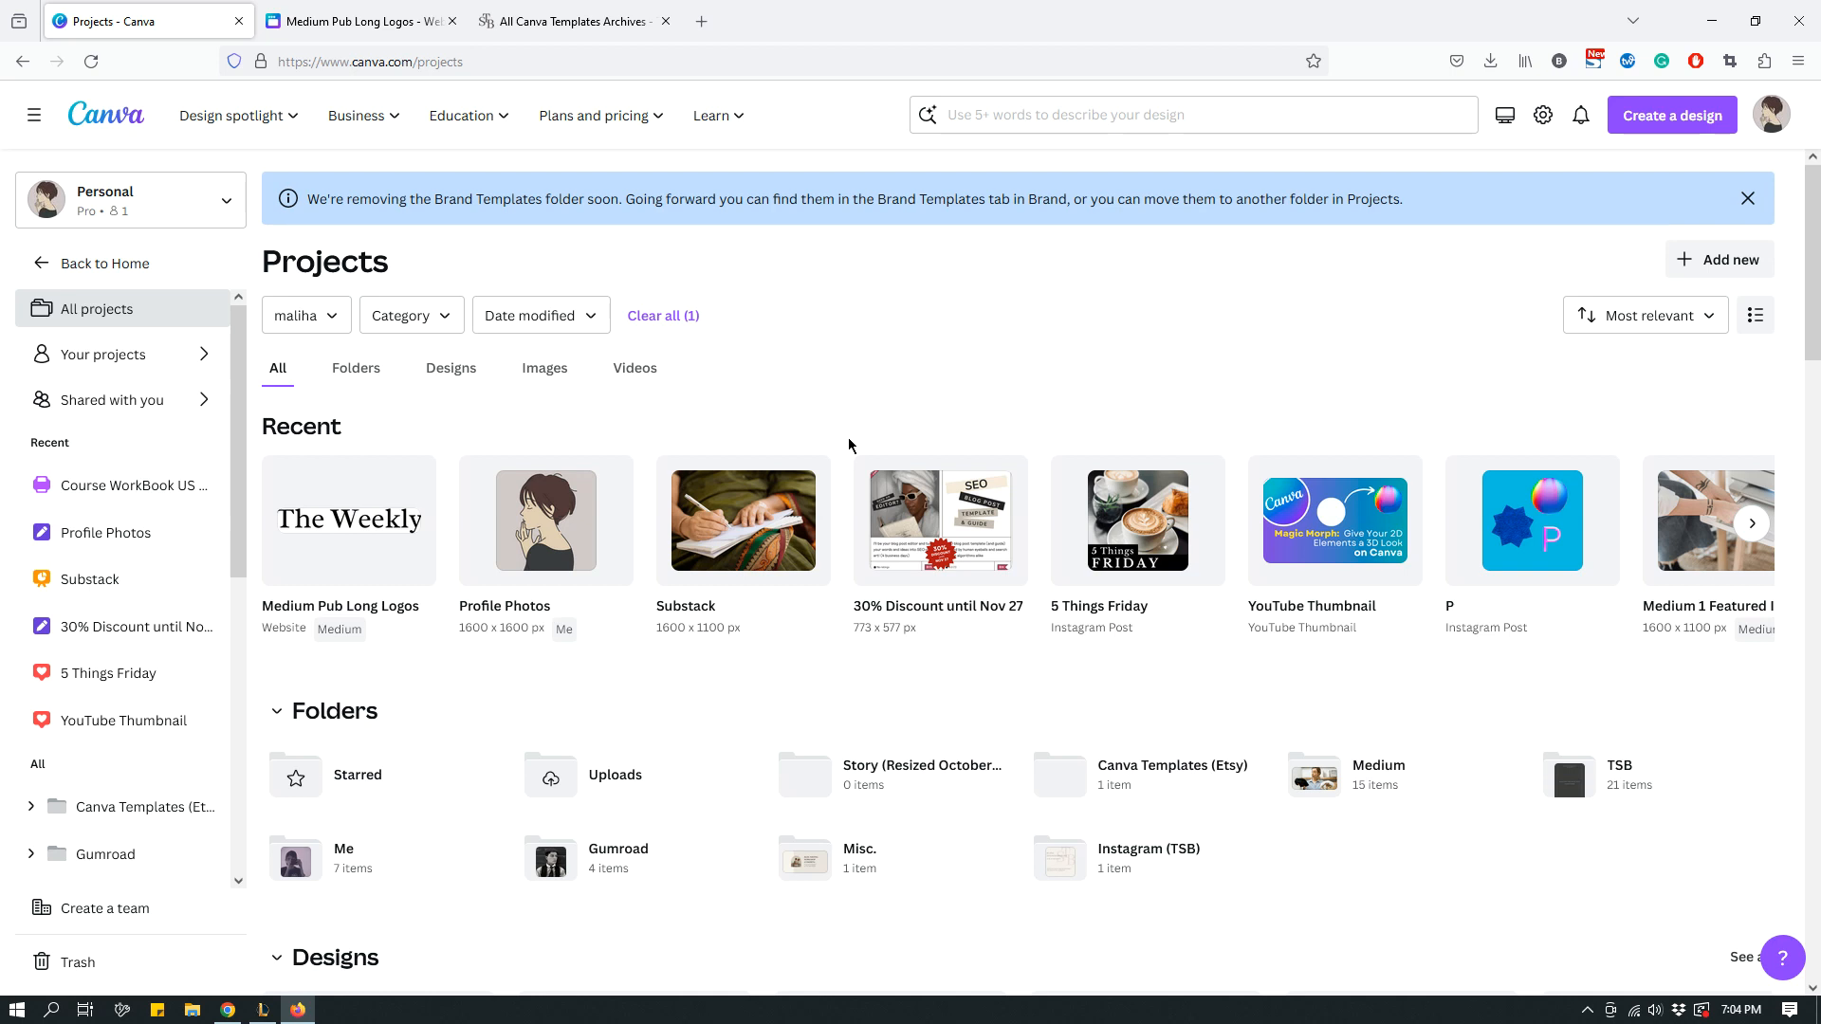
mouse_move(895, 459)
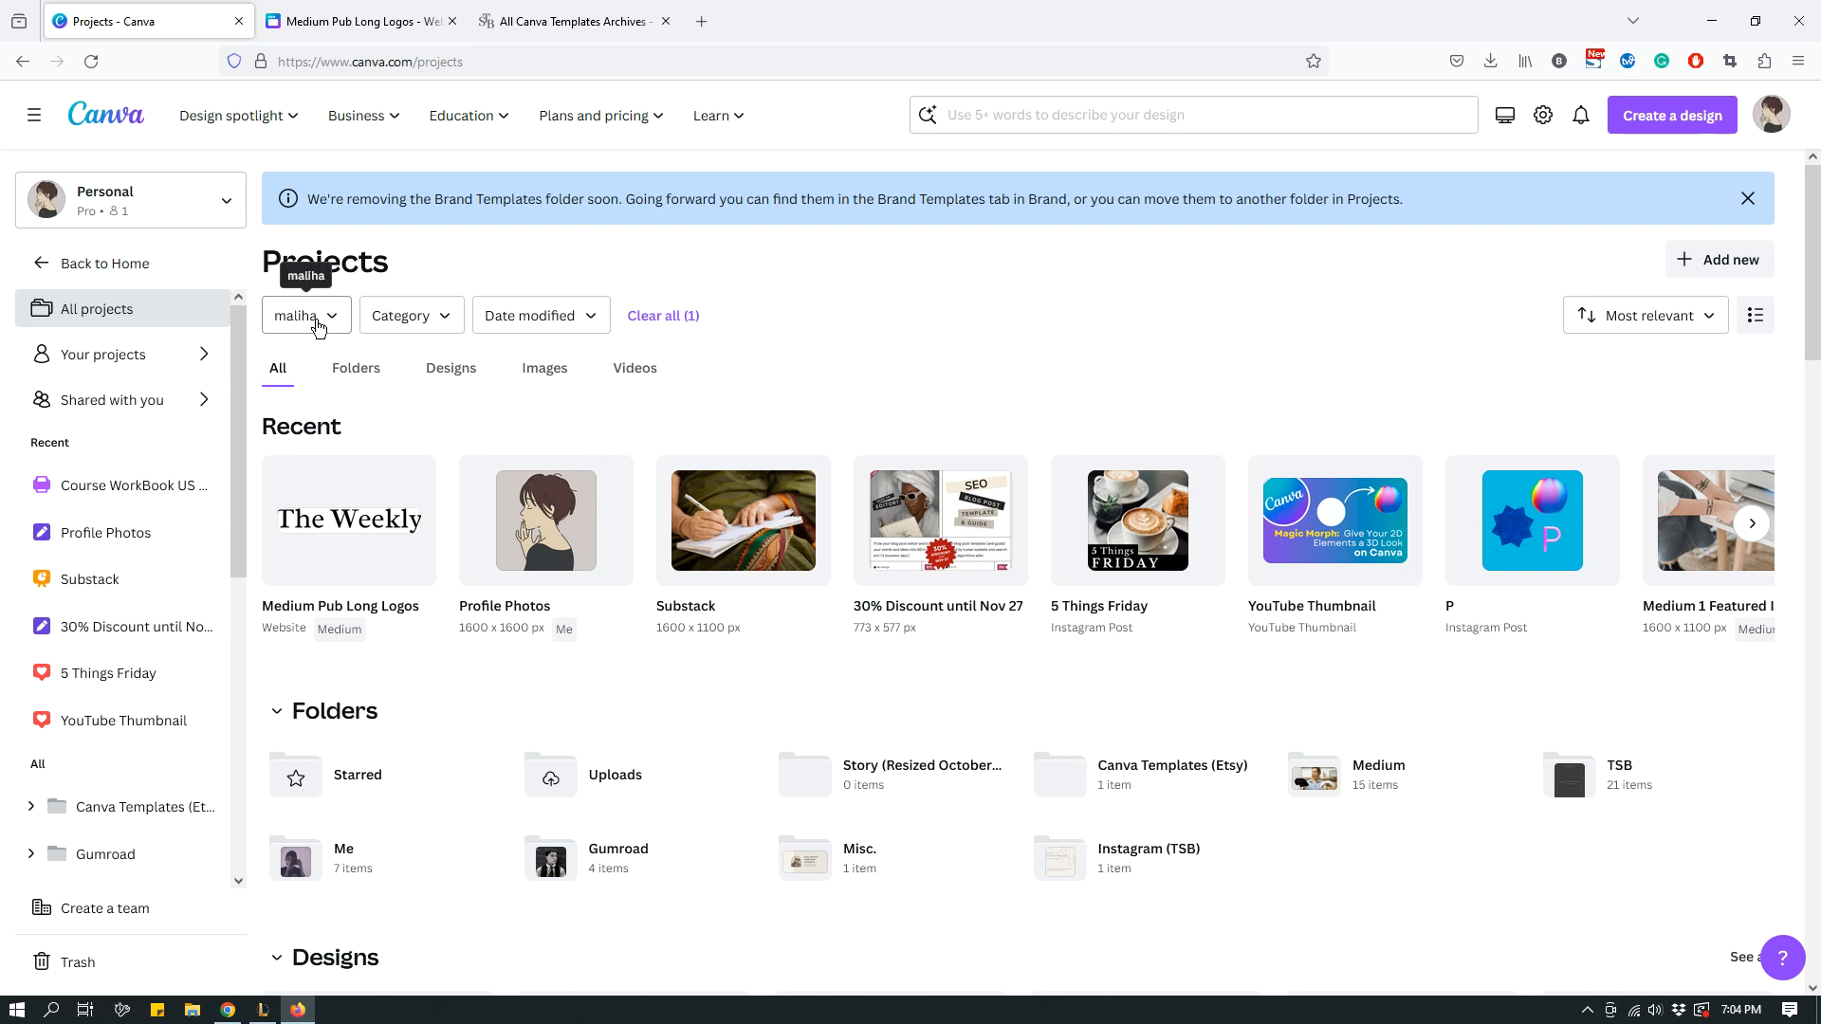
click(305, 315)
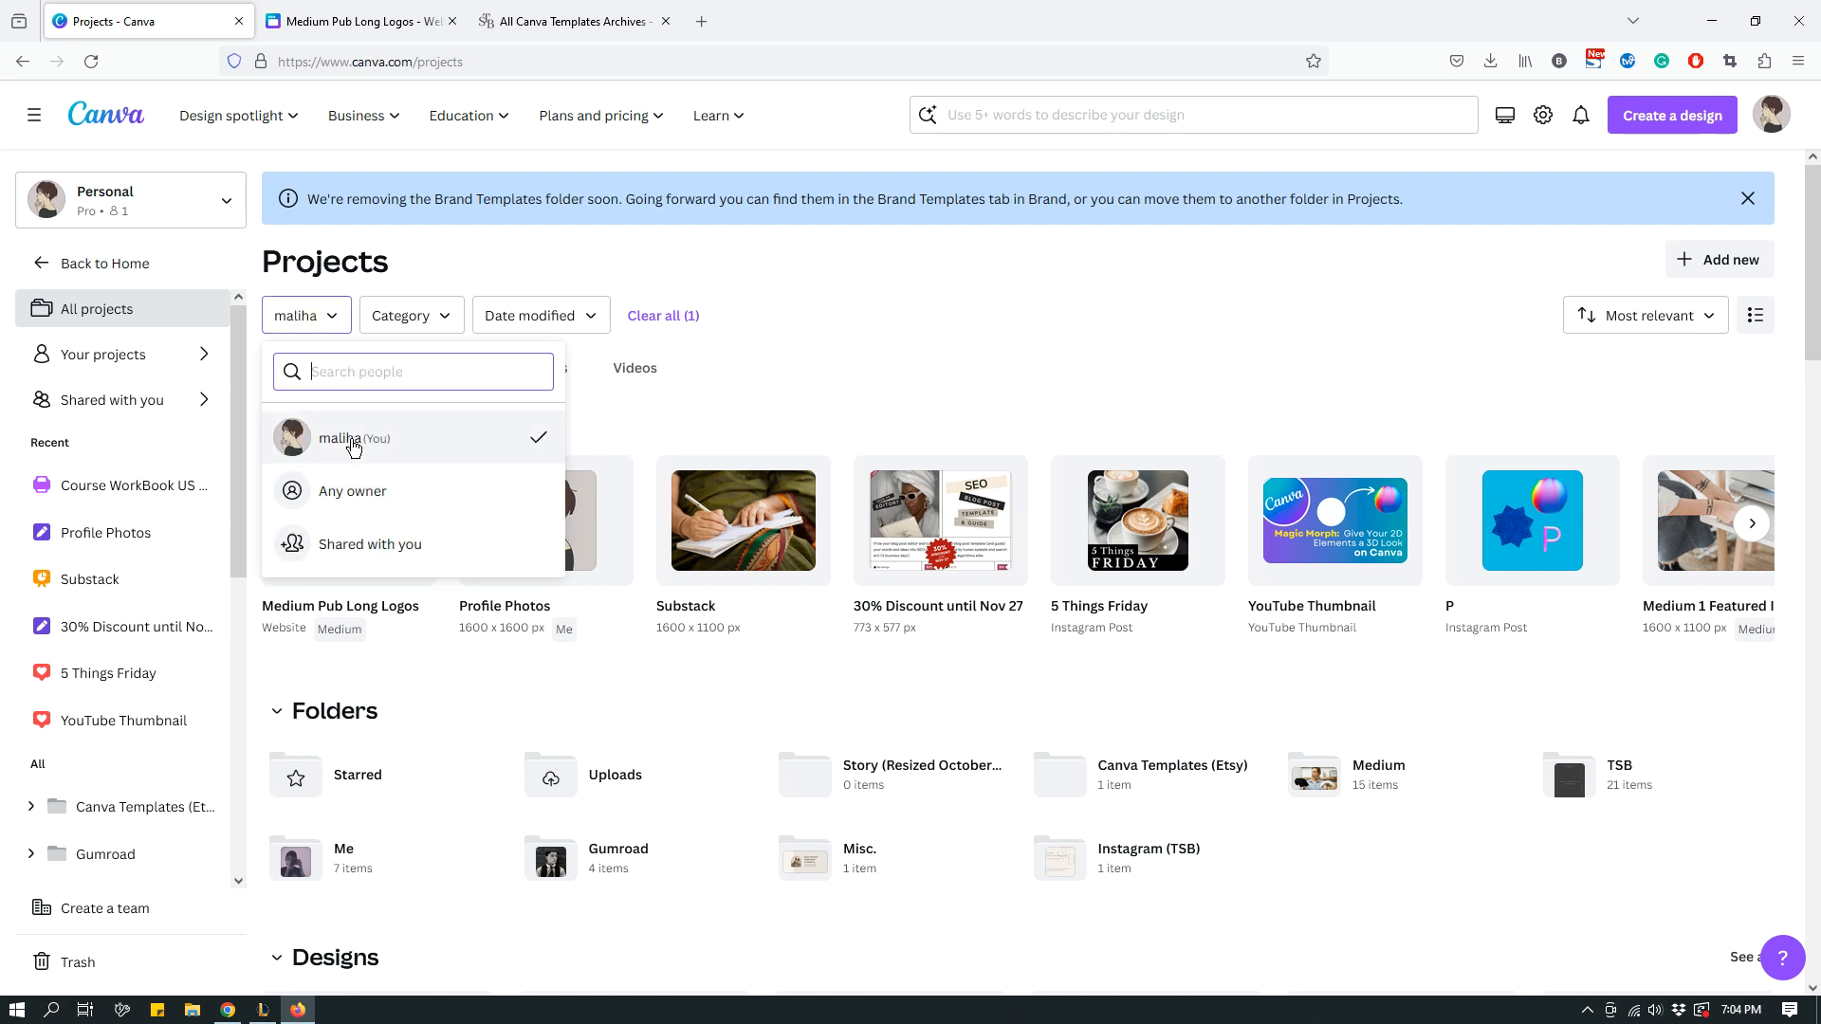
click(693, 398)
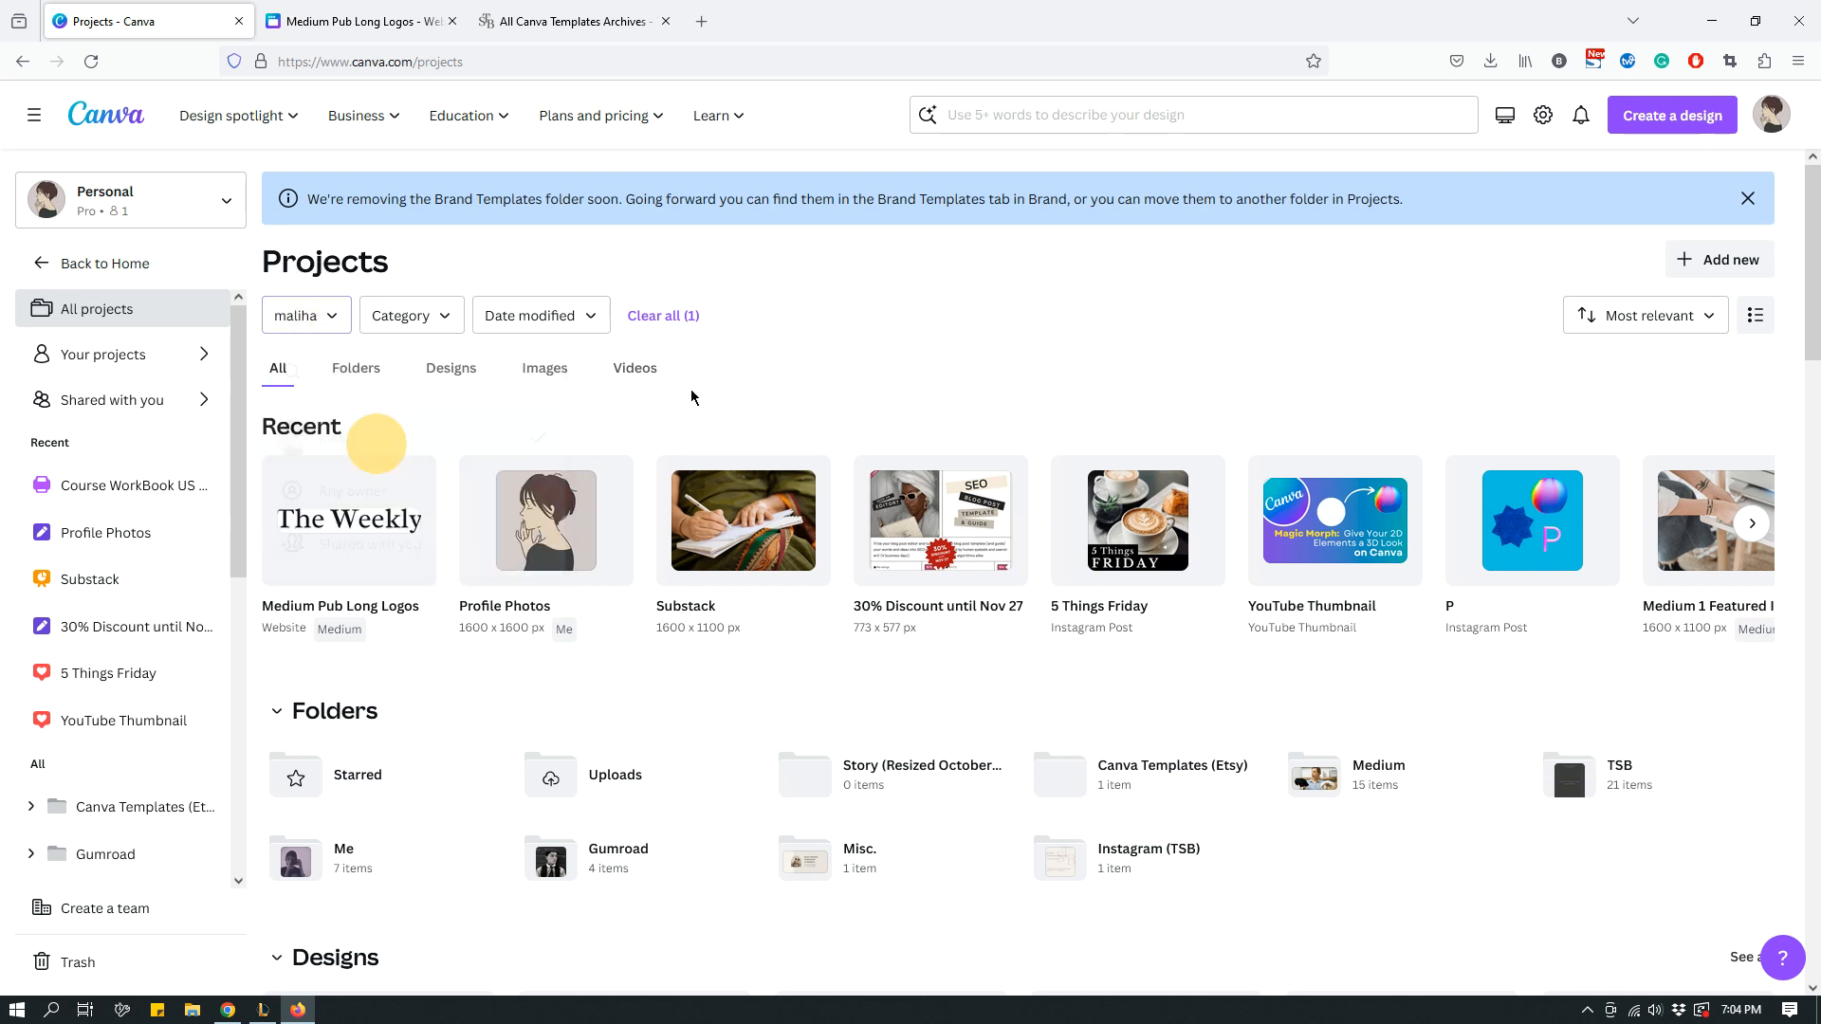
scroll(down, 3)
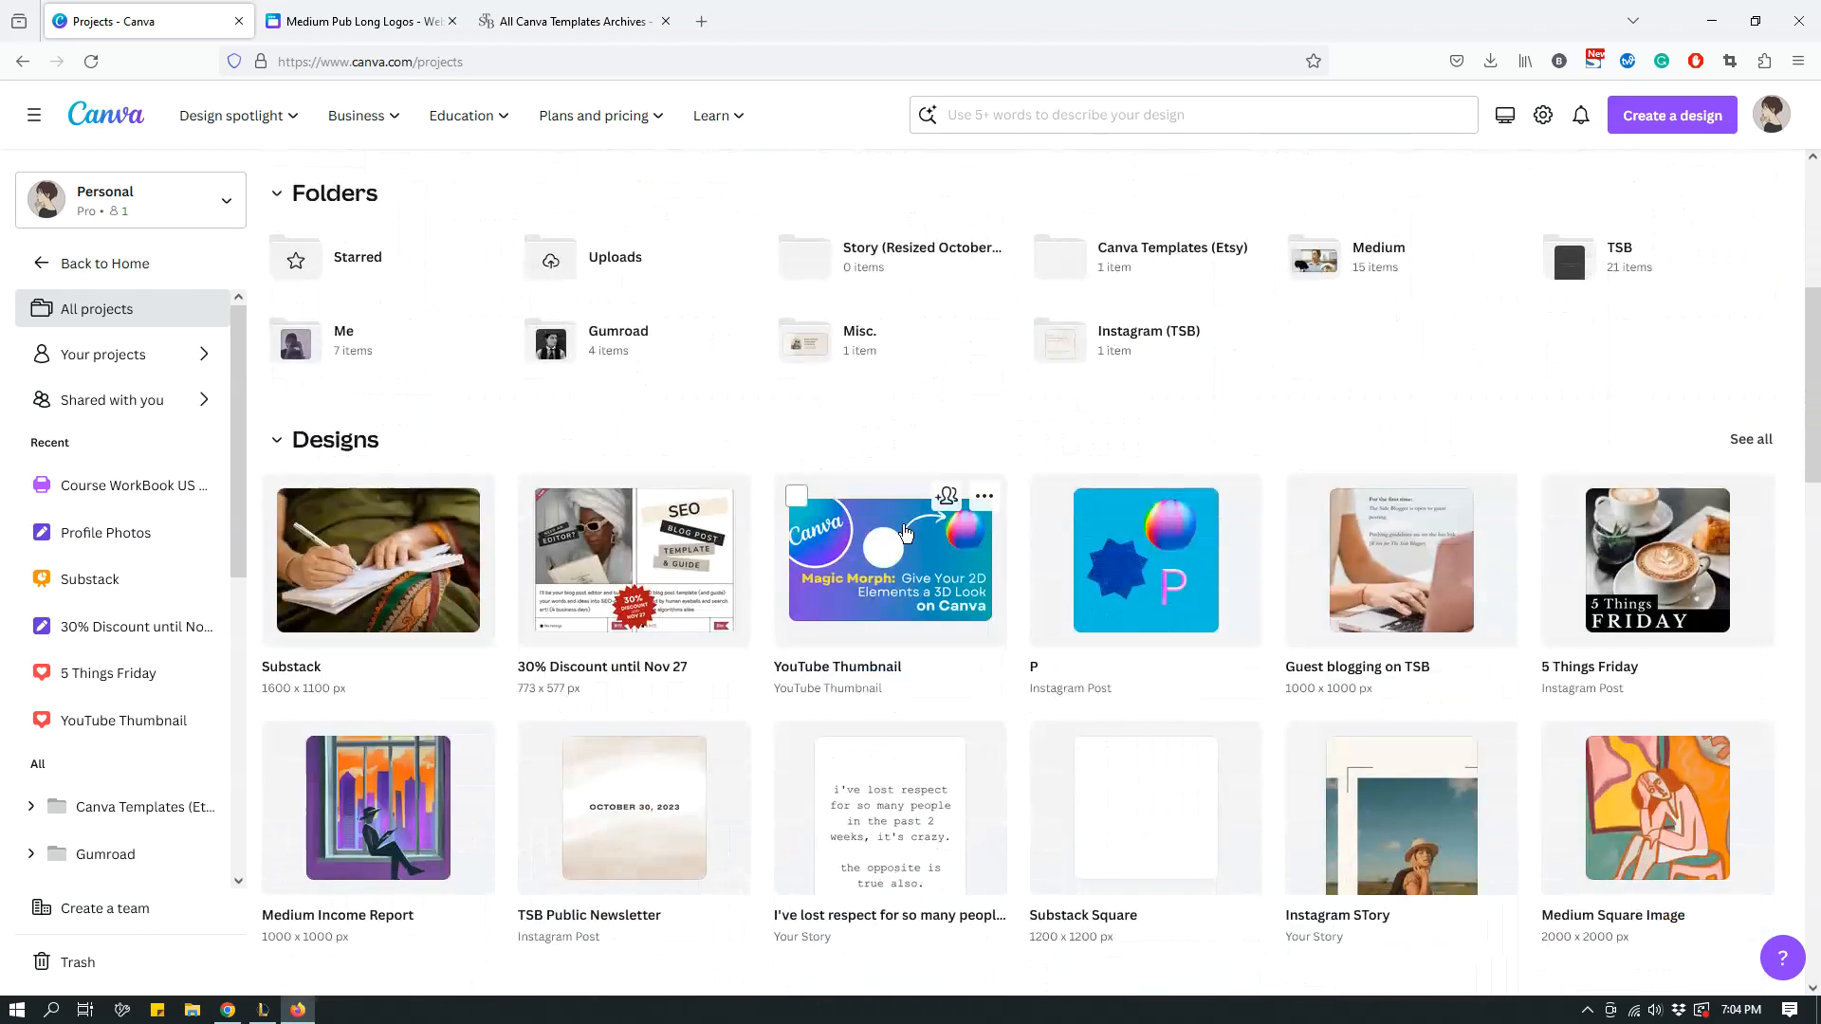
scroll(down, 3)
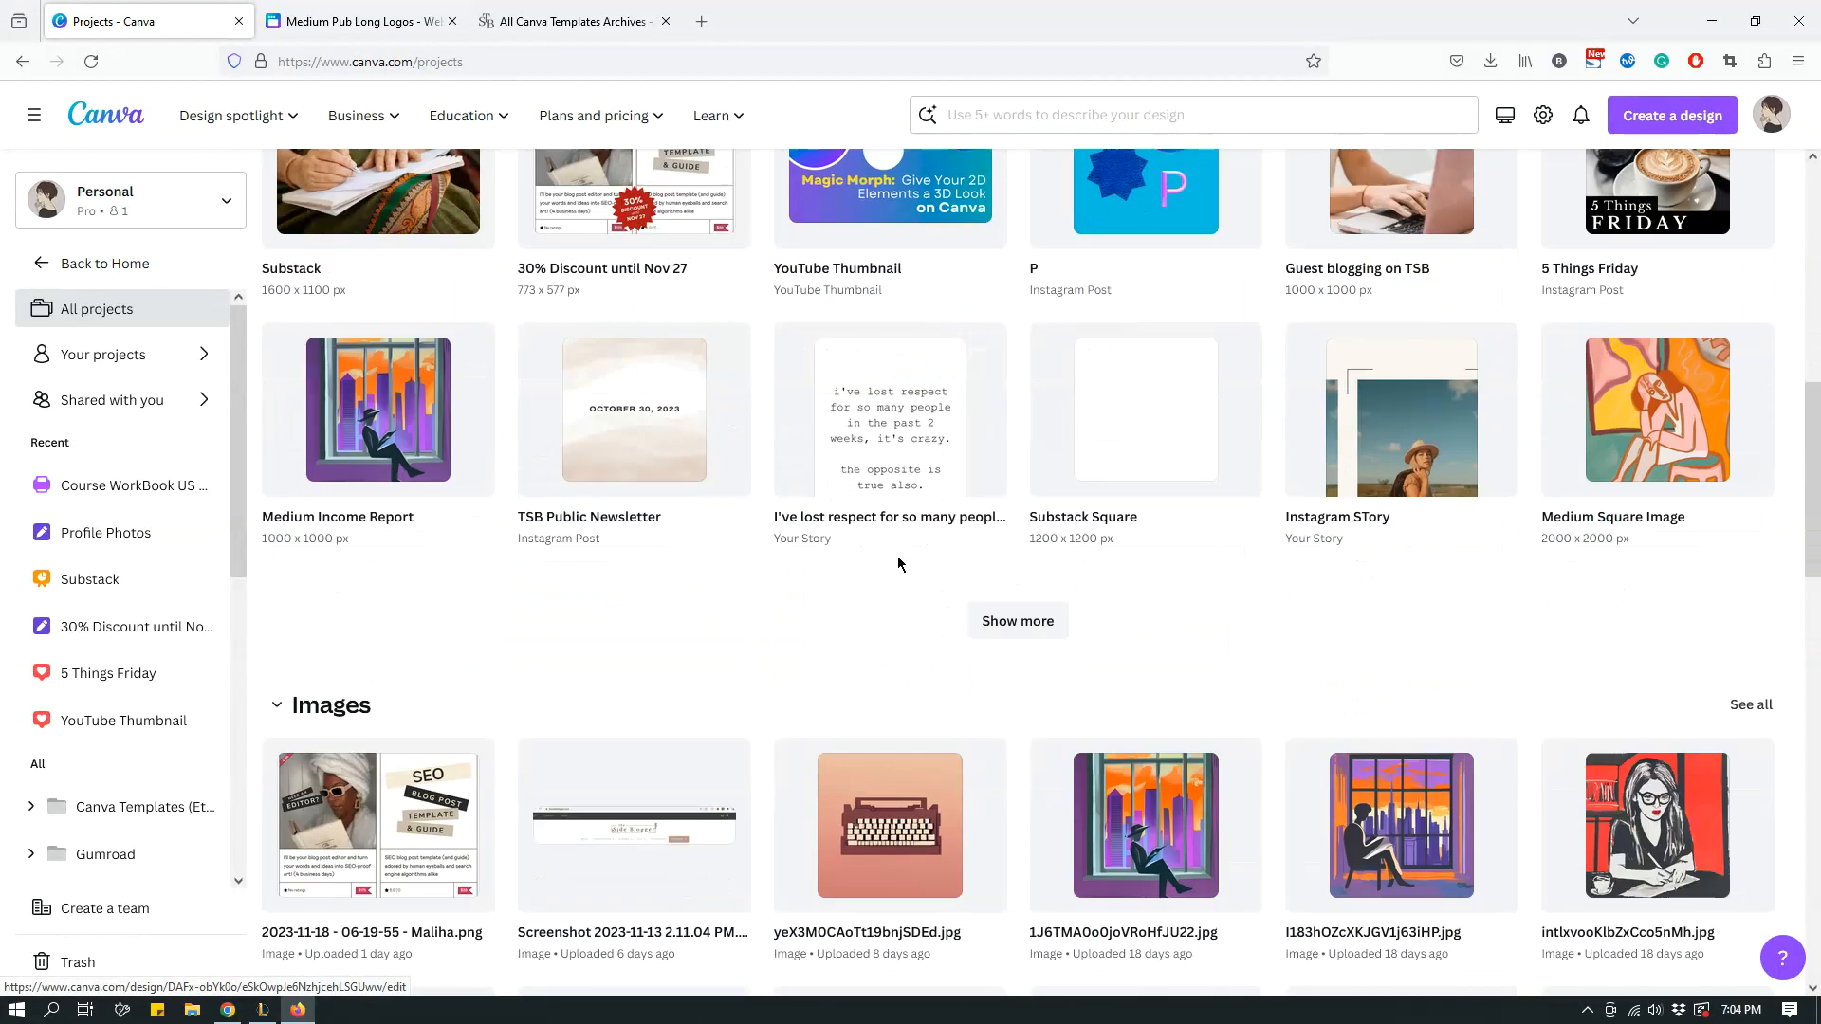
mouse_move(881, 586)
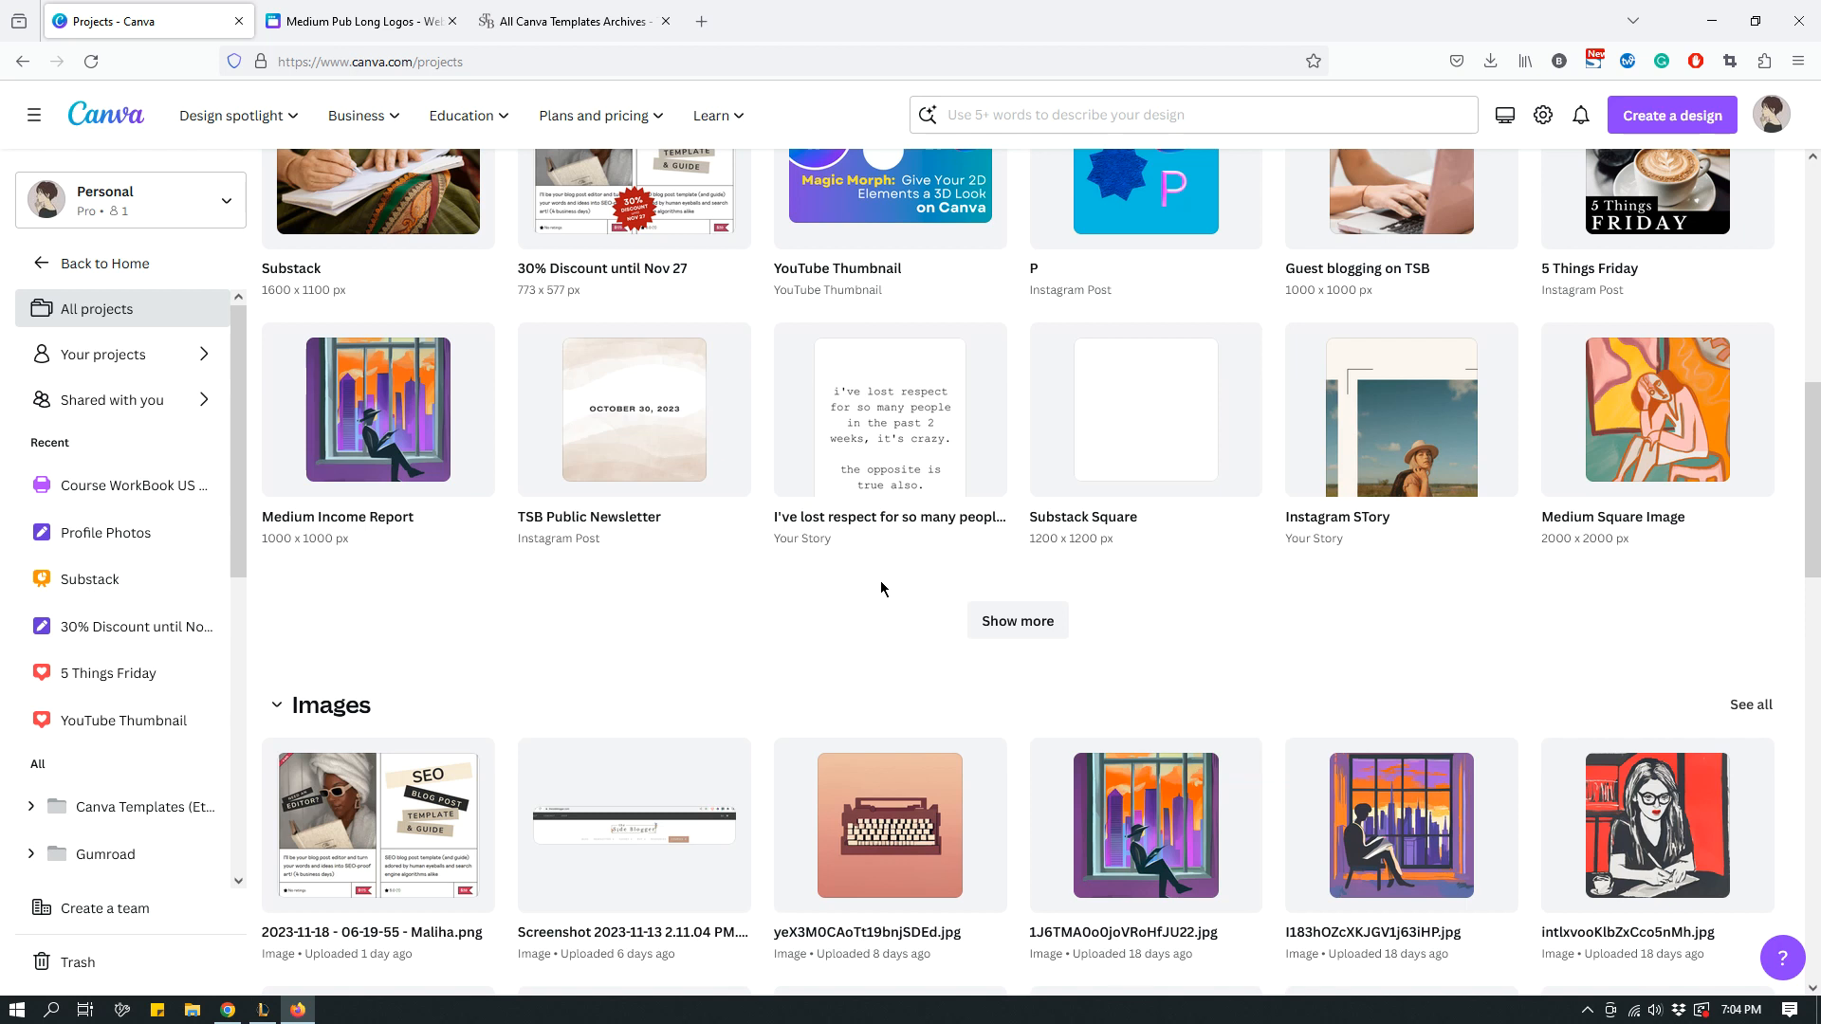
scroll(up, 3)
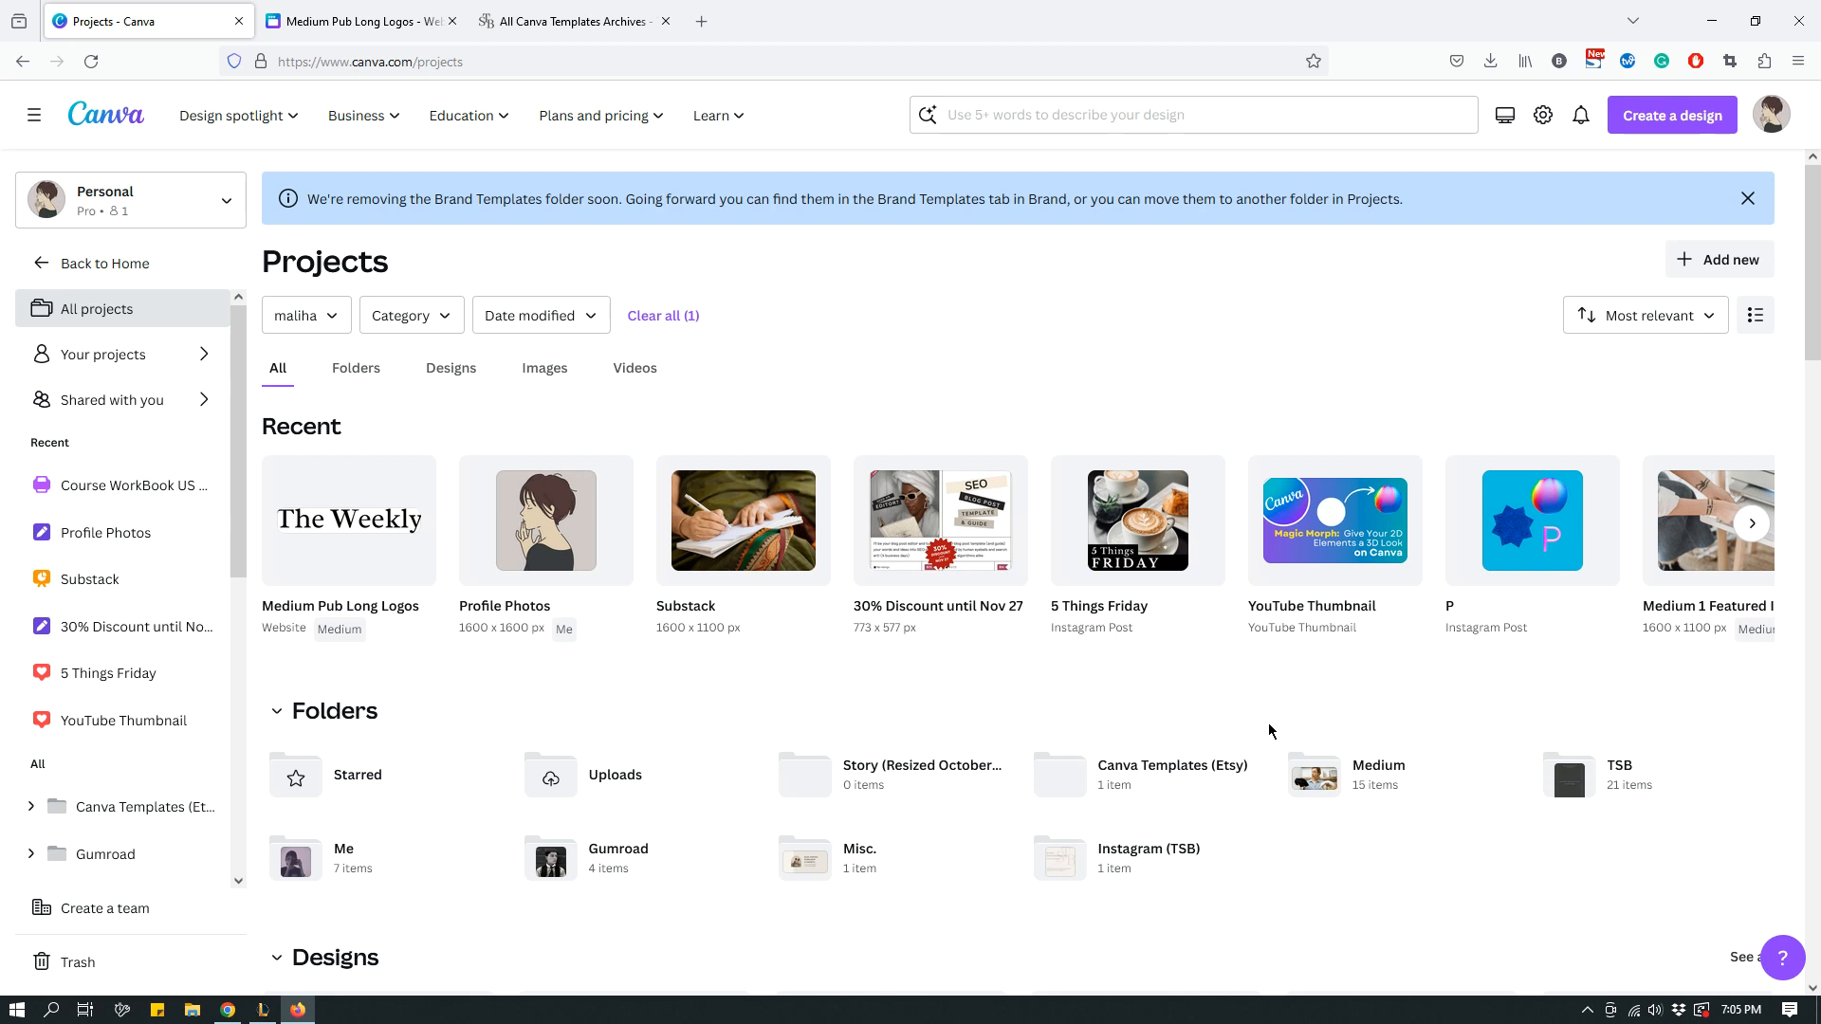
mouse_move(1246, 538)
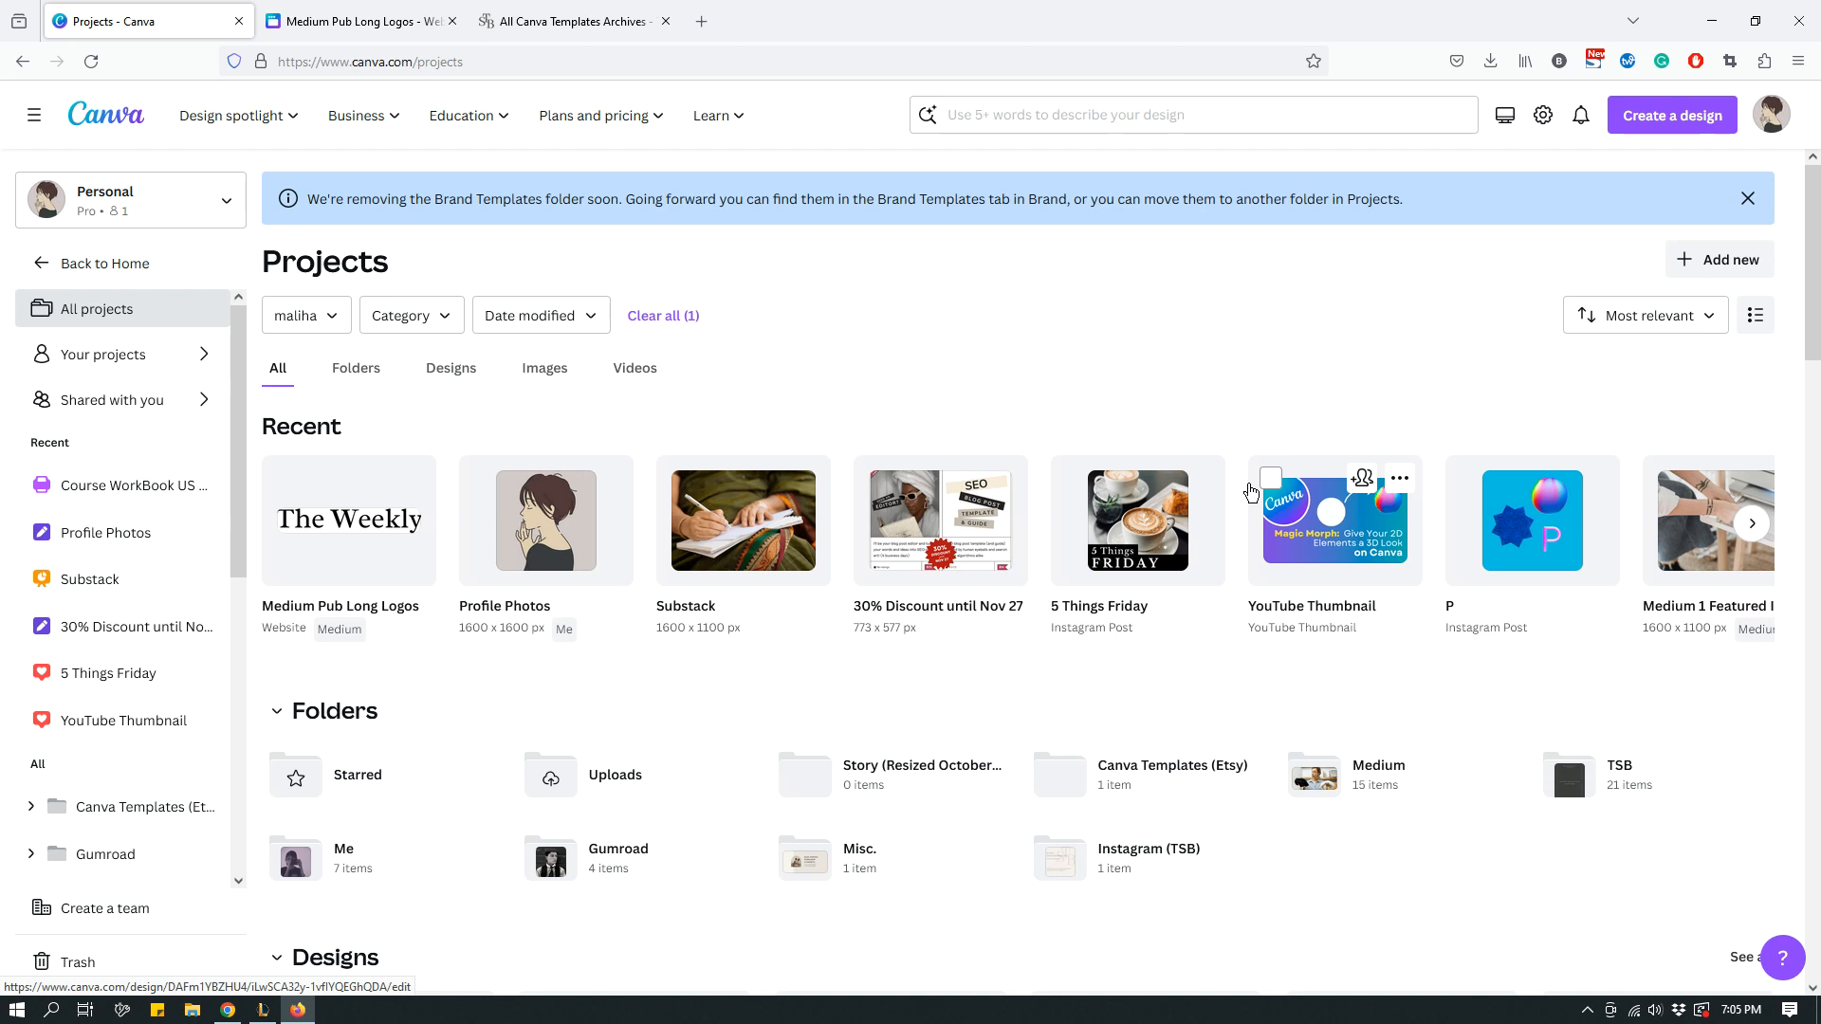
mouse_move(1197, 697)
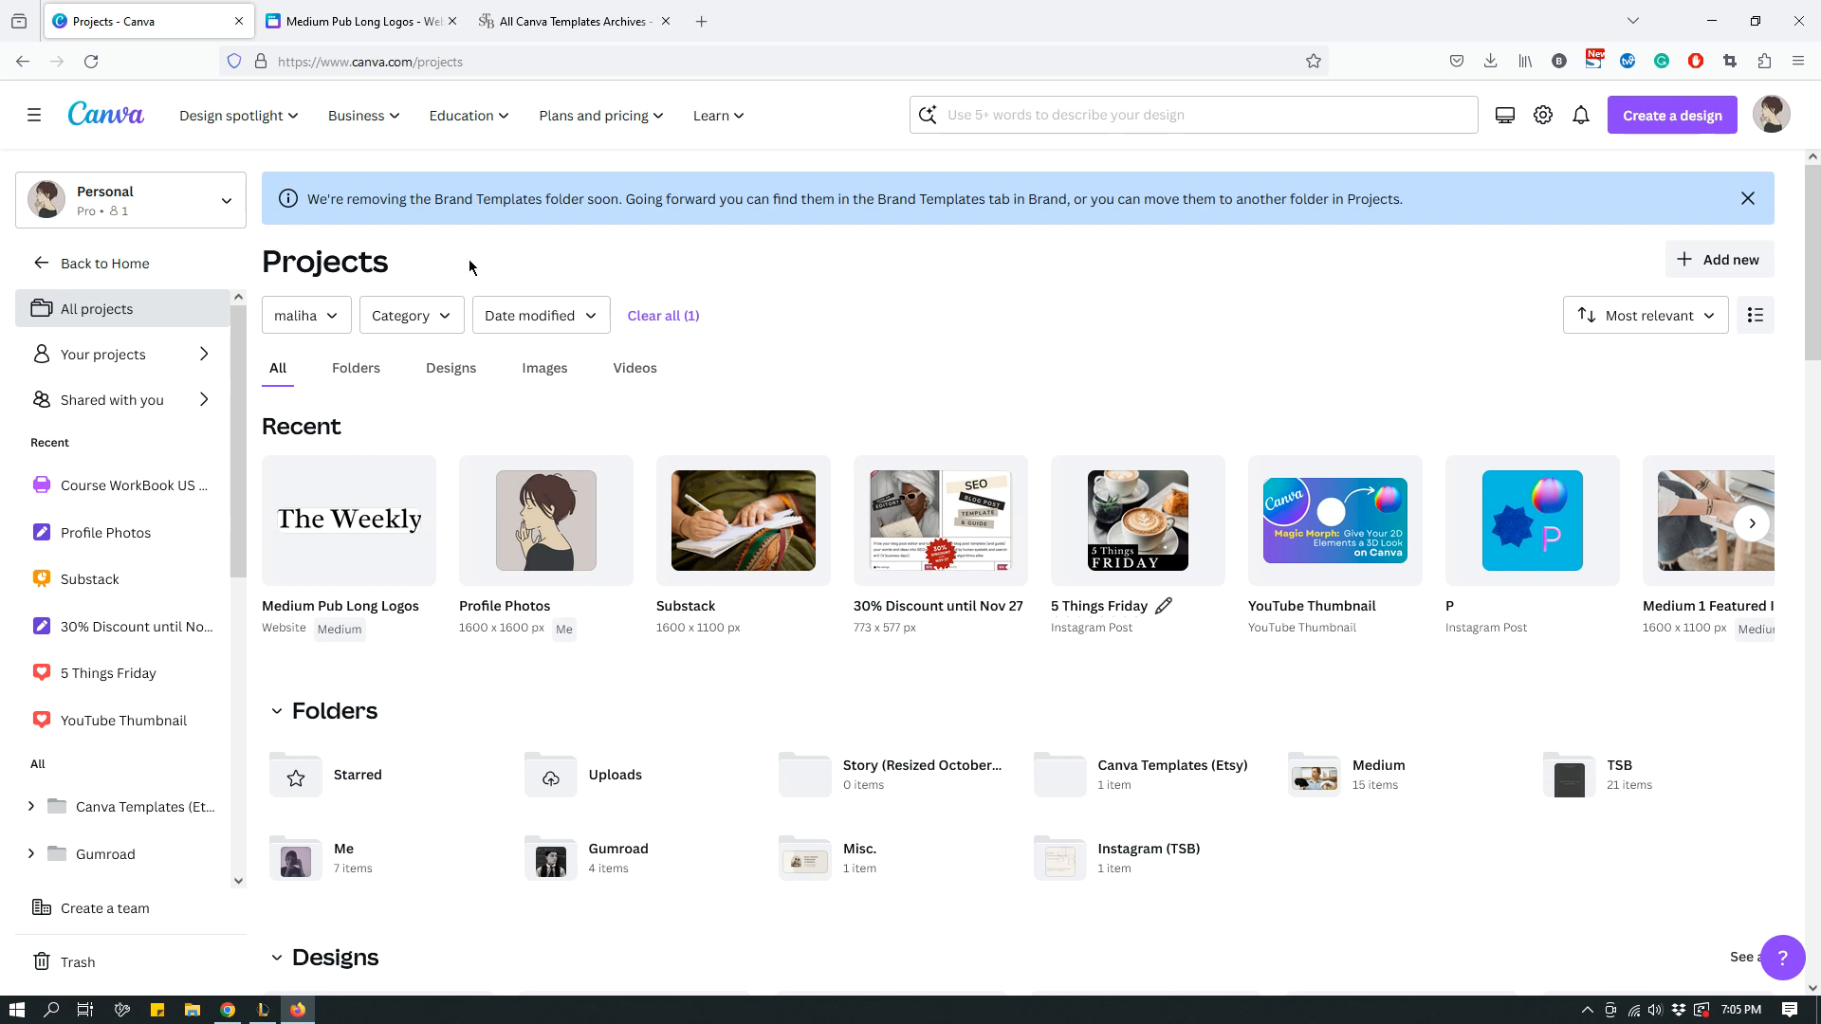
mouse_move(93, 314)
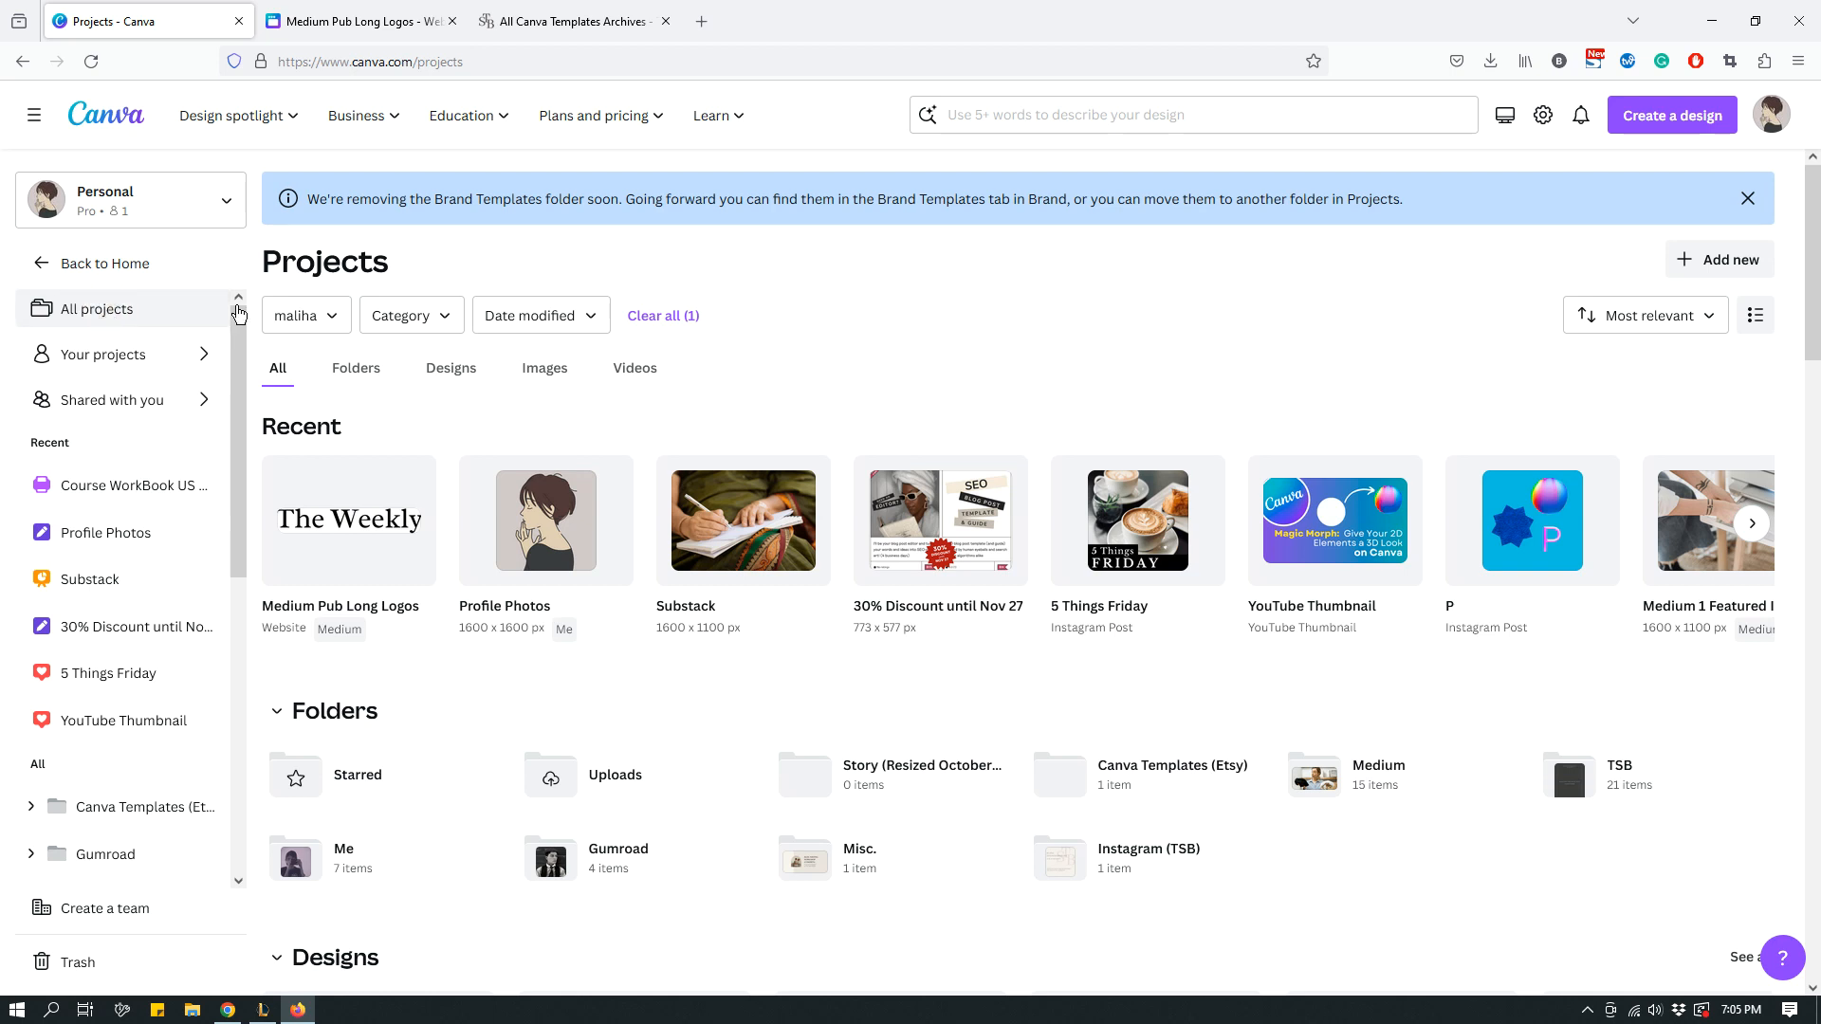
Reopen the Owner dropdown showing You, Any owner and Shared with you
click(305, 315)
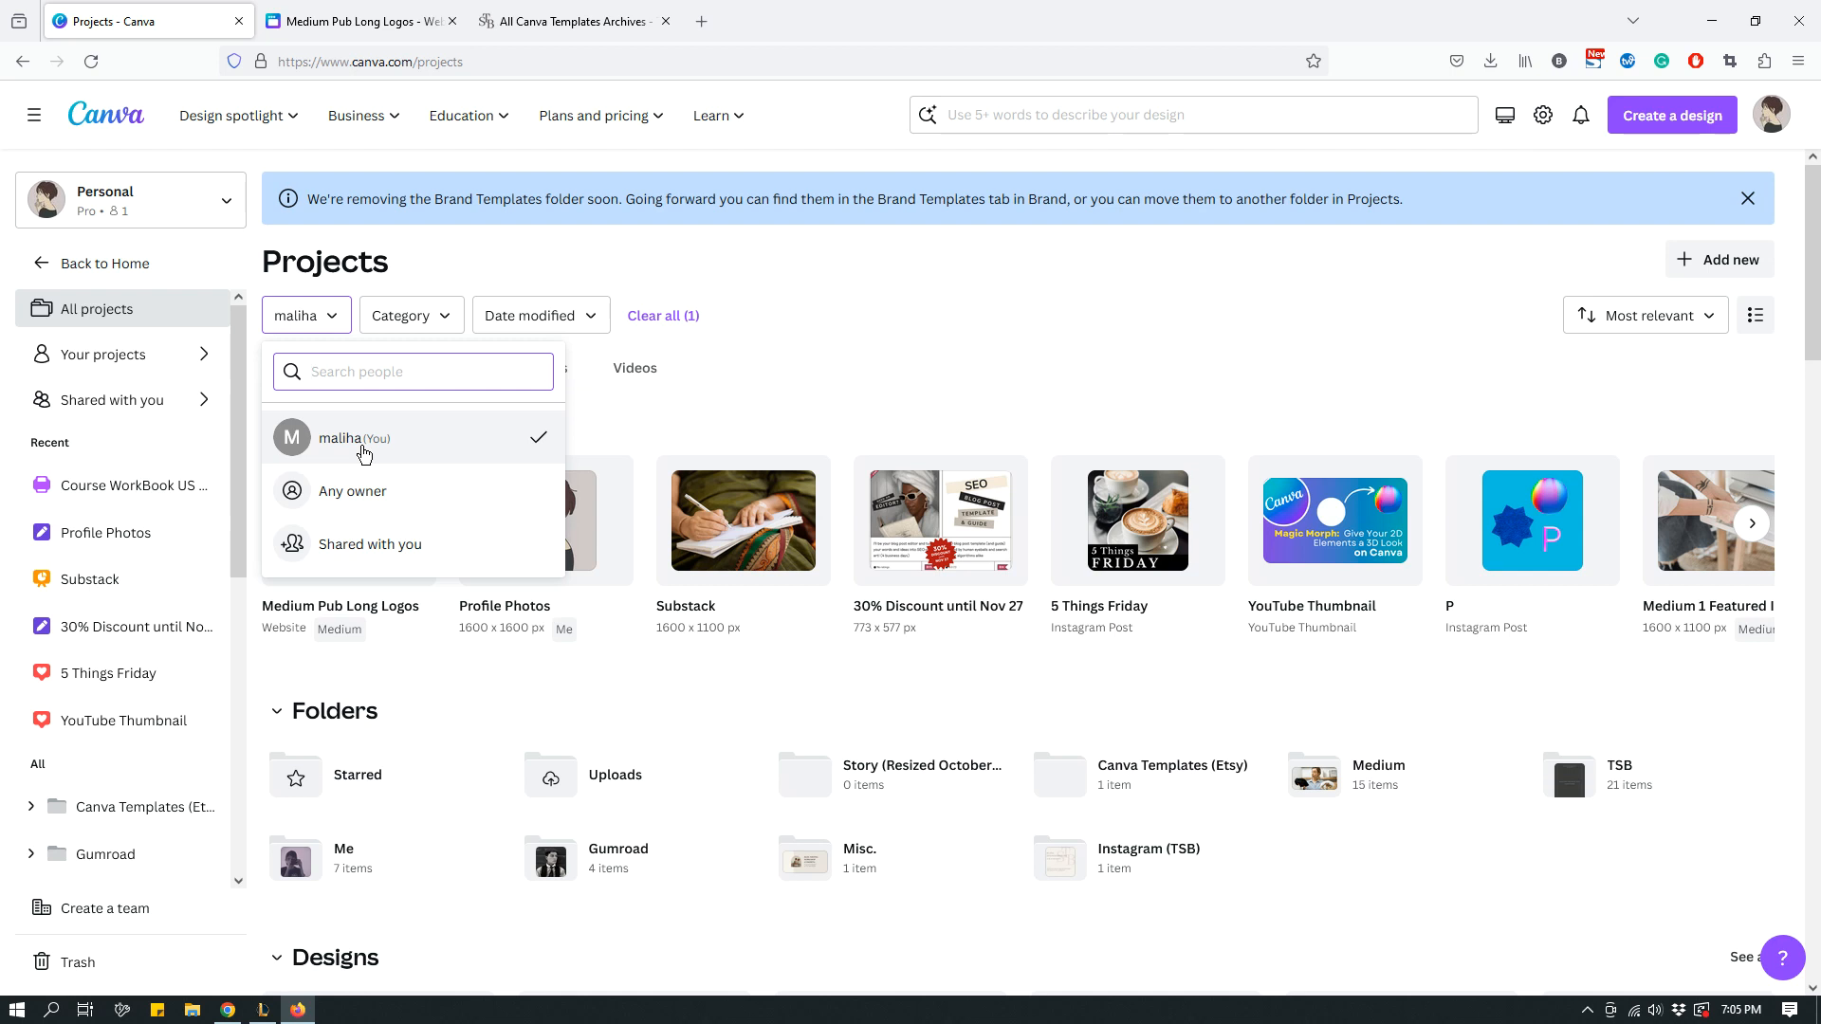
mouse_move(369, 544)
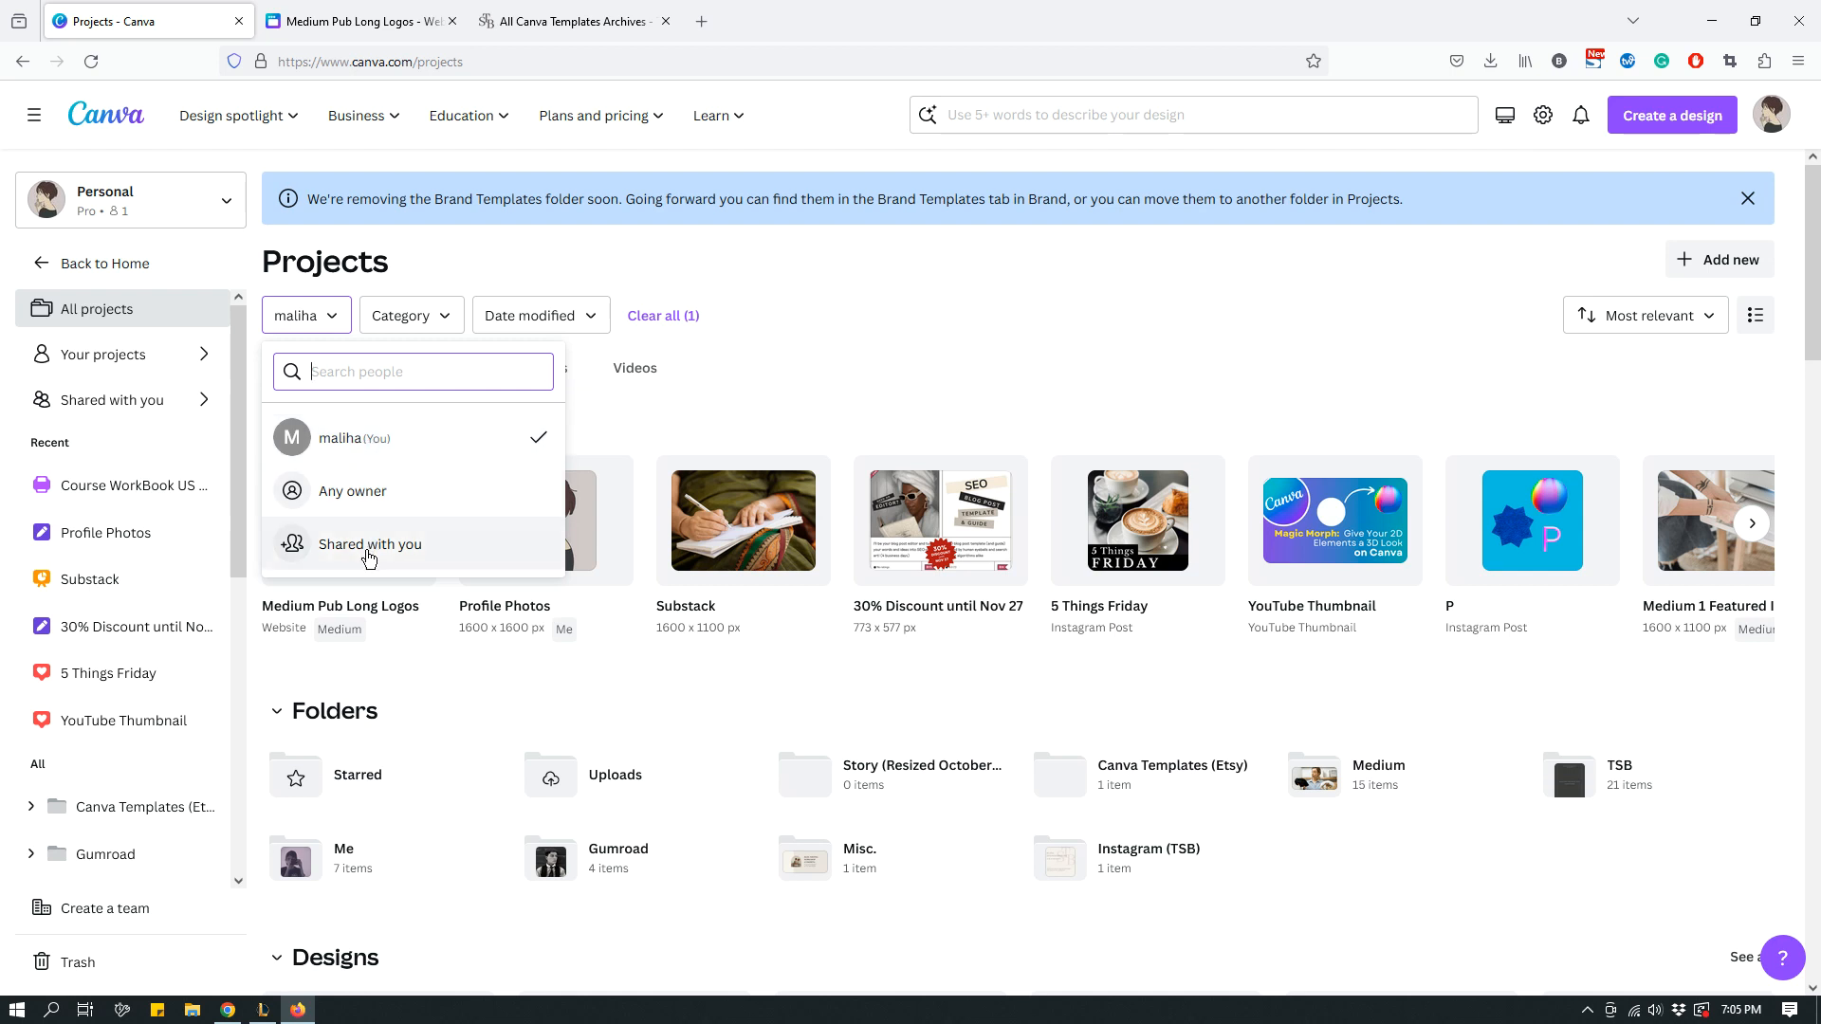